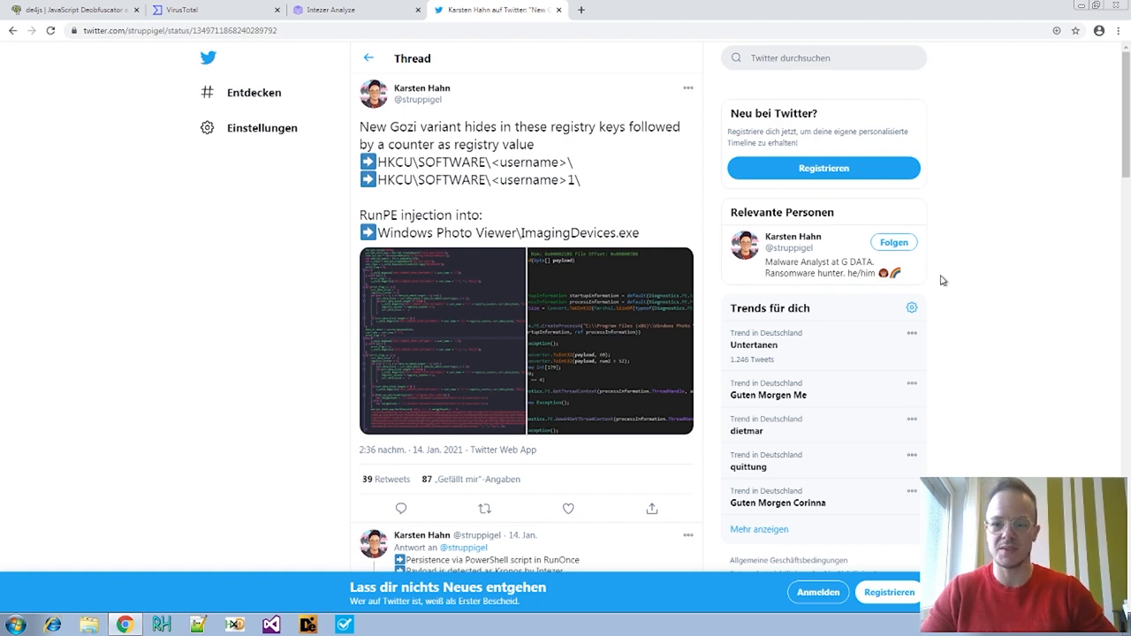
mouse_move(286, 252)
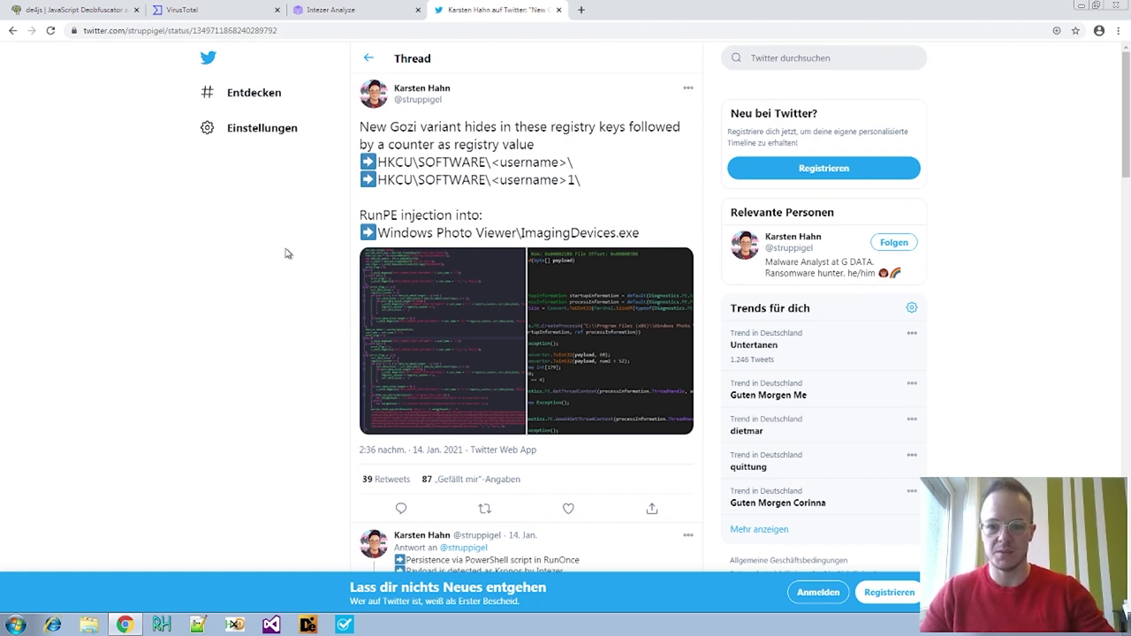
mouse_move(266, 280)
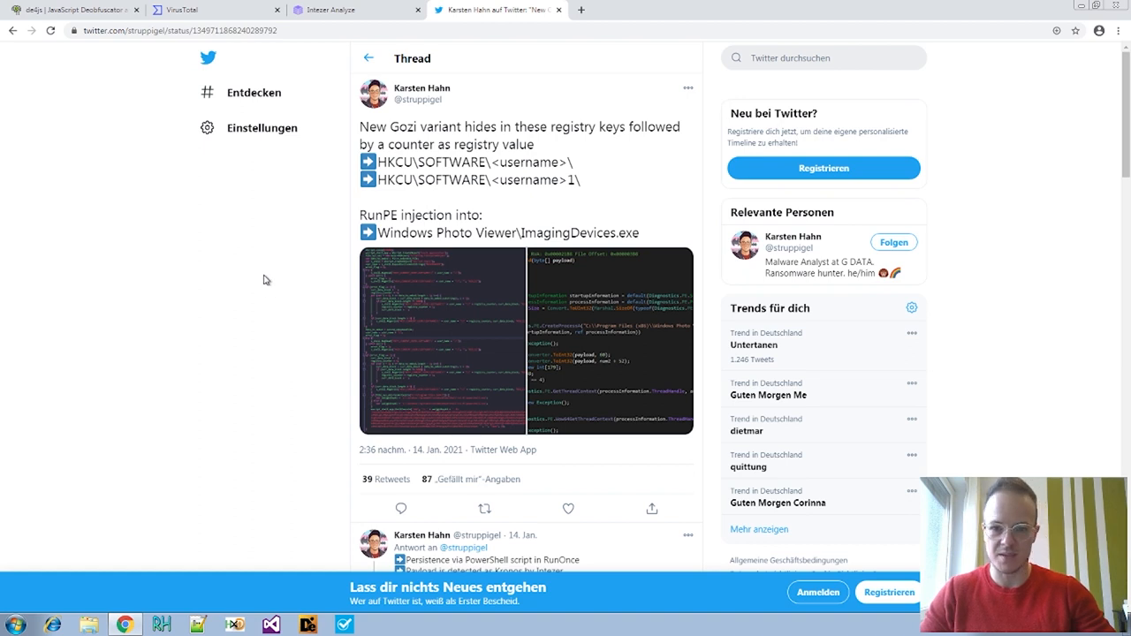
mouse_move(301, 248)
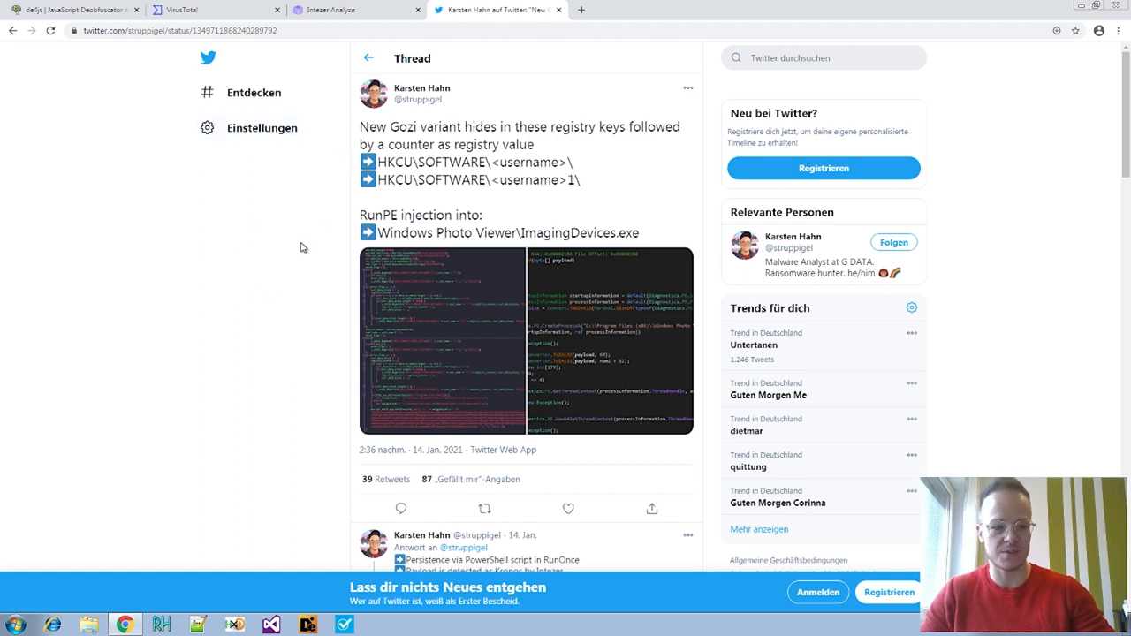
mouse_move(303, 232)
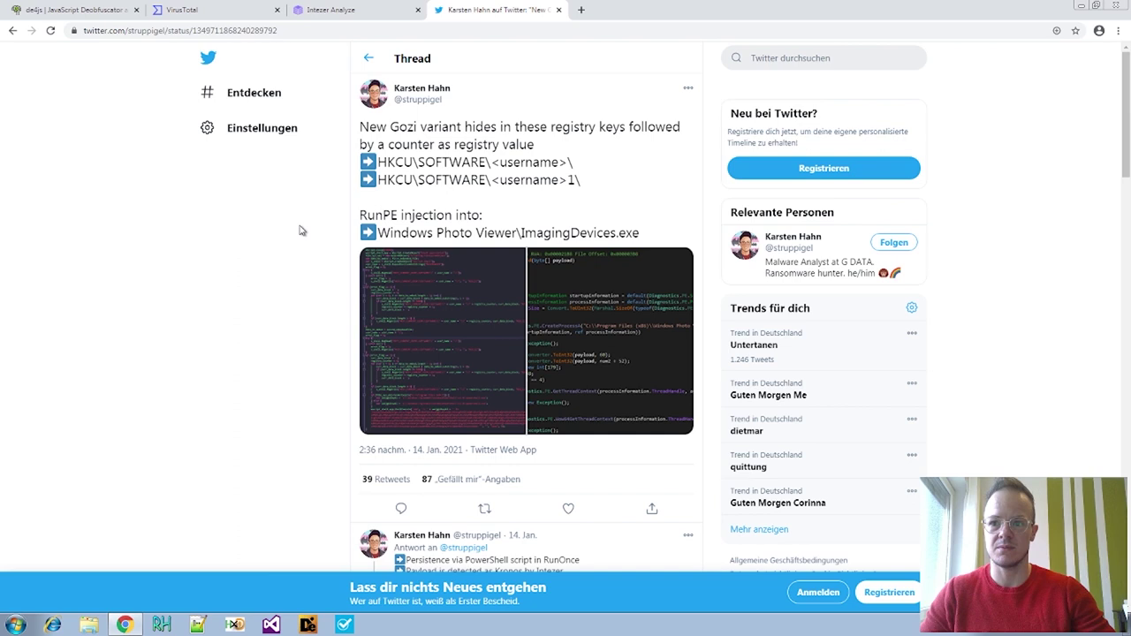
mouse_move(477, 165)
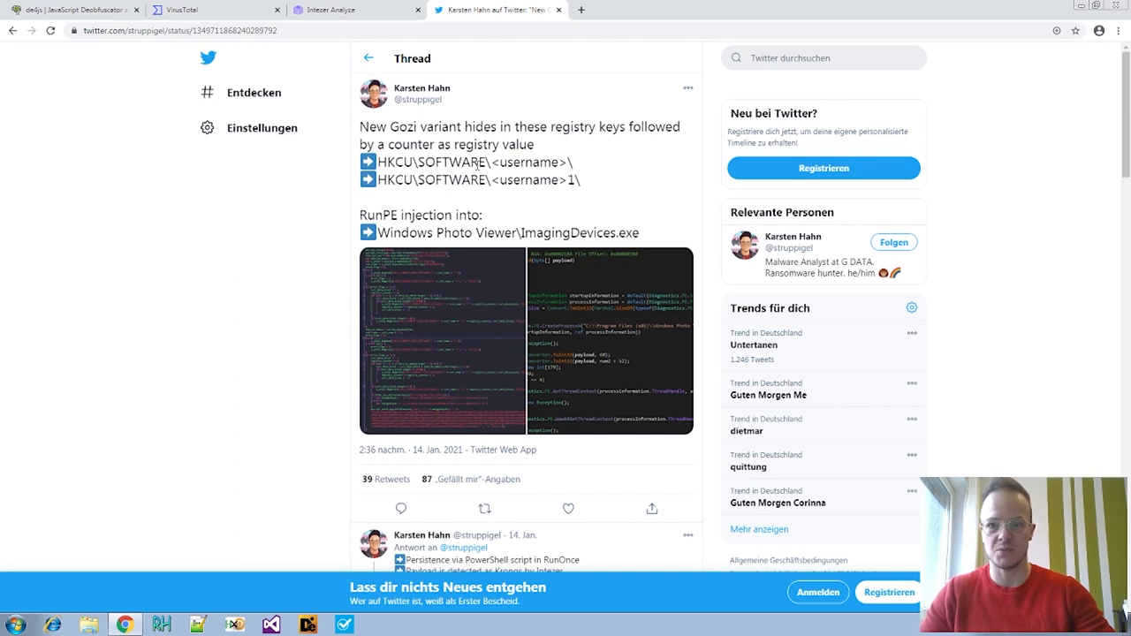
mouse_move(254, 372)
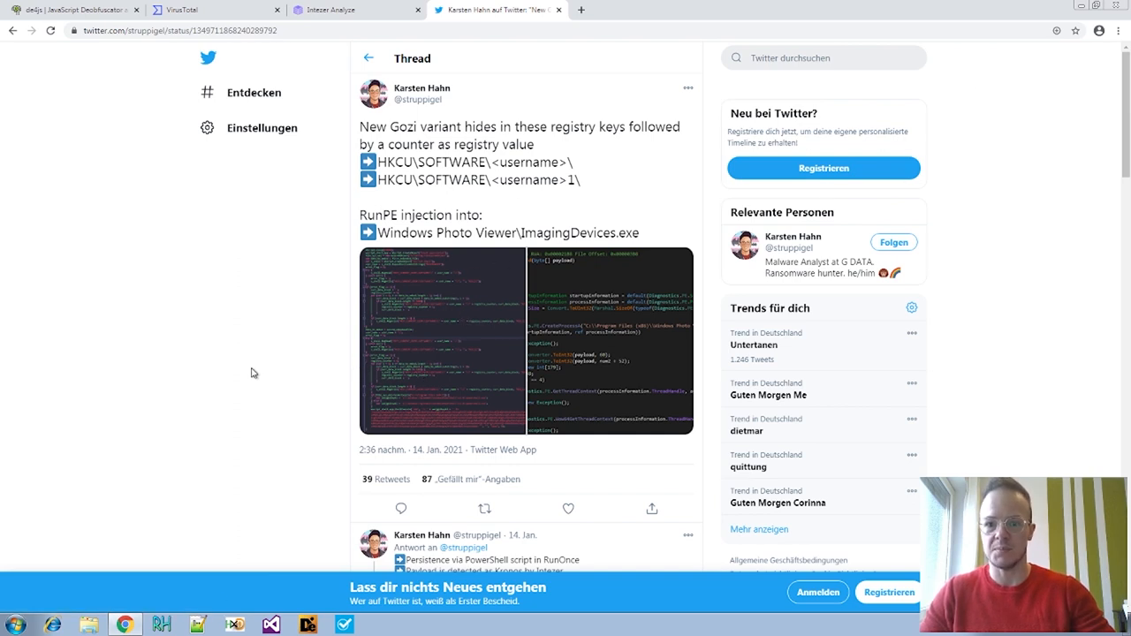
mouse_move(275, 338)
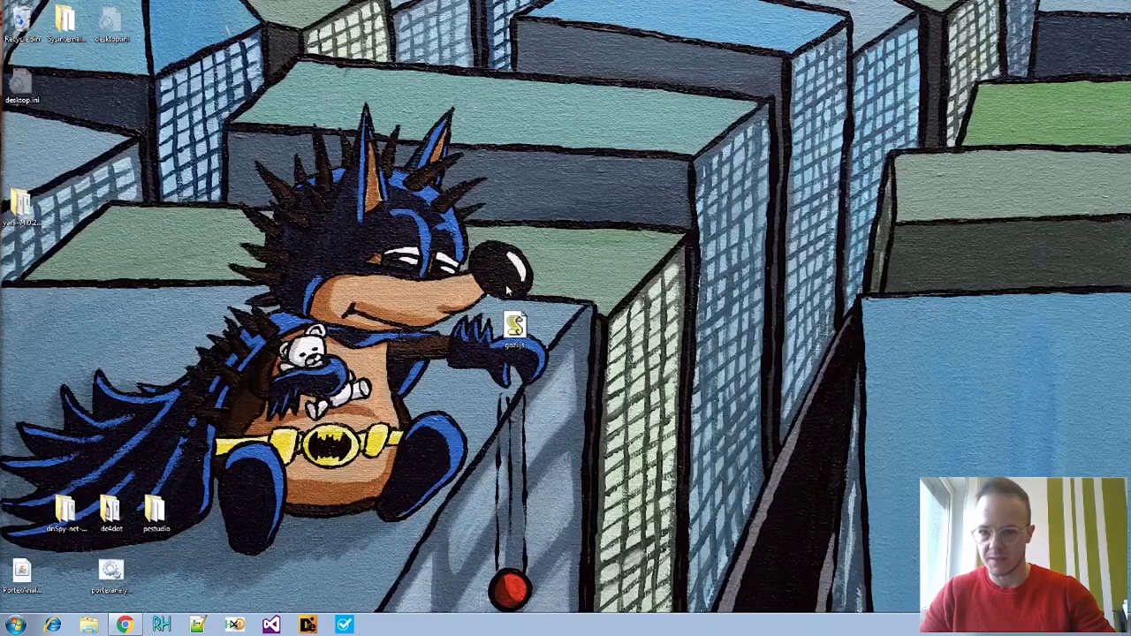
Drag the gozi.js desktop icon up onto the hedgehog's face on the wallpaper
left_click_drag(516, 326, 468, 265)
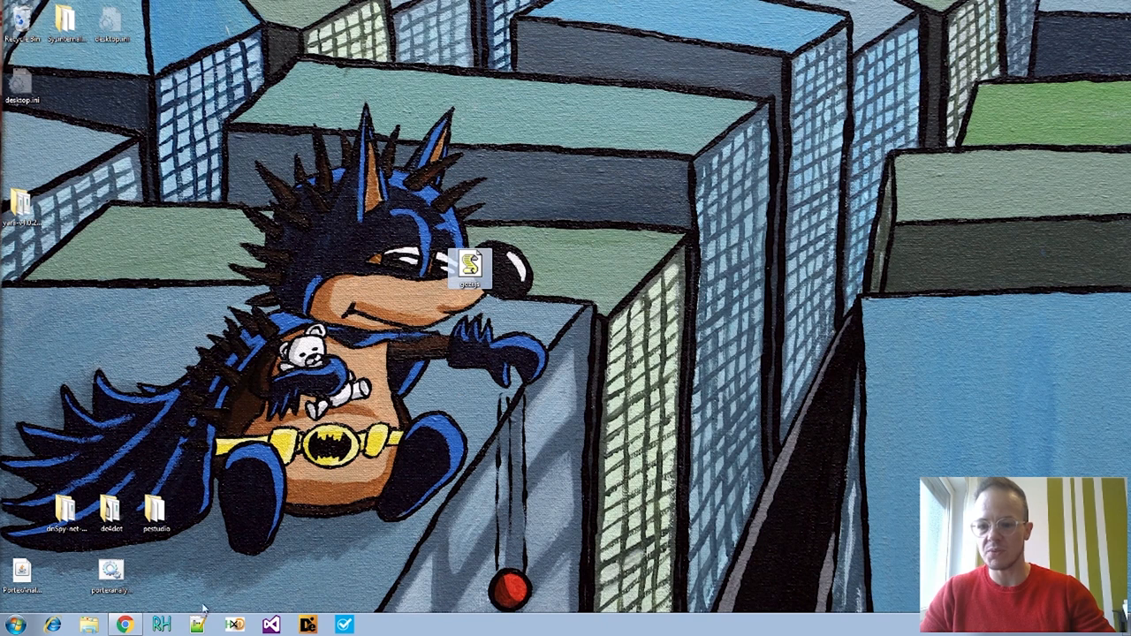
mouse_move(473, 265)
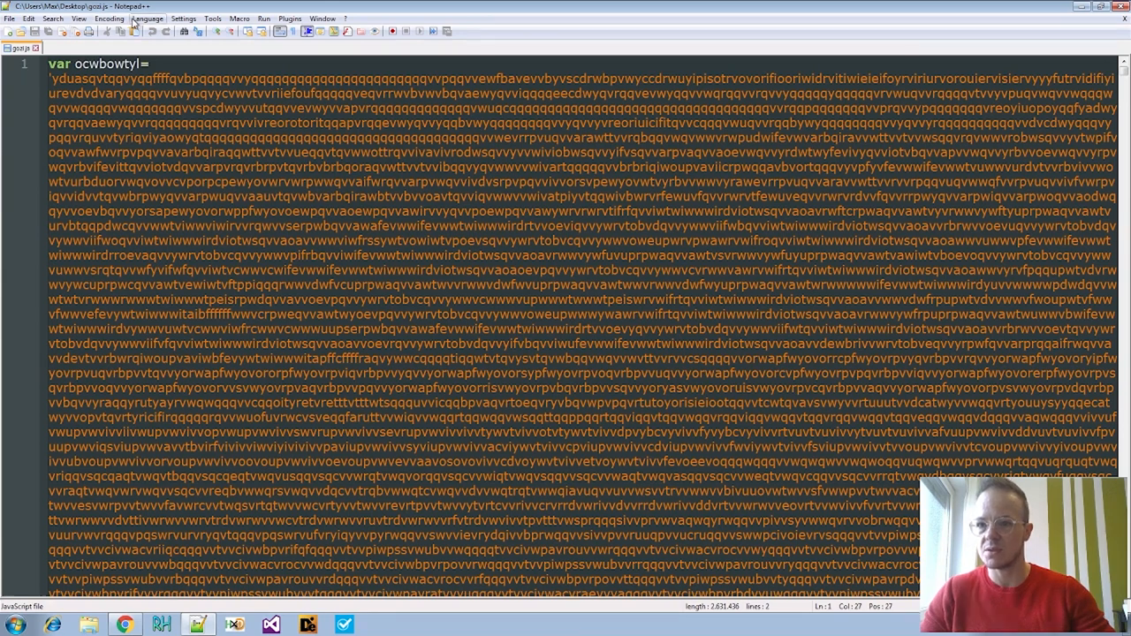
left_click(146, 18)
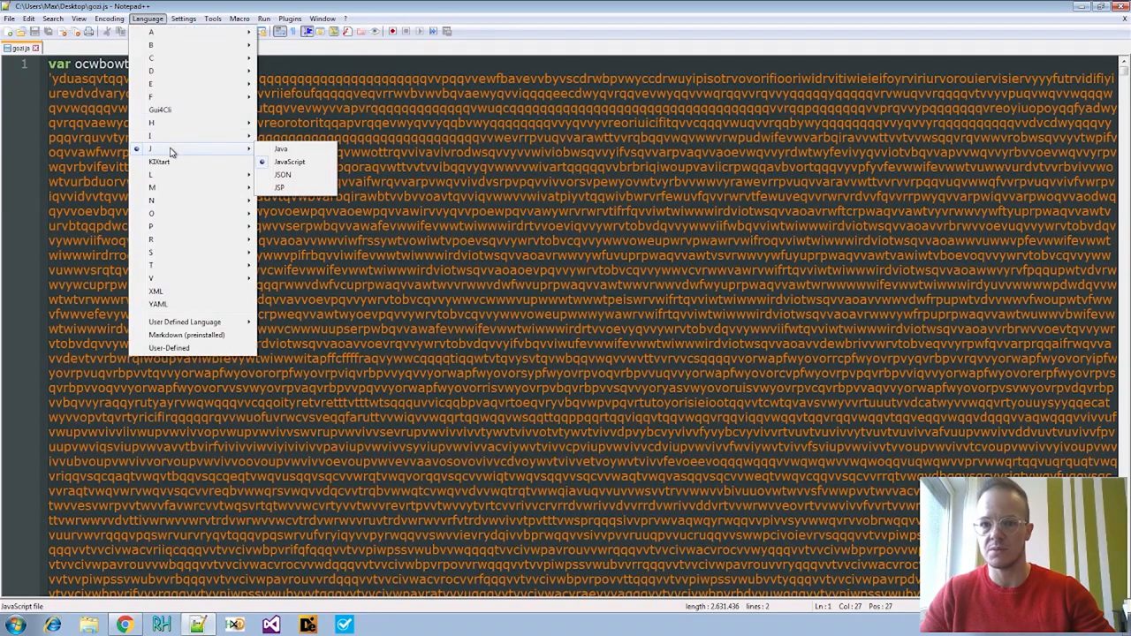
left_click(290, 162)
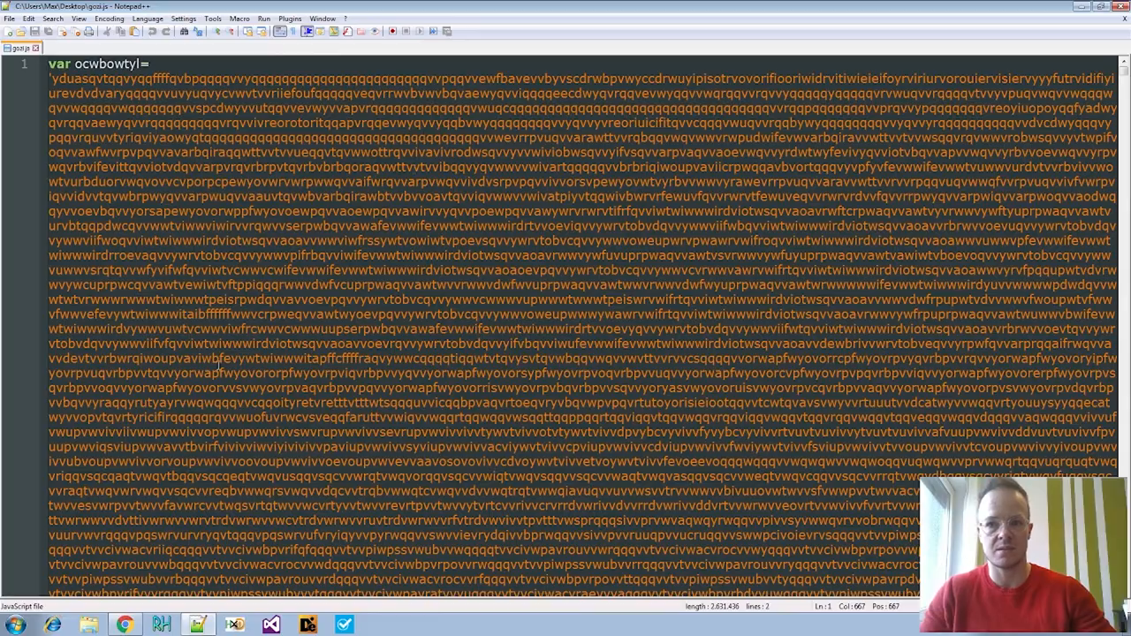
scroll("down", 3)
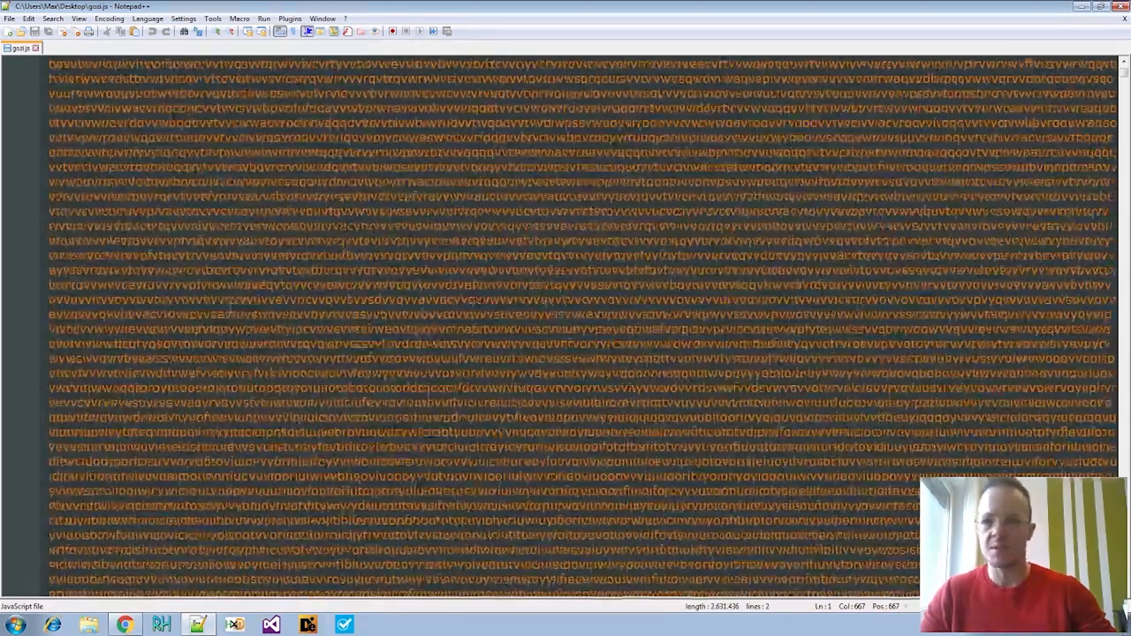
left_click(109, 19)
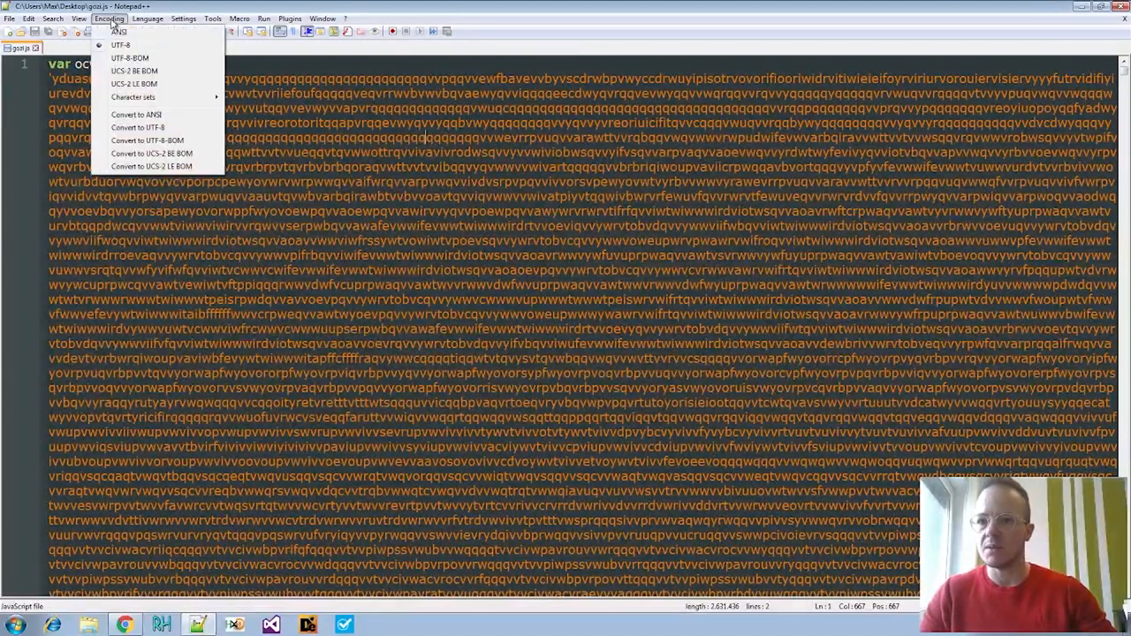
left_click(52, 18)
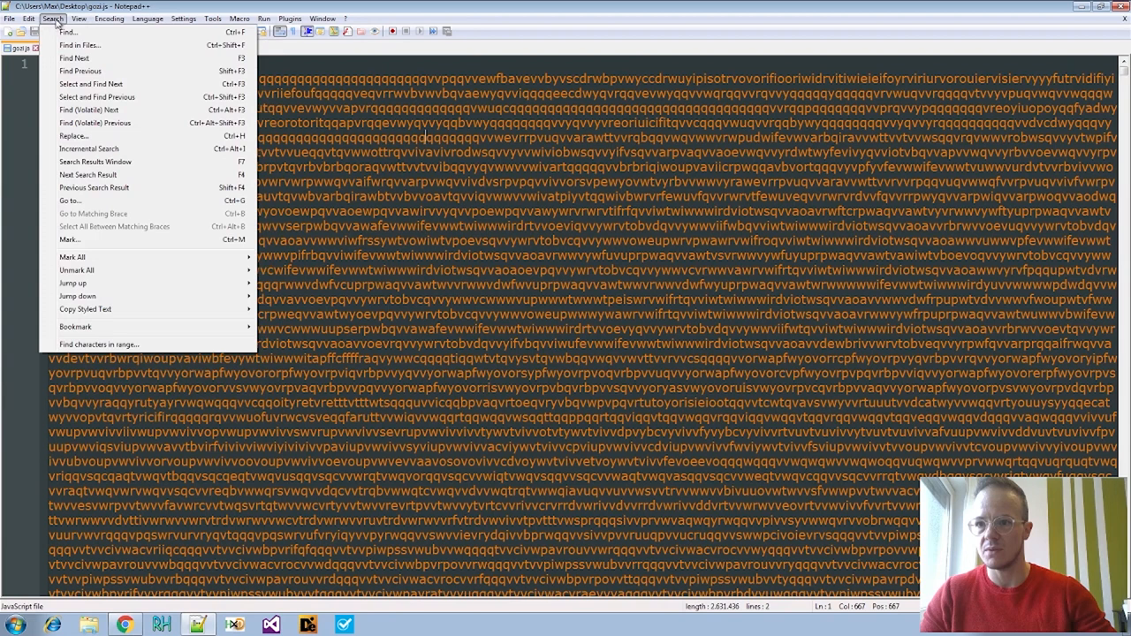
left_click(30, 18)
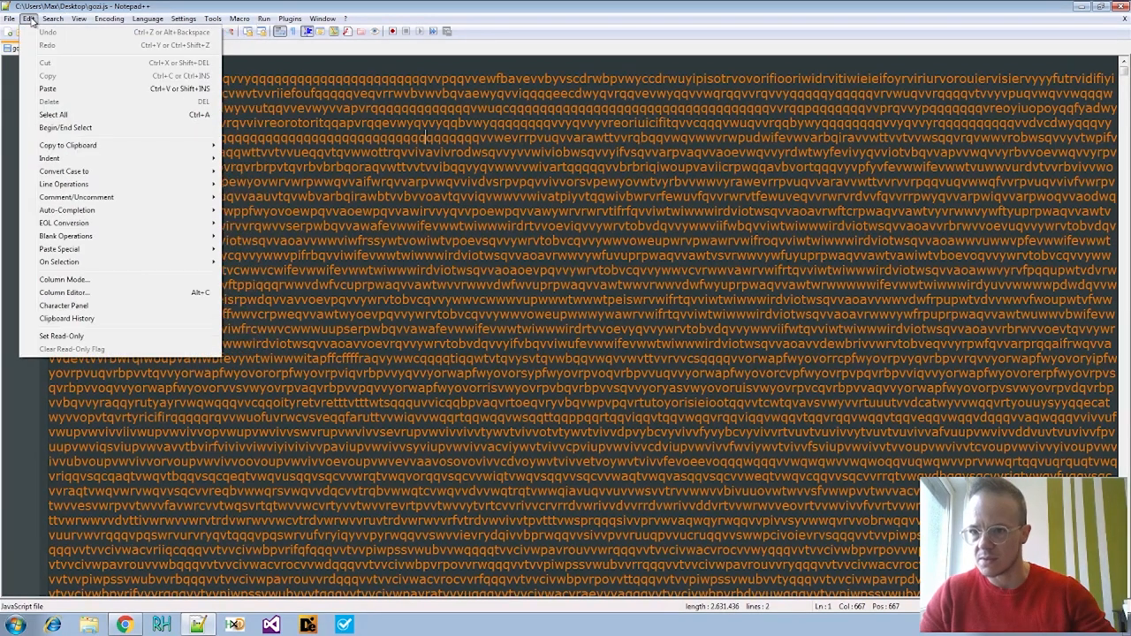
left_click(147, 17)
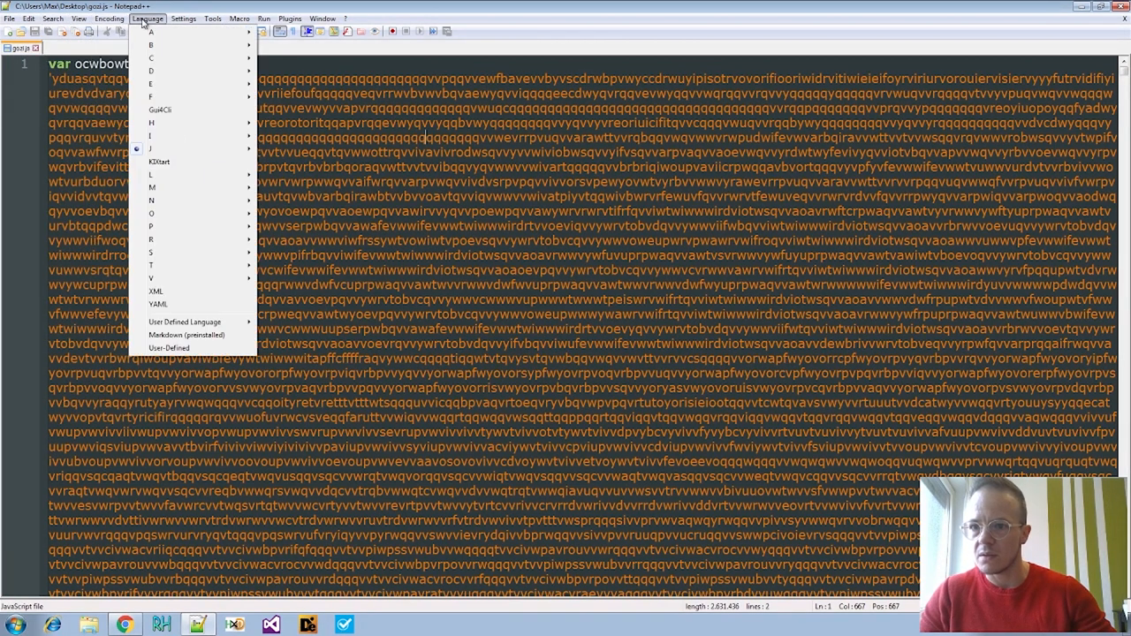
left_click(79, 17)
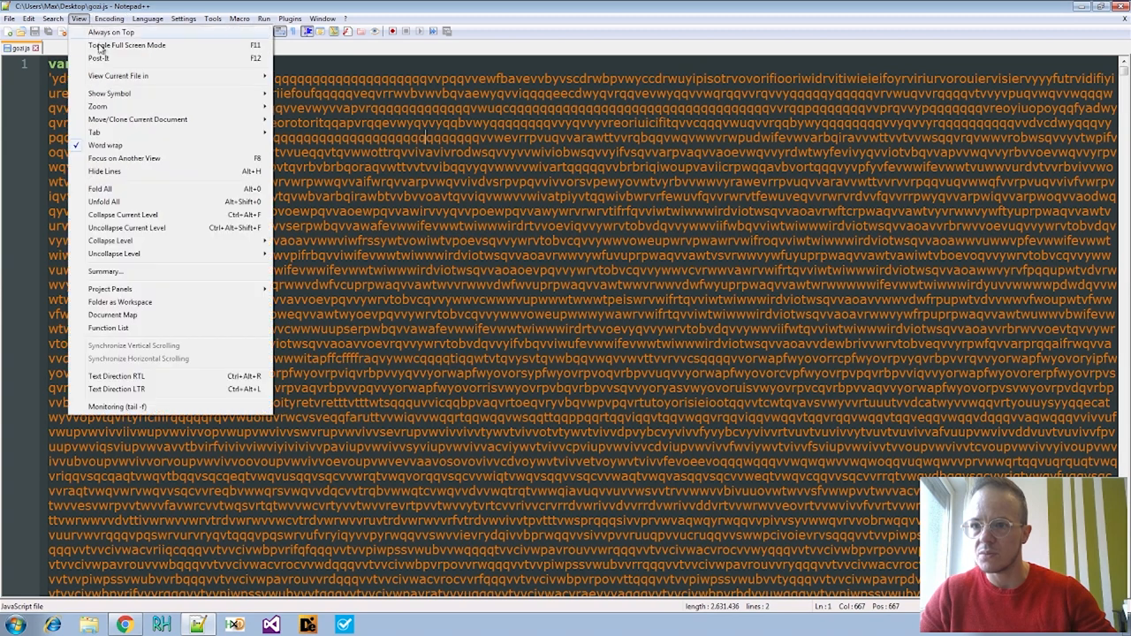
left_click(105, 144)
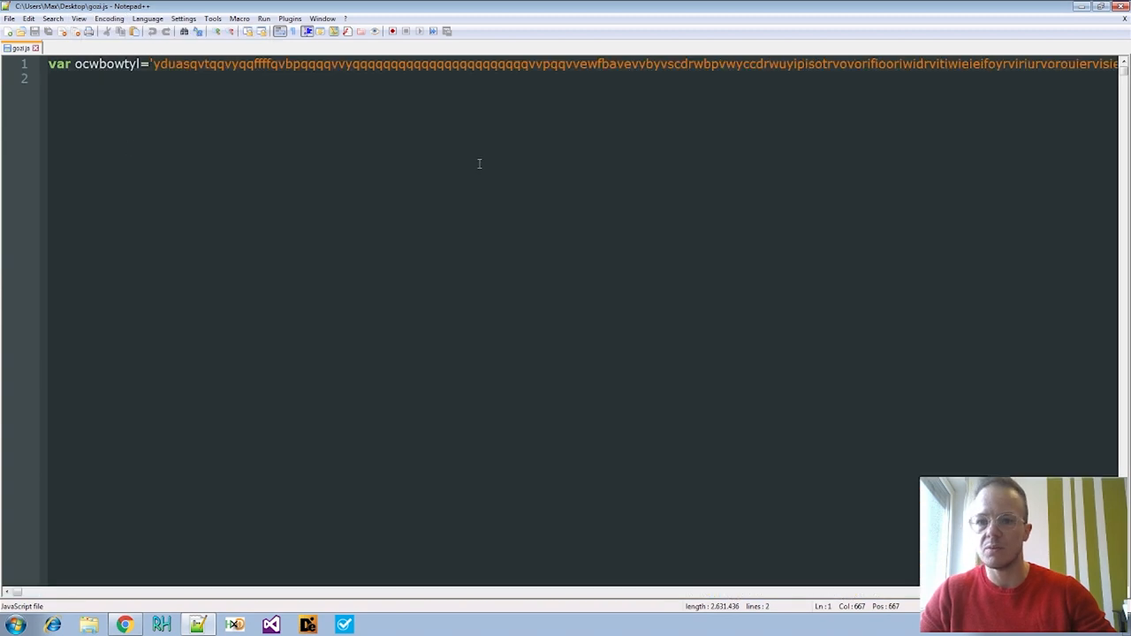
left_click(692, 64)
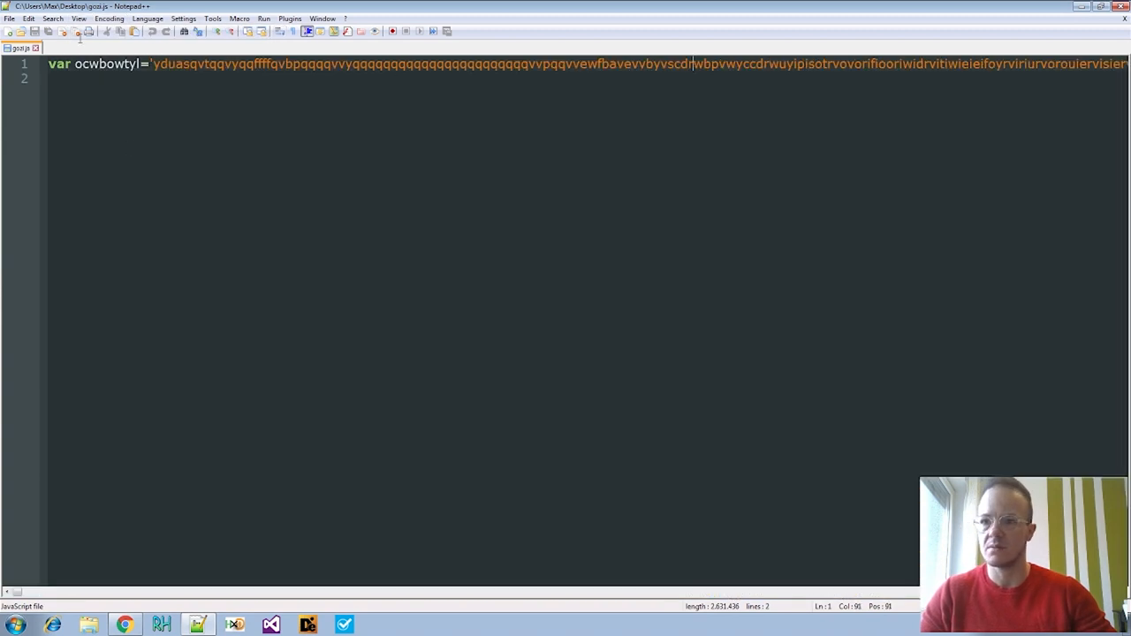
left_click(79, 18)
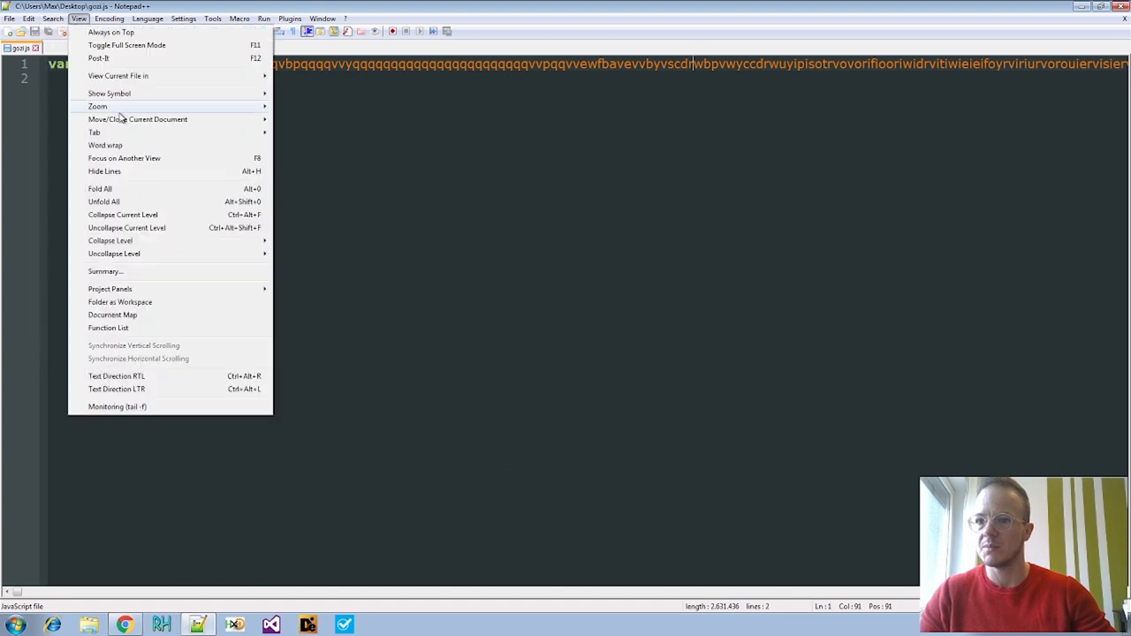
left_click(105, 145)
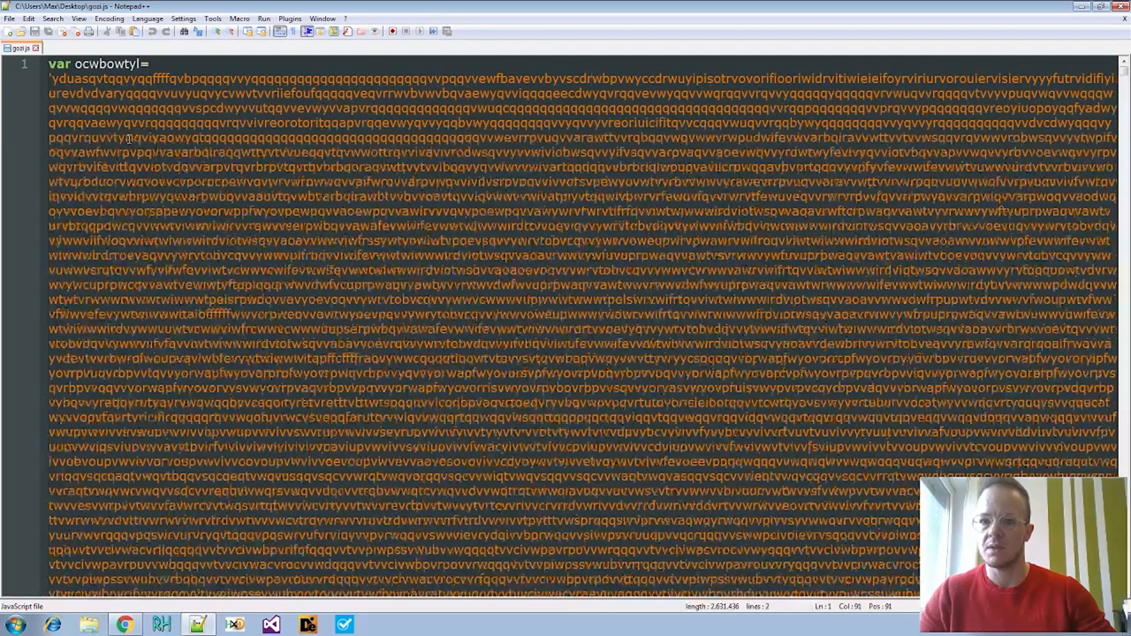
Scroll gozi.js past the encoded strings to the registry-writing WScript code at the end
scroll("down", 3)
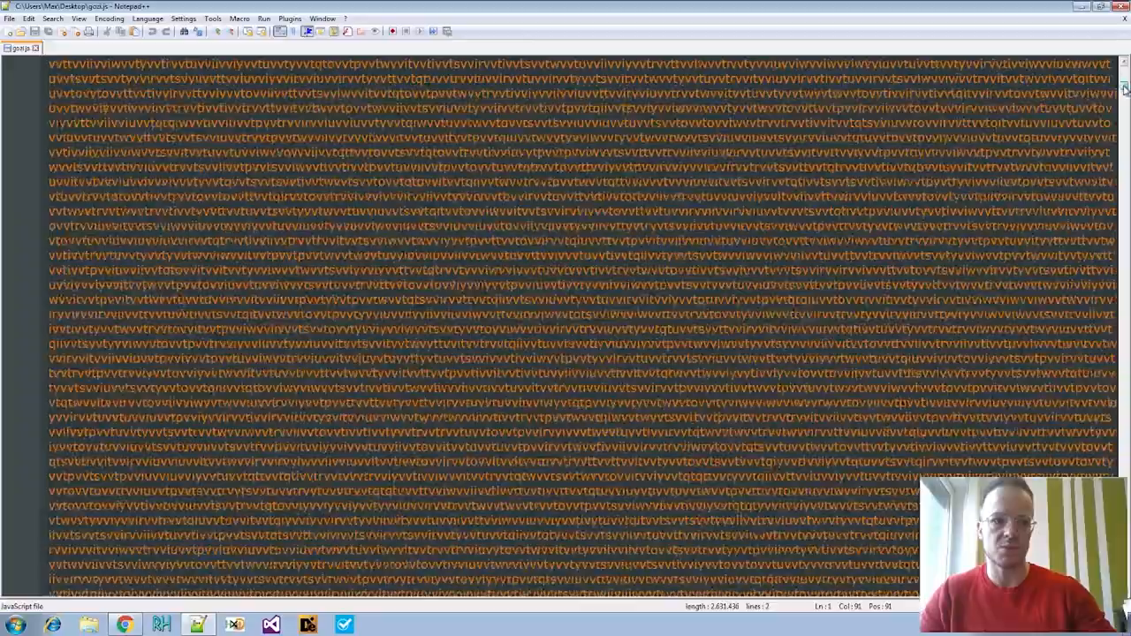
scroll("down", 3)
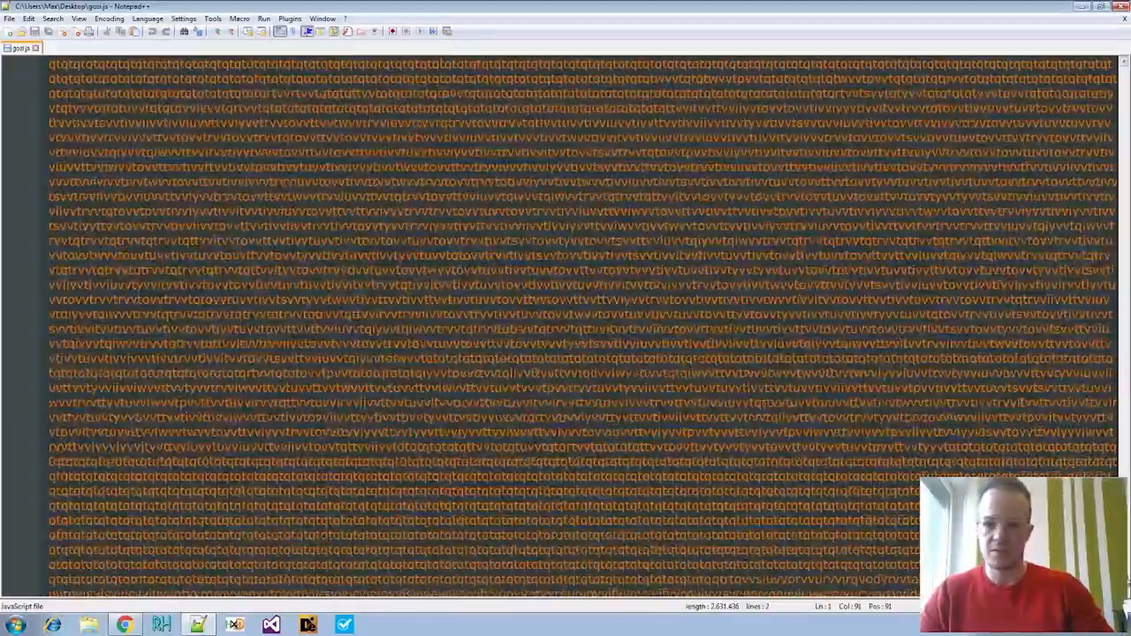
scroll("down", 3)
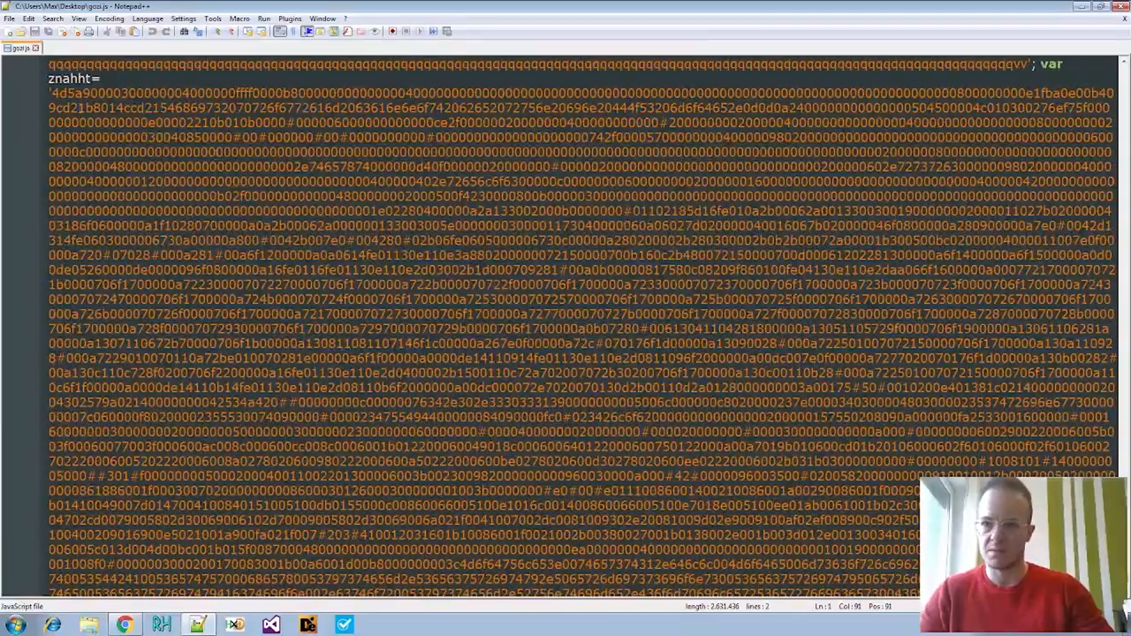
scroll("up", 3)
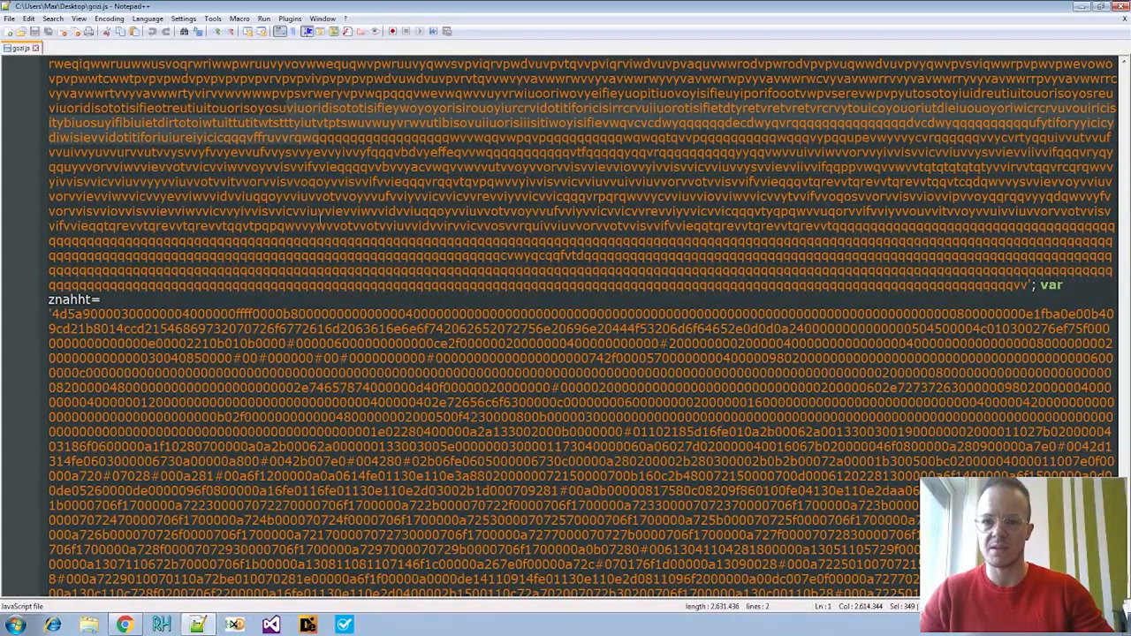
scroll("down", 3)
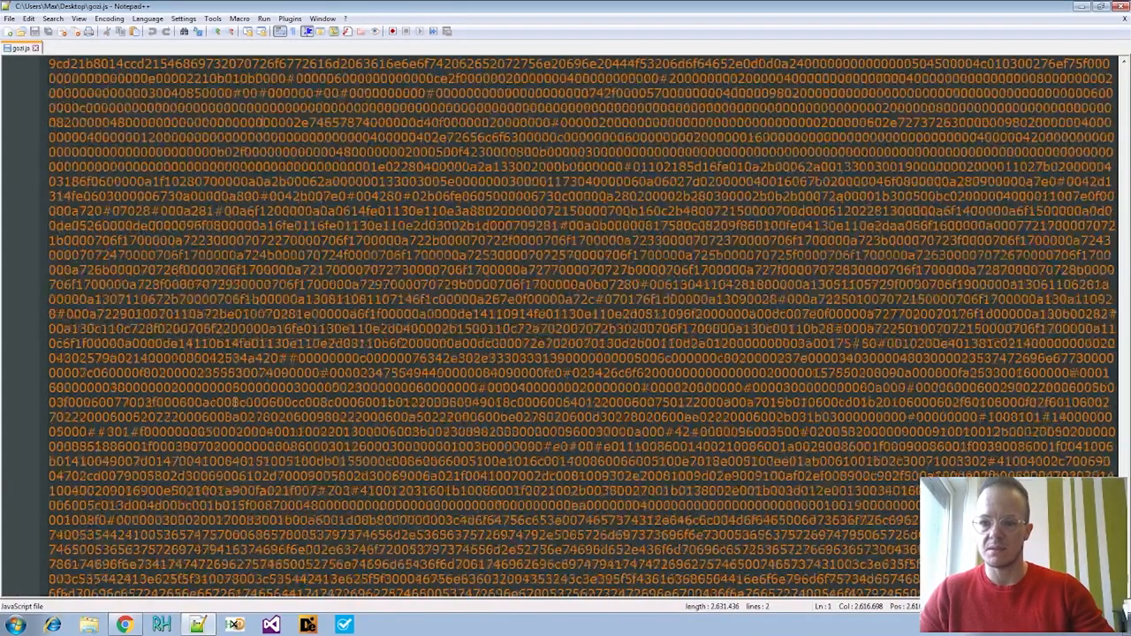
scroll("down", 3)
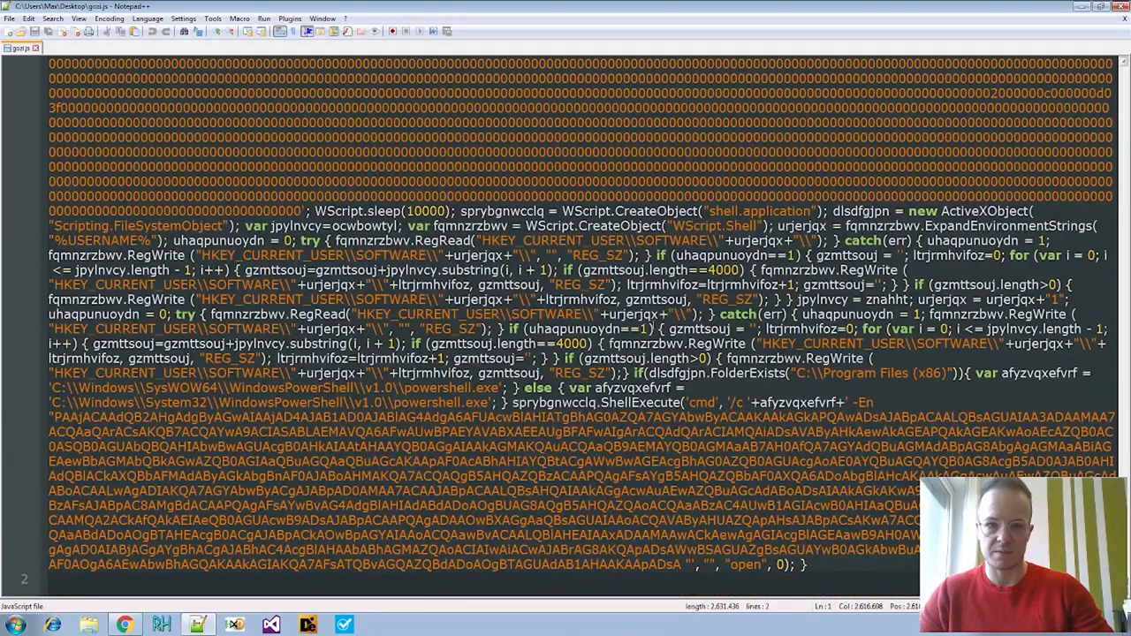
scroll("up", 3)
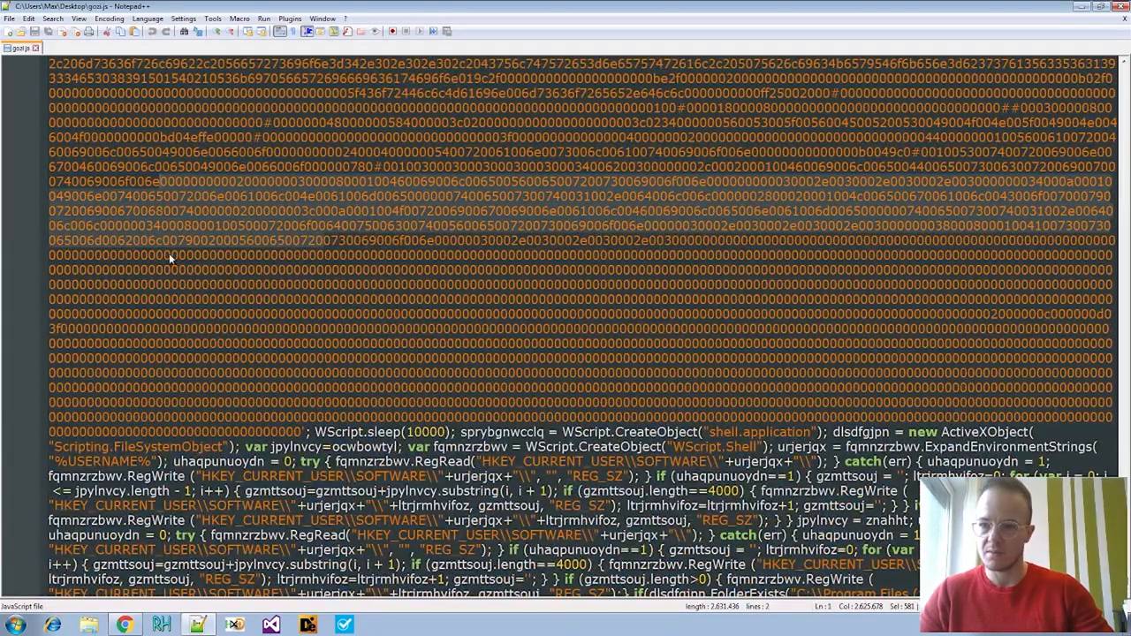
scroll("down", 3)
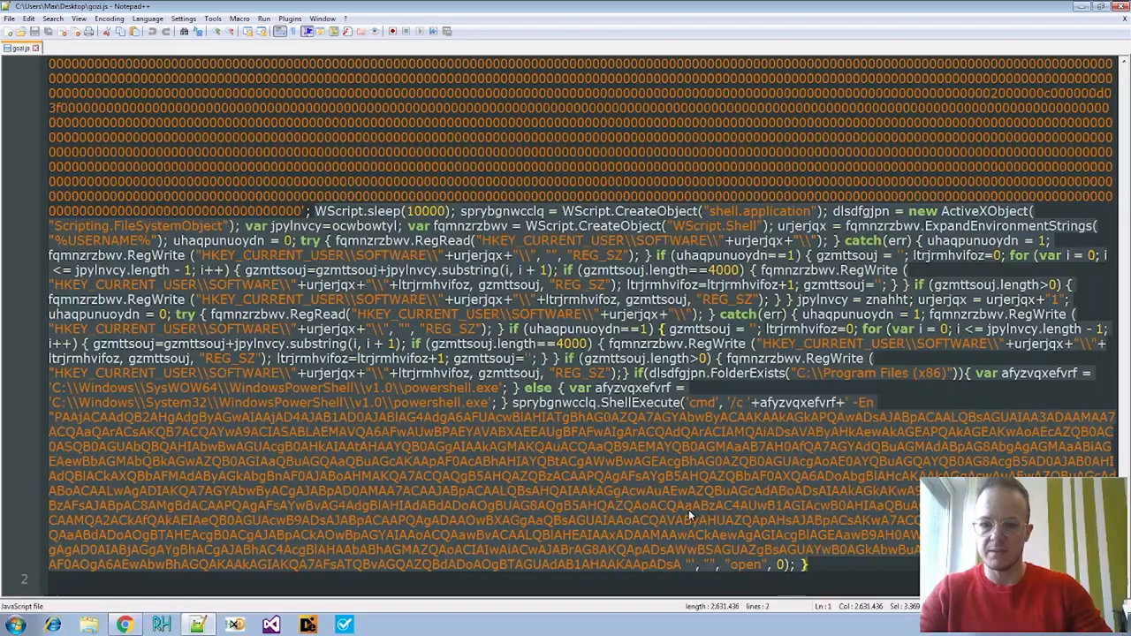
mouse_move(503, 489)
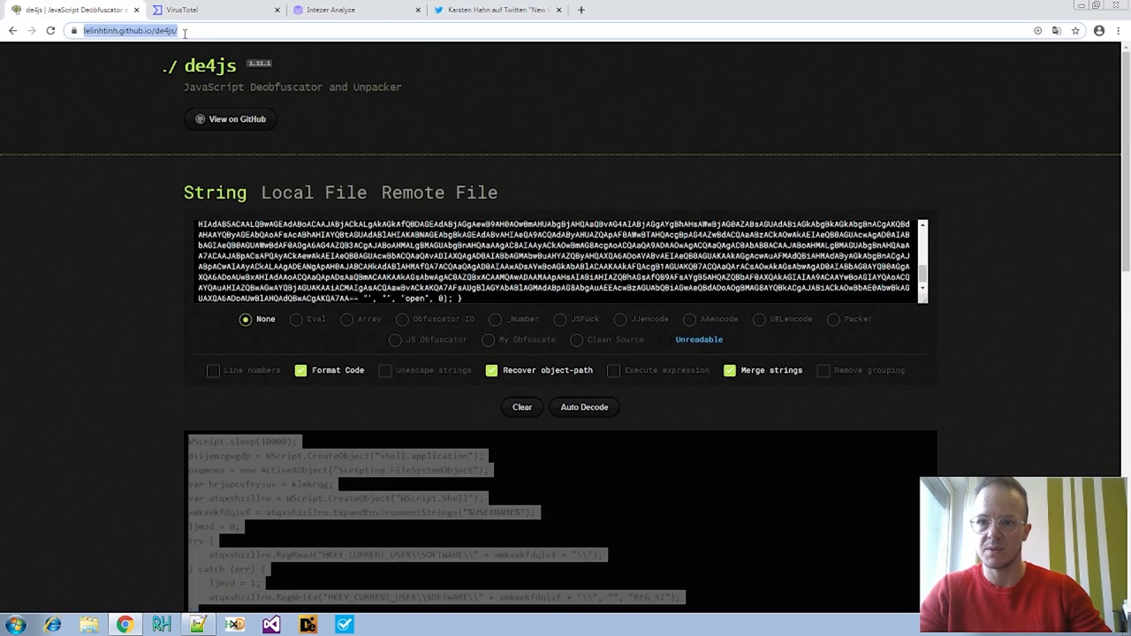
Auto Decode the pasted script in de4js with Format Code and review the output
left_click(521, 407)
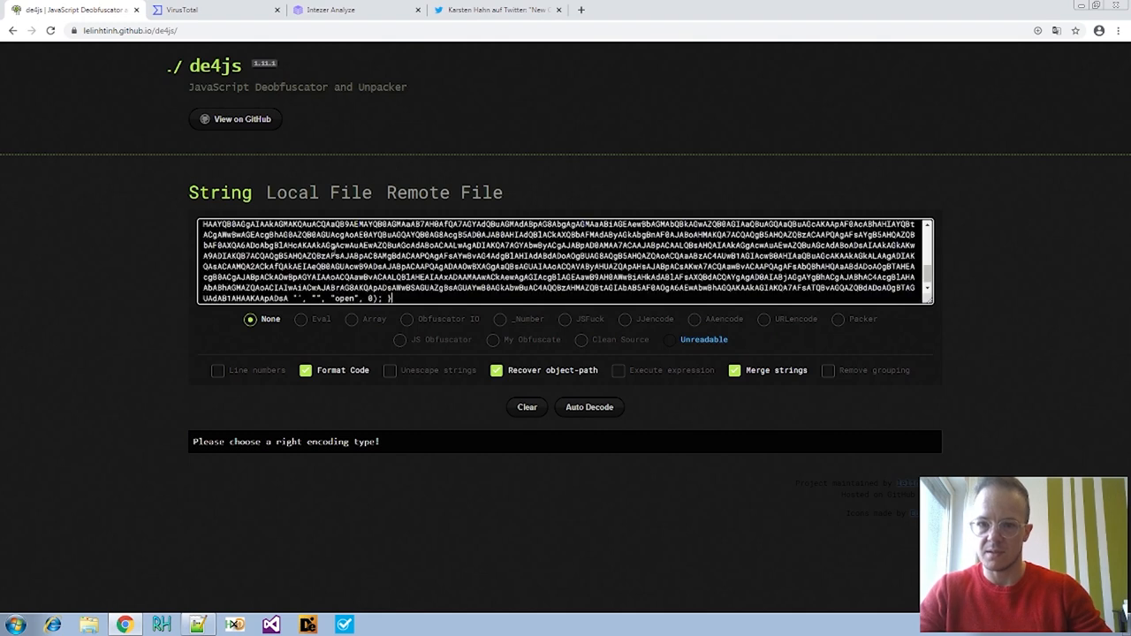
left_click(588, 407)
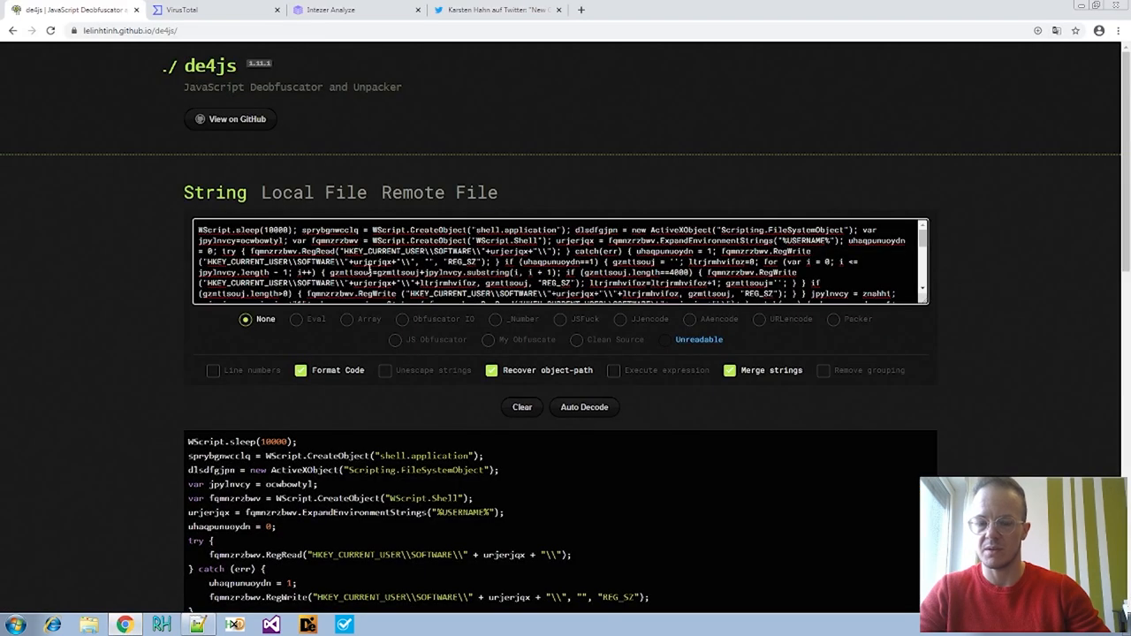
mouse_move(410, 243)
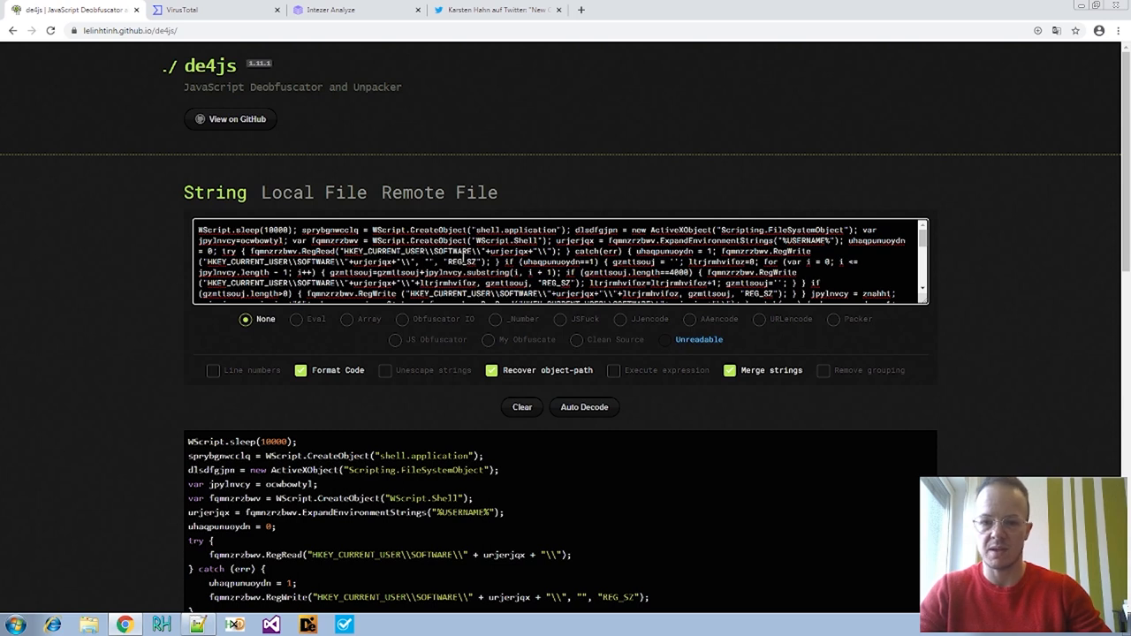
mouse_move(325, 394)
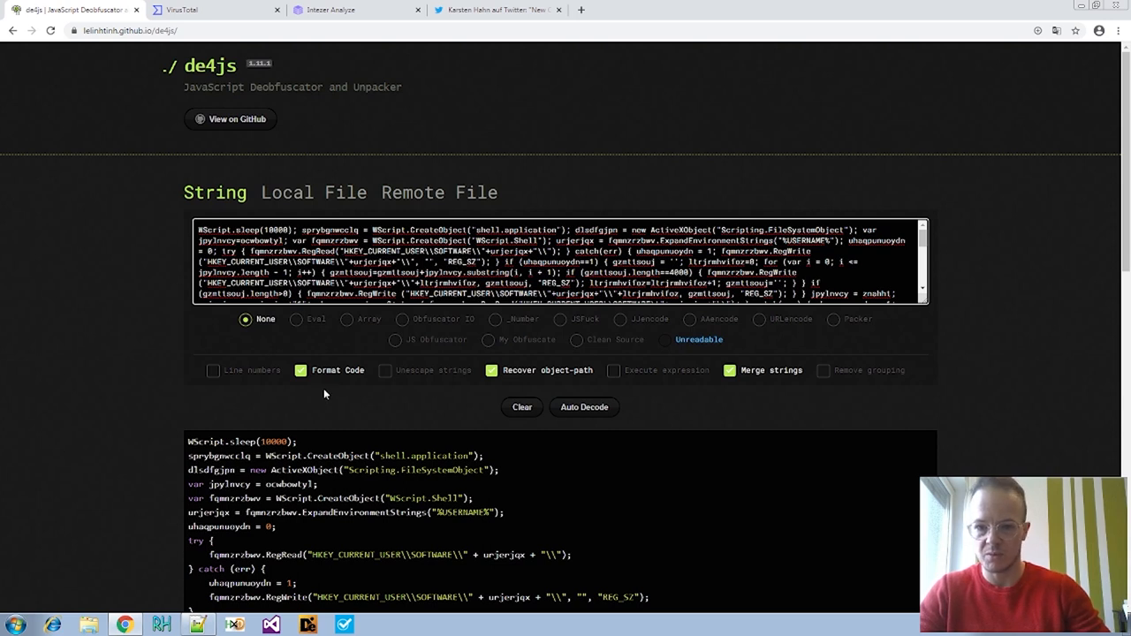
scroll("down", 3)
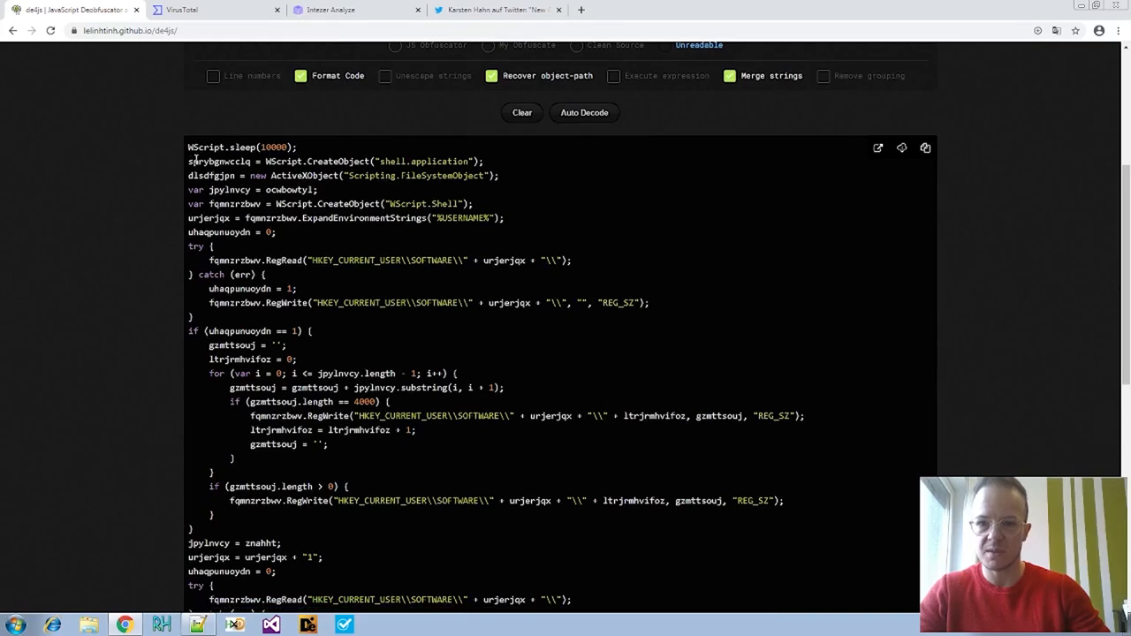
scroll("down", 3)
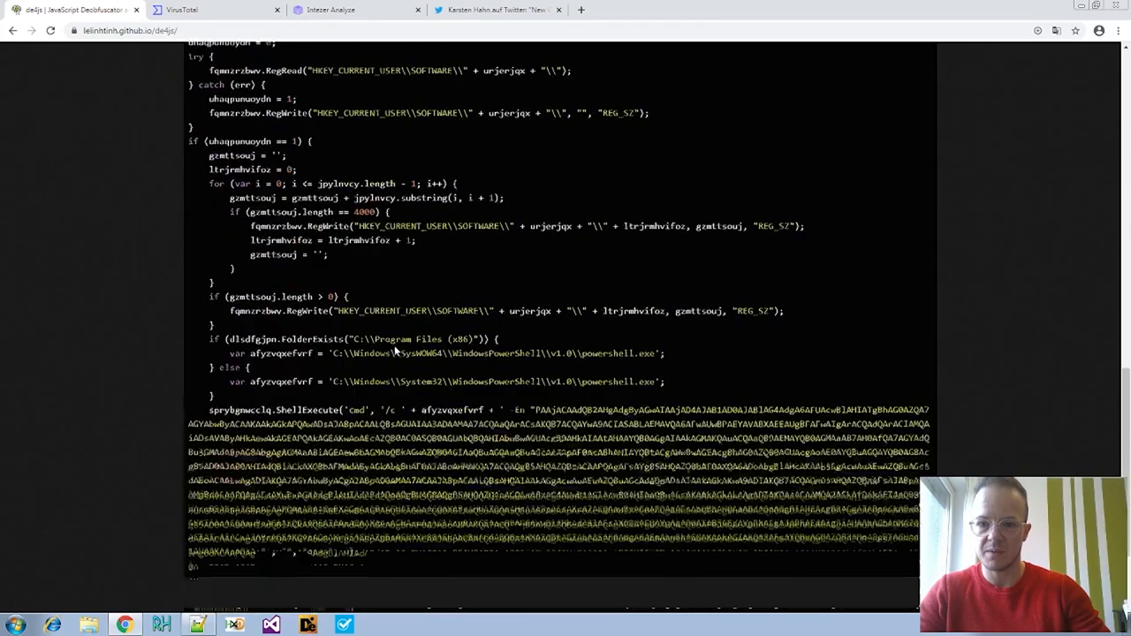
scroll("up", 3)
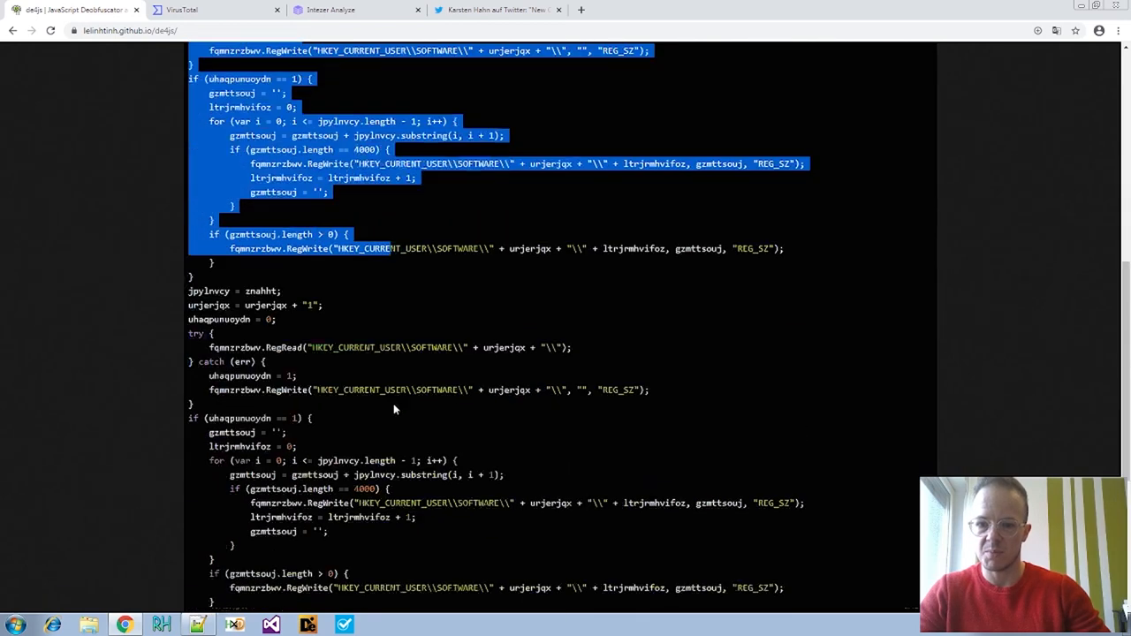
scroll("down", 3)
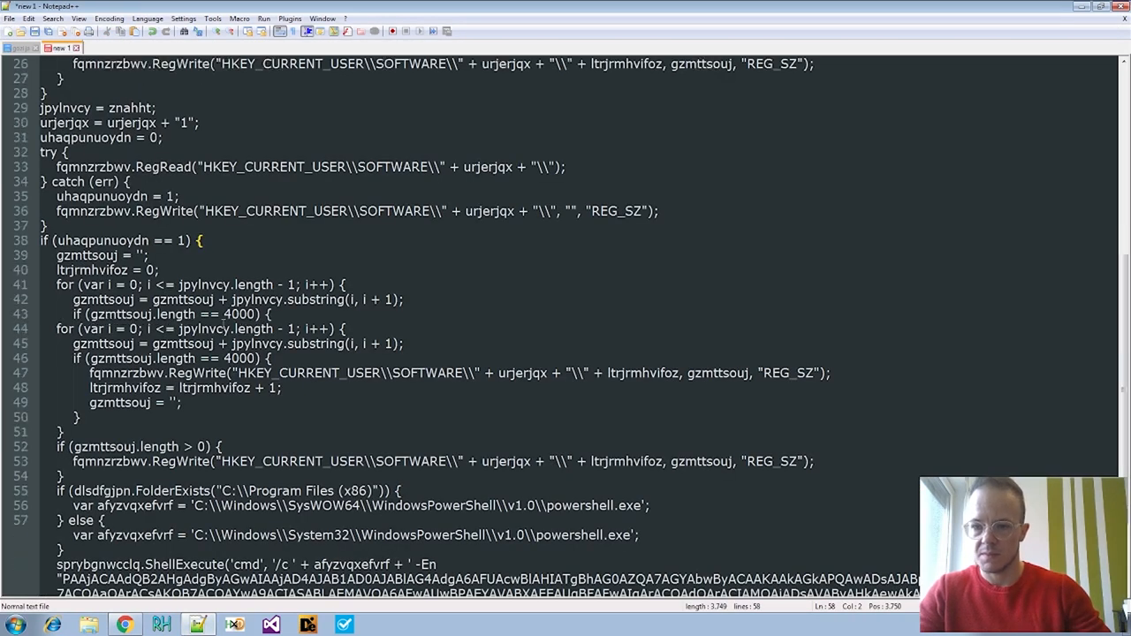
Set the new document's language to JavaScript and scroll through the highlighted code
left_click(146, 18)
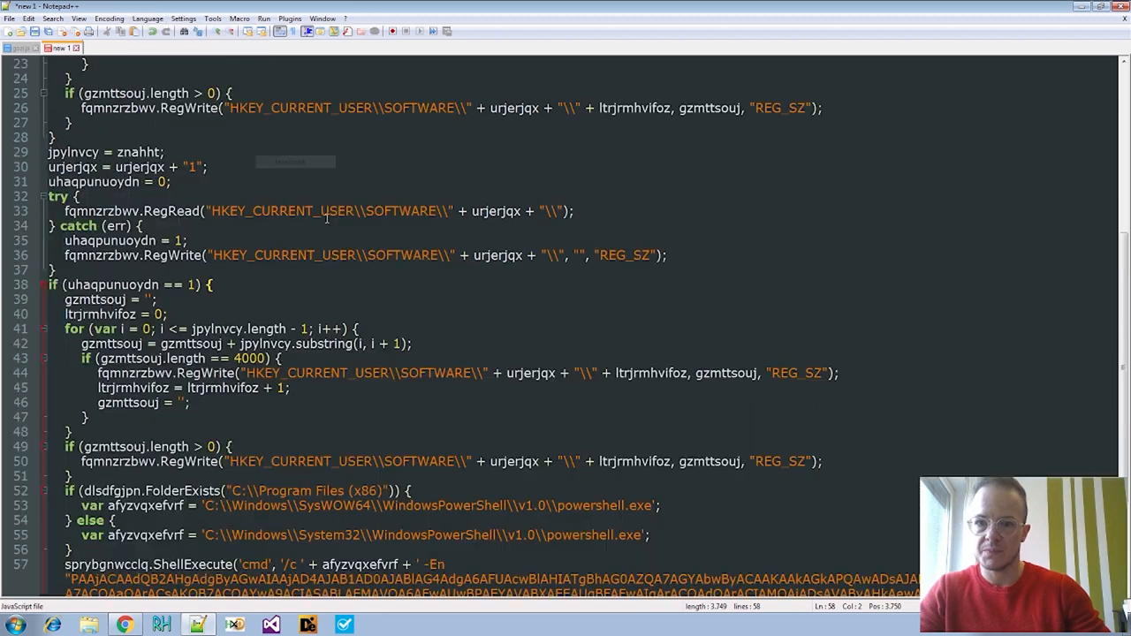
scroll("up", 3)
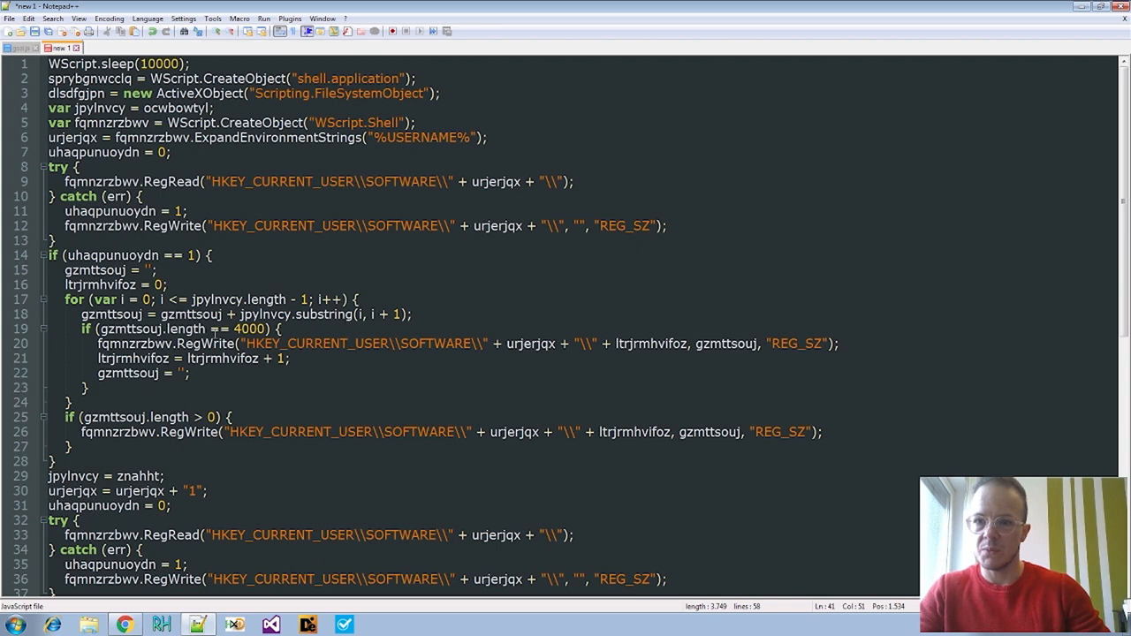
scroll("down", 3)
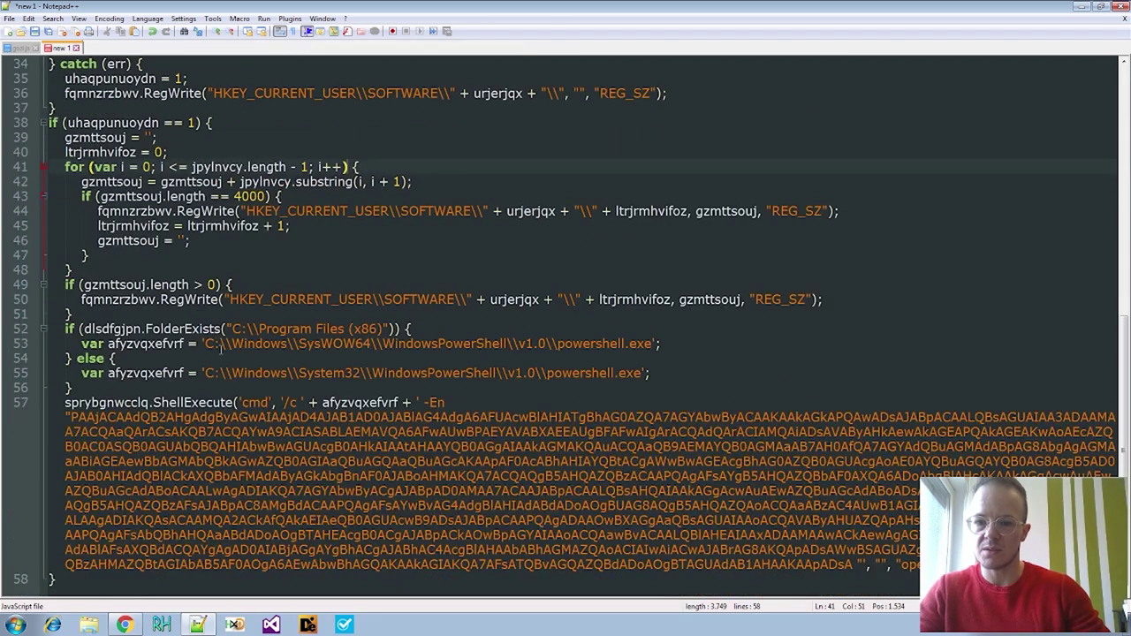
scroll("up", 3)
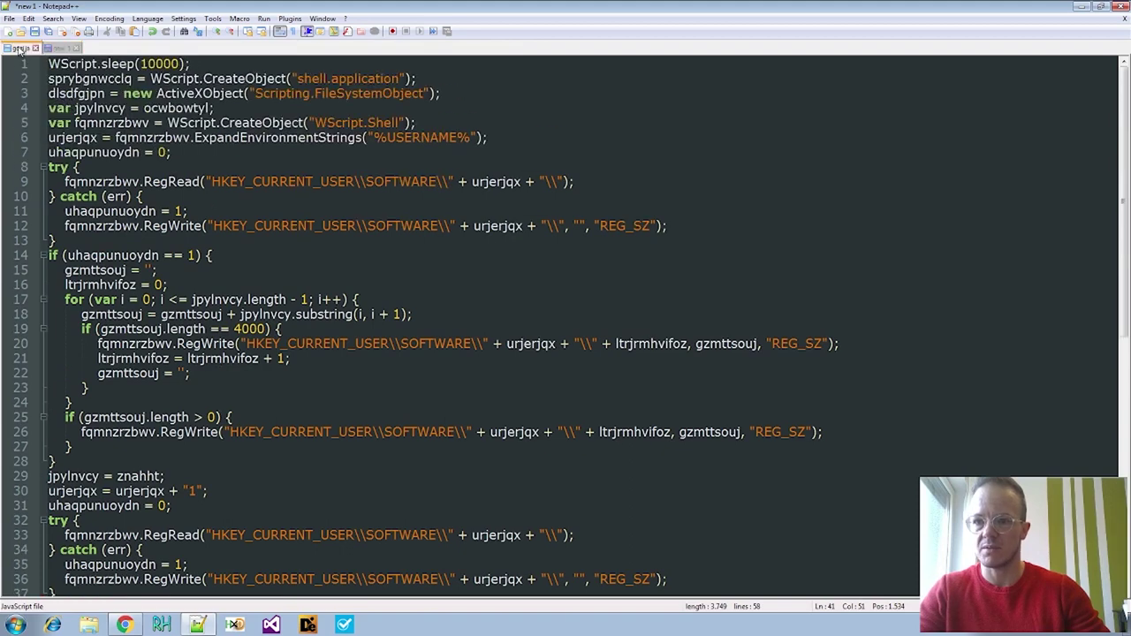
left_click(57, 48)
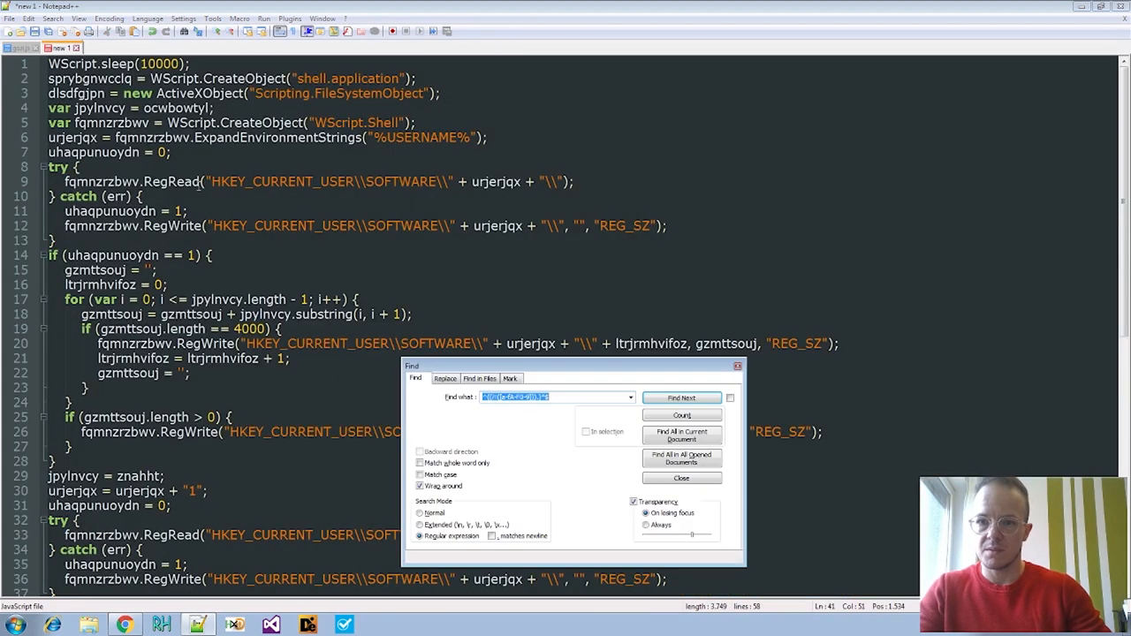
Replace all ocwbowtyl occurrences with first_embedded, then review the updated script
left_click(680, 398)
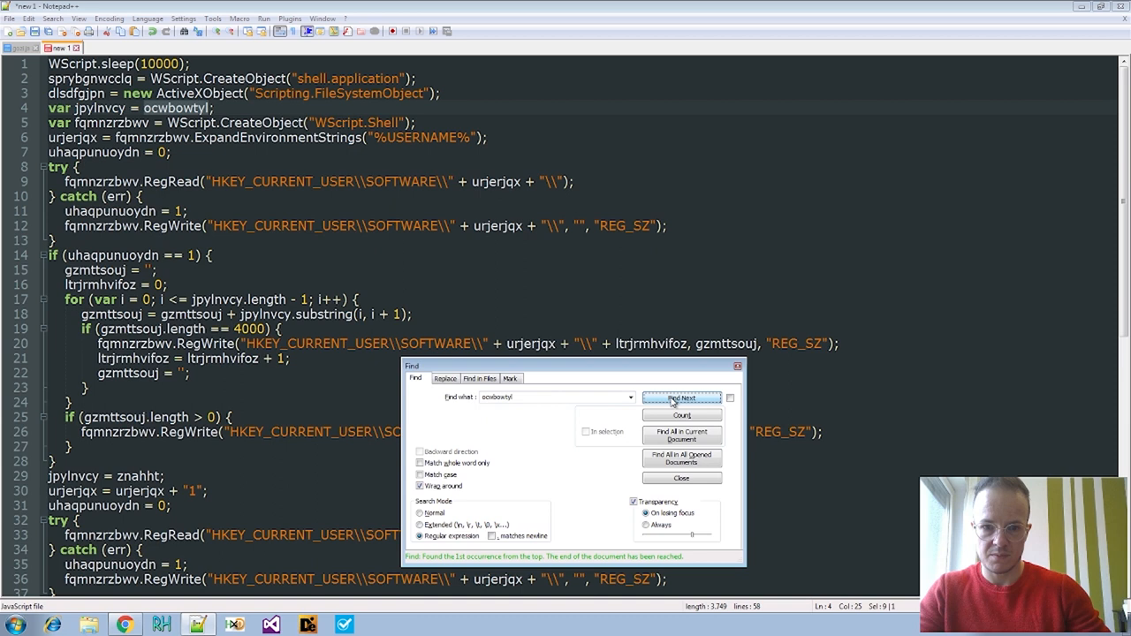
left_click(681, 478)
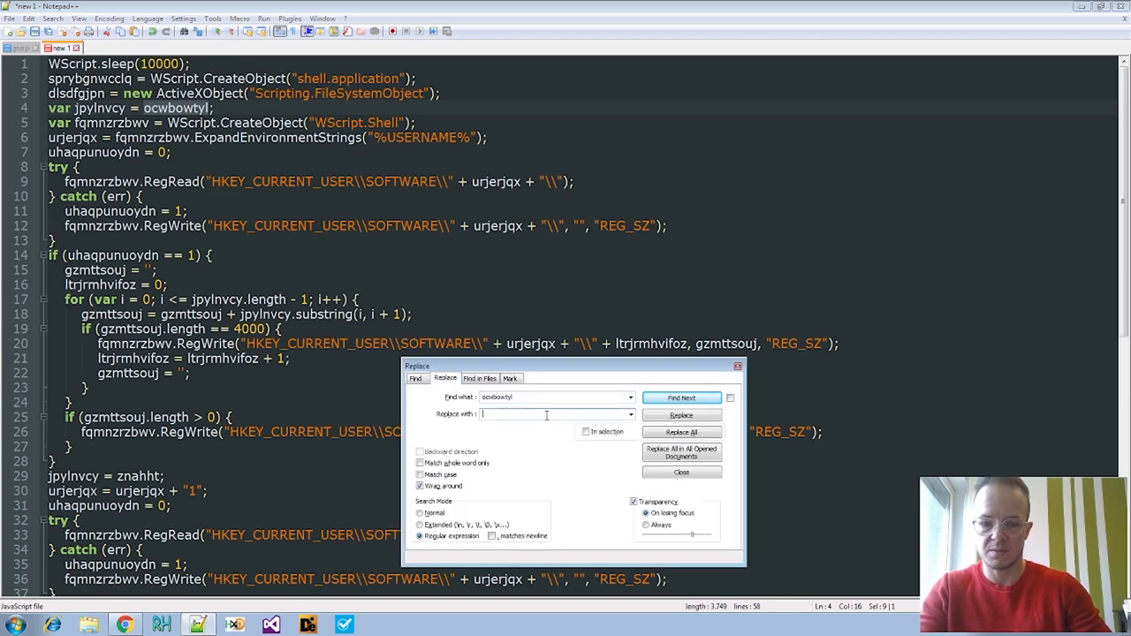
type("first_embedd")
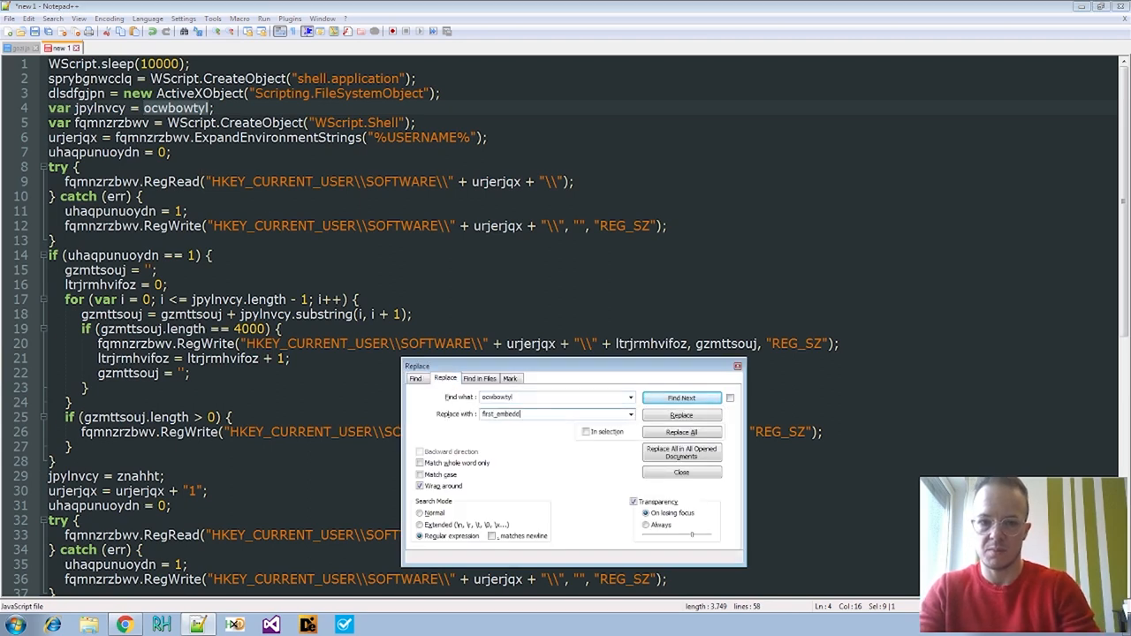
left_click(681, 432)
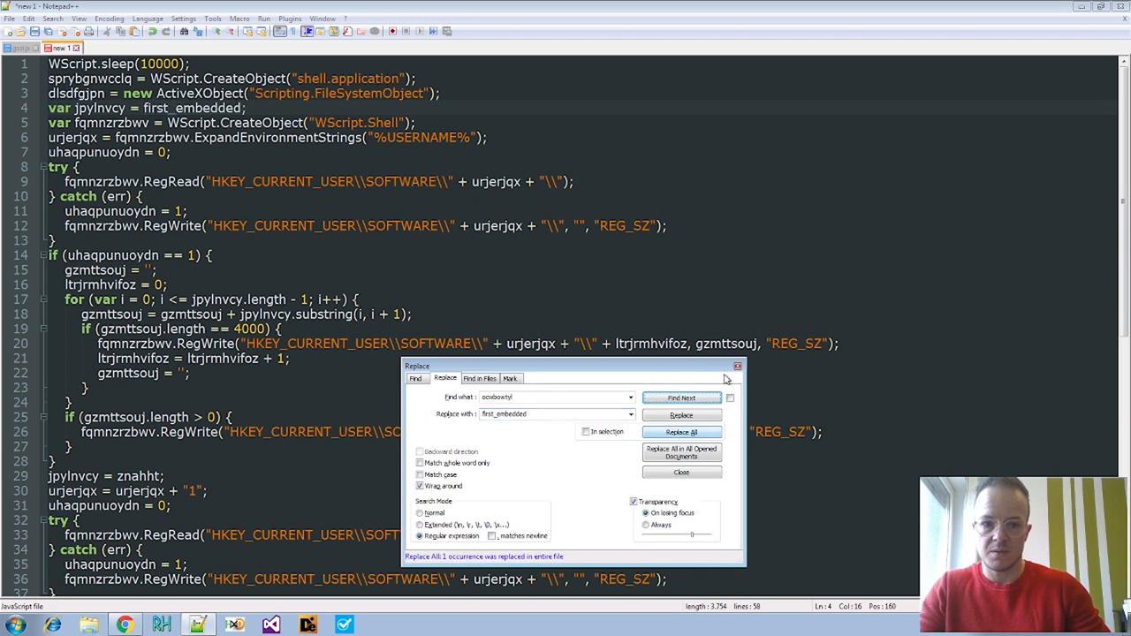
left_click(682, 470)
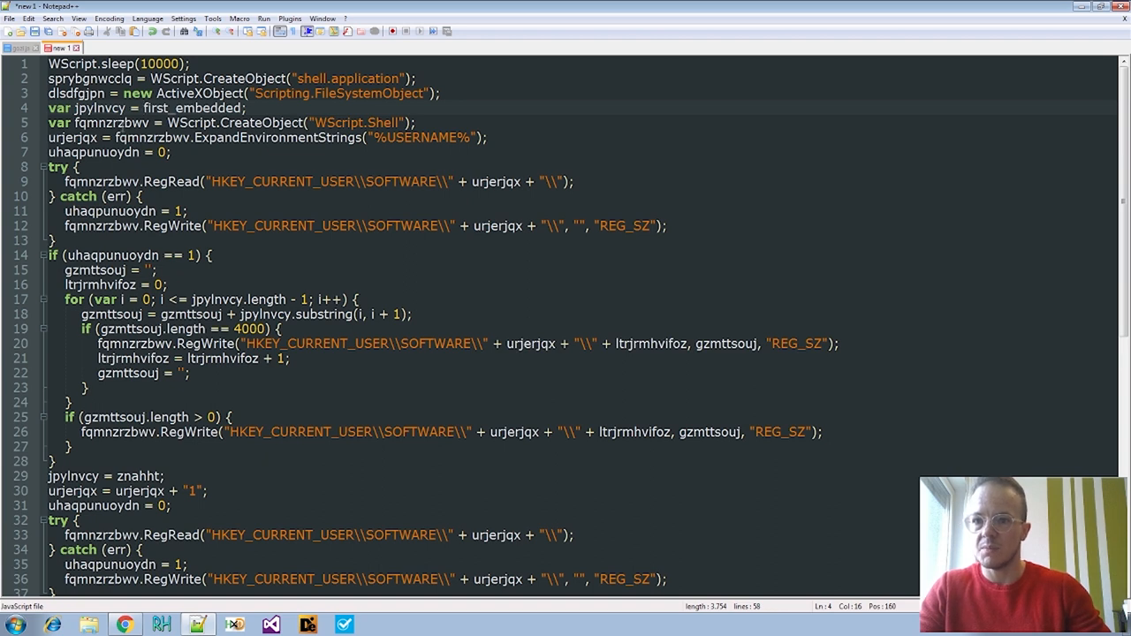
left_click(124, 123)
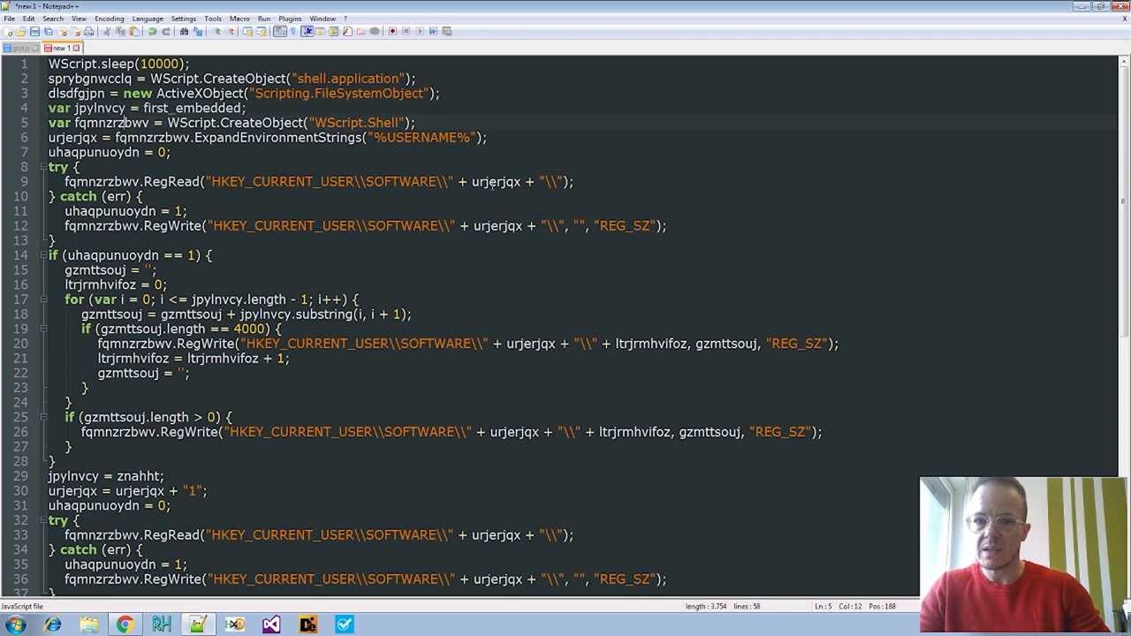
scroll("down", 3)
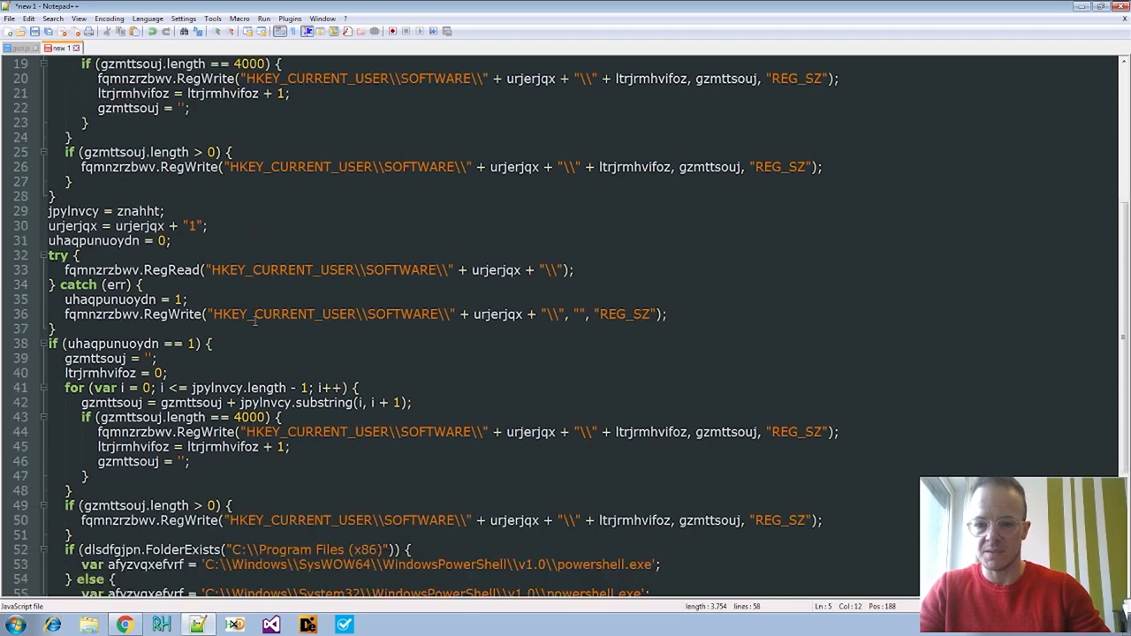
scroll("up", 3)
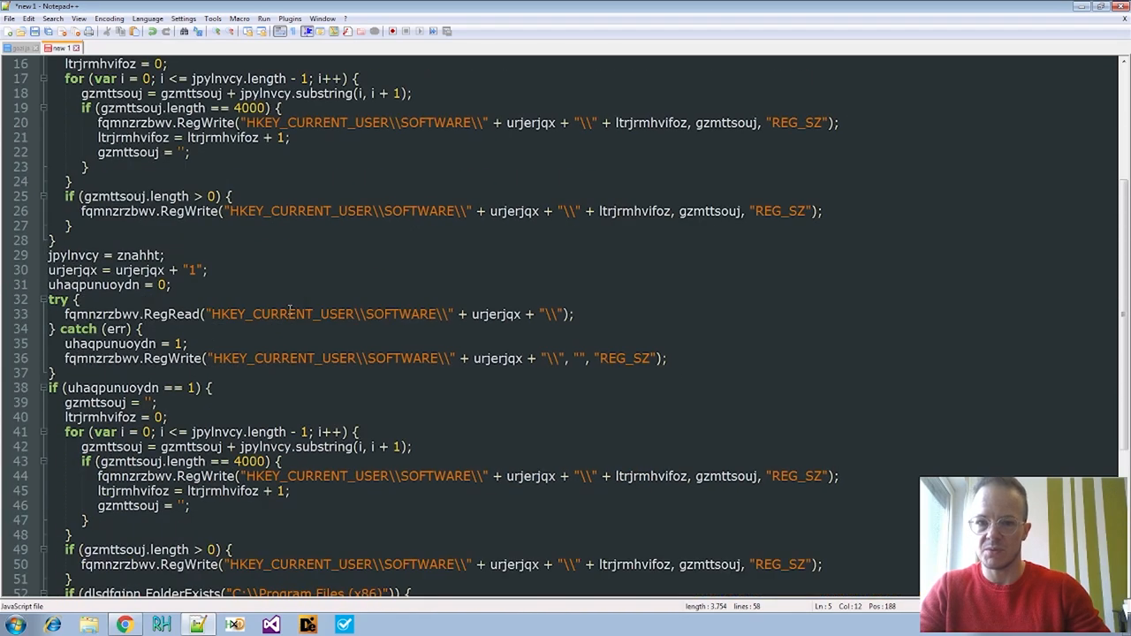
scroll("up", 3)
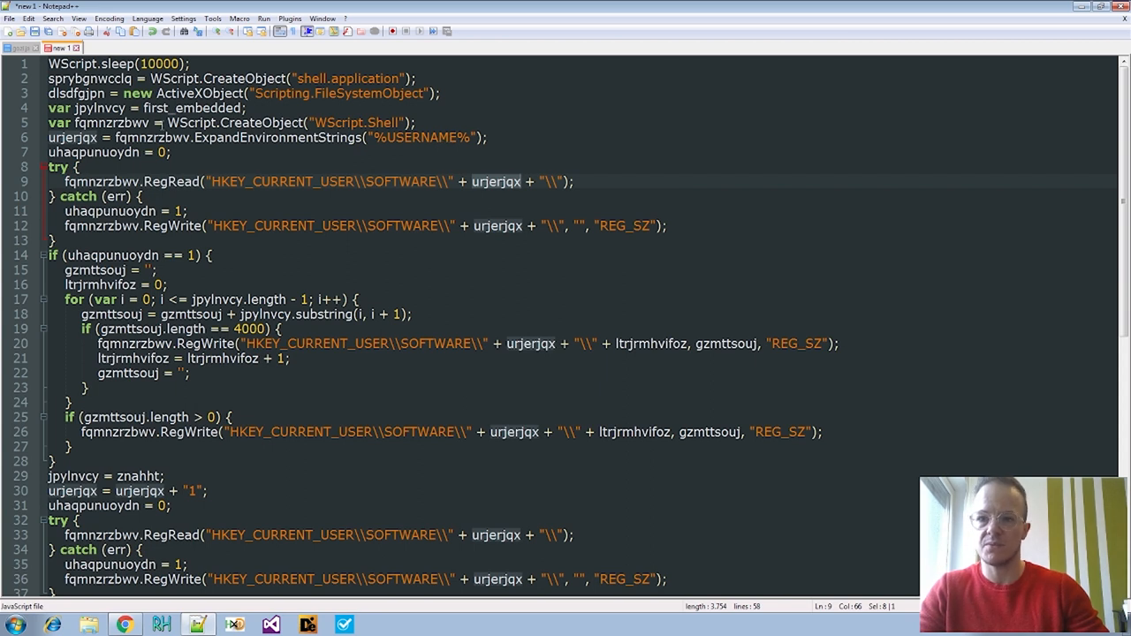
Replace all 11 urjerjqx occurrences with reg_key
left_click(495, 181)
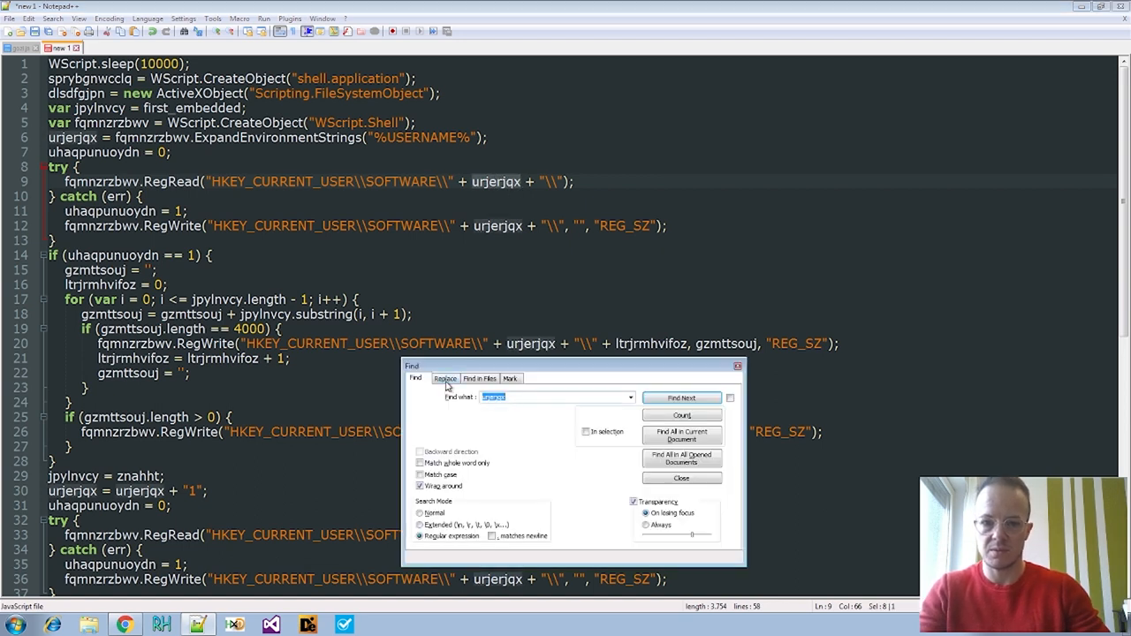
left_click(445, 378)
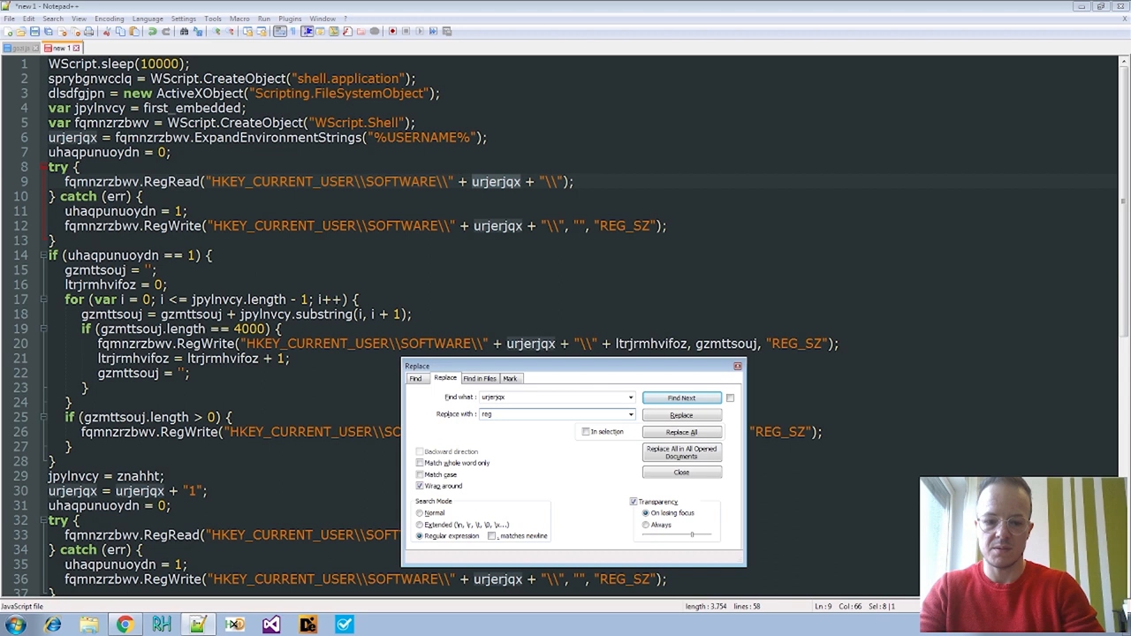
type("_key")
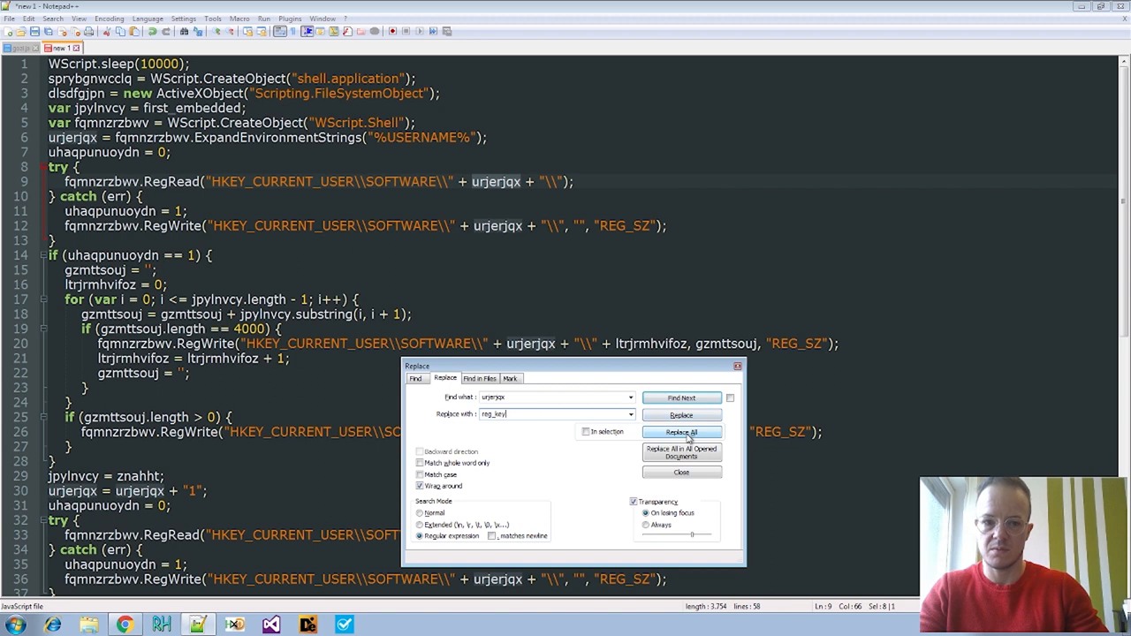
left_click(681, 432)
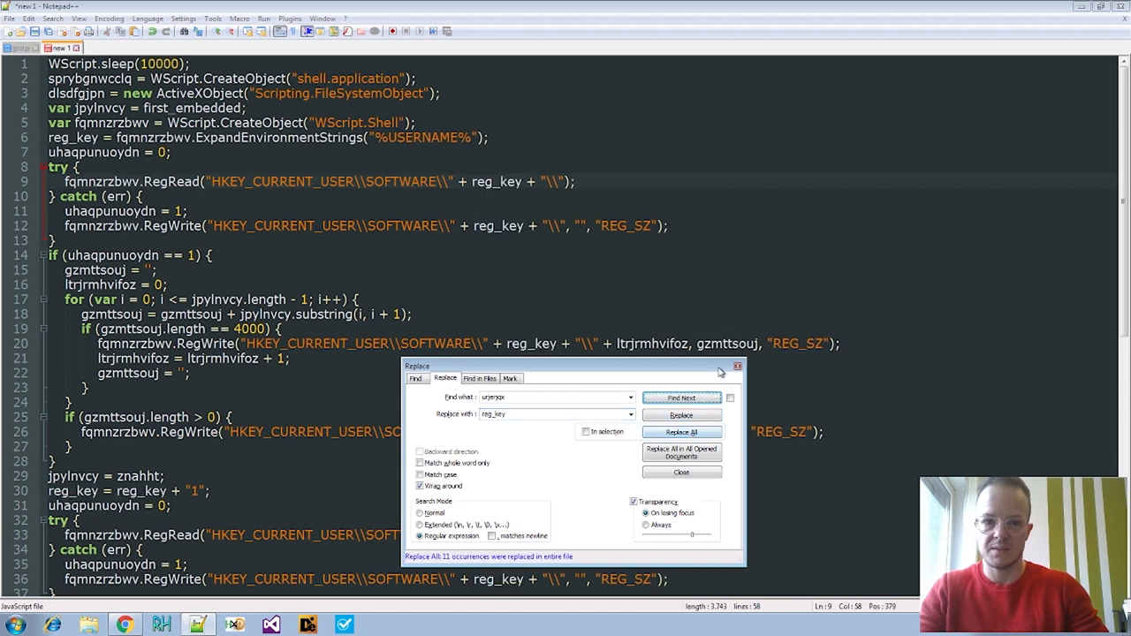
left_click(680, 472)
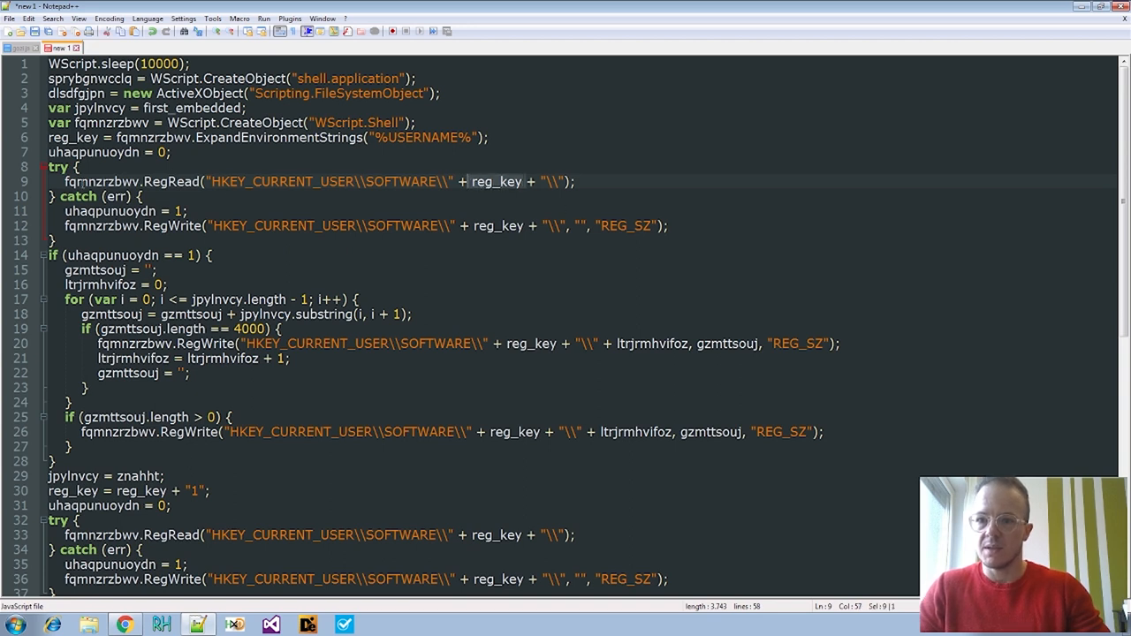
Select jpylnvcy and replace all 6 occurrences with embedded_str
left_click(141, 108)
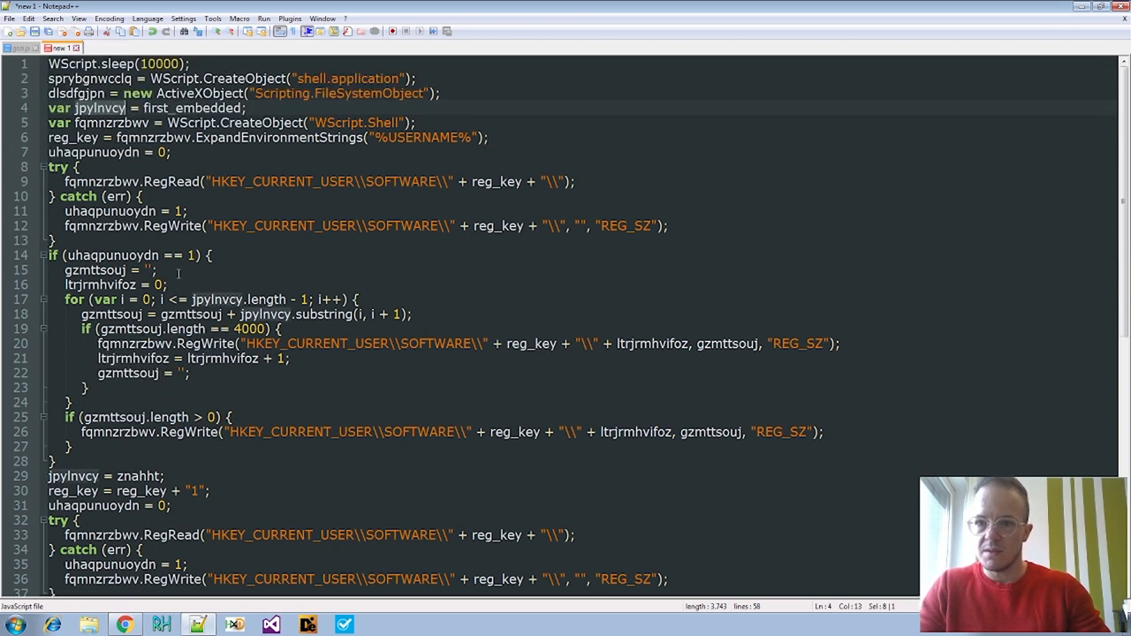
key("Ctrl+f")
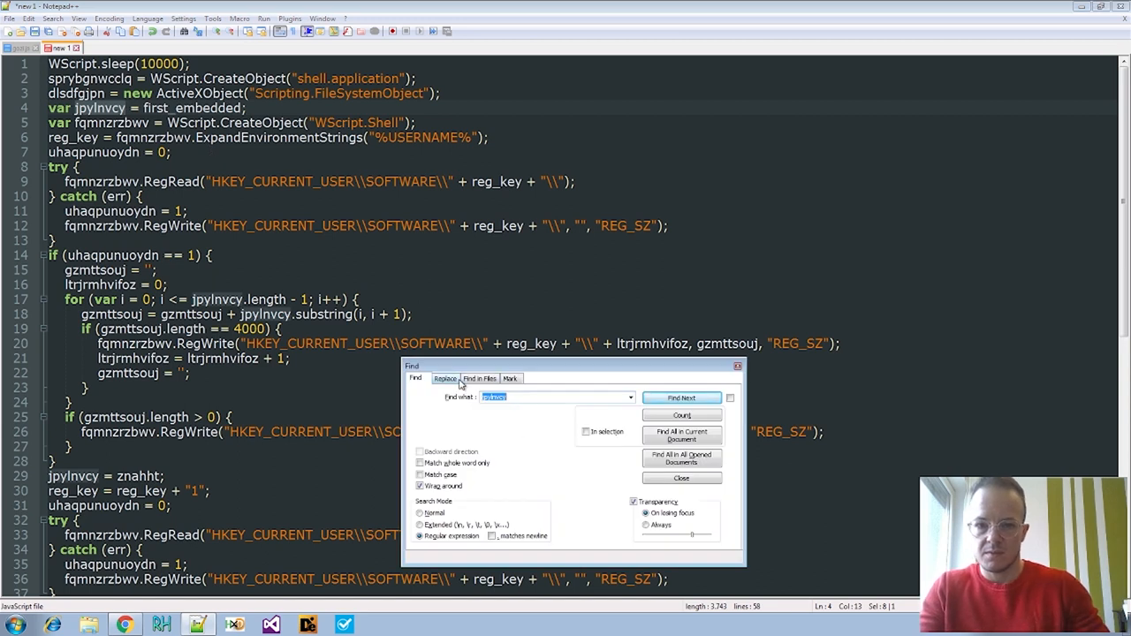
left_click(445, 379)
type("embedded_s")
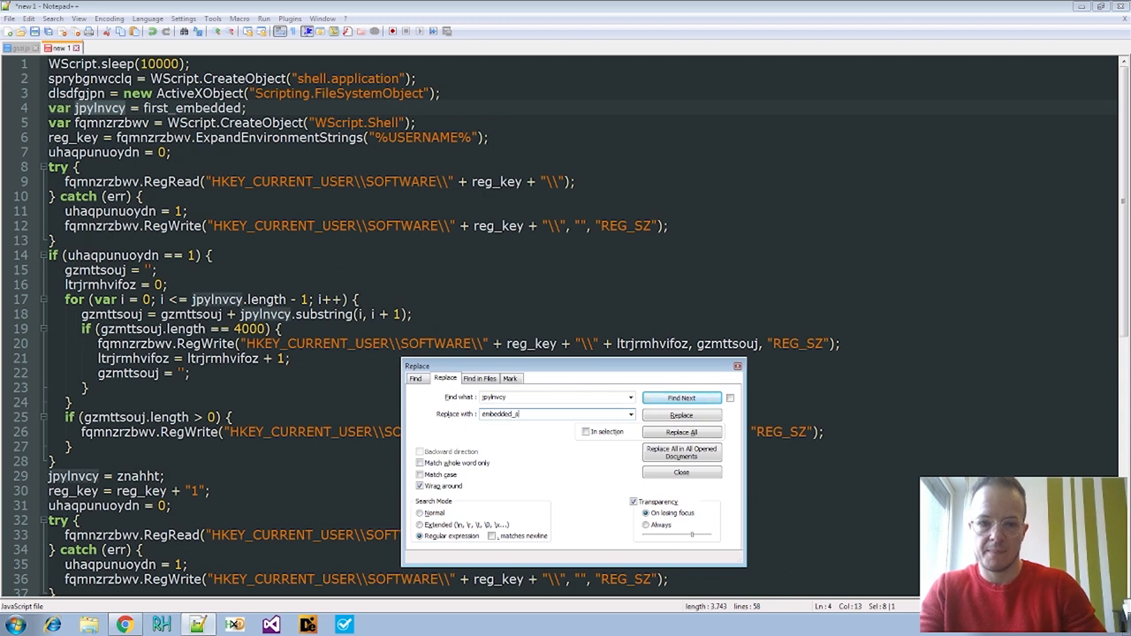
left_click(681, 432)
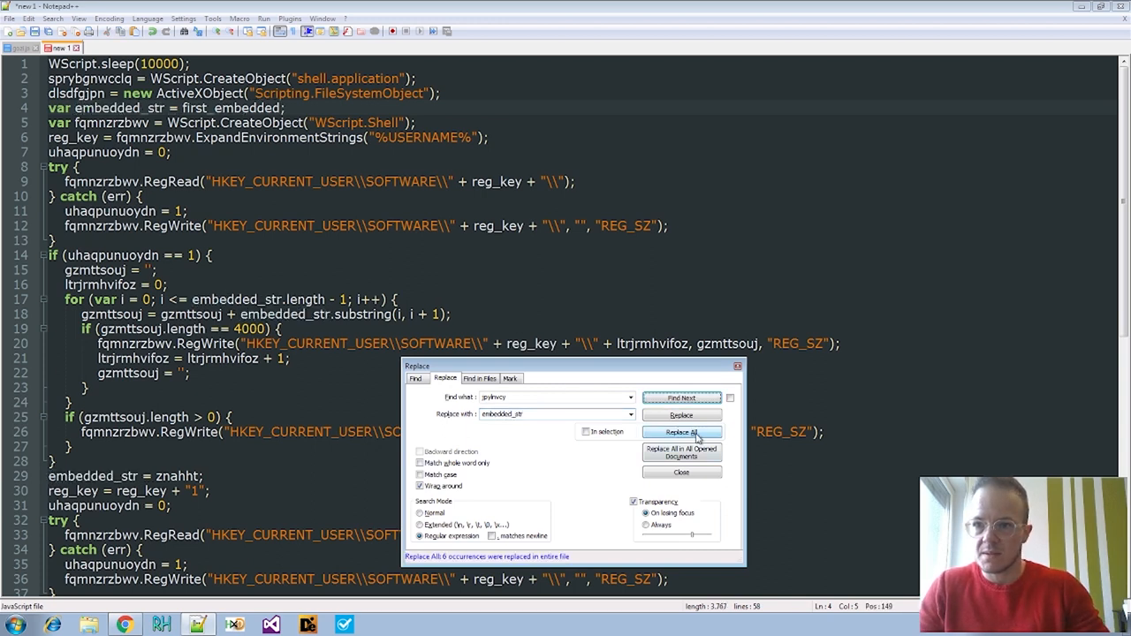
left_click(680, 472)
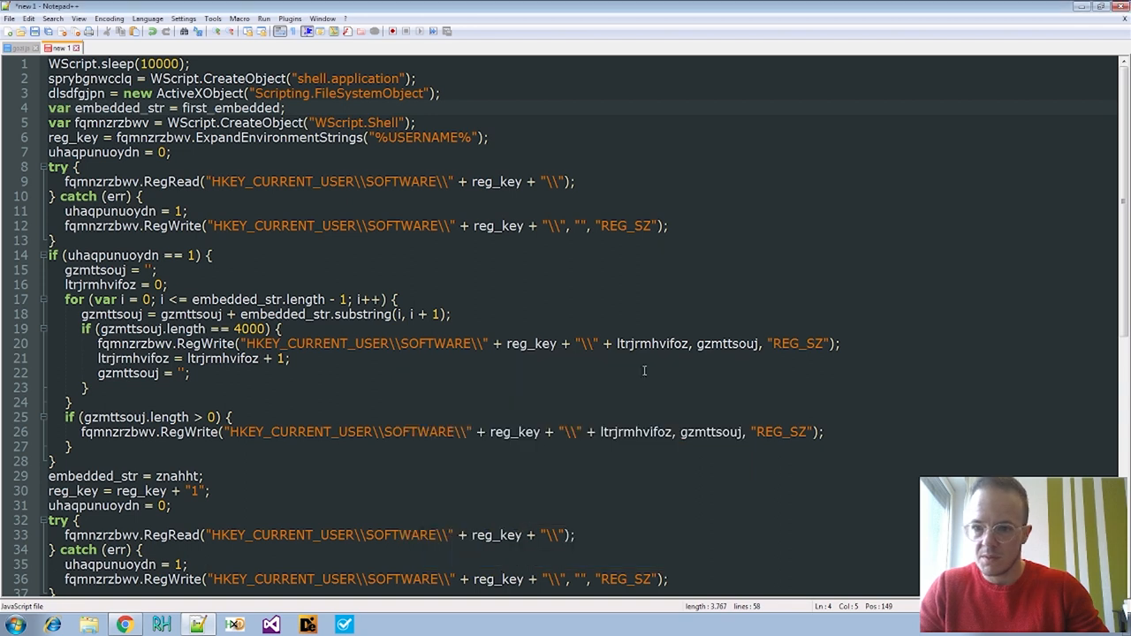
Select gzmttsouj on line 19 and replace every occurrence with reg_data
double_click(119, 108)
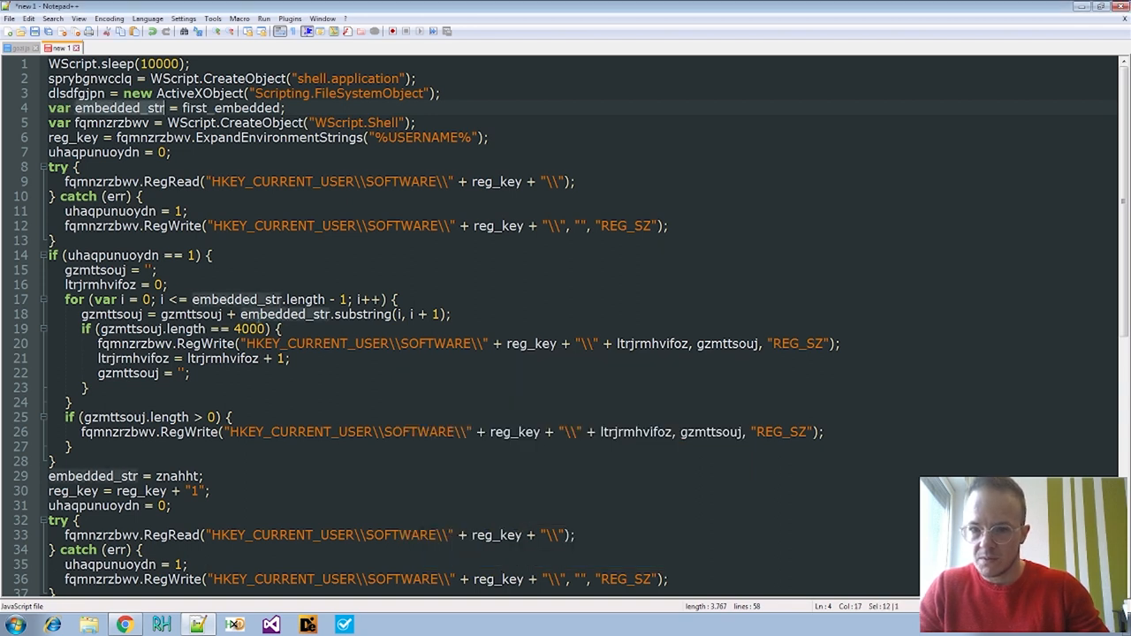
mouse_move(139, 178)
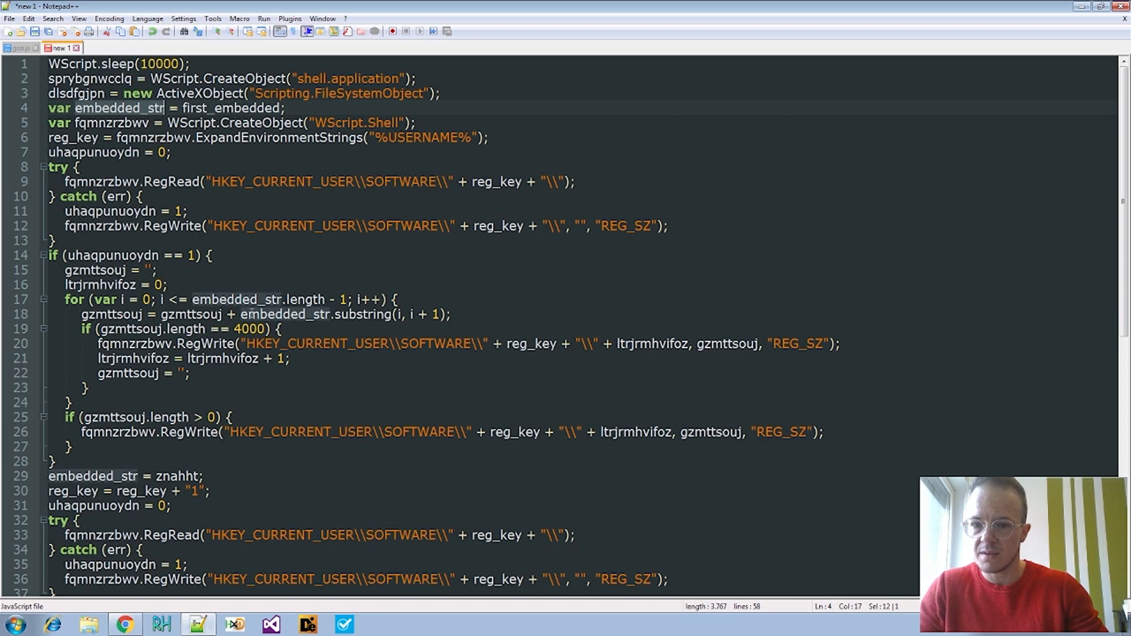
left_click(356, 314)
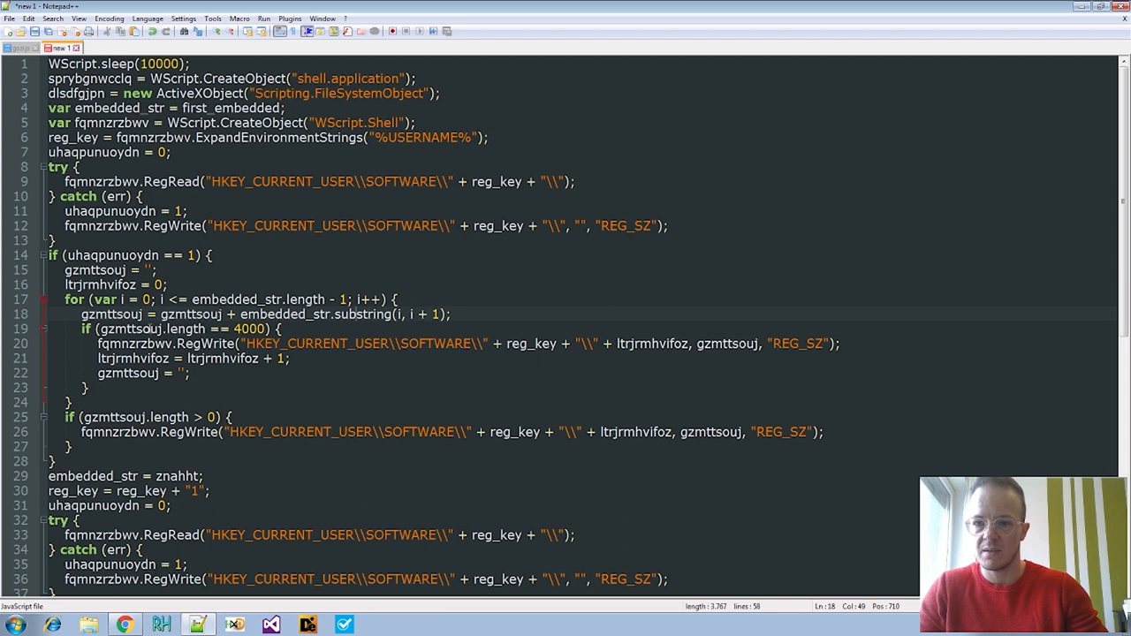
left_click(148, 329)
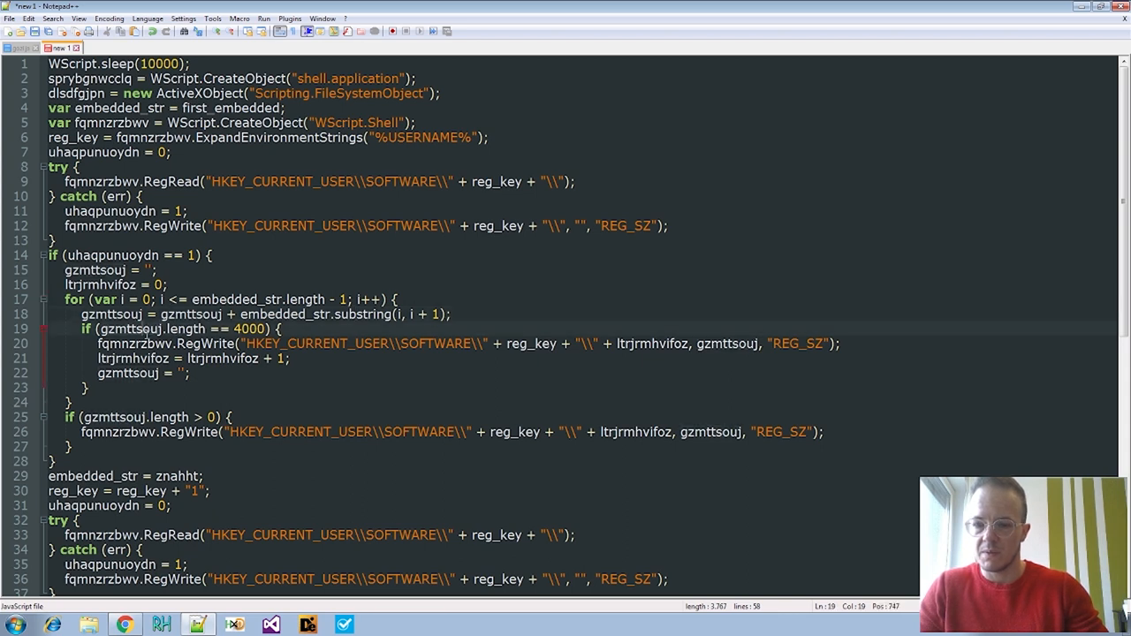
double_click(250, 328)
type("reg_data")
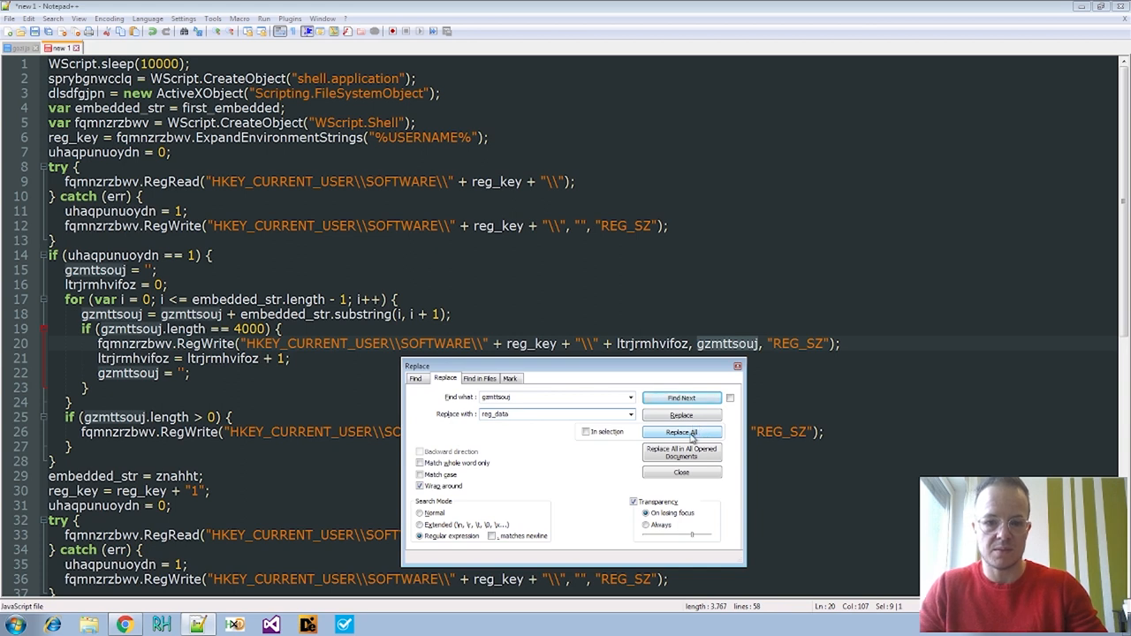
left_click(680, 431)
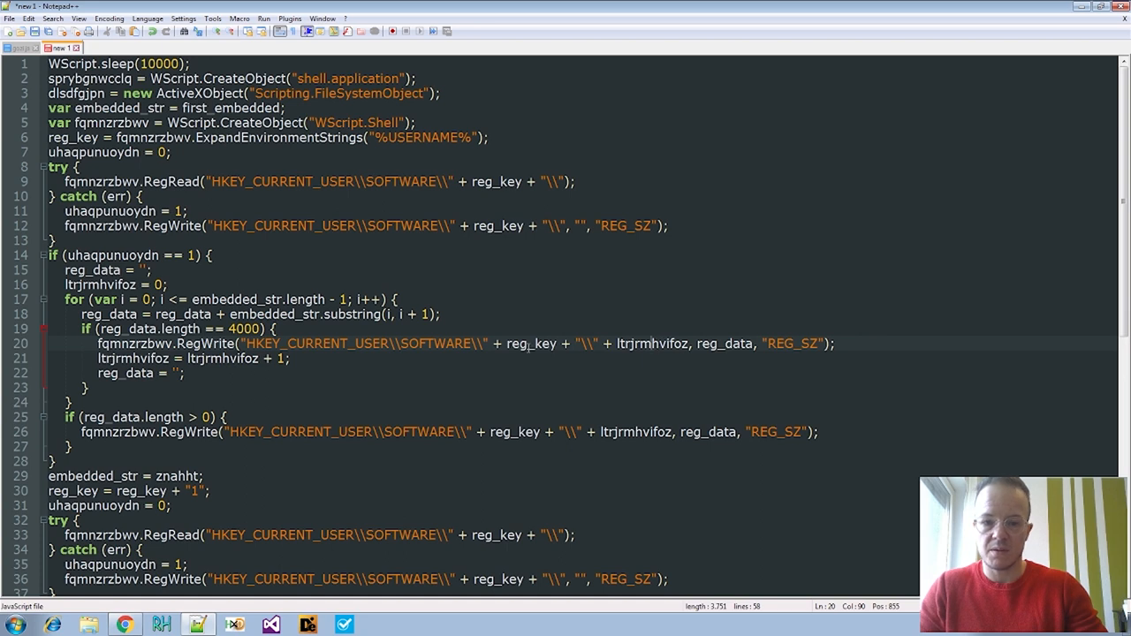
Select ltrjrmhvifoz on line 16 and rename it to reg_value_counter throughout
double_click(528, 343)
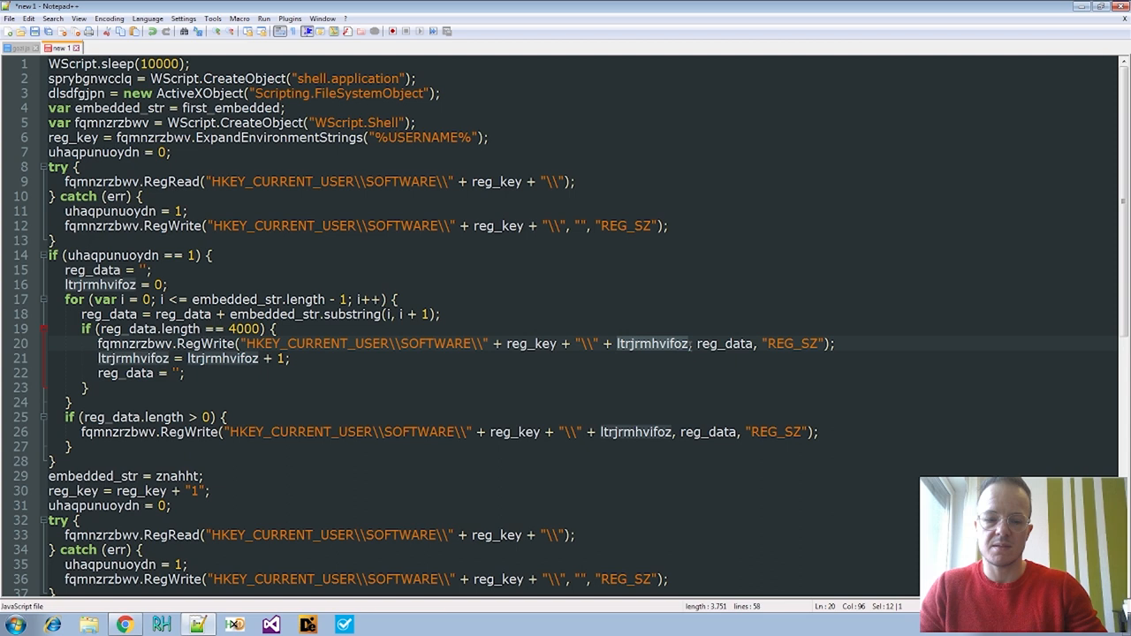
mouse_move(659, 359)
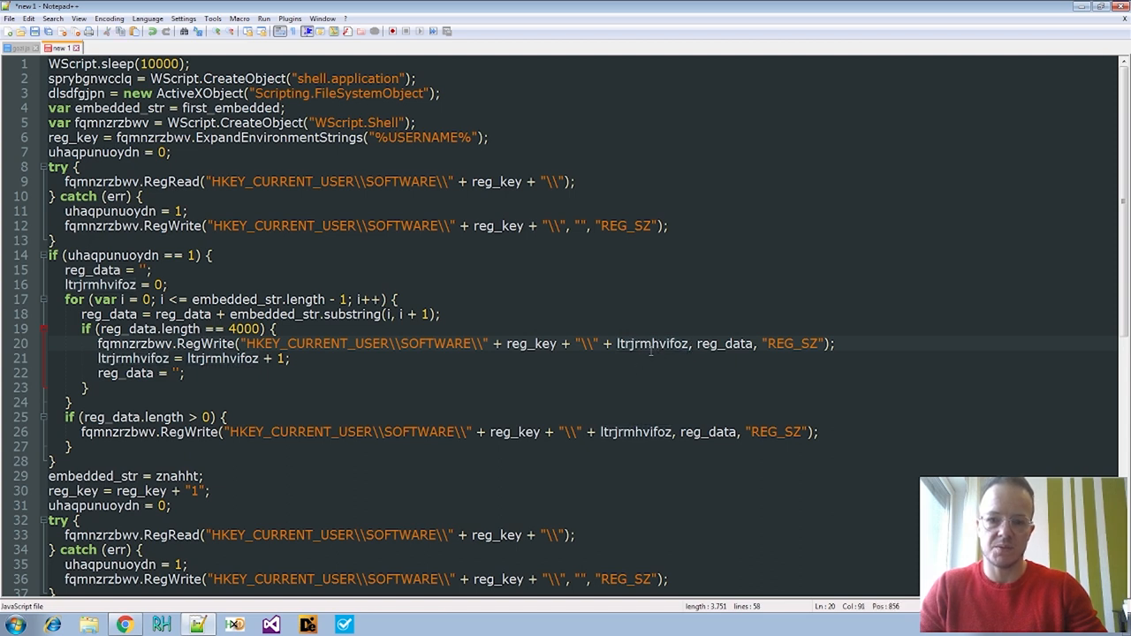
double_click(653, 343)
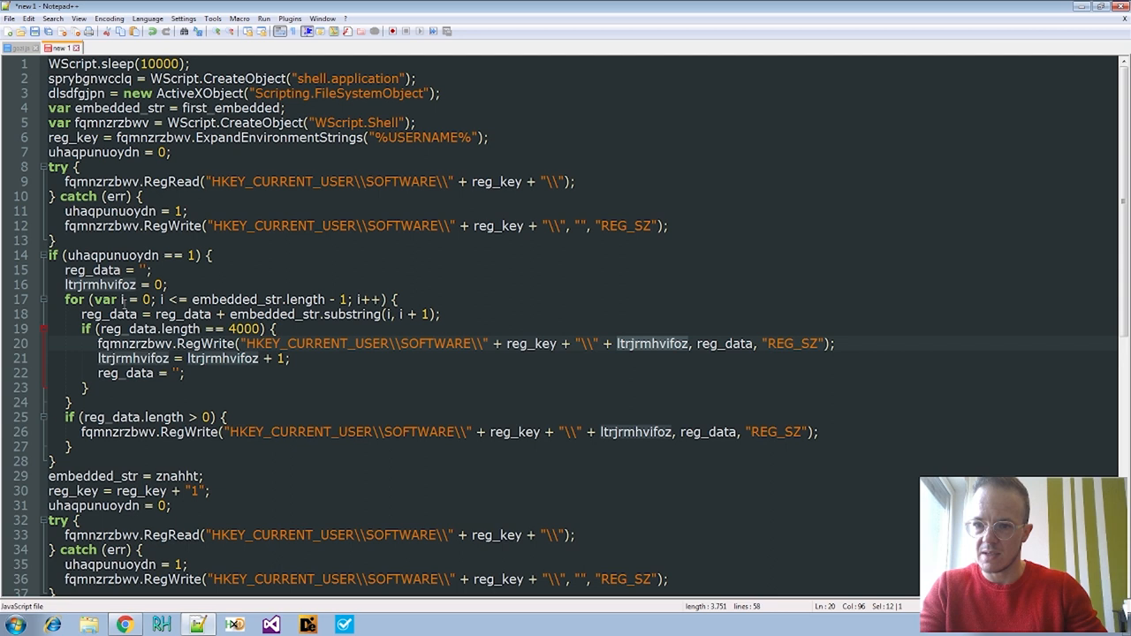
left_click(118, 284)
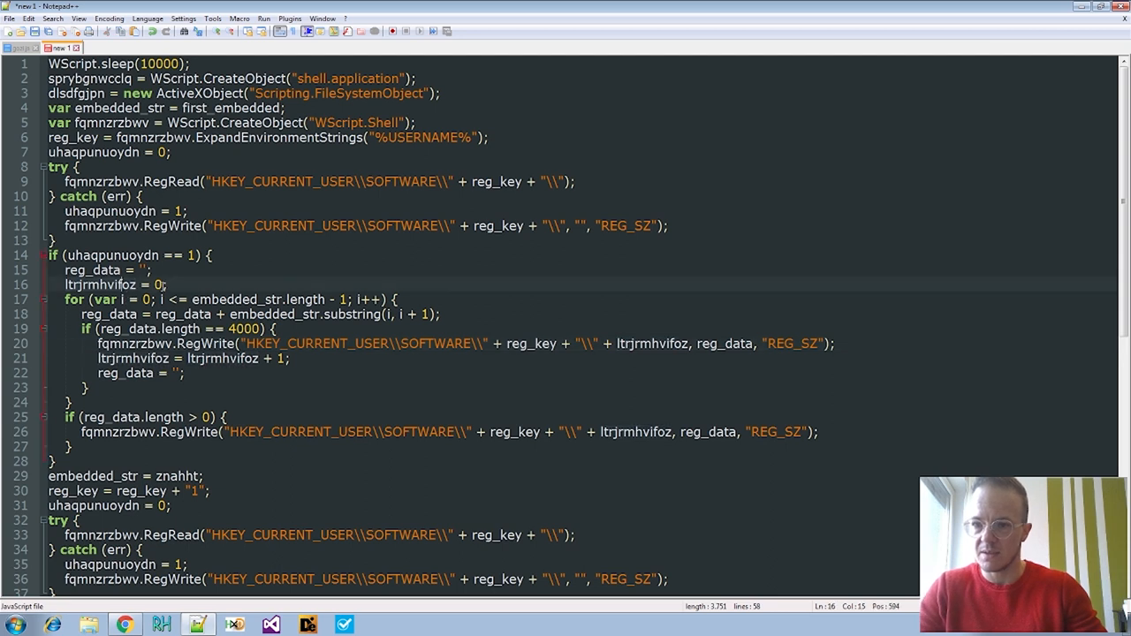
double_click(99, 284)
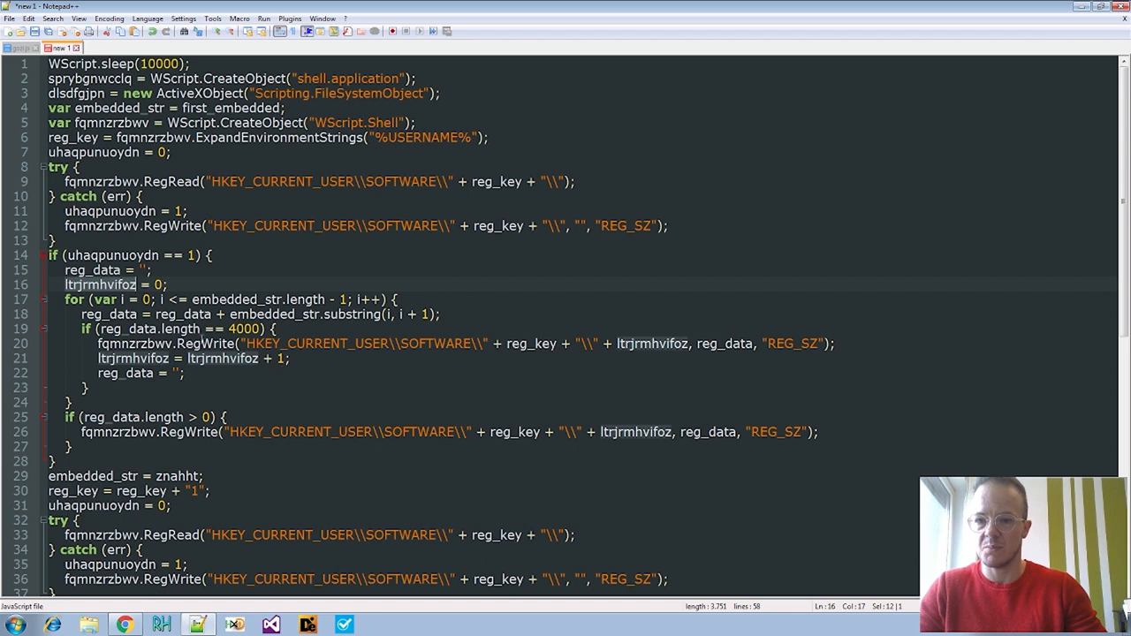
key("ctrl+f")
type("reg")
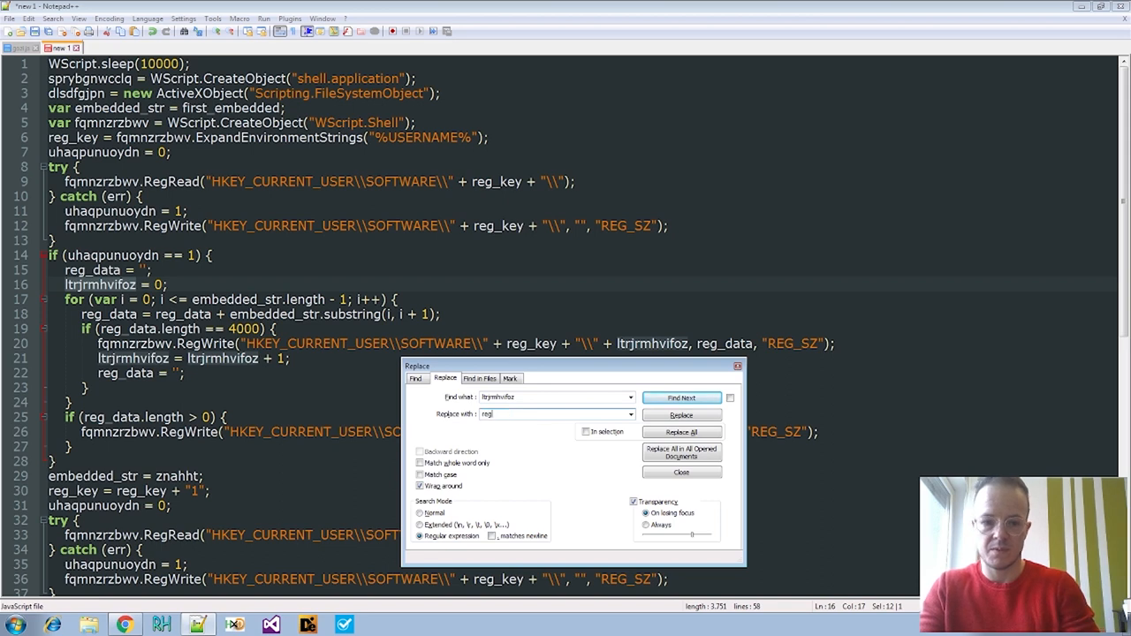
type("_val")
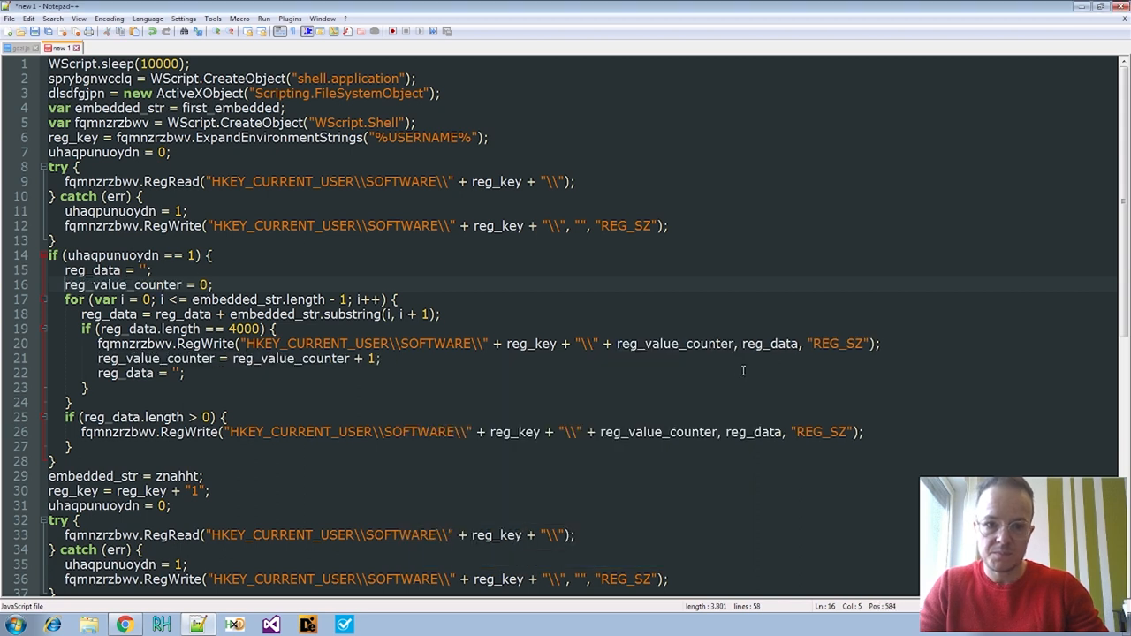
Inspect the loop block, the reg_key suffix and znahht in the catch block
scroll("down", 3)
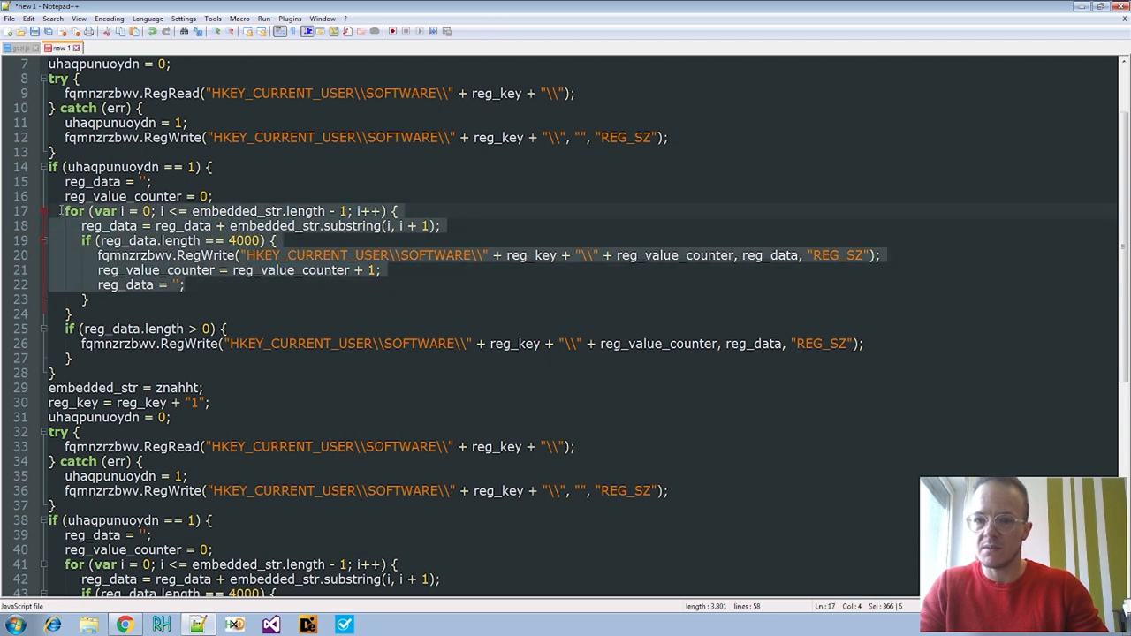
scroll("up", 3)
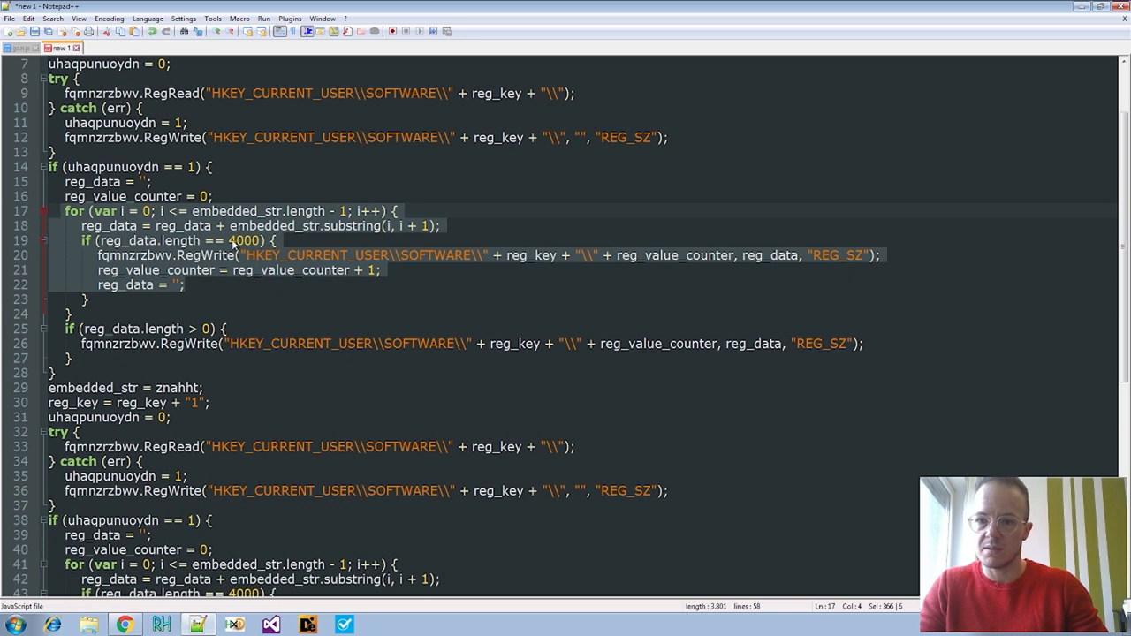
left_click(256, 240)
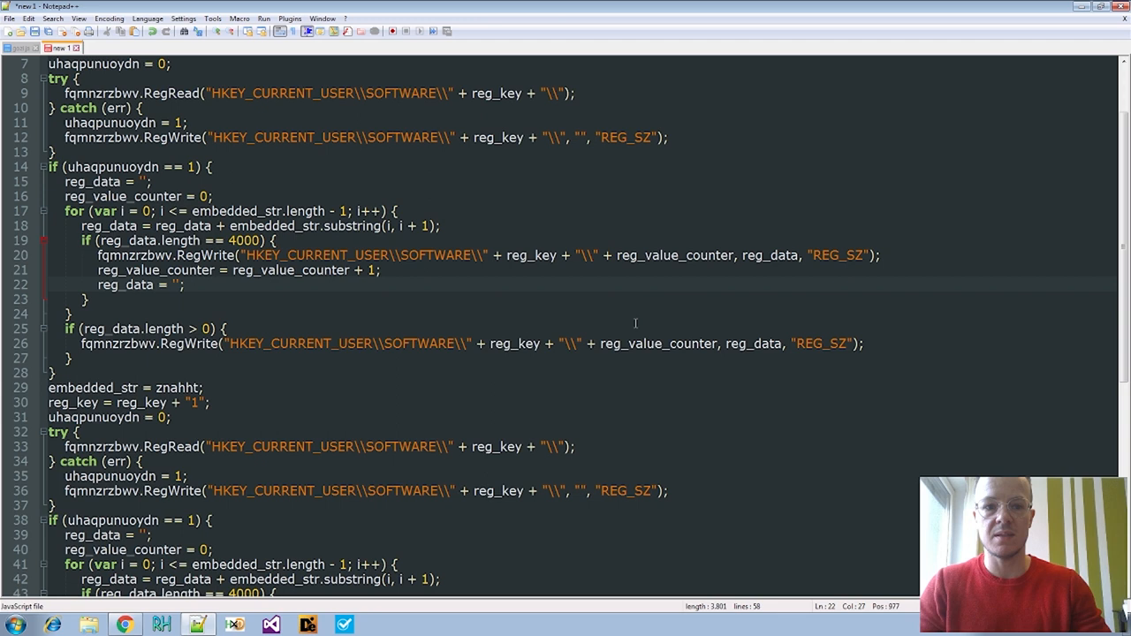
mouse_move(550, 263)
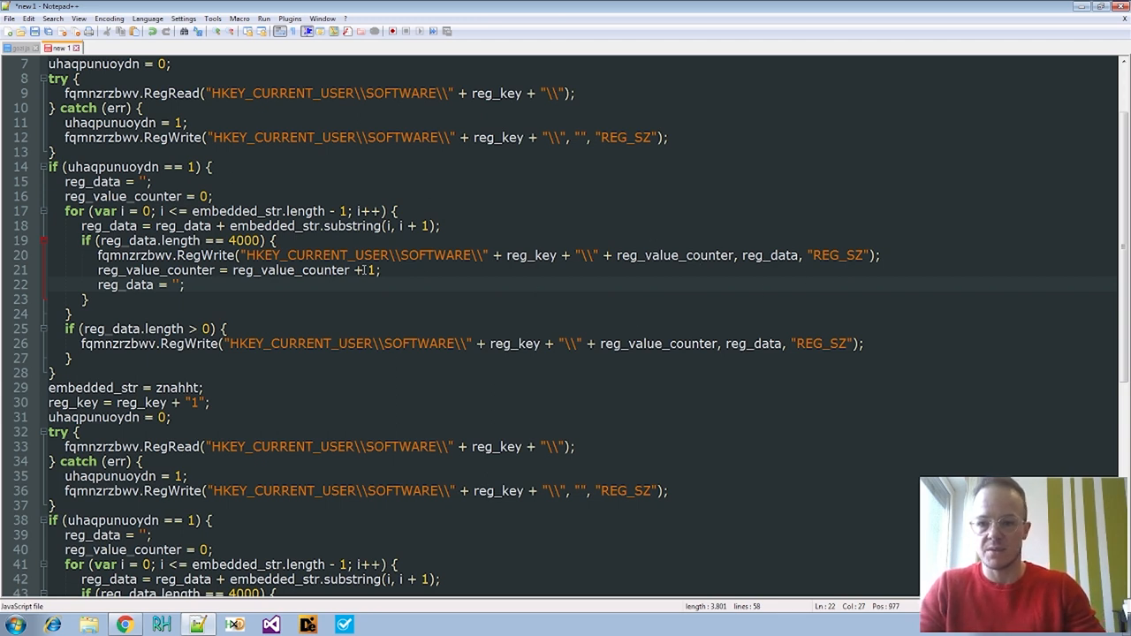
scroll("up", 3)
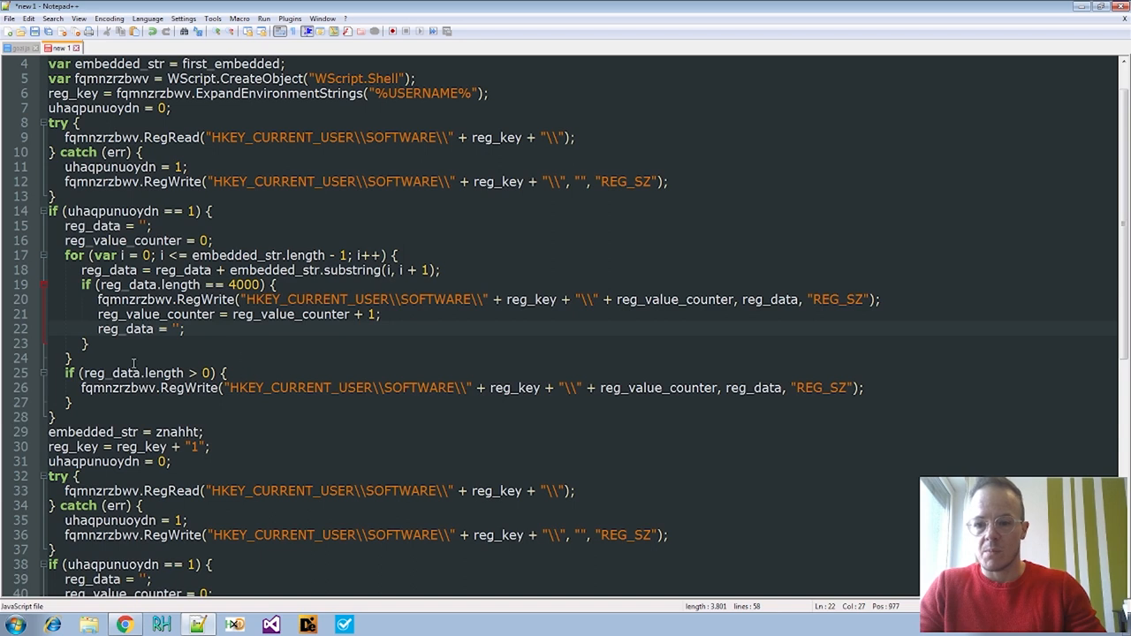
scroll("down", 3)
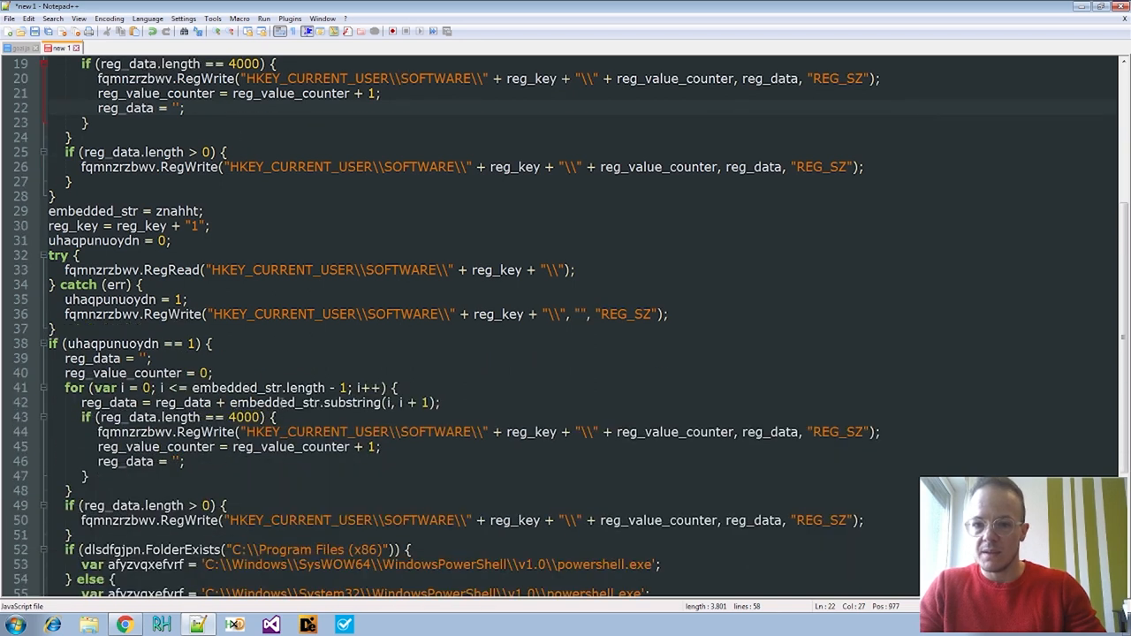
mouse_move(441, 264)
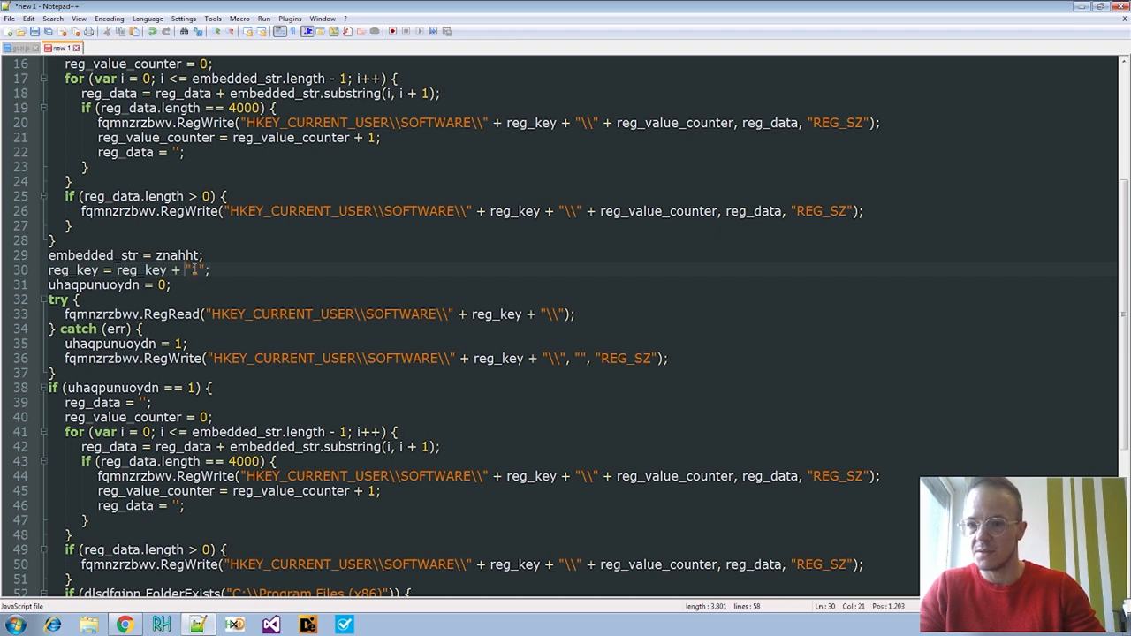
double_click(193, 271)
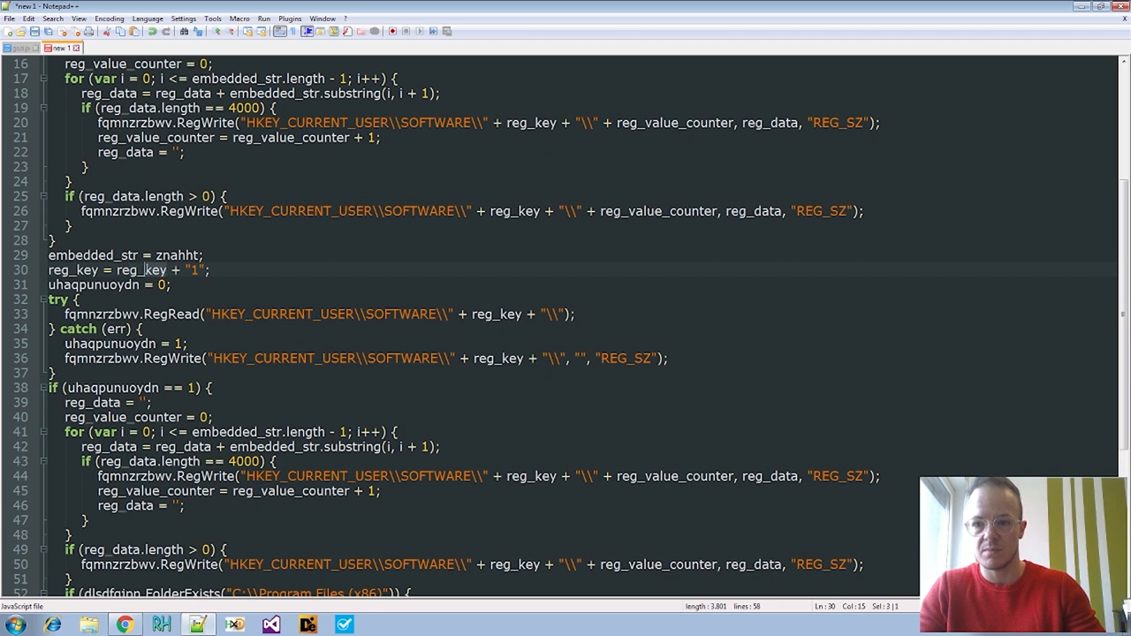
left_click(193, 269)
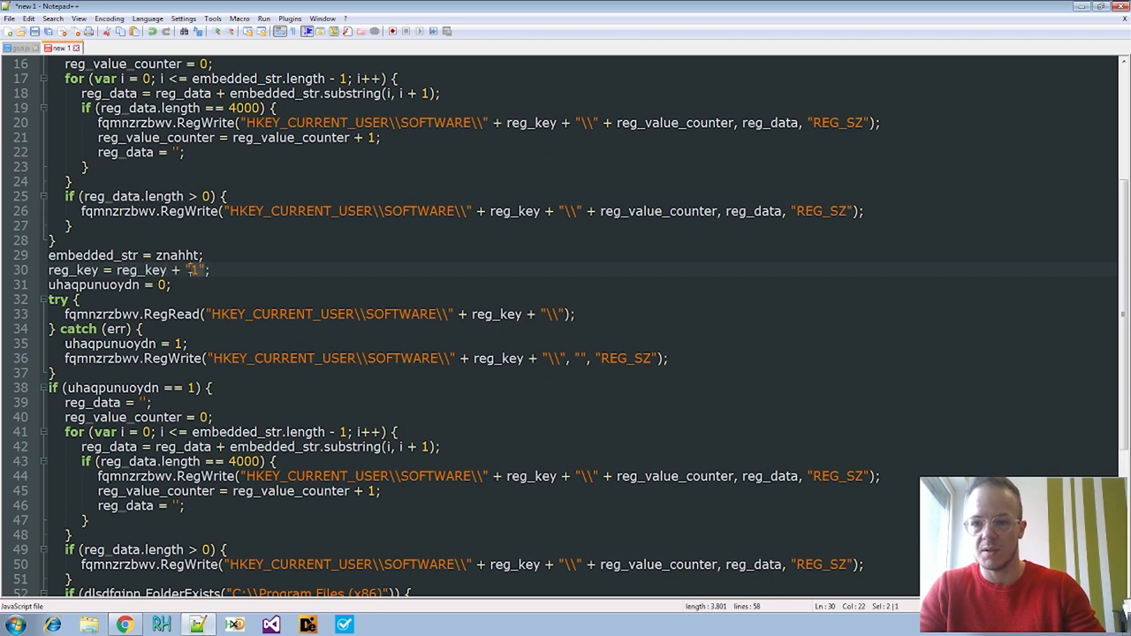
left_click(142, 329)
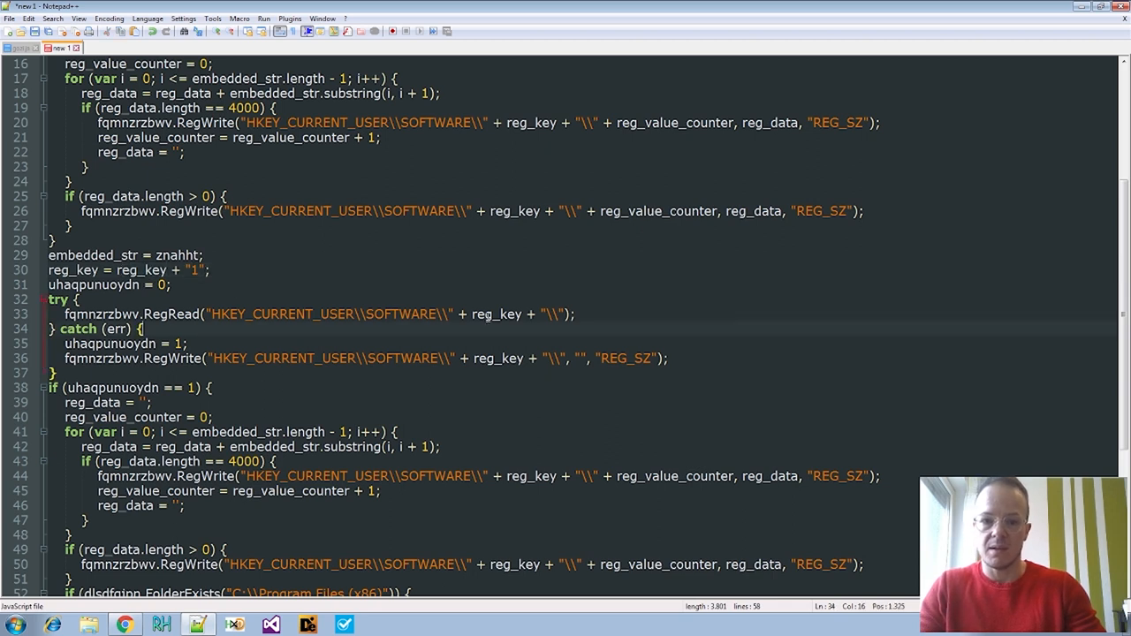
scroll("down", 3)
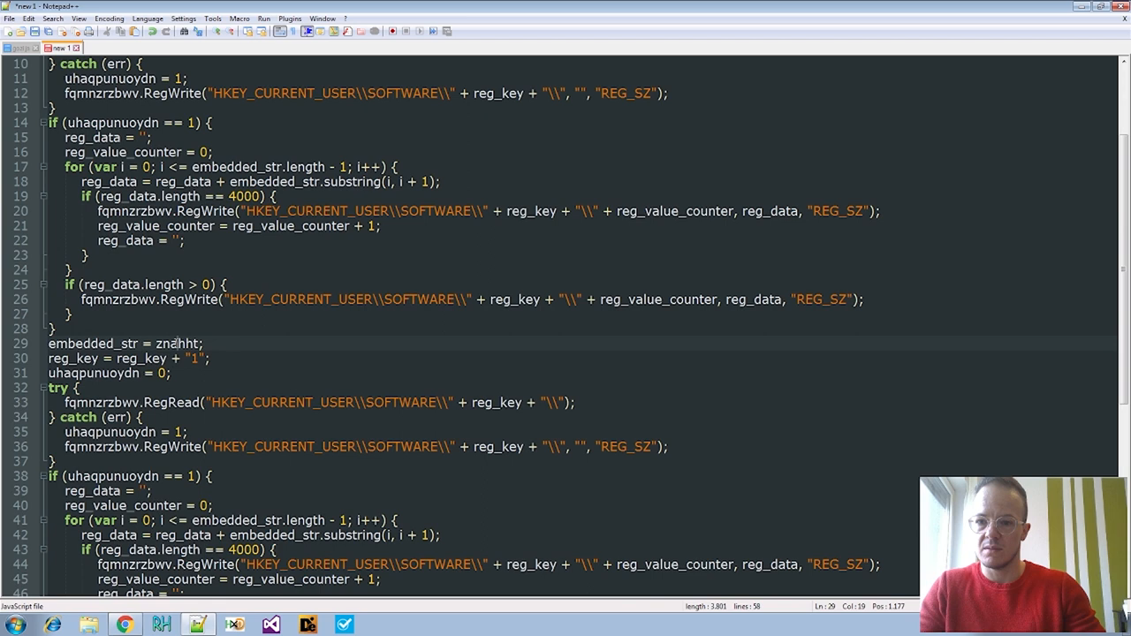
double_click(174, 343)
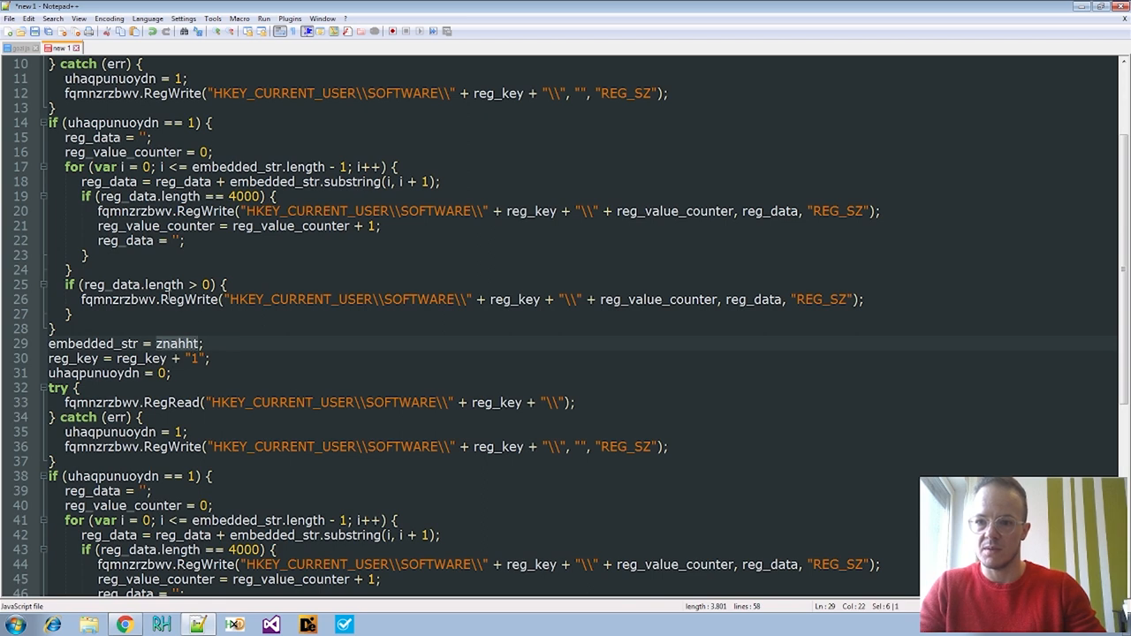
Scroll to afyzvqxefvrf and start replacing it with powershell_path via Ctrl+H
scroll("down", 3)
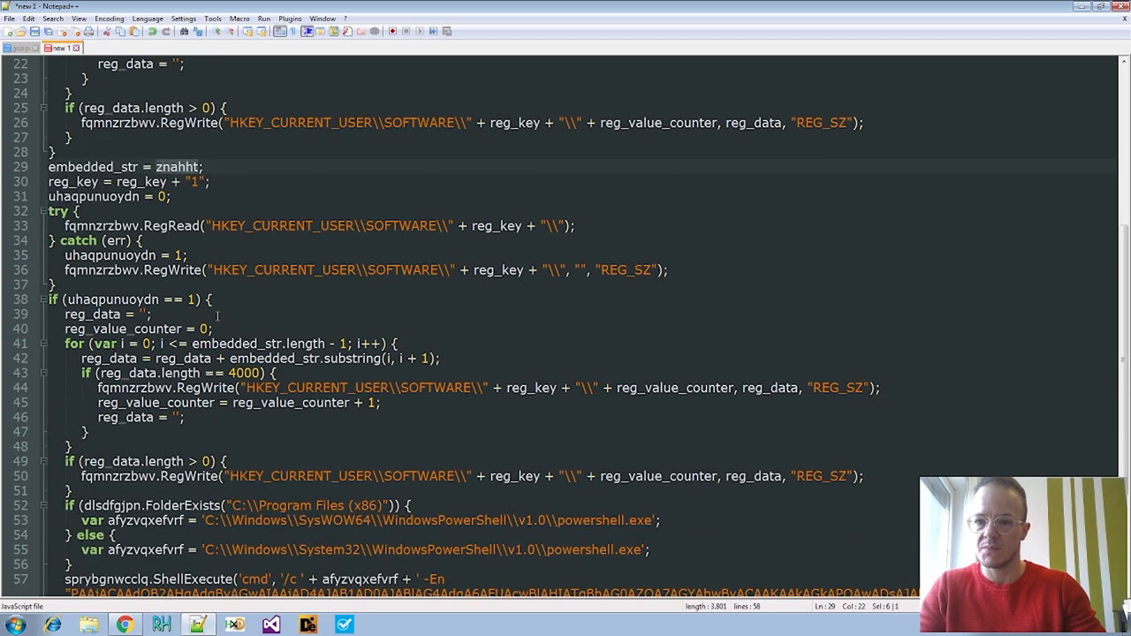
scroll("down", 3)
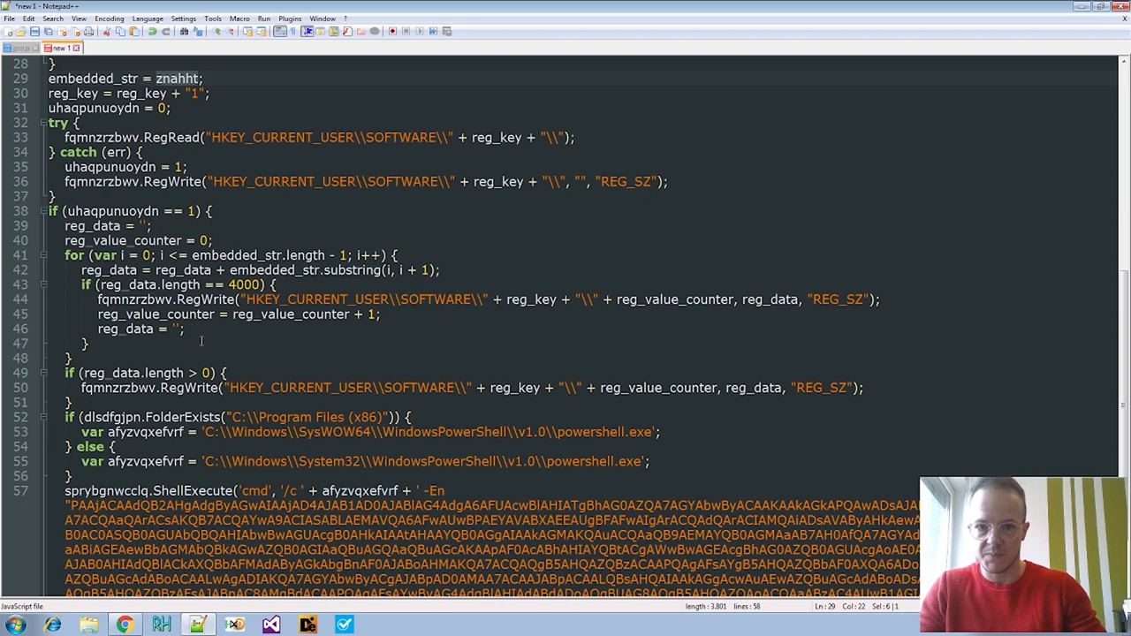
scroll("down", 3)
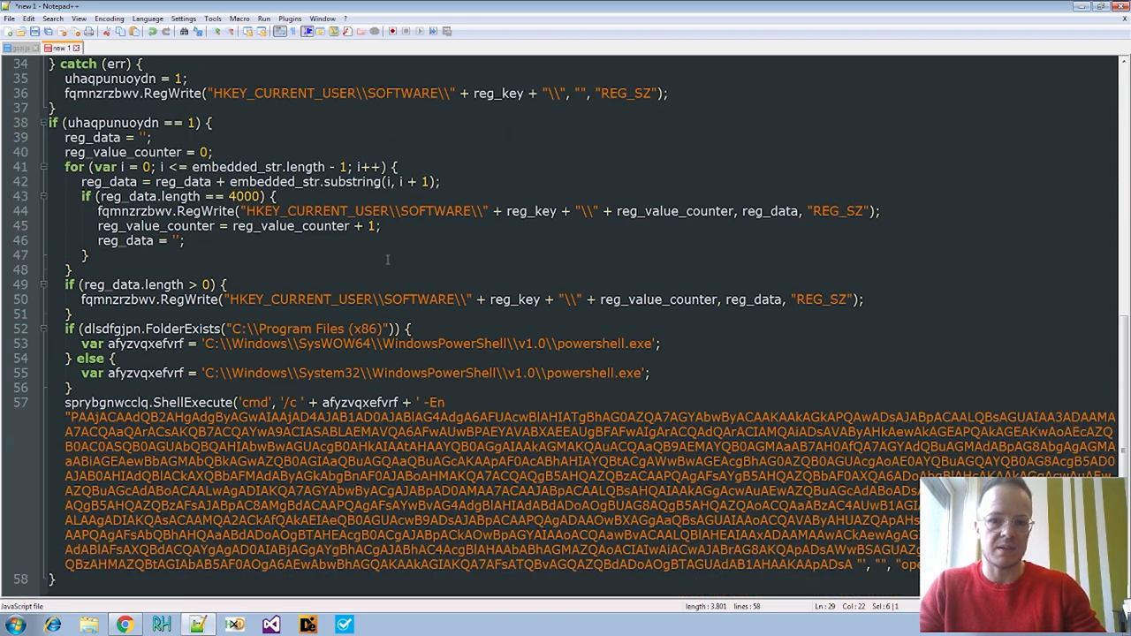
scroll("up", 3)
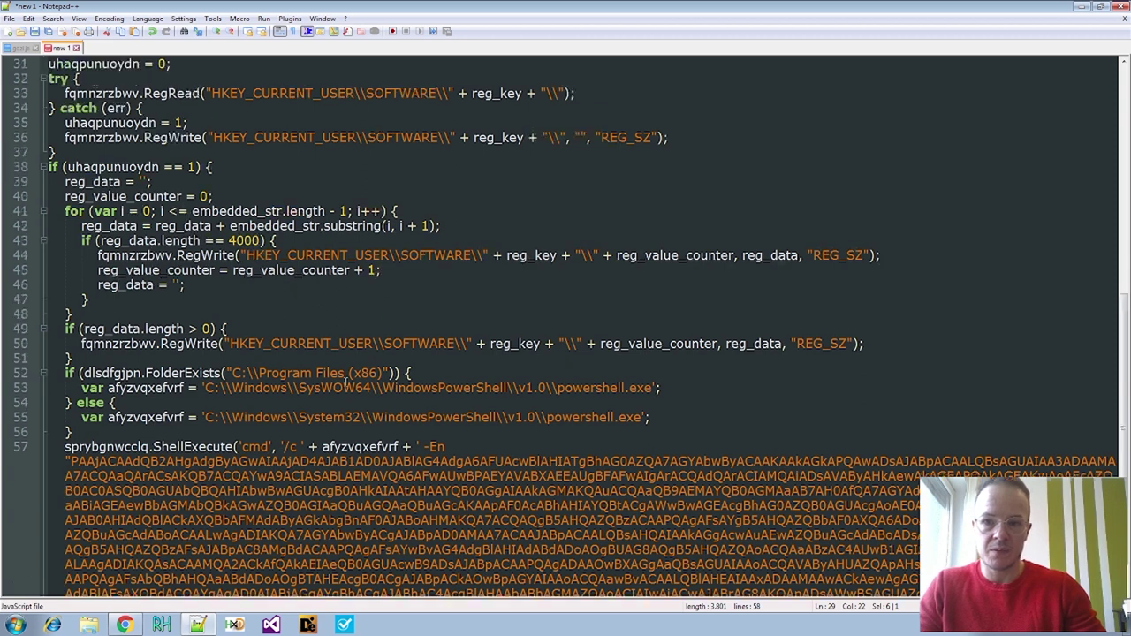
scroll("up", 3)
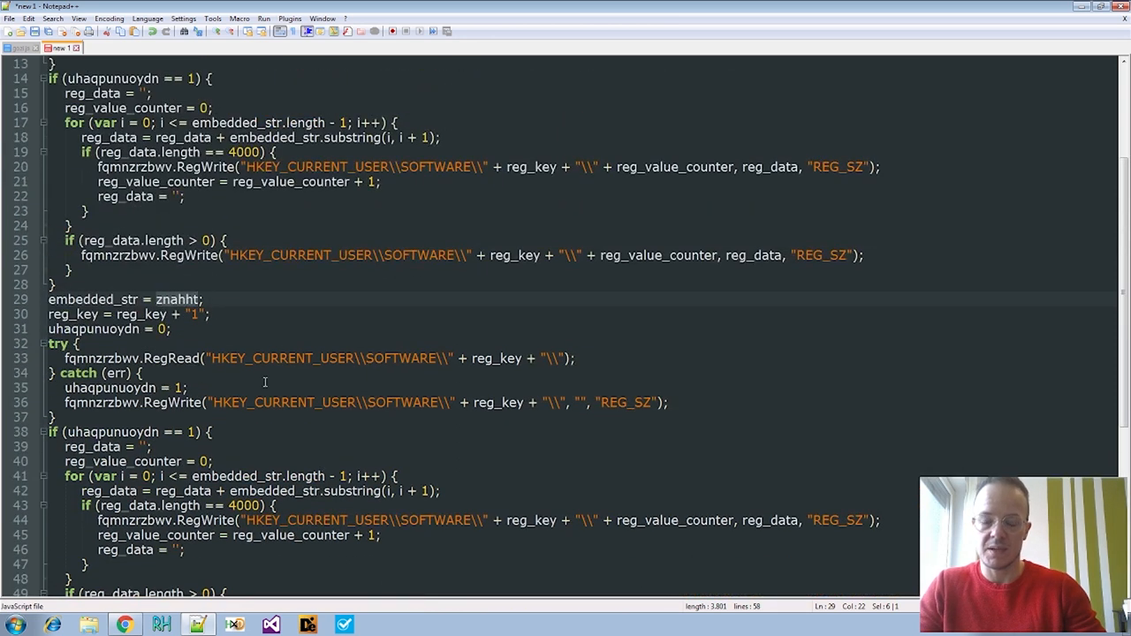
scroll("down", 3)
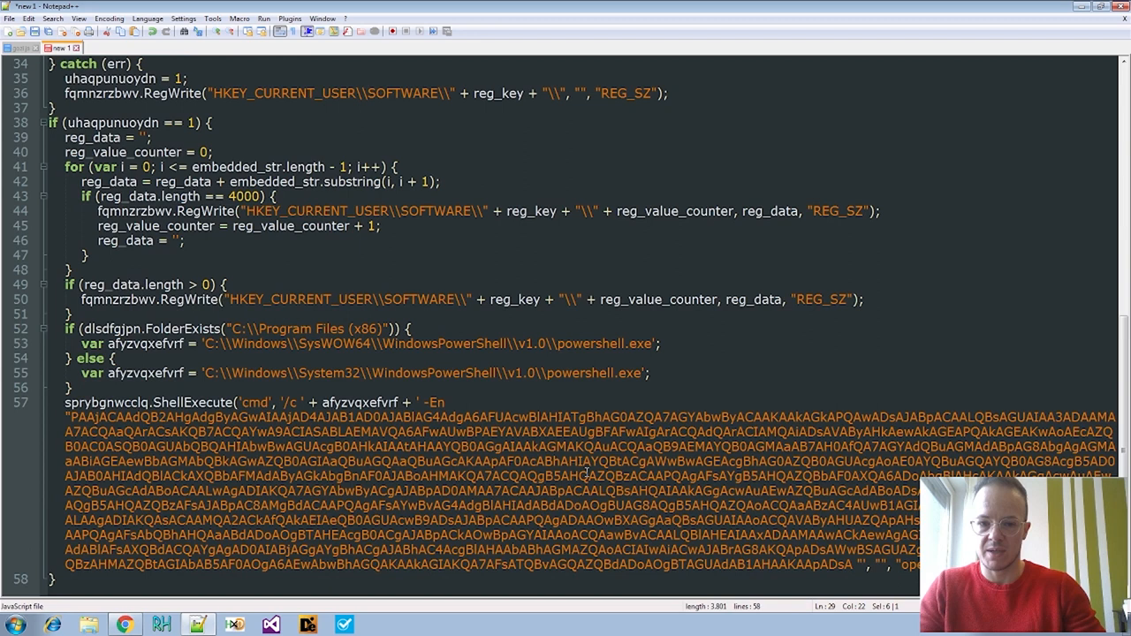
scroll("up", 3)
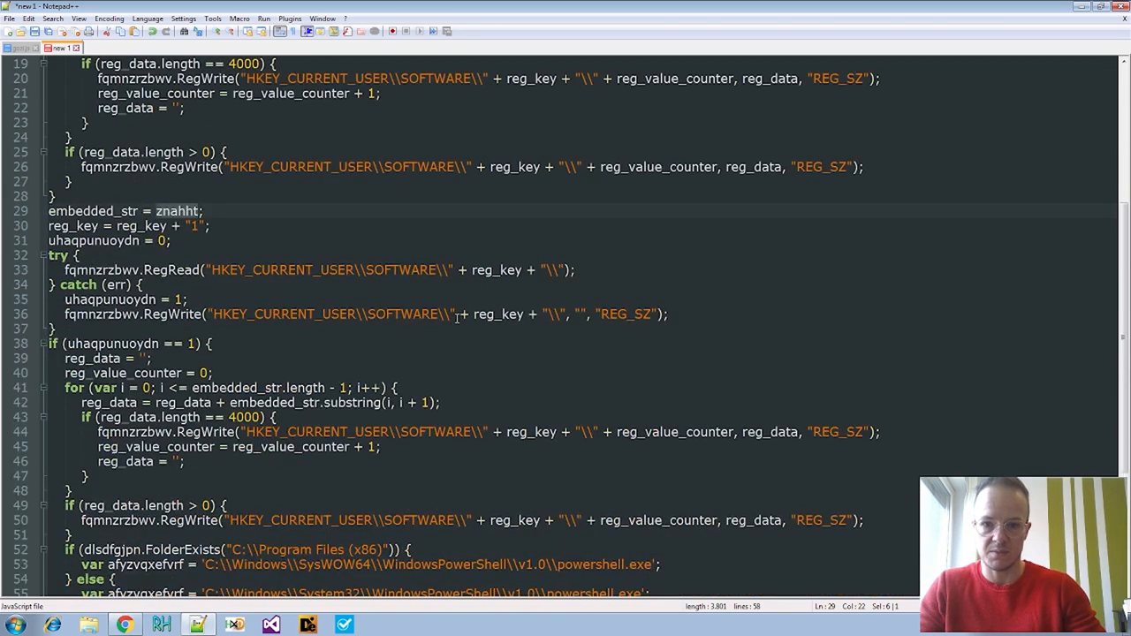
scroll("down", 3)
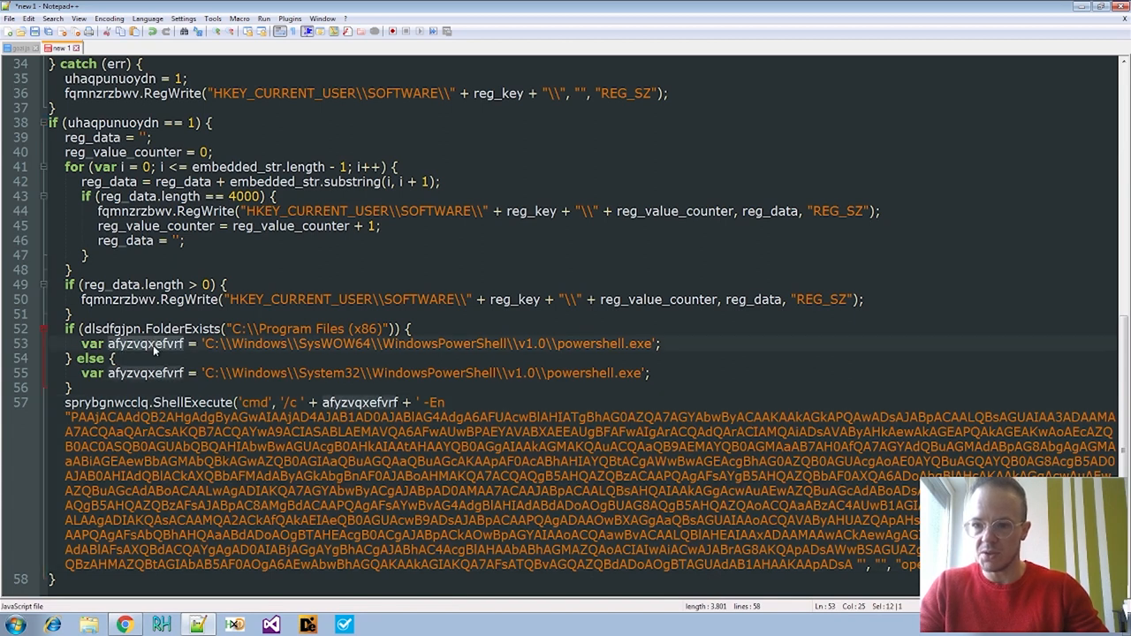
key("Ctrl+h")
type("powershell_path")
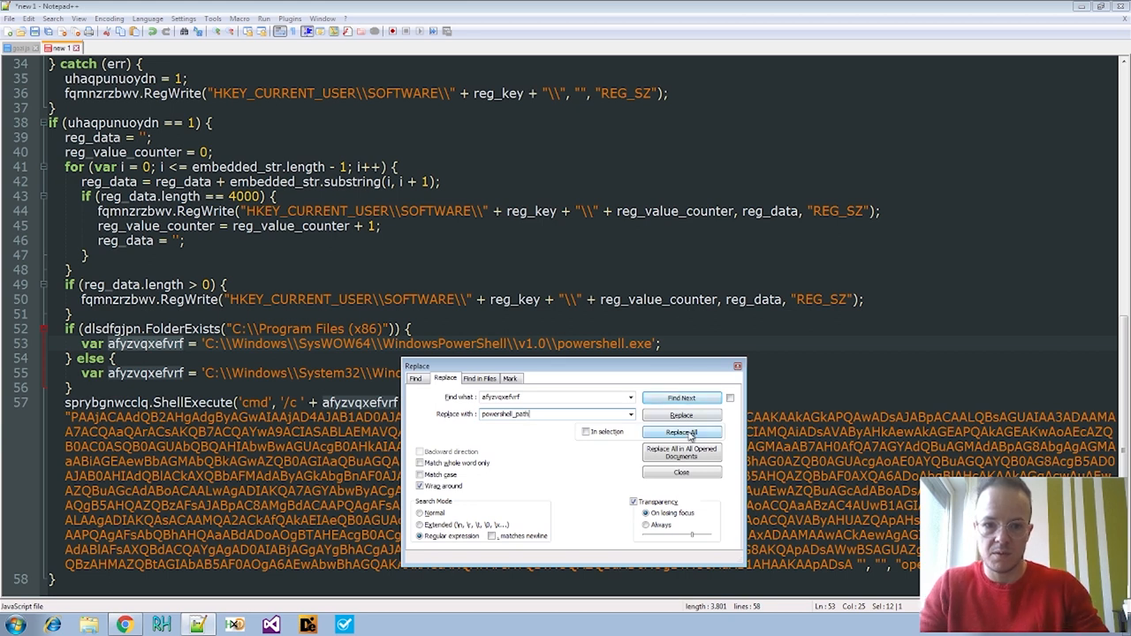
Replace all afyzvqxefvrf occurrences with powershell_path, then scroll back to the top of the script
left_click(681, 433)
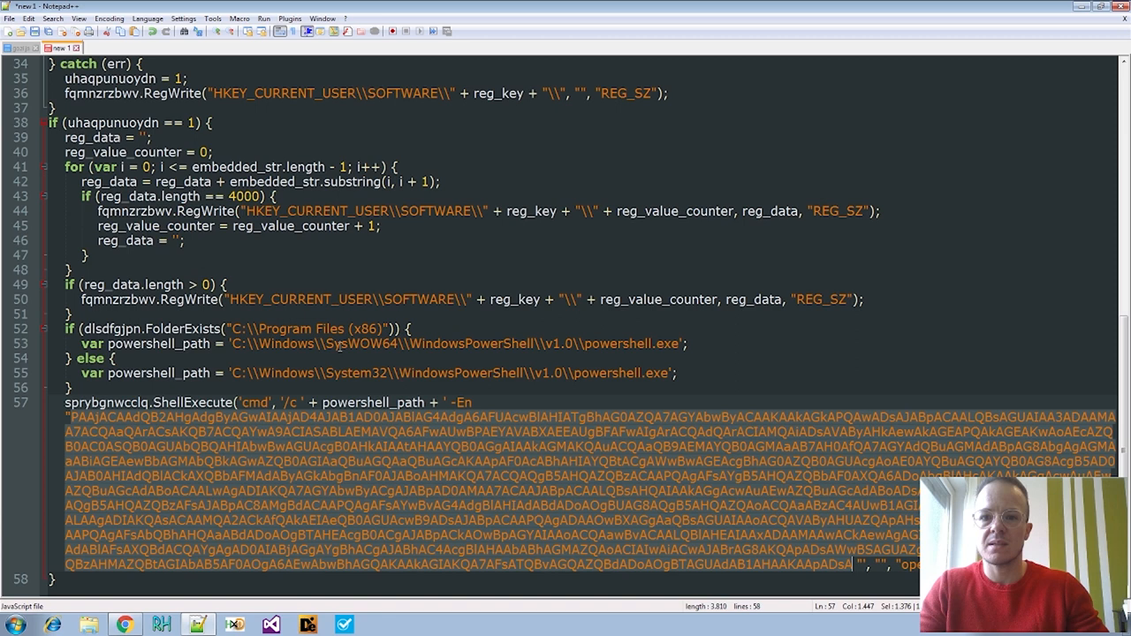
scroll("up", 3)
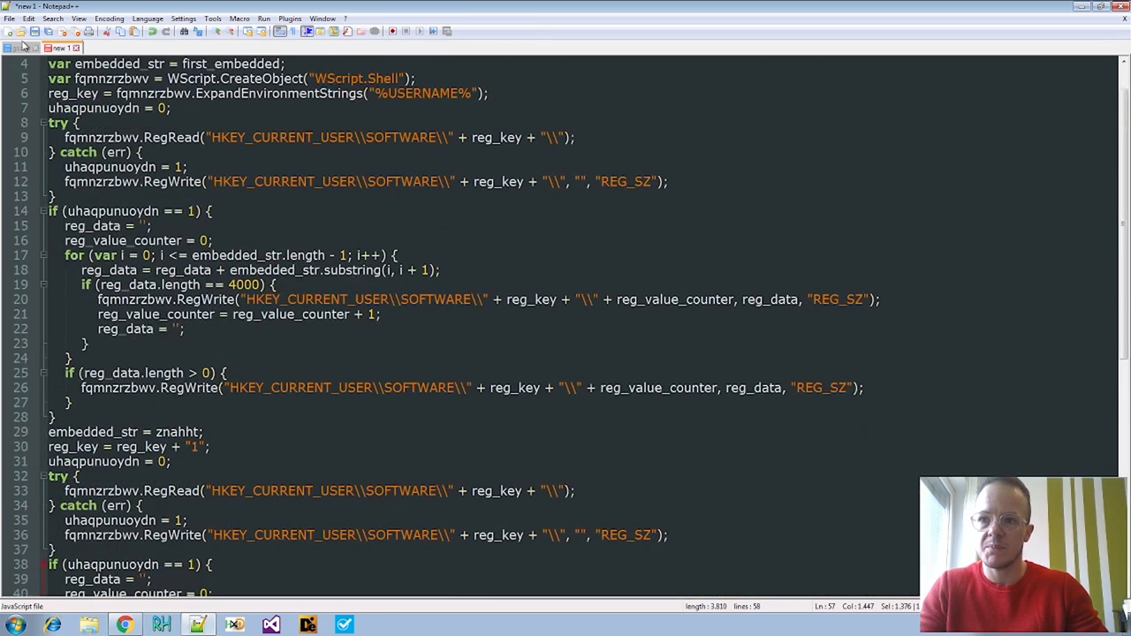
Base64-decode the pasted PowerShell command blob in a new blank document
left_click(99, 48)
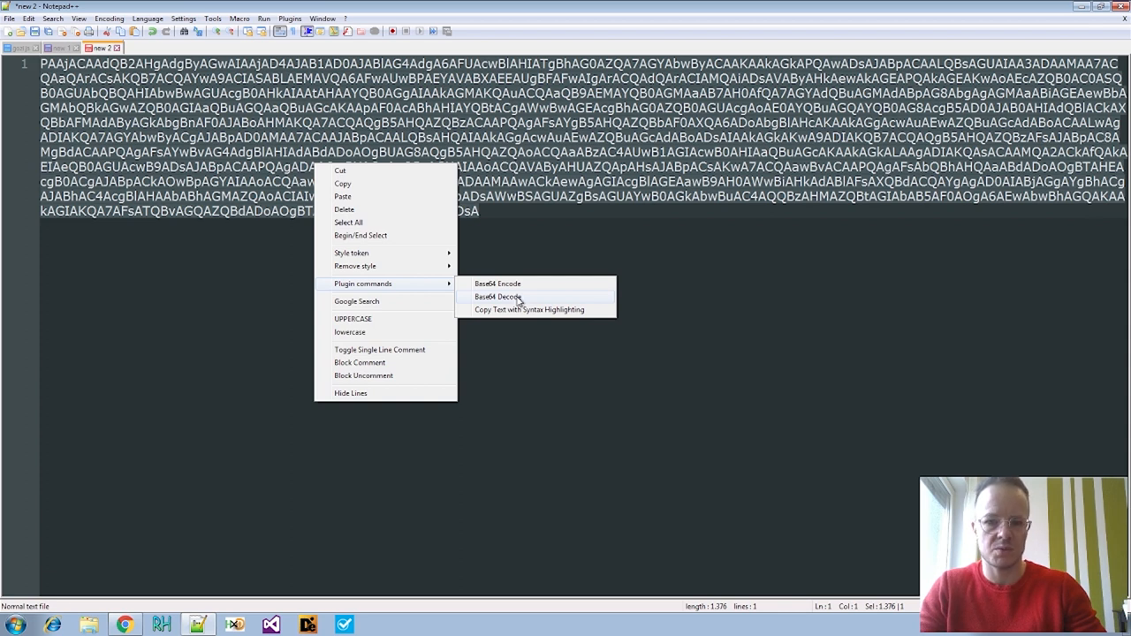
left_click(499, 296)
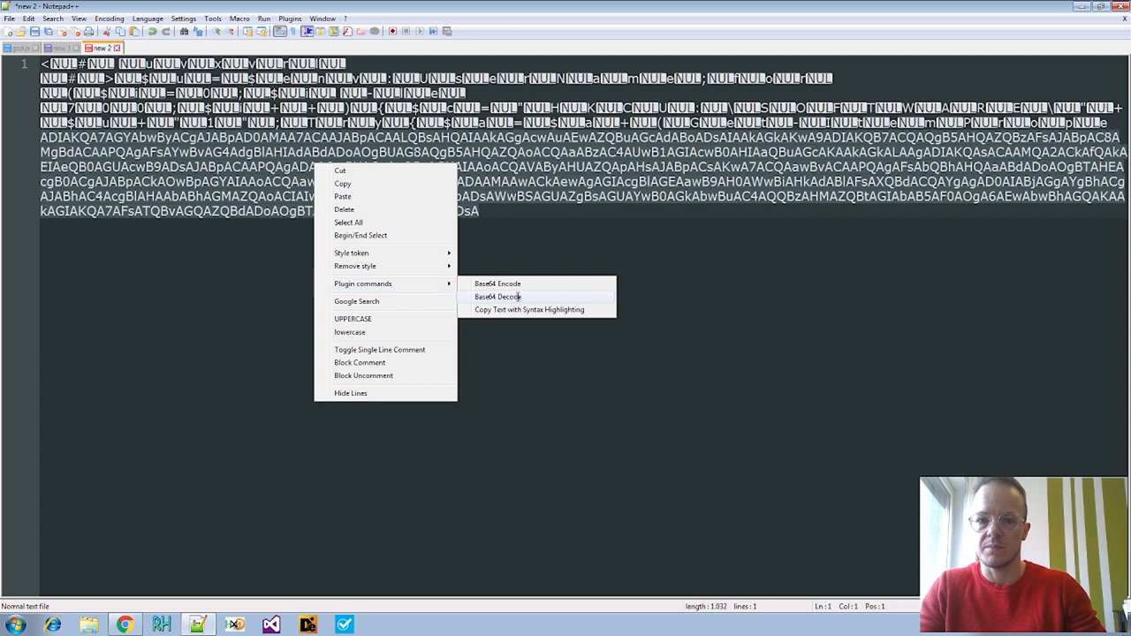
left_click(497, 296)
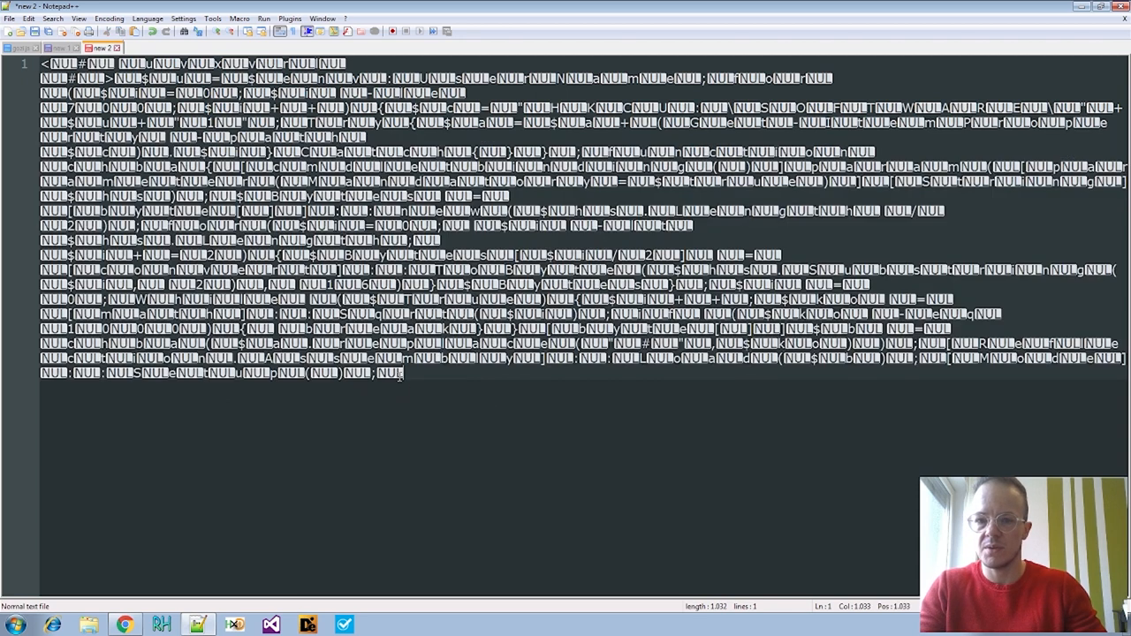
key("ctrl+h")
type("\\0")
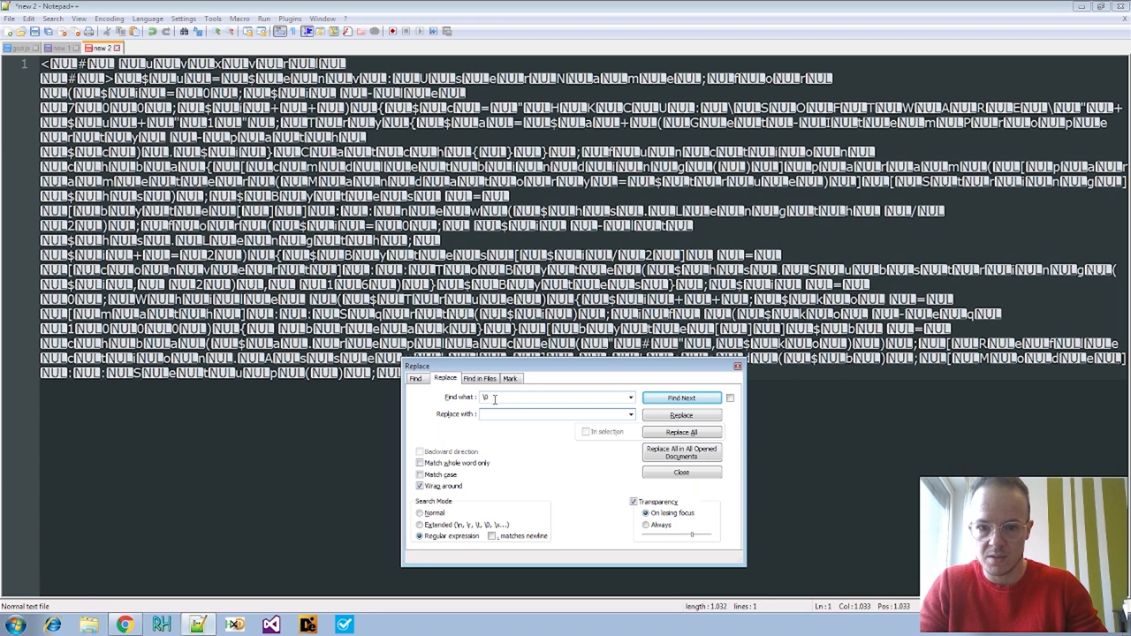
Remove every \0 null character with a regex Replace All, then search for the semicolon after UserName
left_click(680, 432)
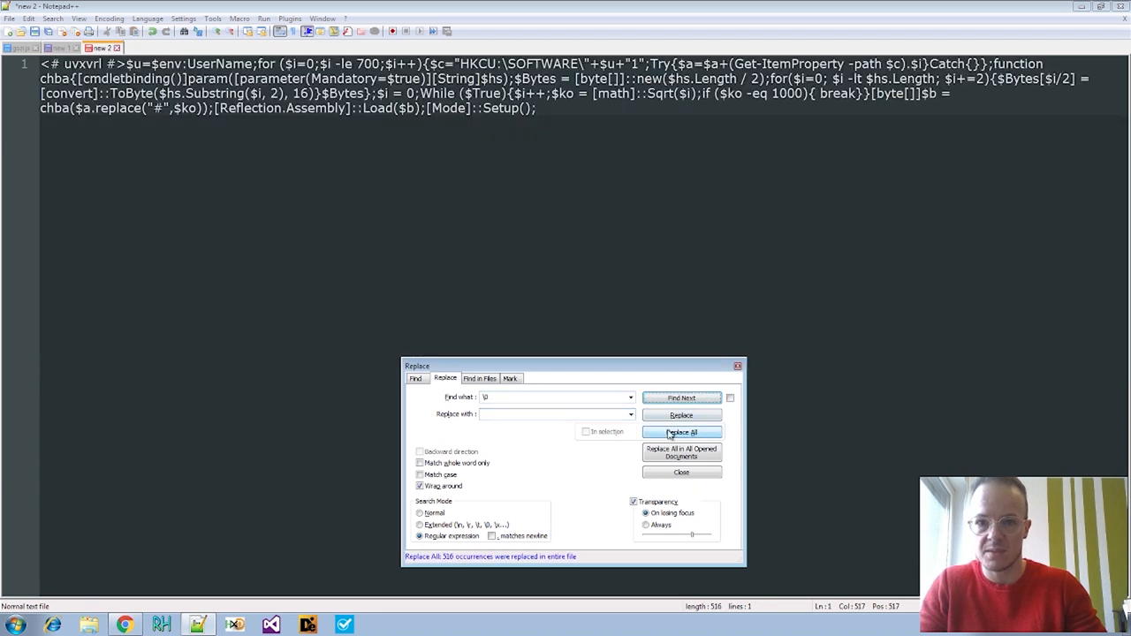
left_click(681, 472)
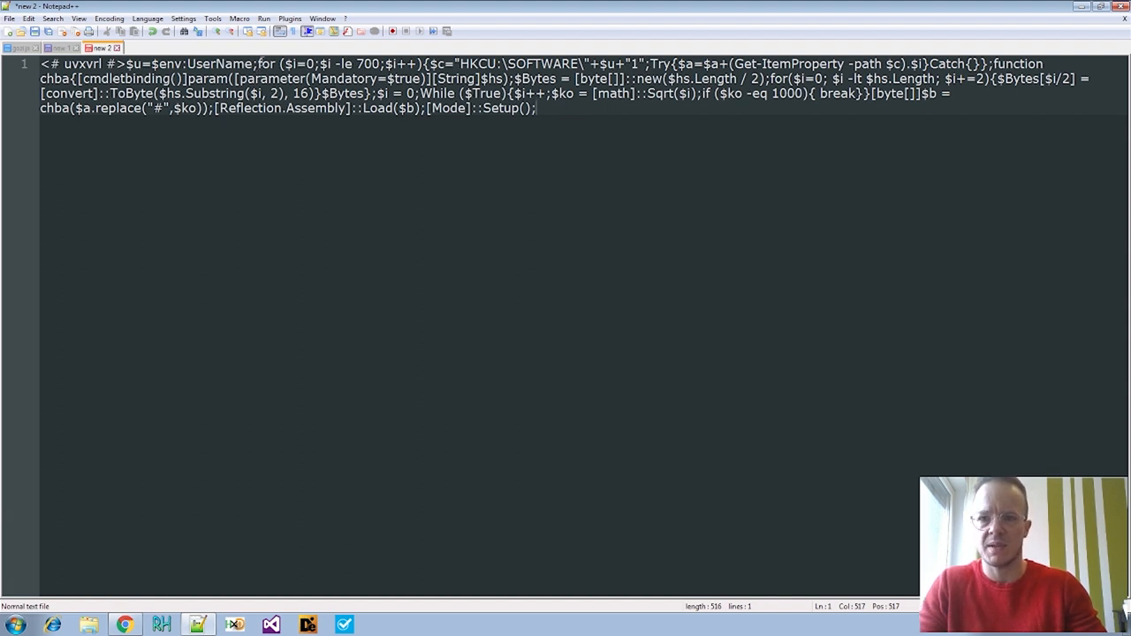
left_click(257, 63)
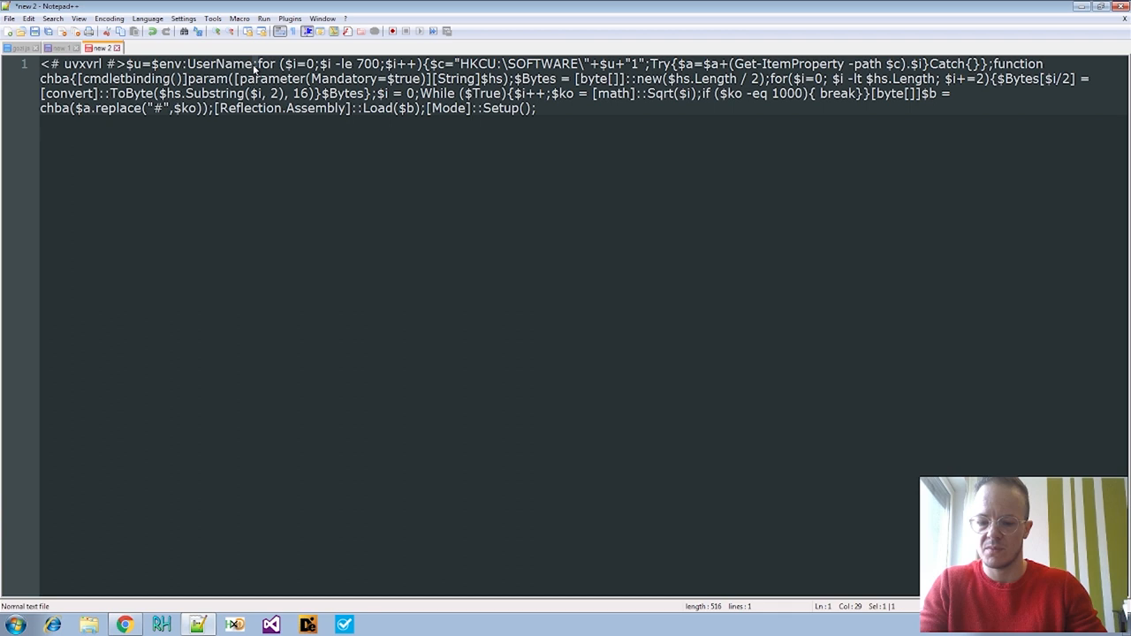
key("Ctrl+f")
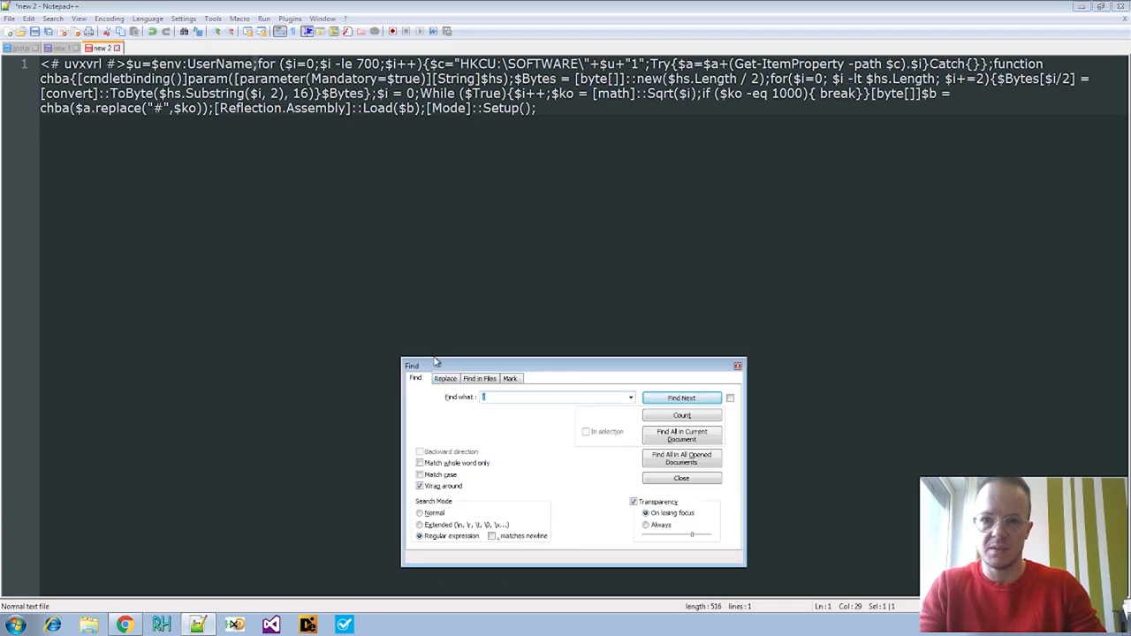
Set the language to PowerShell and replace ';' with '\n' and '{' with '{\n'
left_click(148, 18)
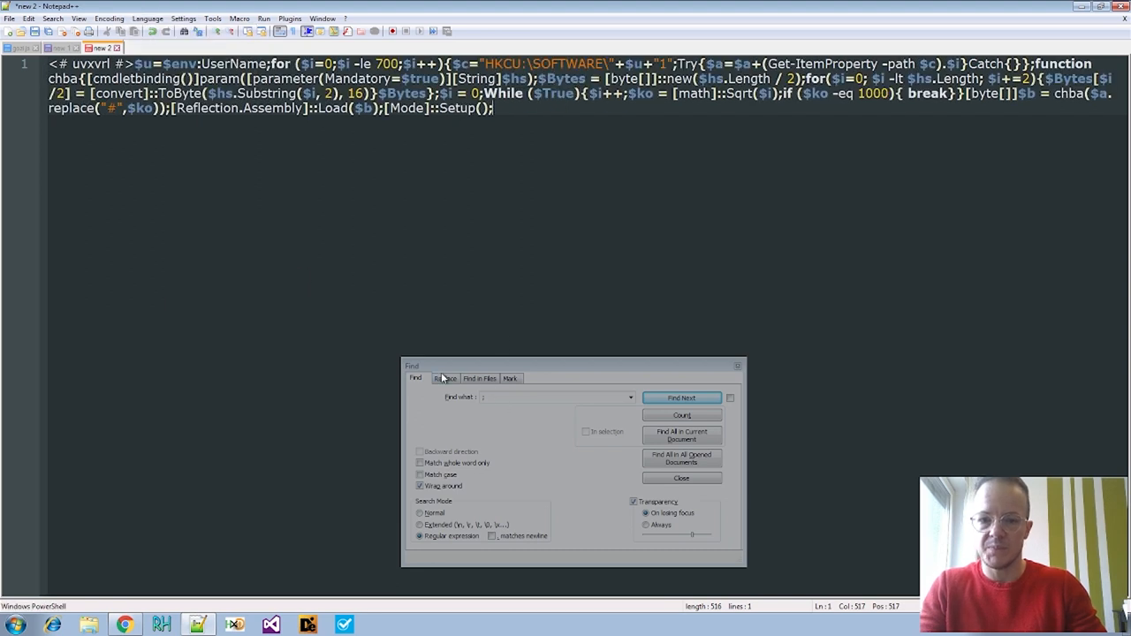
left_click(446, 378)
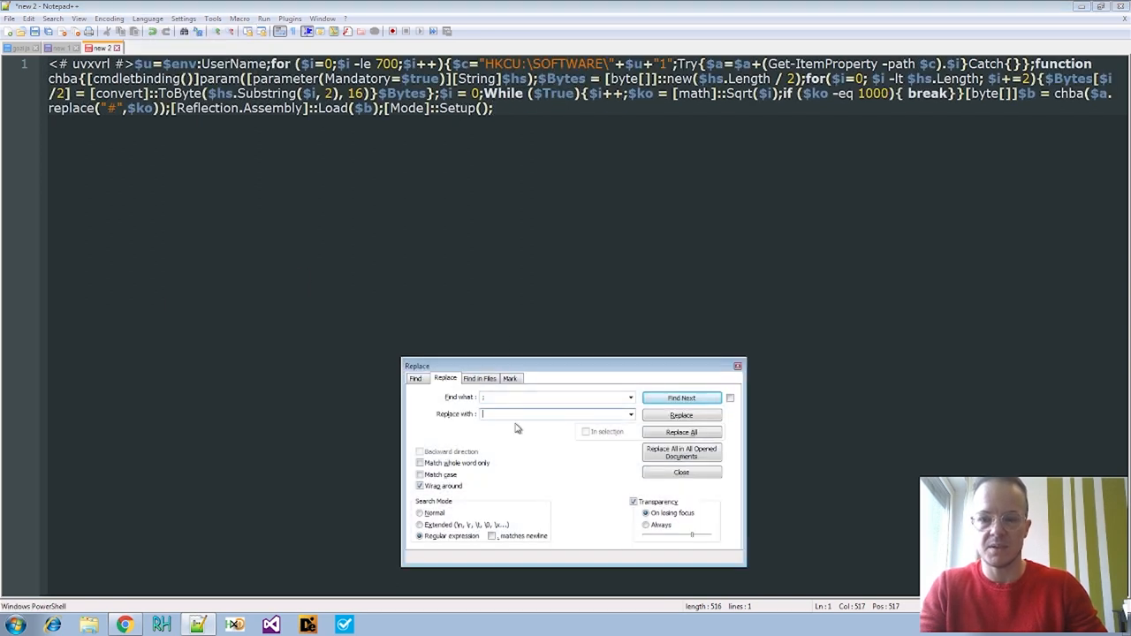
type("\\n")
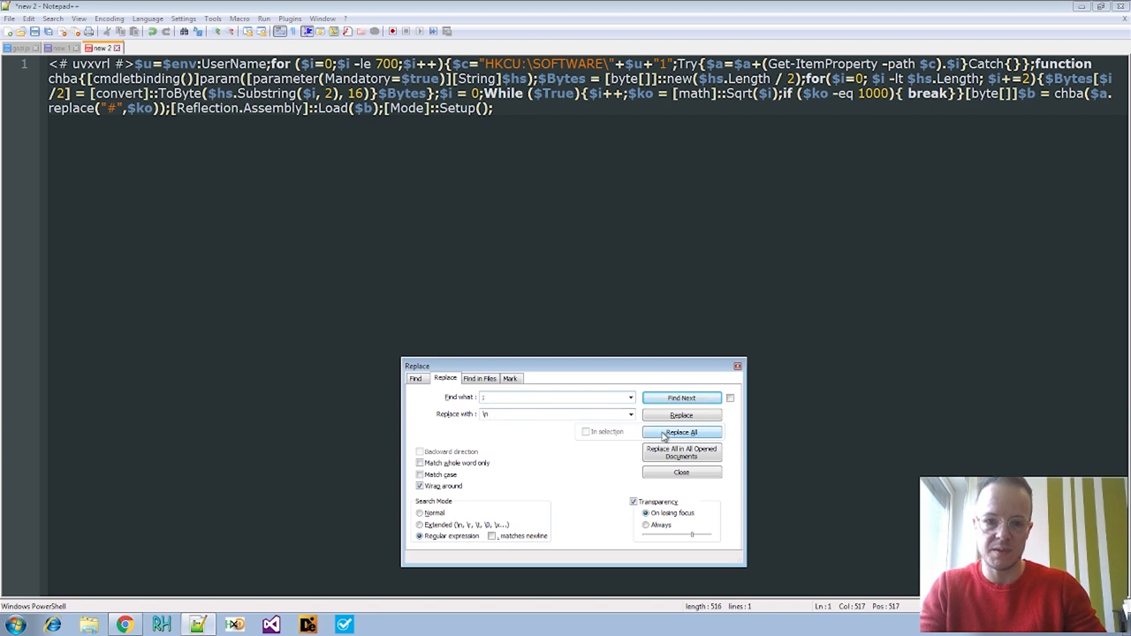
left_click(680, 432)
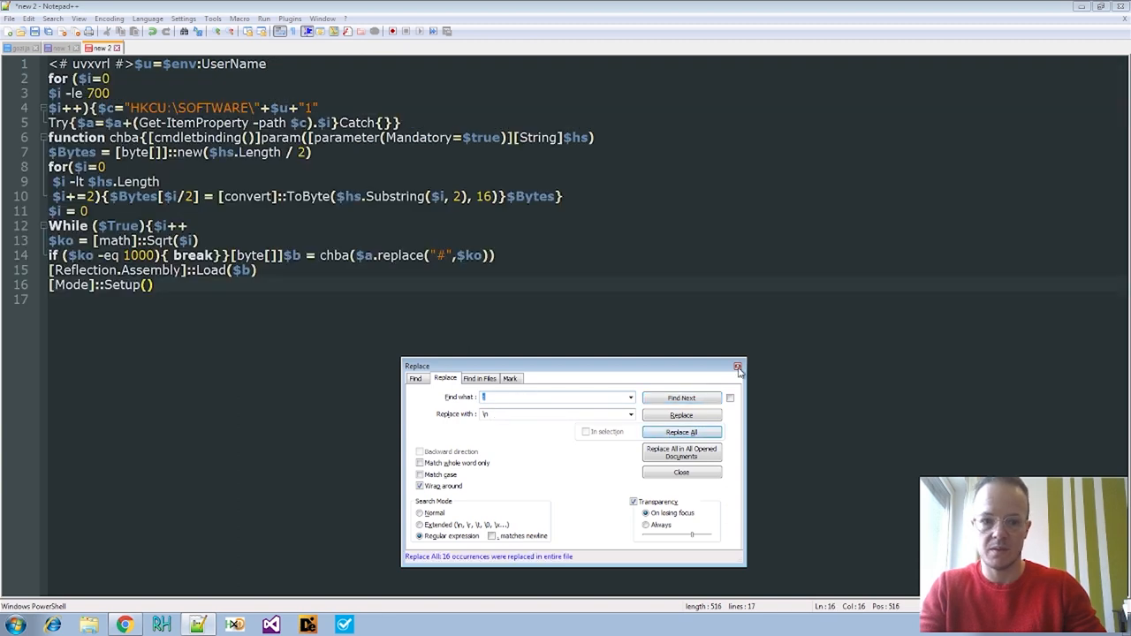
left_click(739, 365)
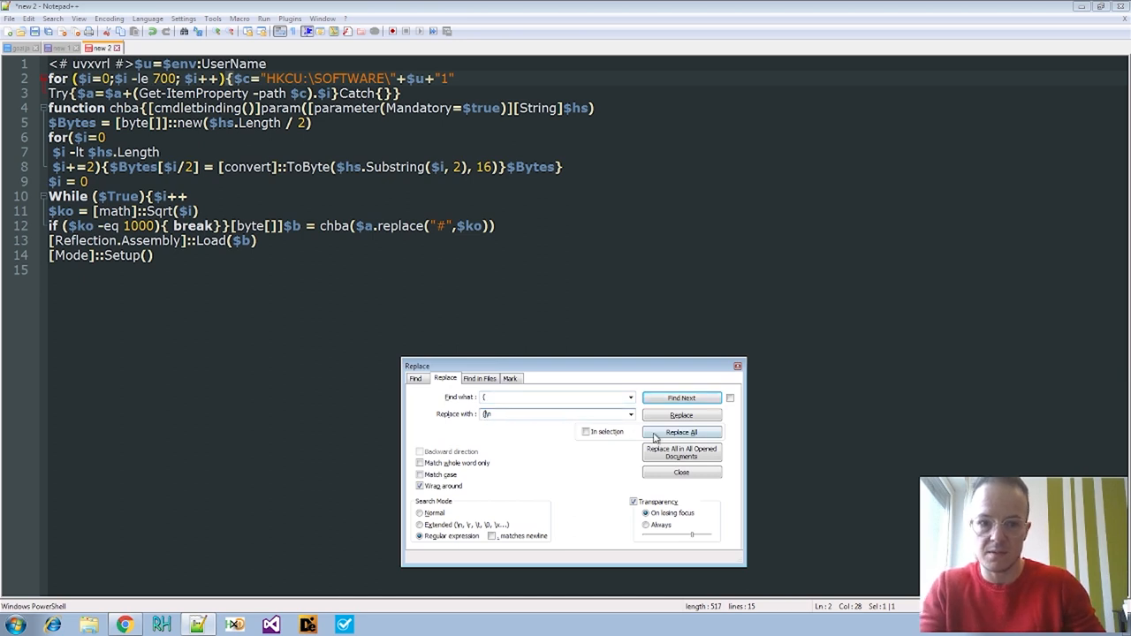
left_click(680, 432)
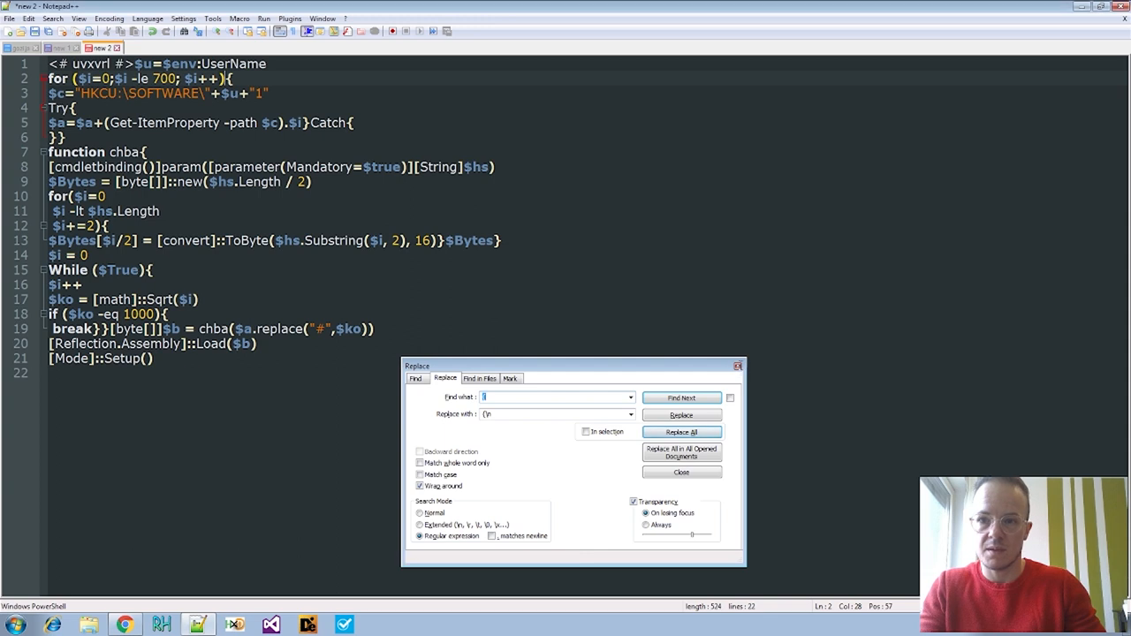
left_click(680, 472)
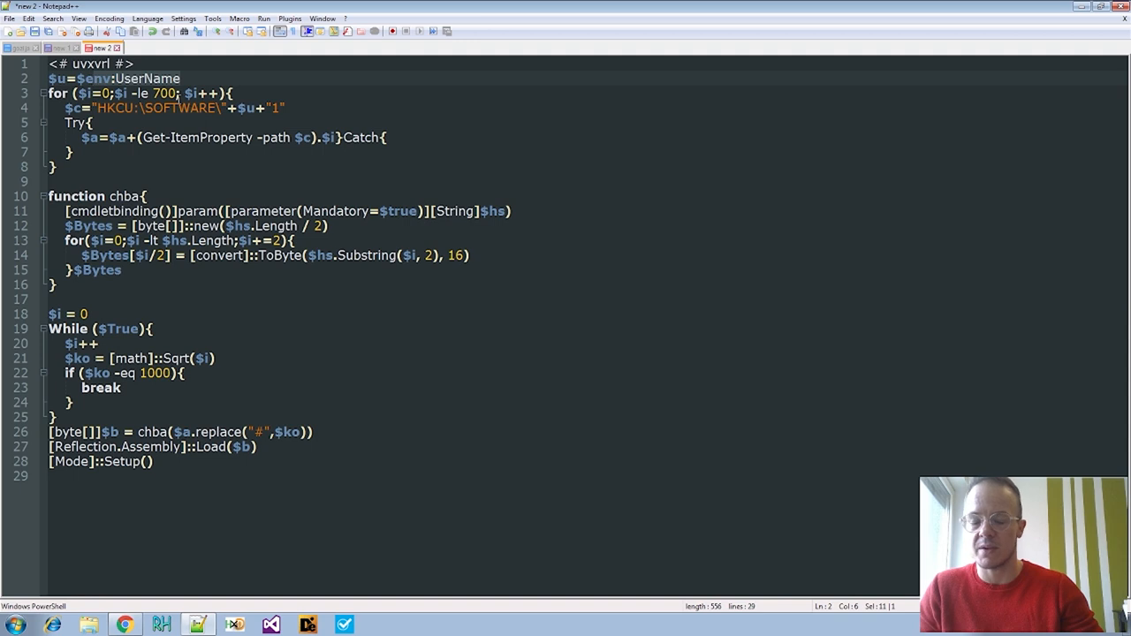
Revisit the deobfuscated JavaScript tab and highlight the chba function's uses
left_click(282, 107)
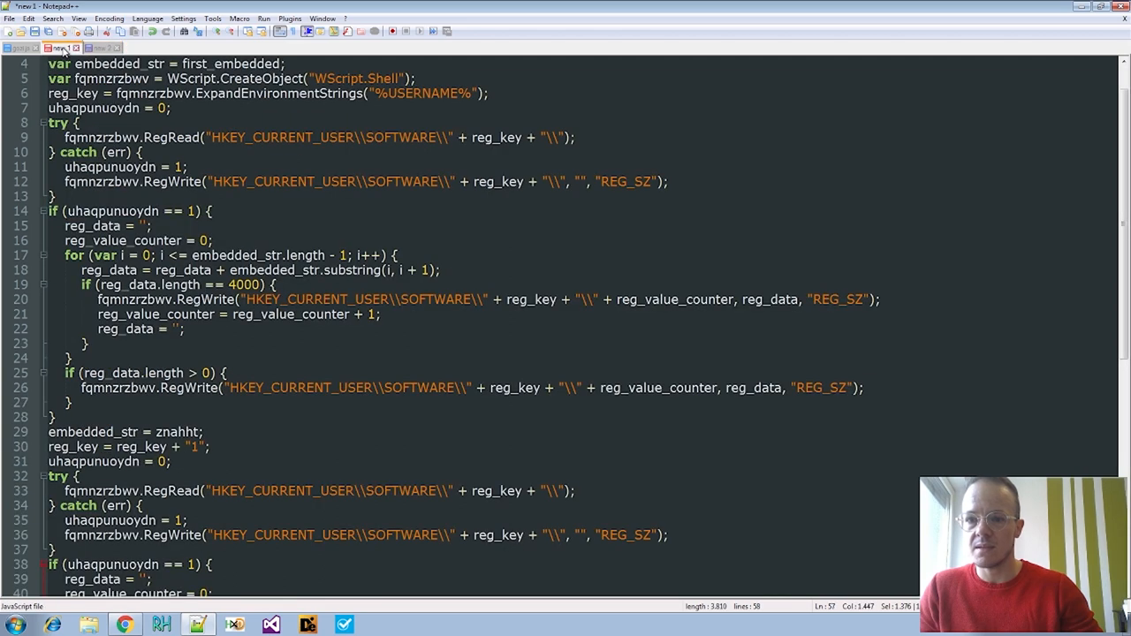
scroll("down", 3)
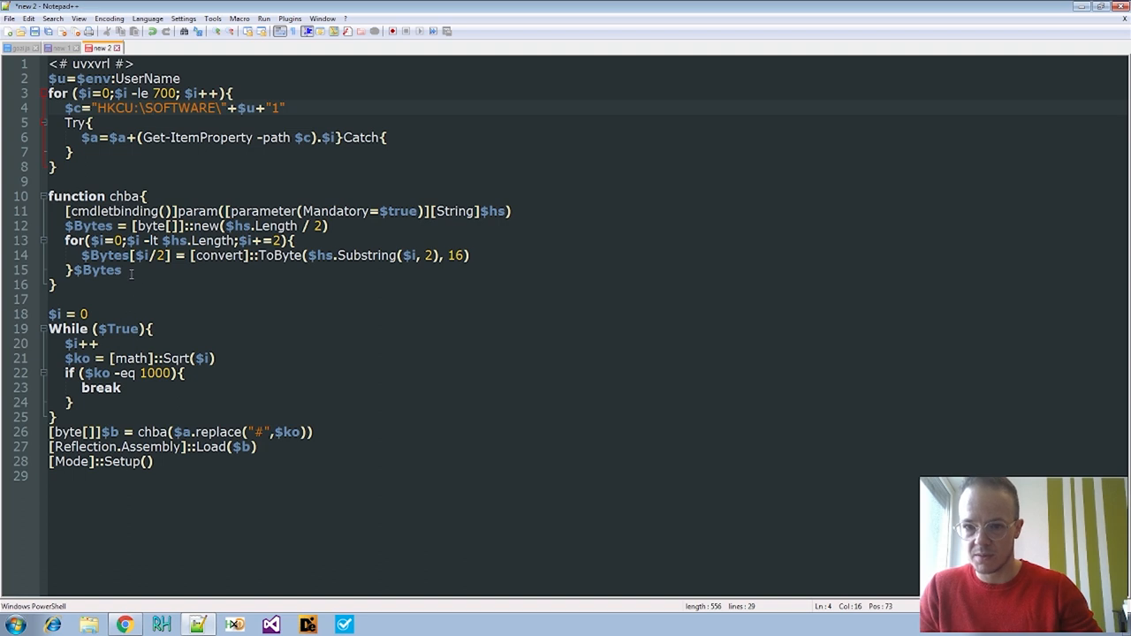
mouse_move(128, 399)
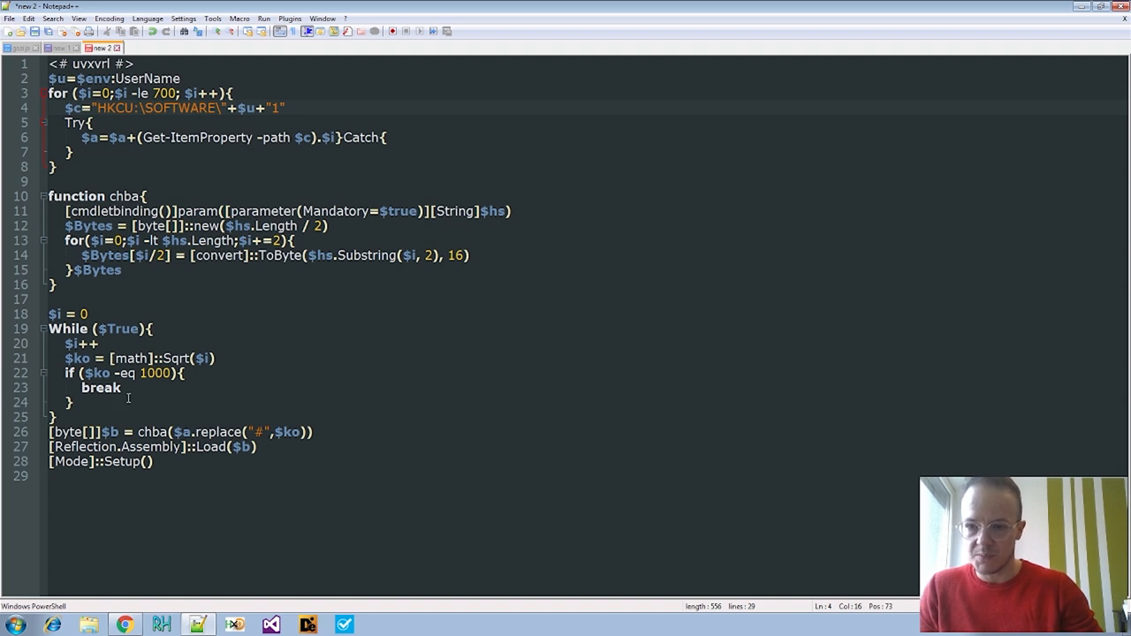
mouse_move(272, 450)
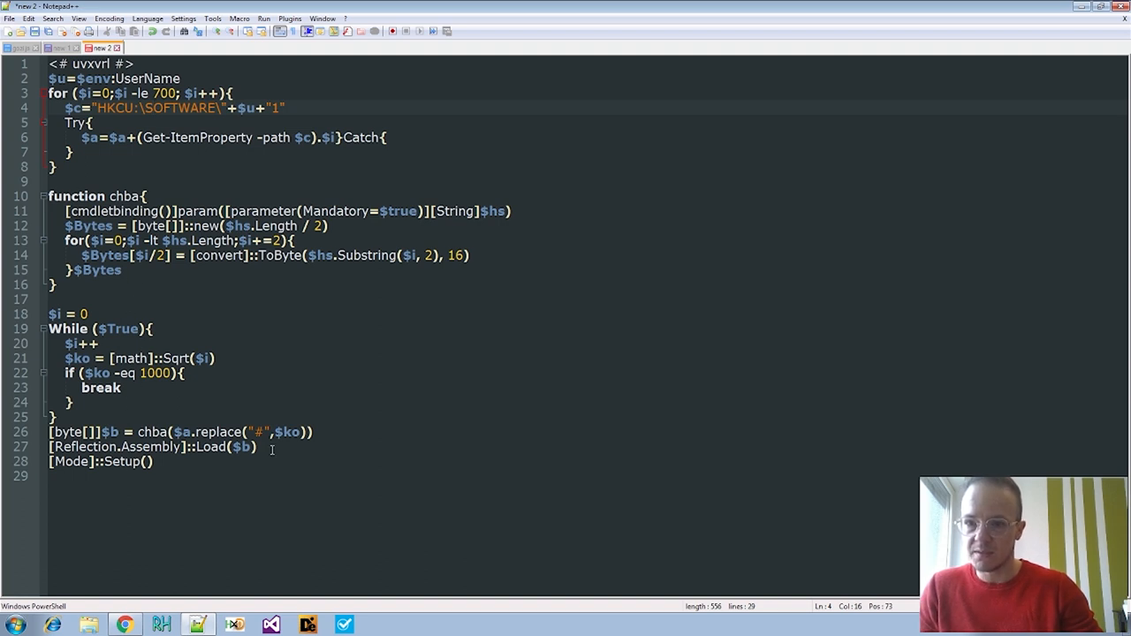
left_click(126, 195)
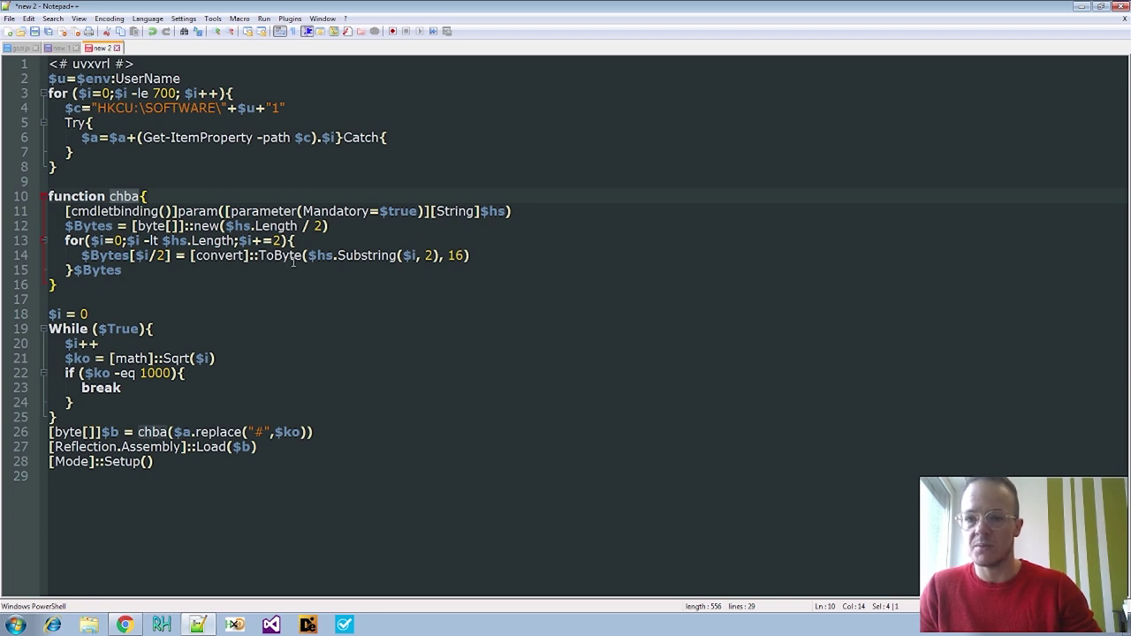
mouse_move(285, 262)
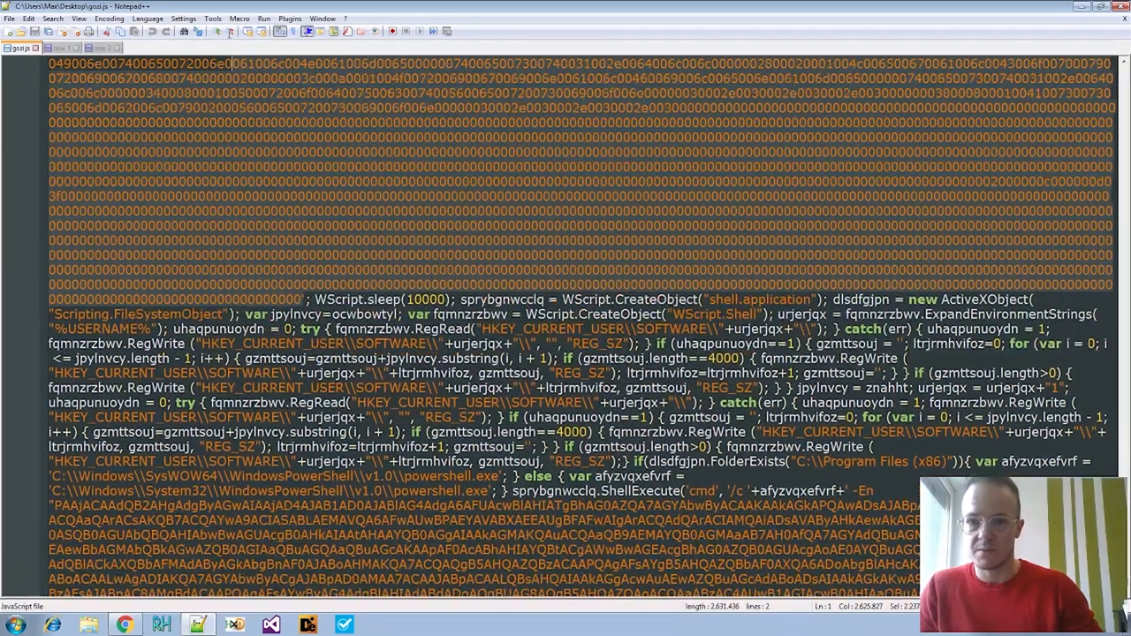
Try HEX to ASCII on the hex payload, dismiss the malformed-hex error, and return to the loader
scroll("up", 3)
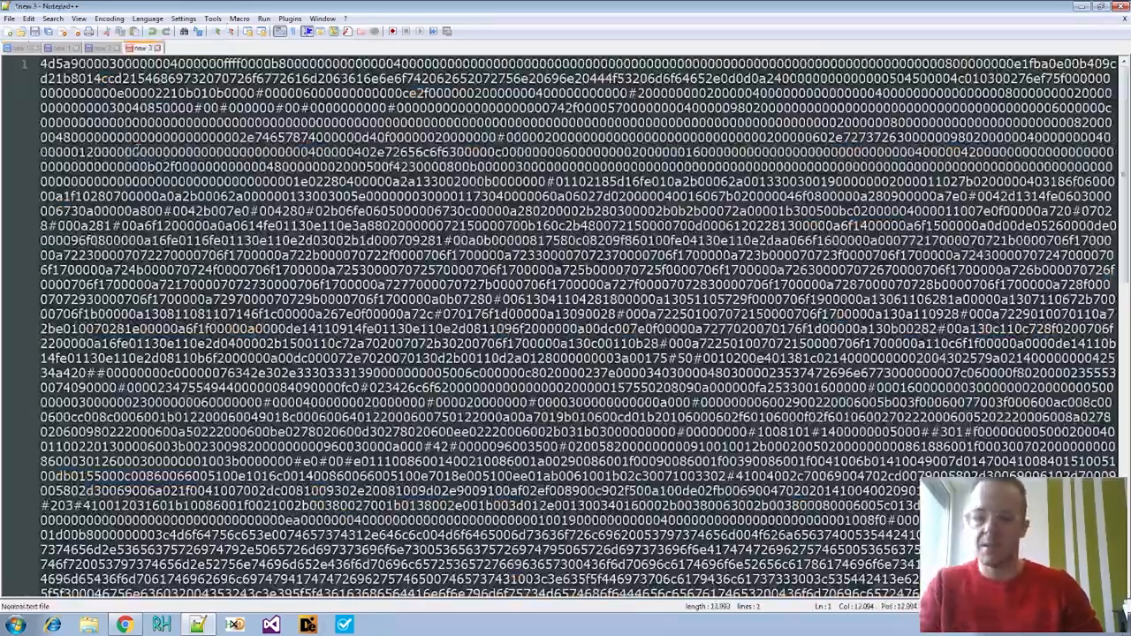
right_click(327, 142)
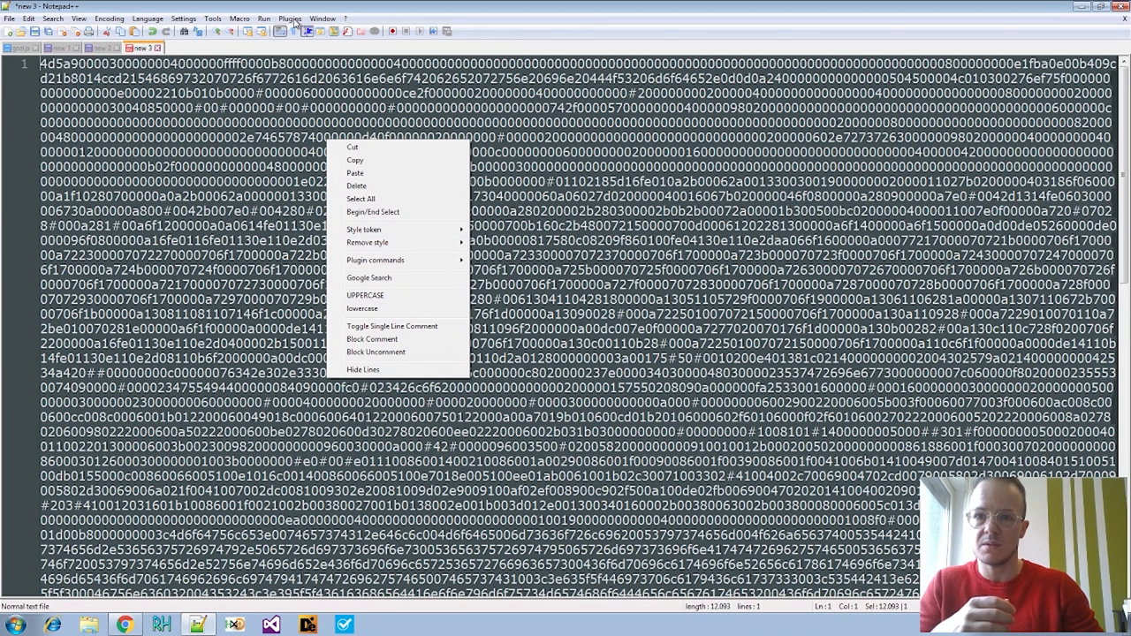
left_click(290, 17)
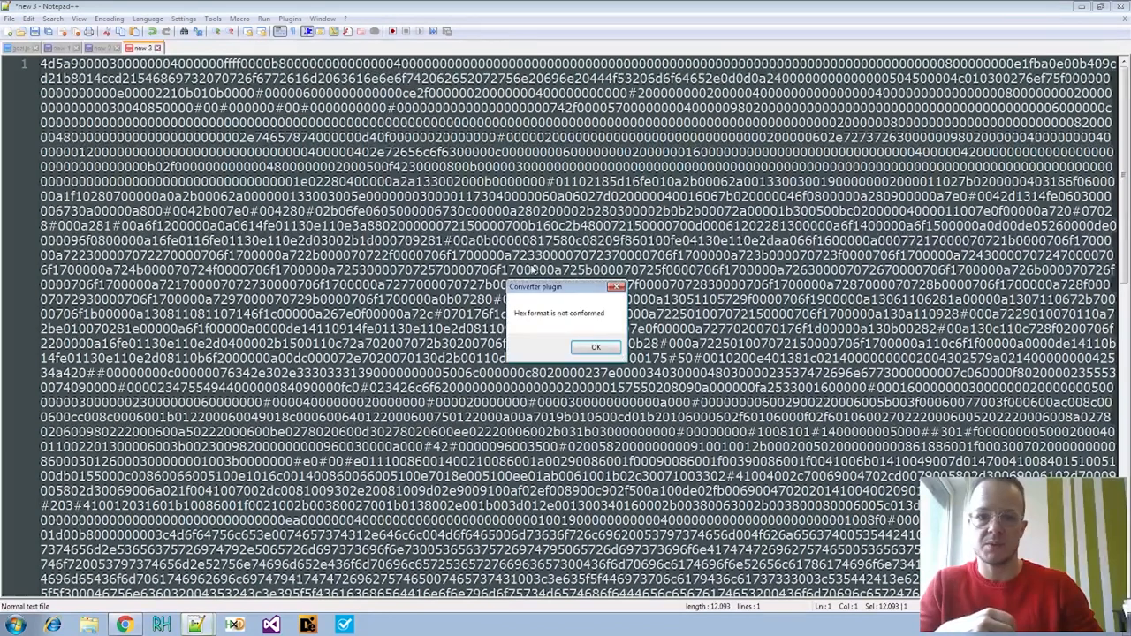
left_click(596, 346)
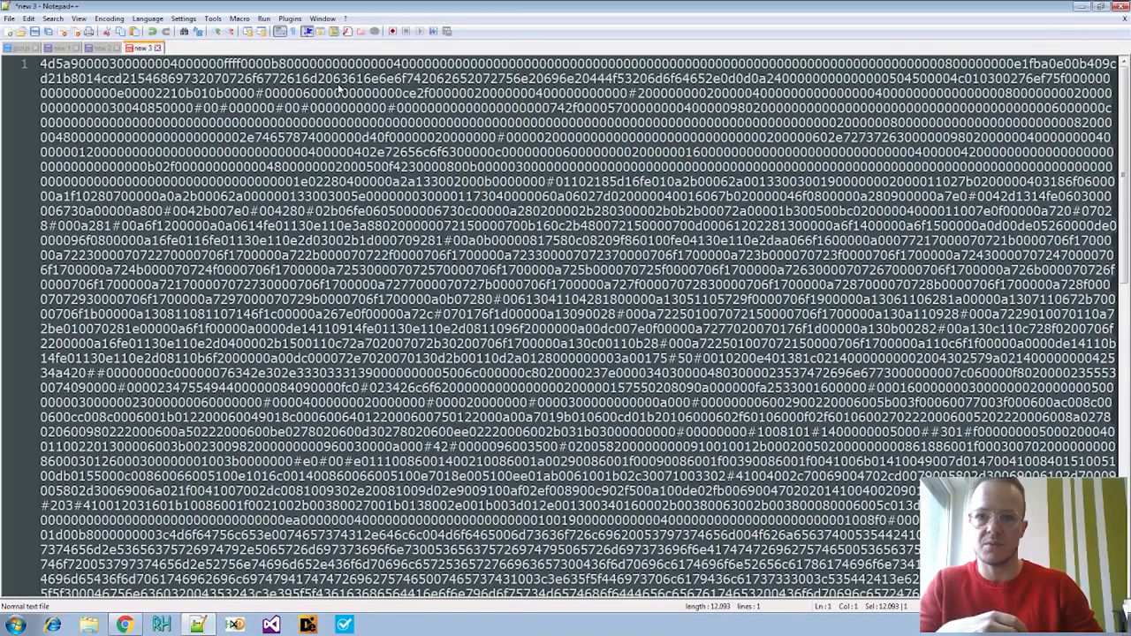
left_click(100, 47)
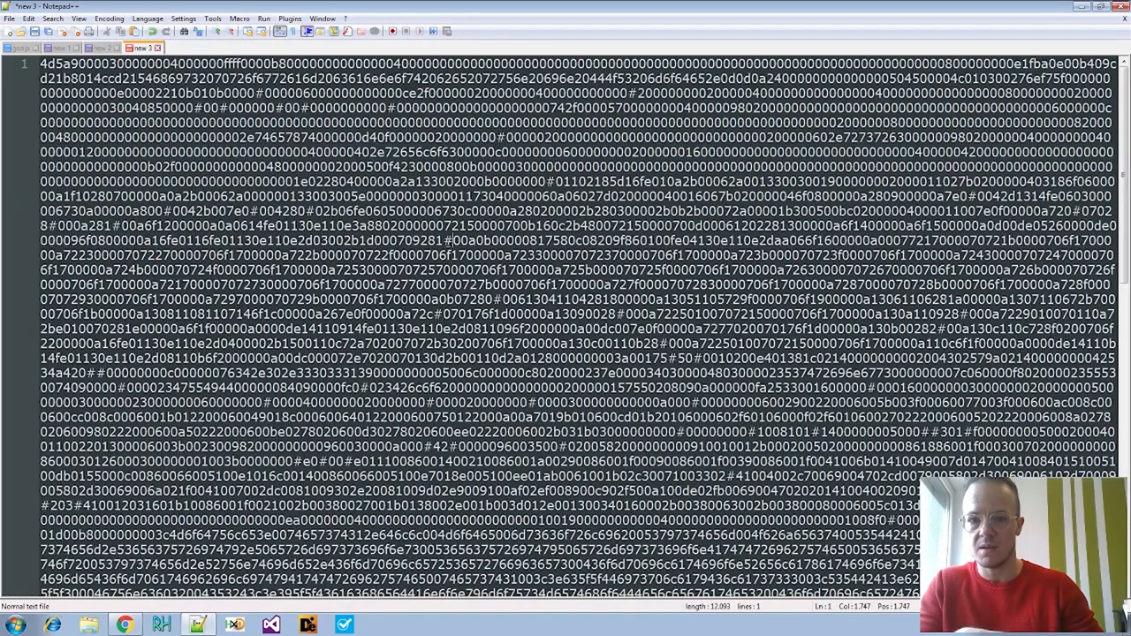
left_click(102, 47)
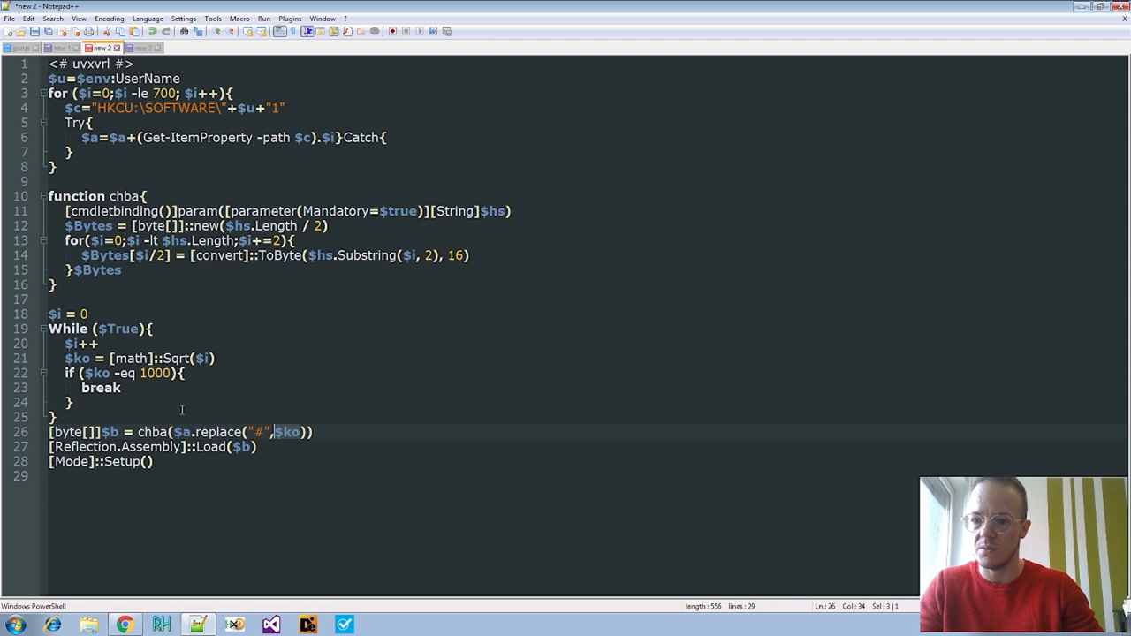
left_click(206, 357)
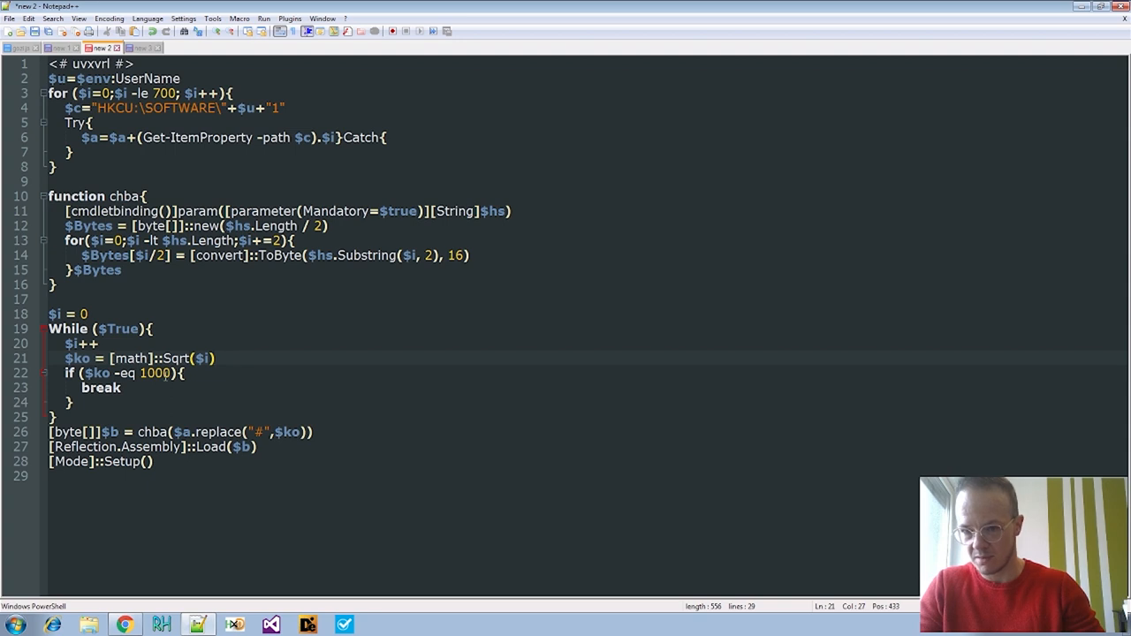
left_click(130, 403)
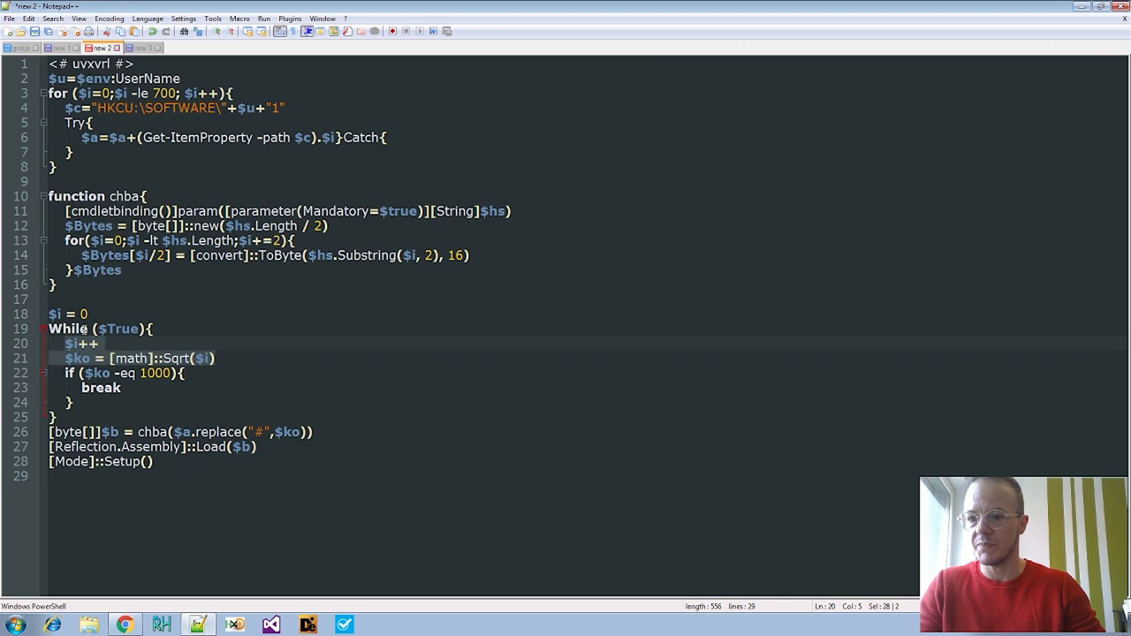
left_click(108, 329)
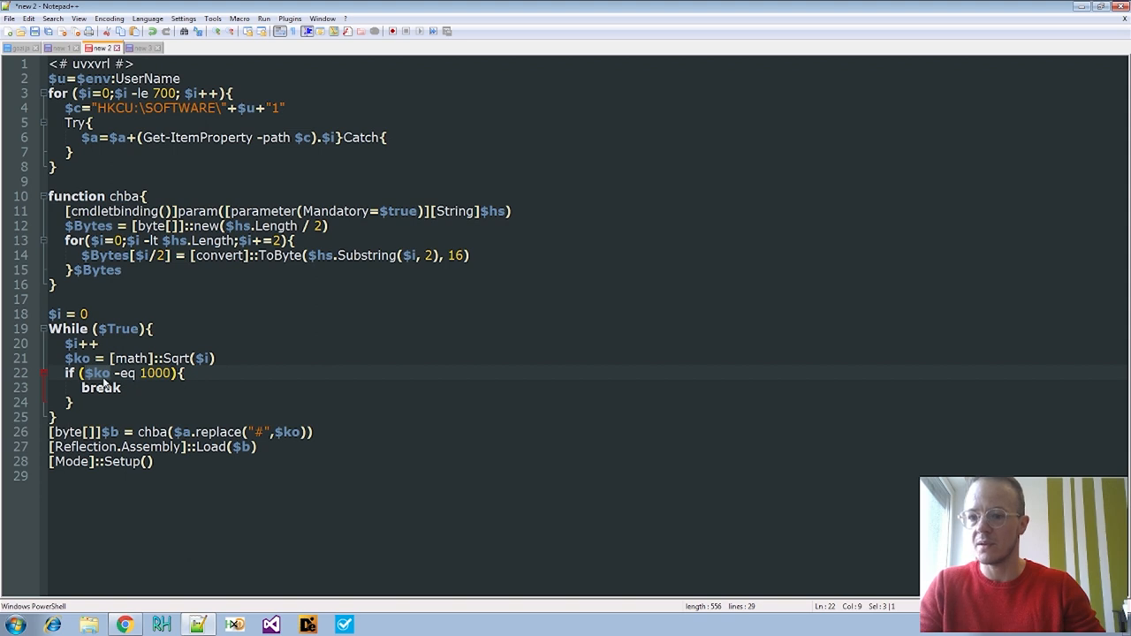
double_click(154, 373)
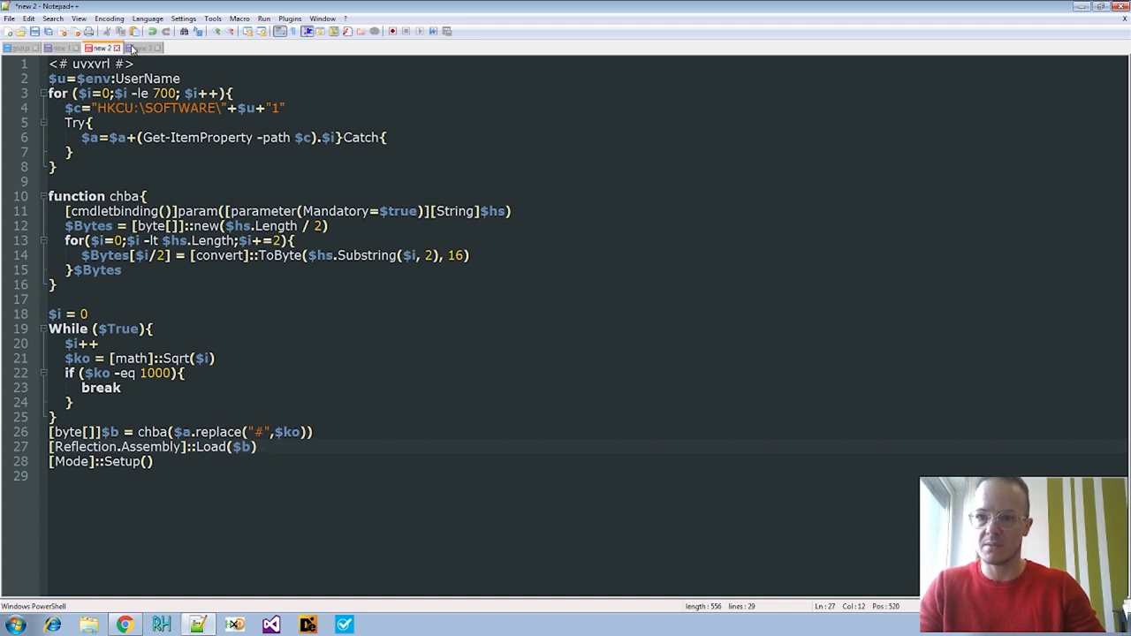
Replace all '#' characters in the hex payload with 1000
left_click(142, 48)
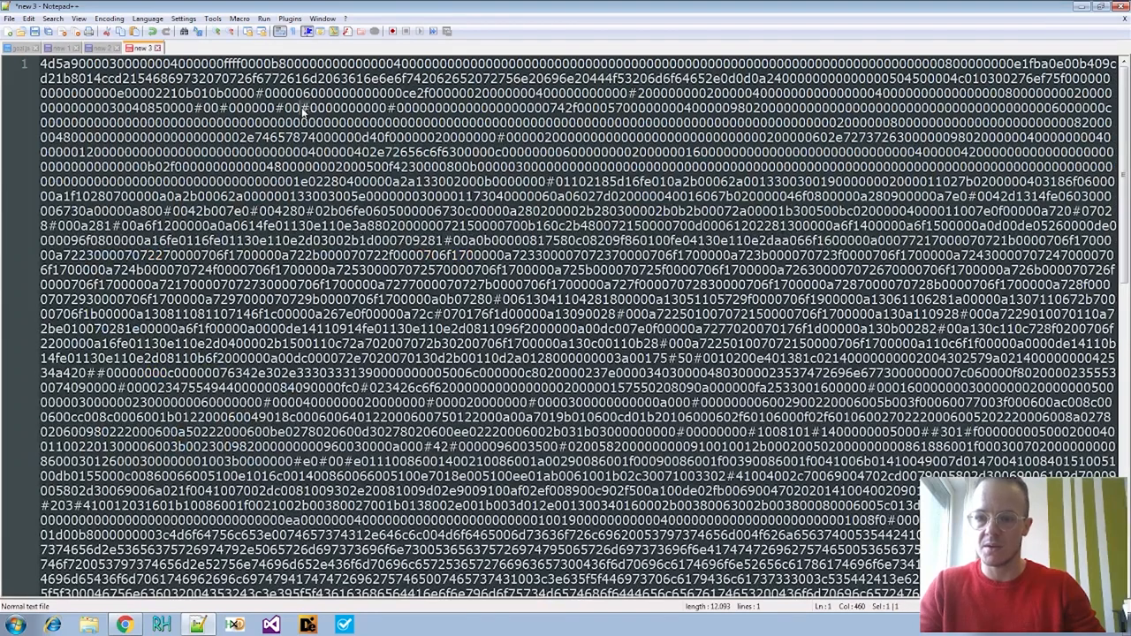
key("ctrl+h")
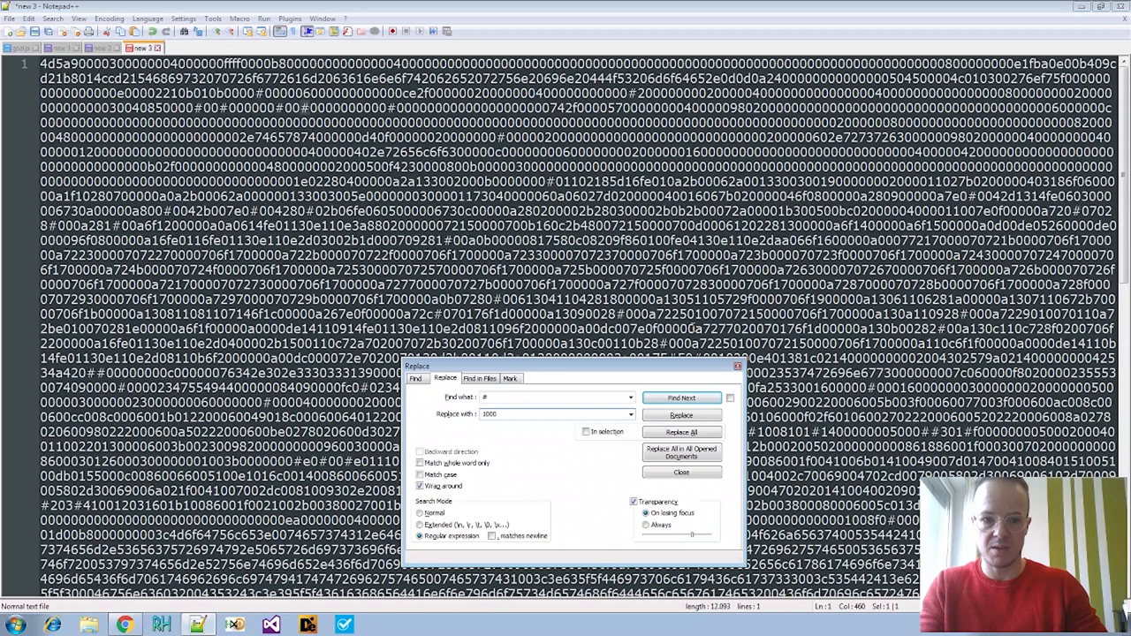
left_click(681, 432)
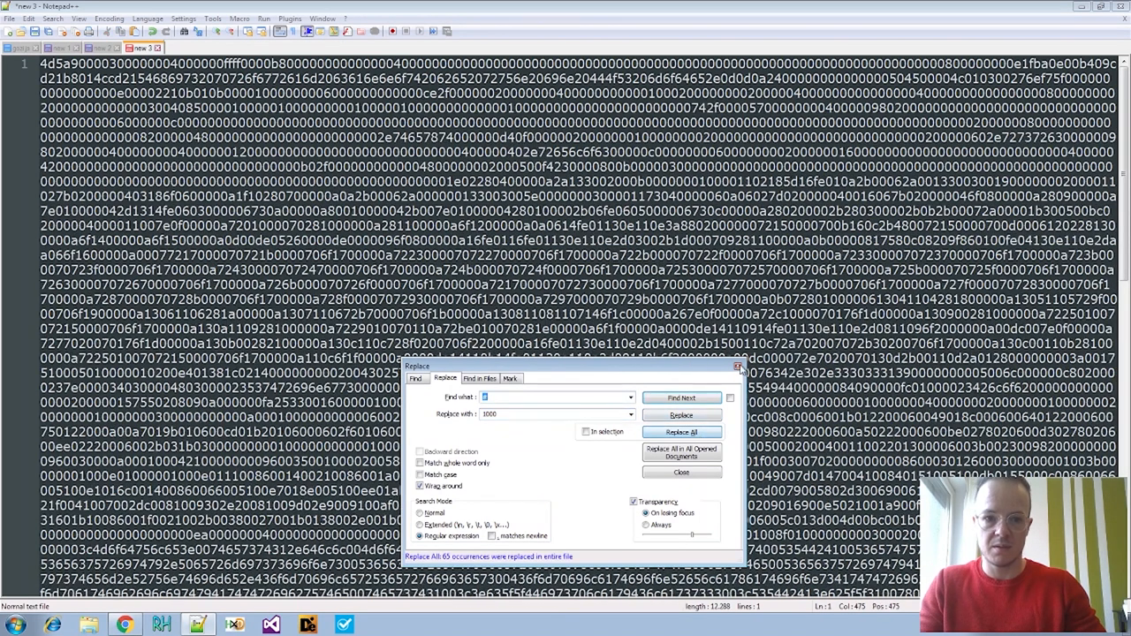
left_click(681, 472)
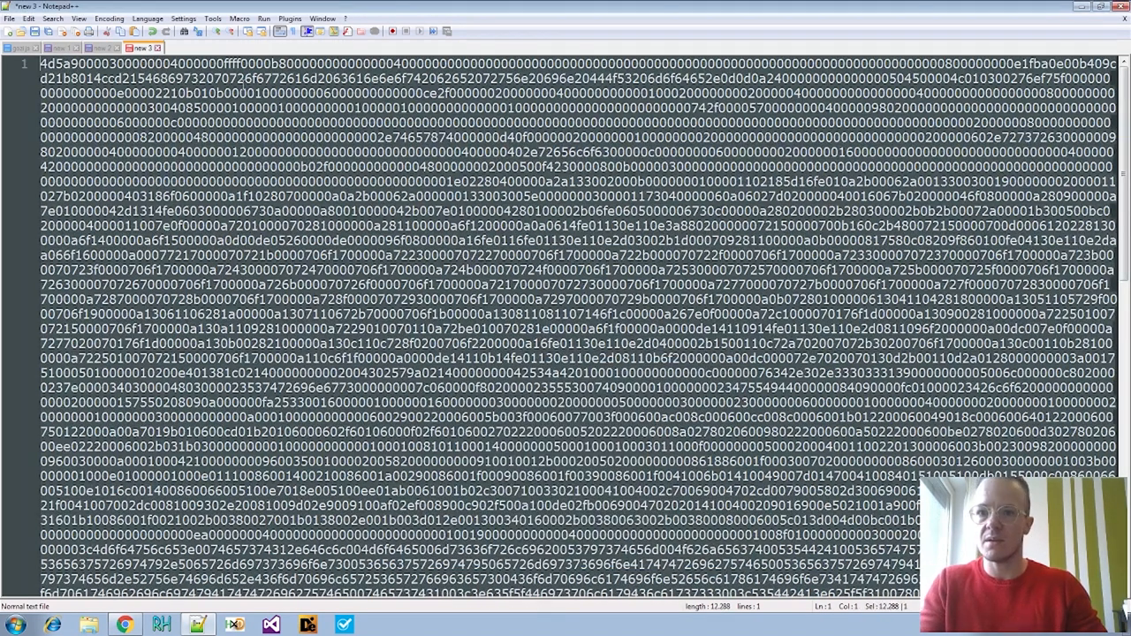
Convert the hex to ASCII and save it on the Desktop as dump_2nd_embed
left_click(239, 18)
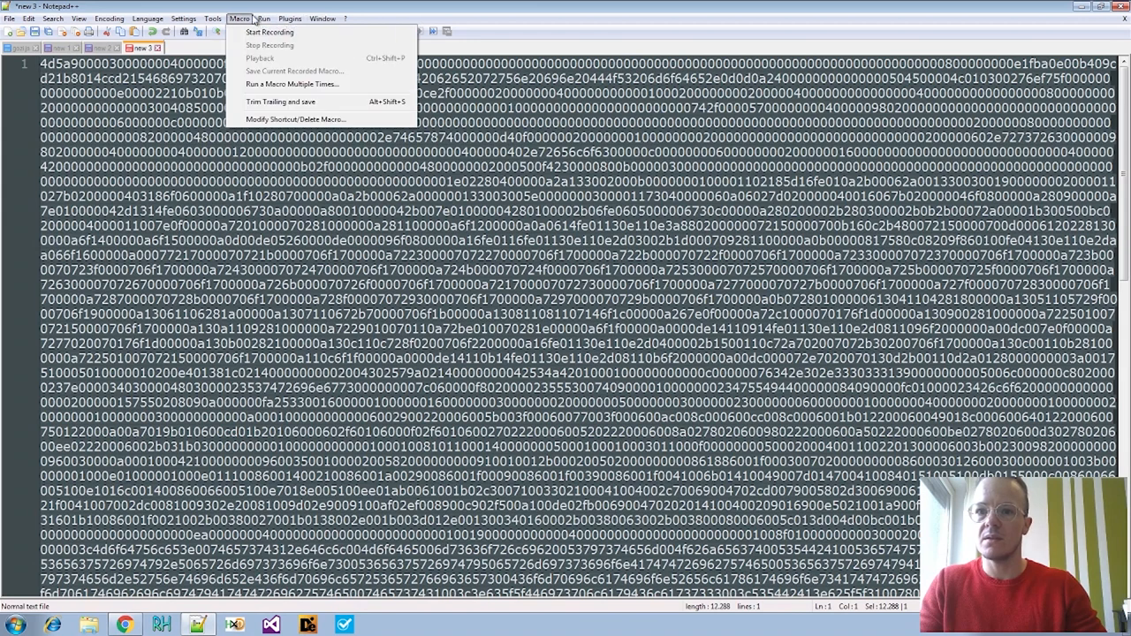
left_click(288, 18)
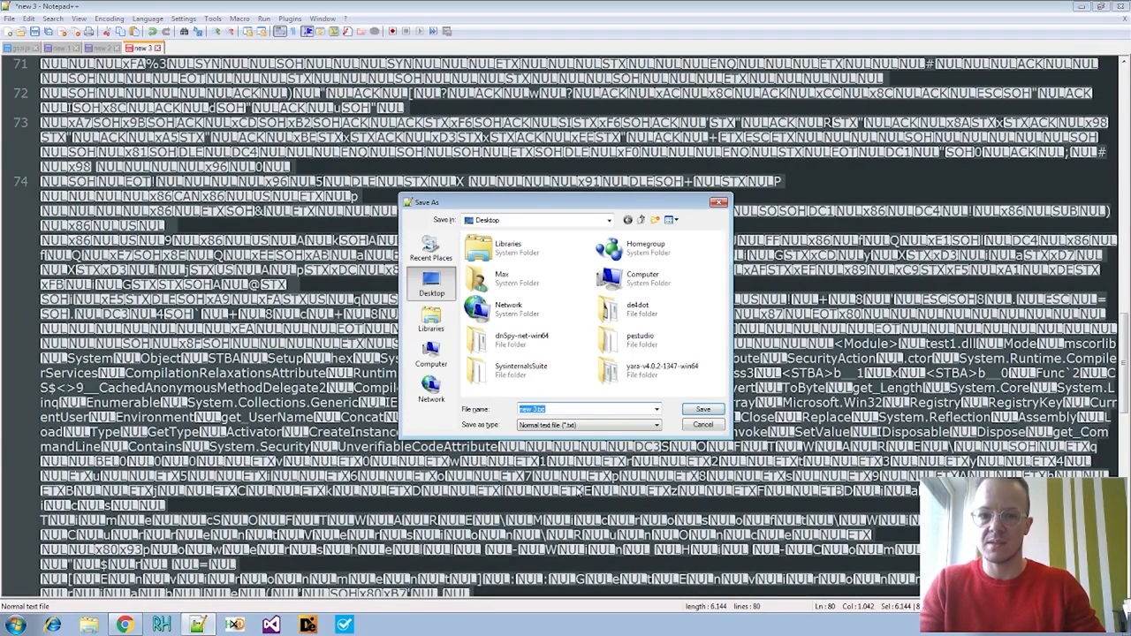
type("dump 1")
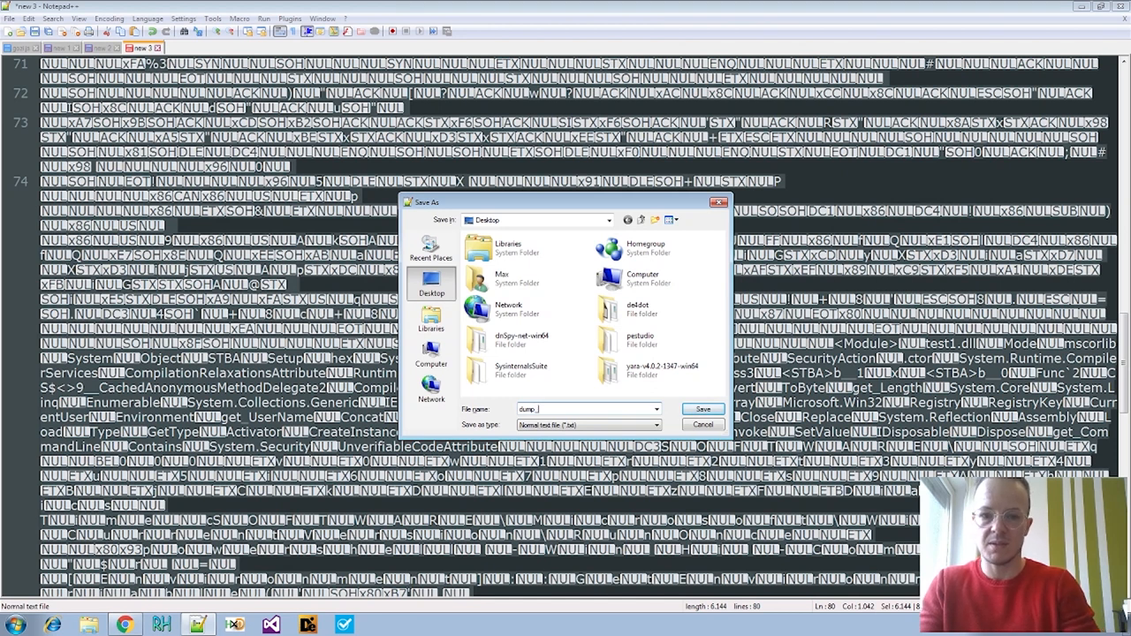
type("2nd")
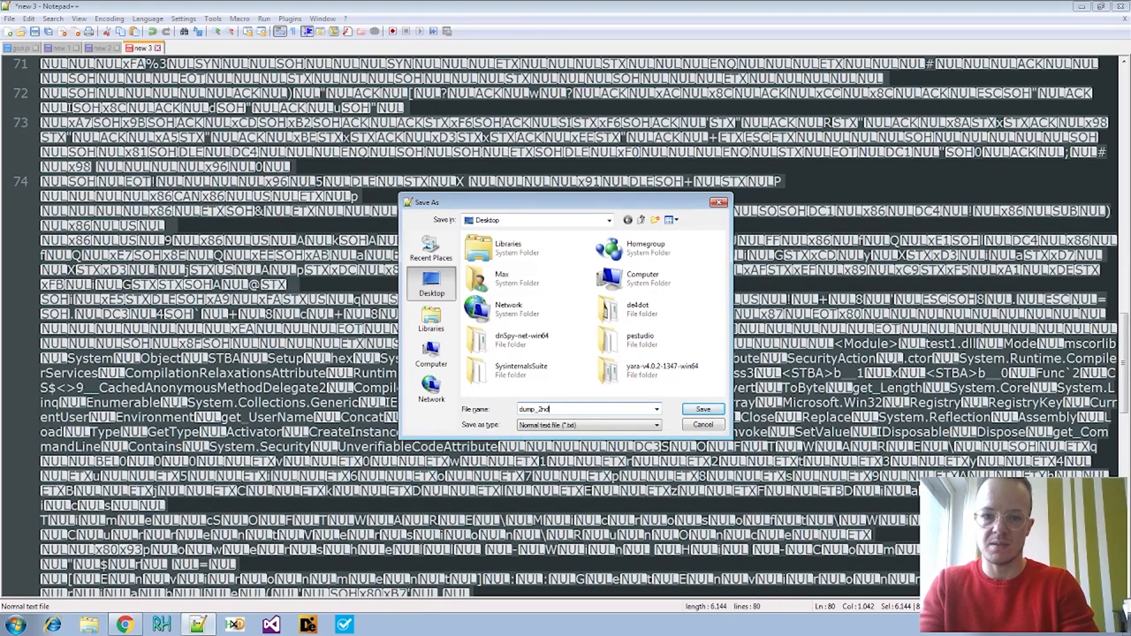
type("_embed")
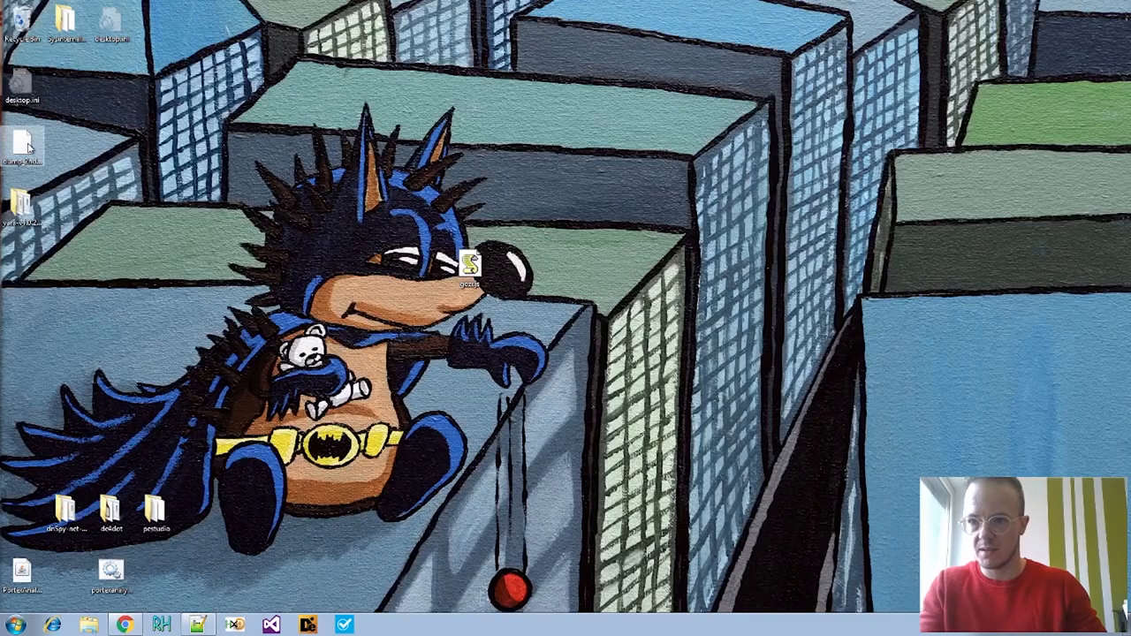
Launch dnSpy.exe from the dnSpy-net-win64 folder despite the security warning and load the dump file
left_click_drag(22, 146, 154, 393)
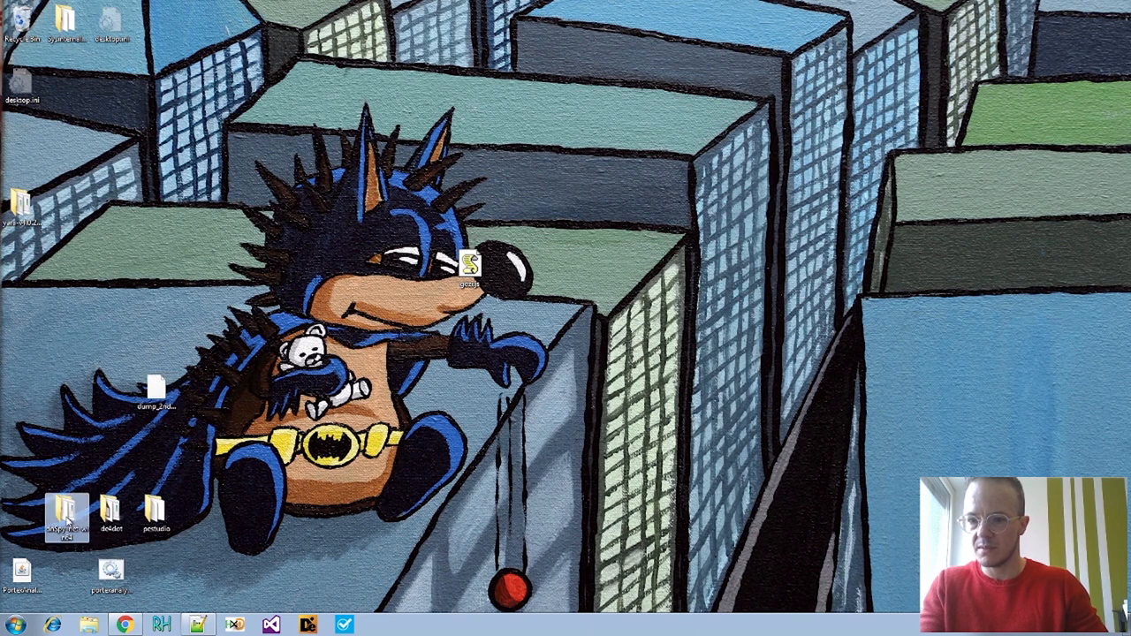
double_click(65, 508)
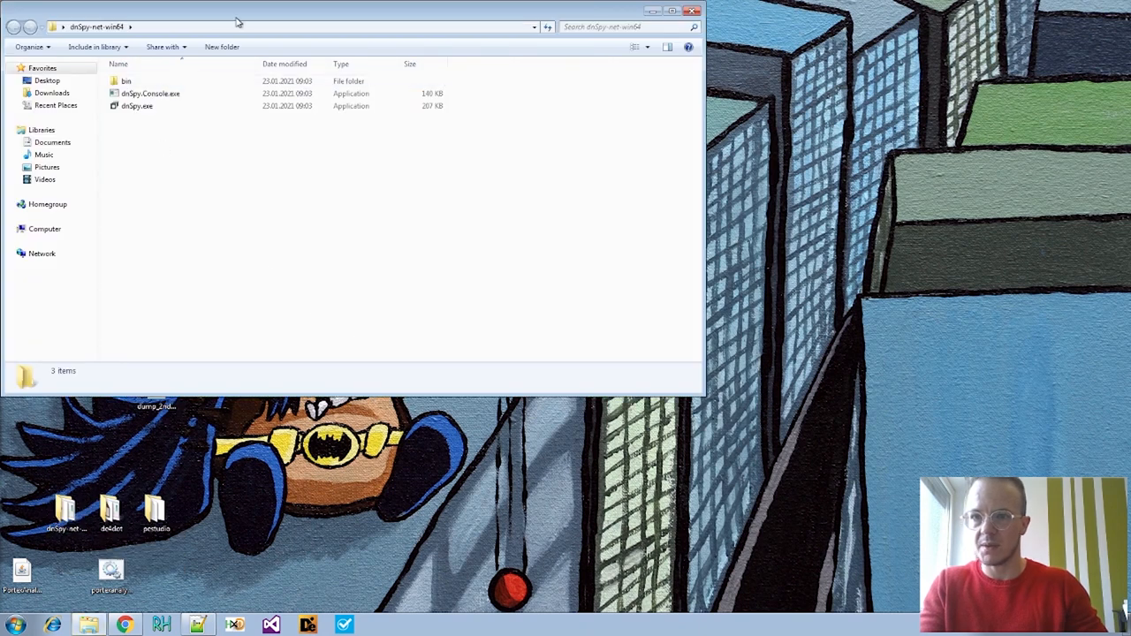
double_click(137, 105)
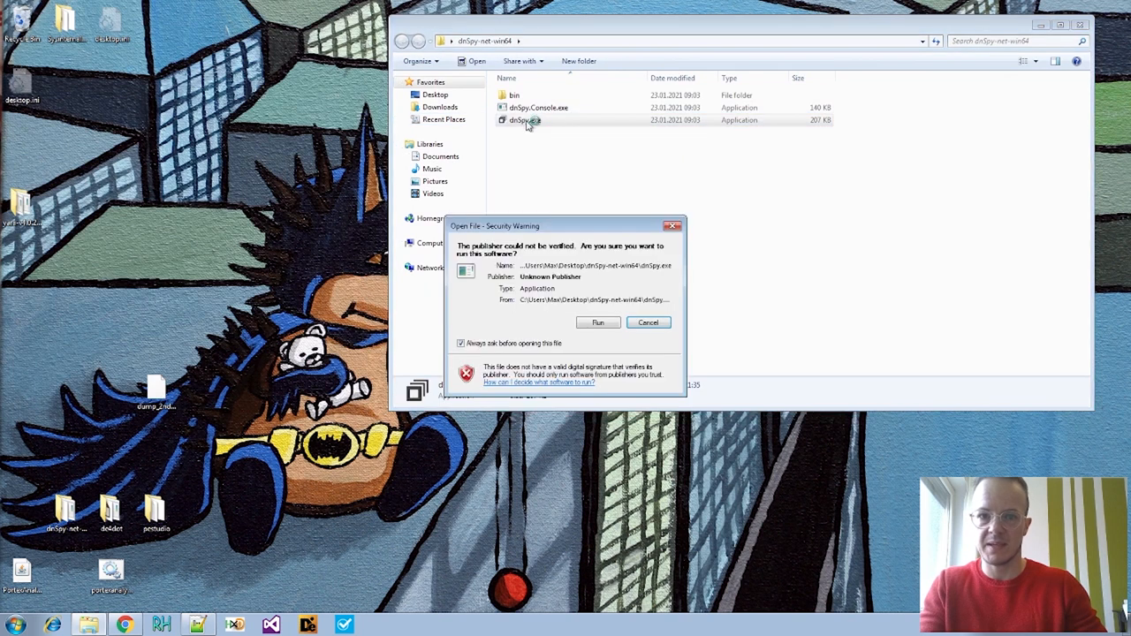
left_click(648, 321)
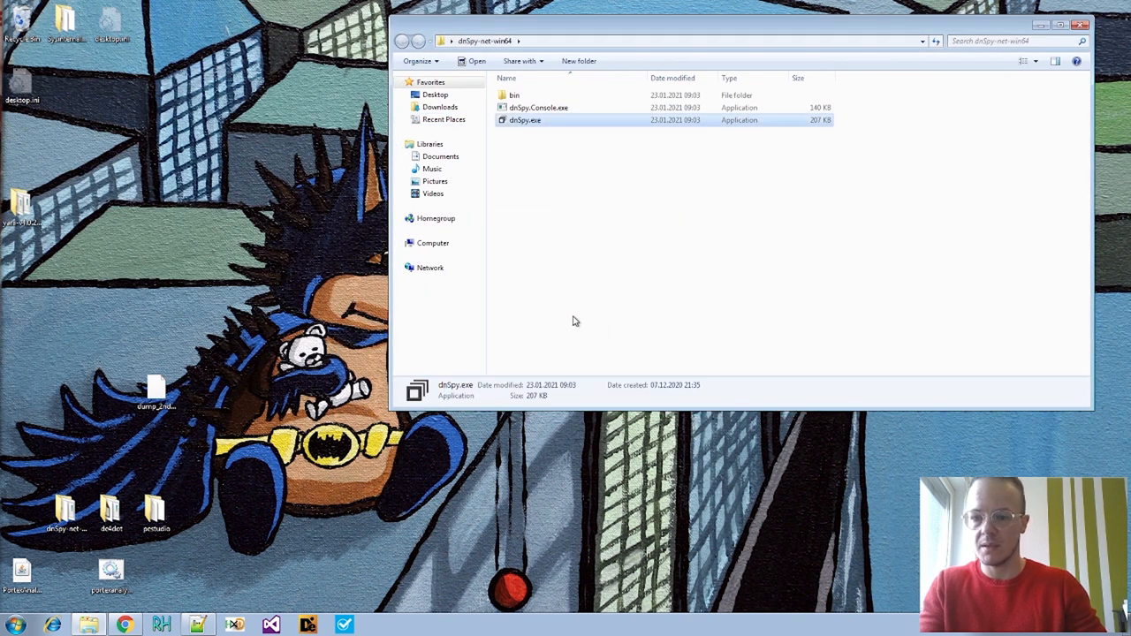
double_click(525, 119)
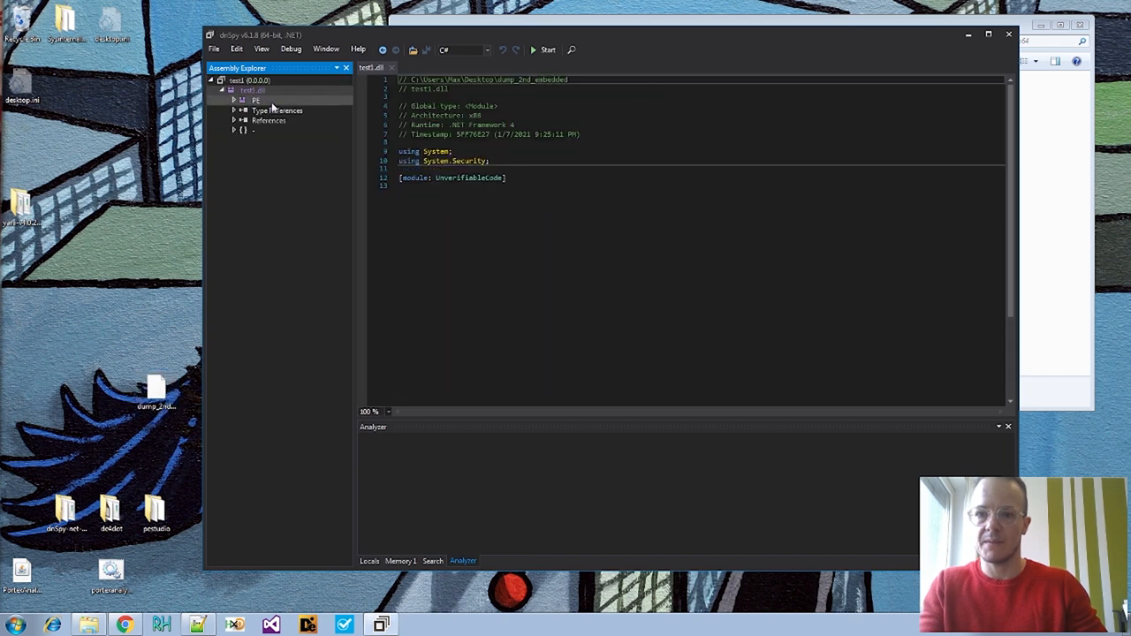
View test1.dll's decompiled Mode.Setup and STBA methods, then maximize the dnSpy window
left_click(235, 129)
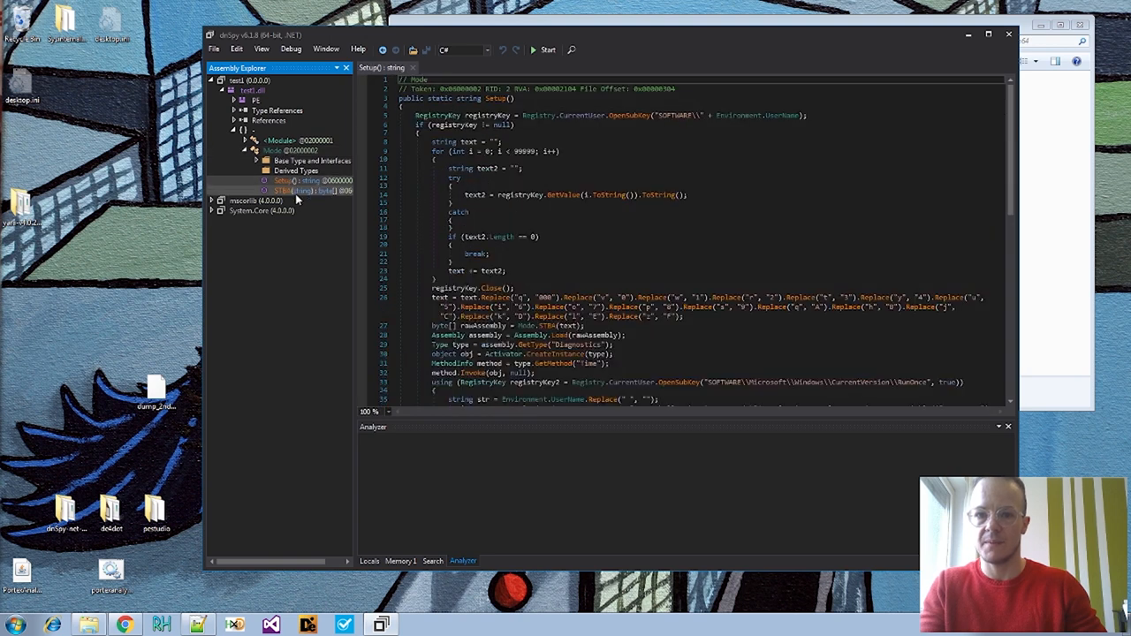
left_click(301, 191)
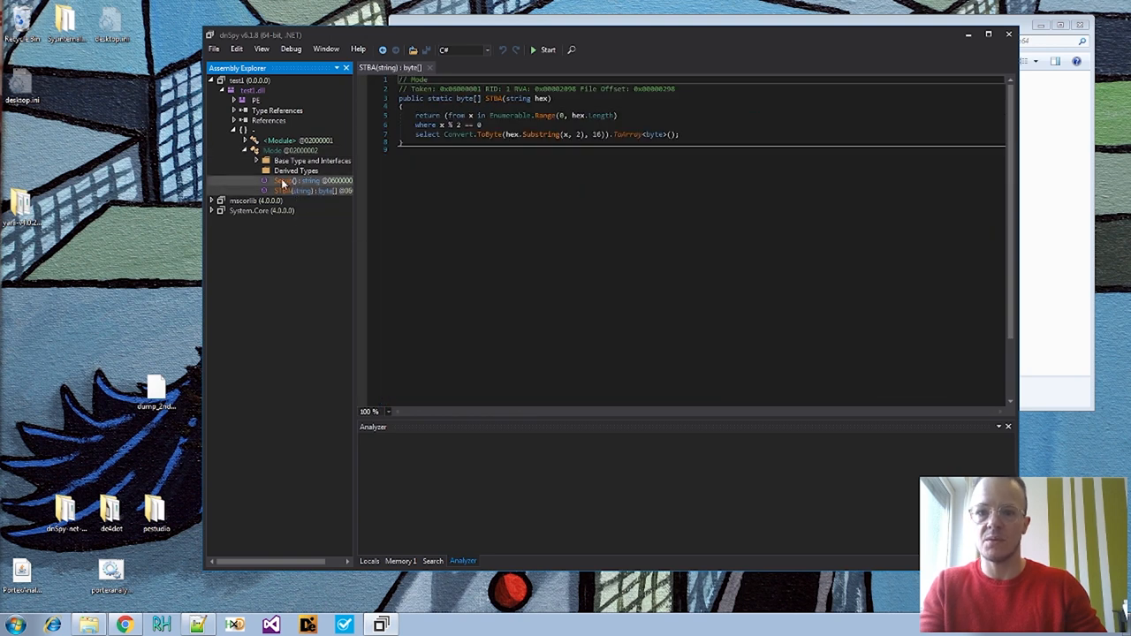
left_click(300, 180)
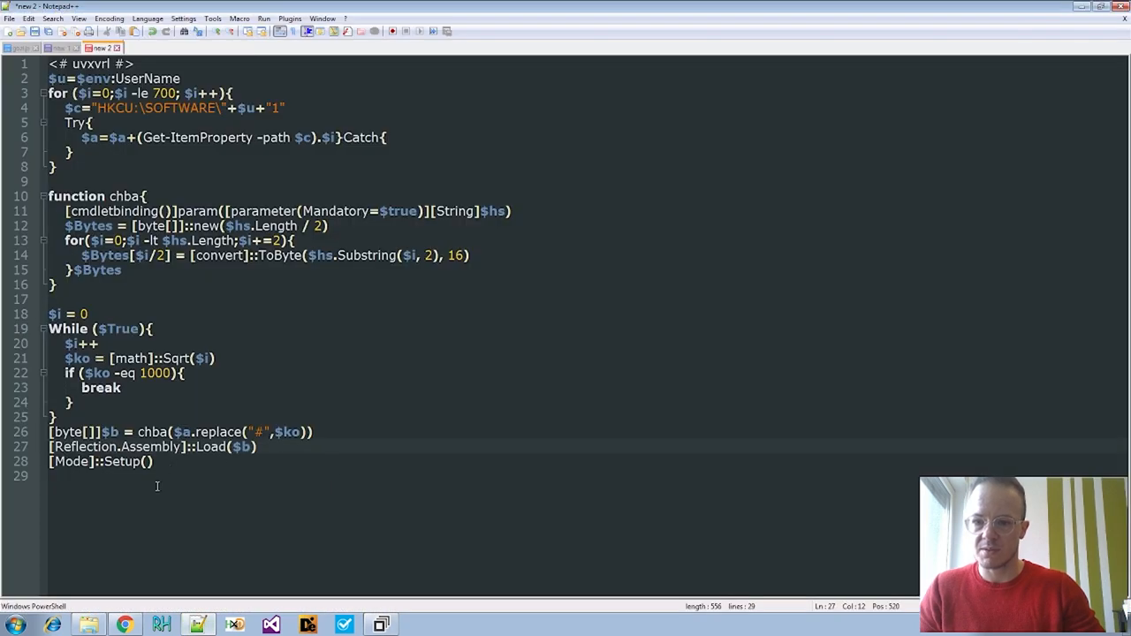
mouse_move(292, 390)
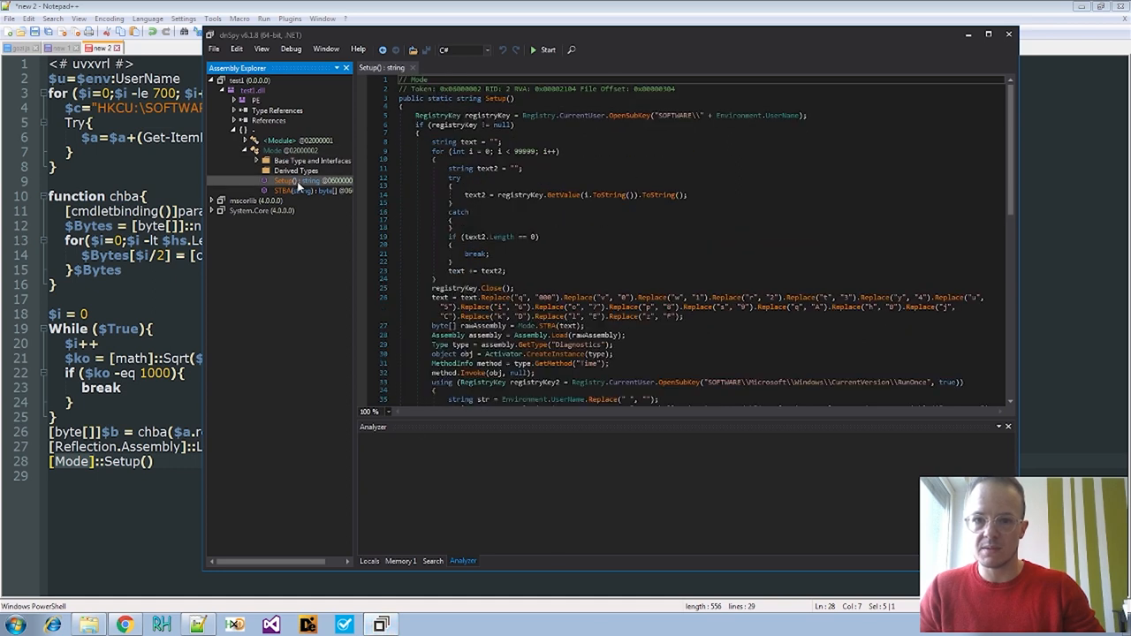
left_click(987, 35)
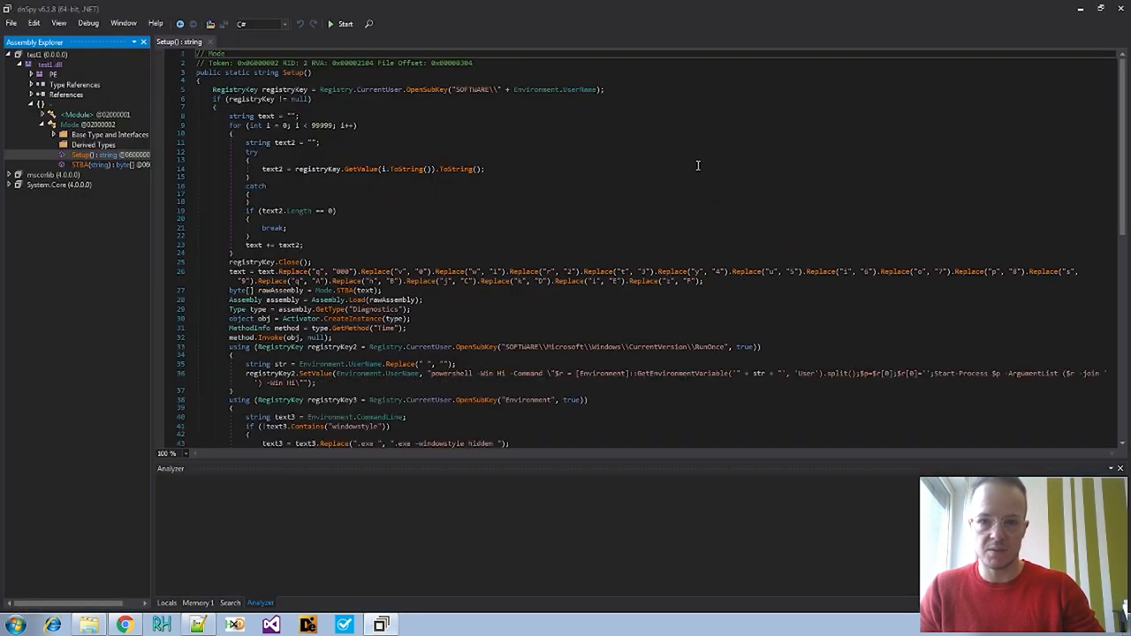
mouse_move(445, 283)
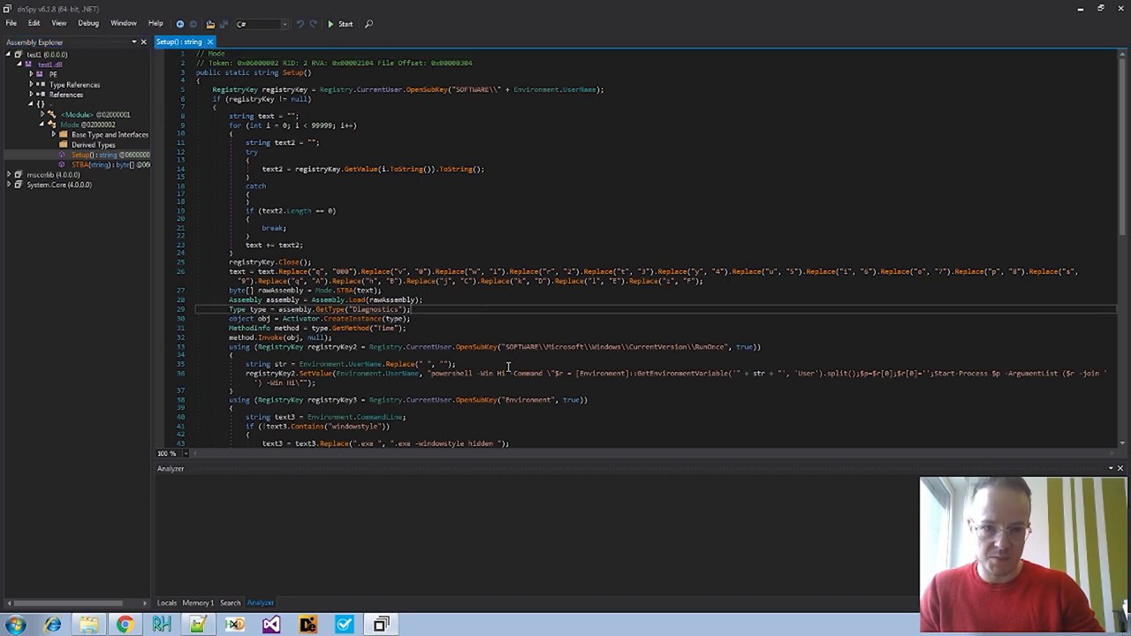
scroll("down", 3)
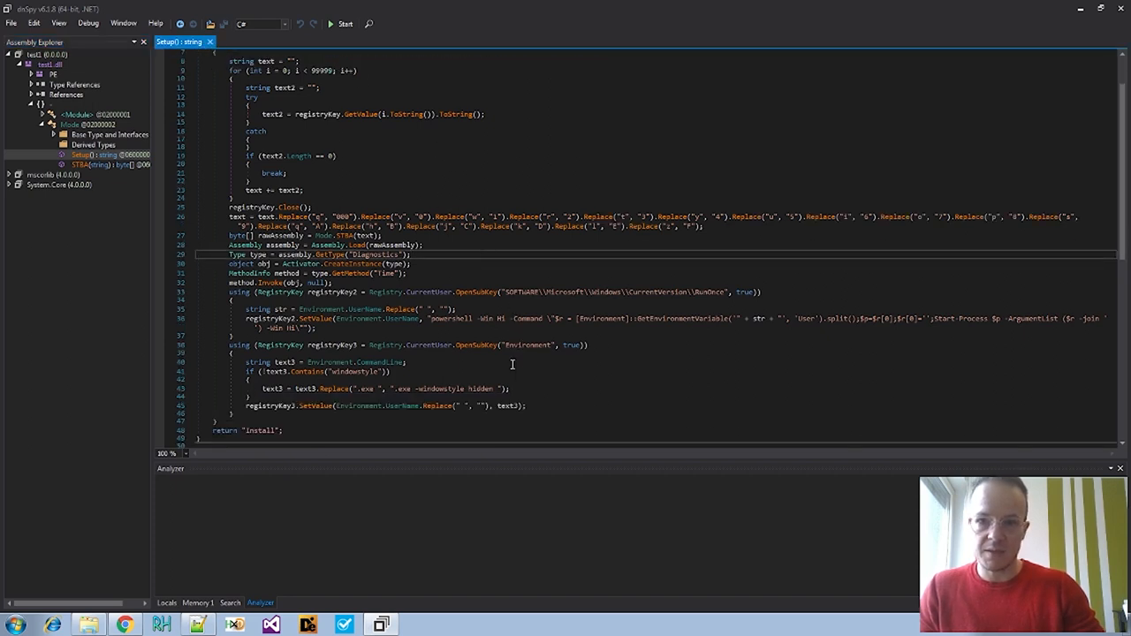
scroll("up", 3)
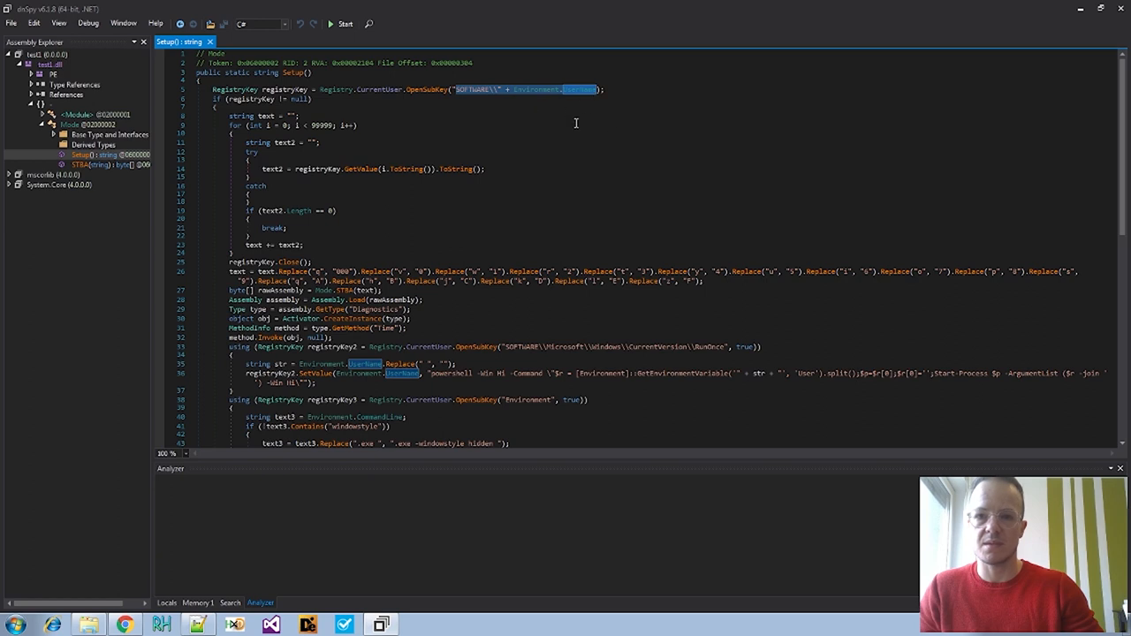
scroll("down", 3)
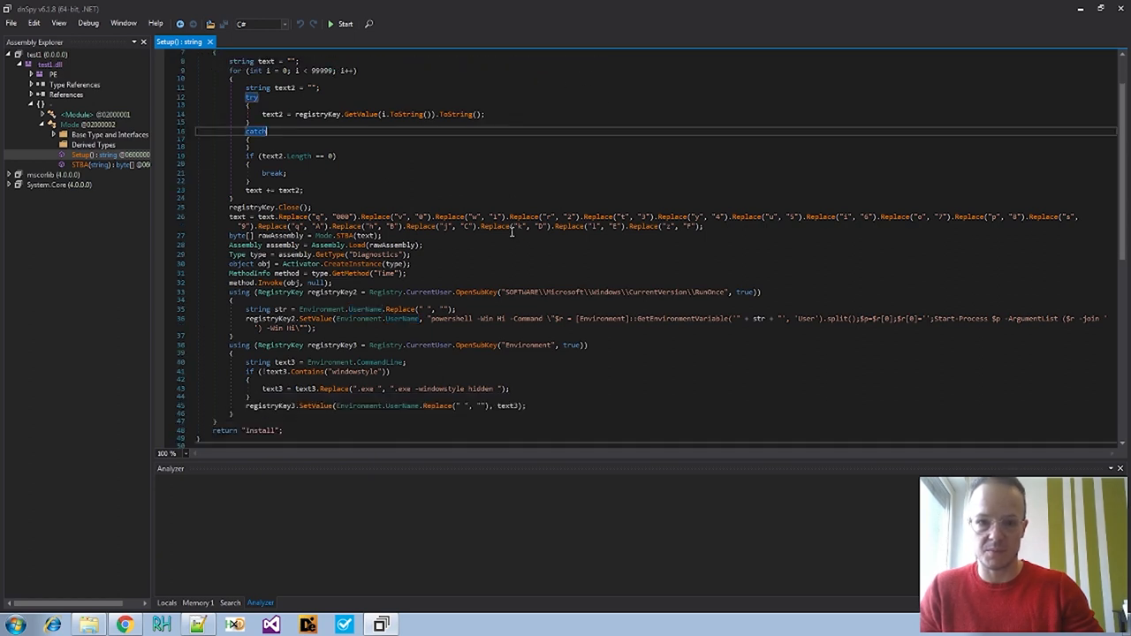
scroll("up", 3)
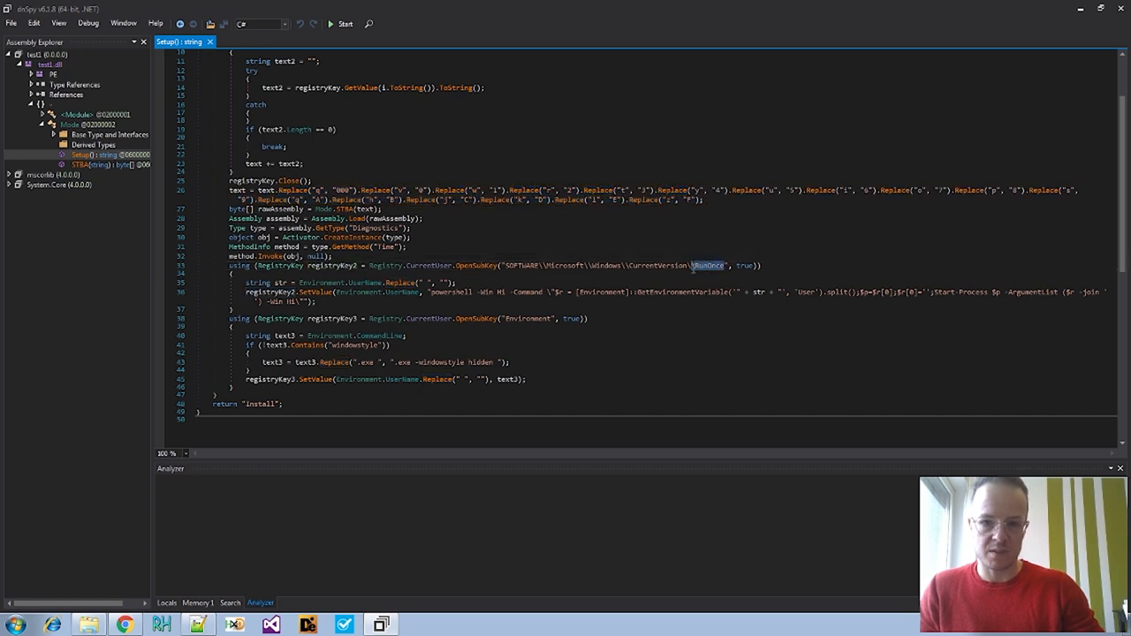
left_click(433, 296)
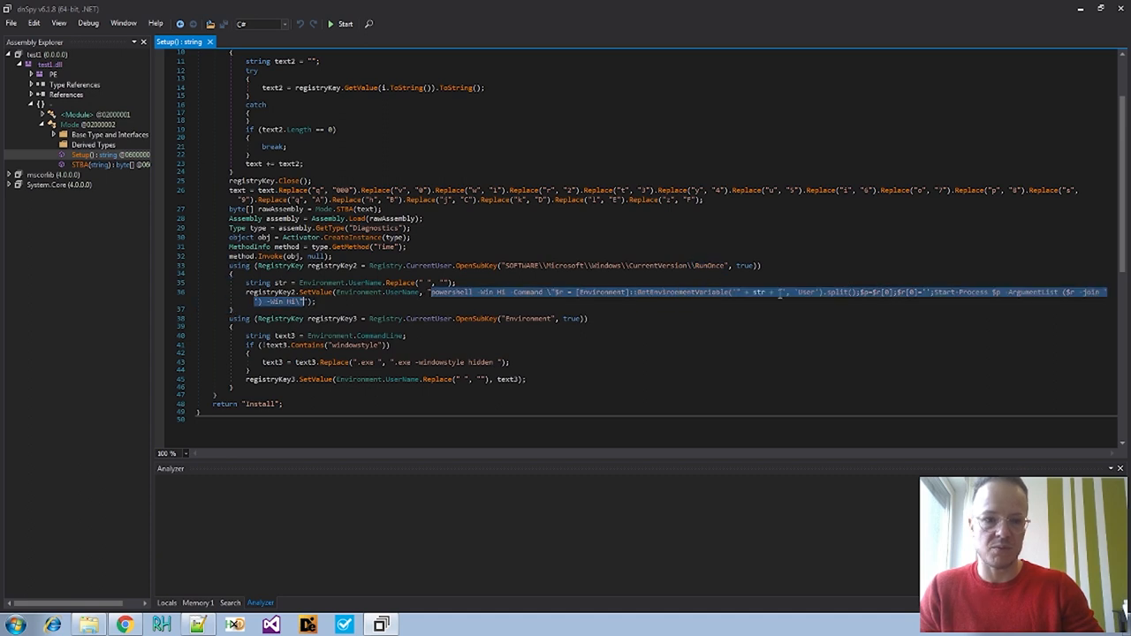
mouse_move(664, 344)
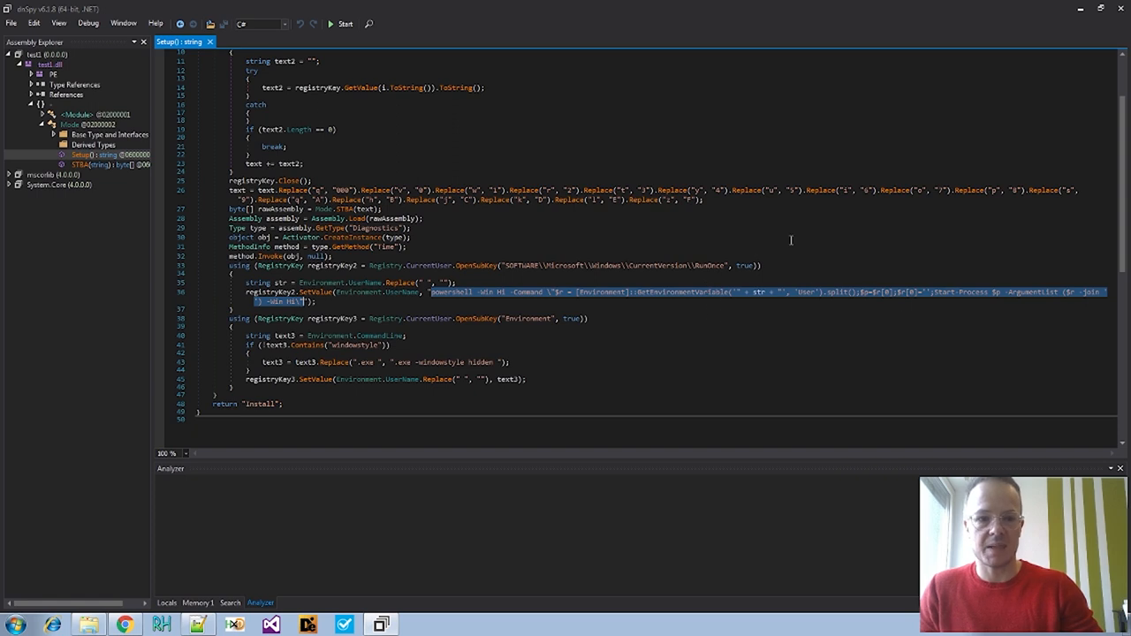
left_click(450, 227)
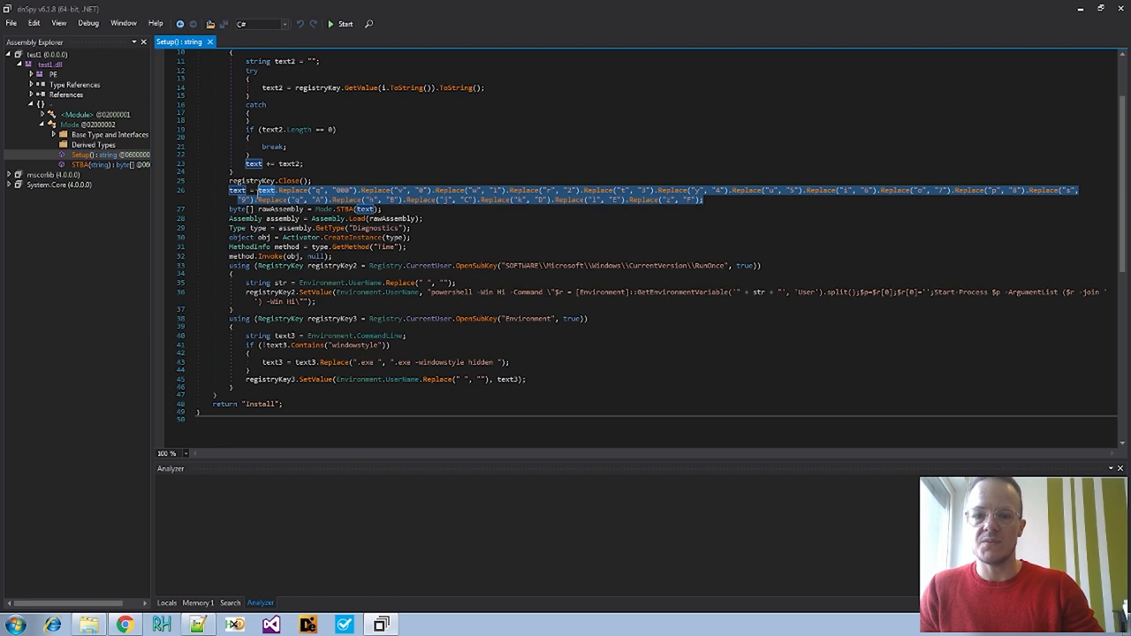
mouse_move(391, 223)
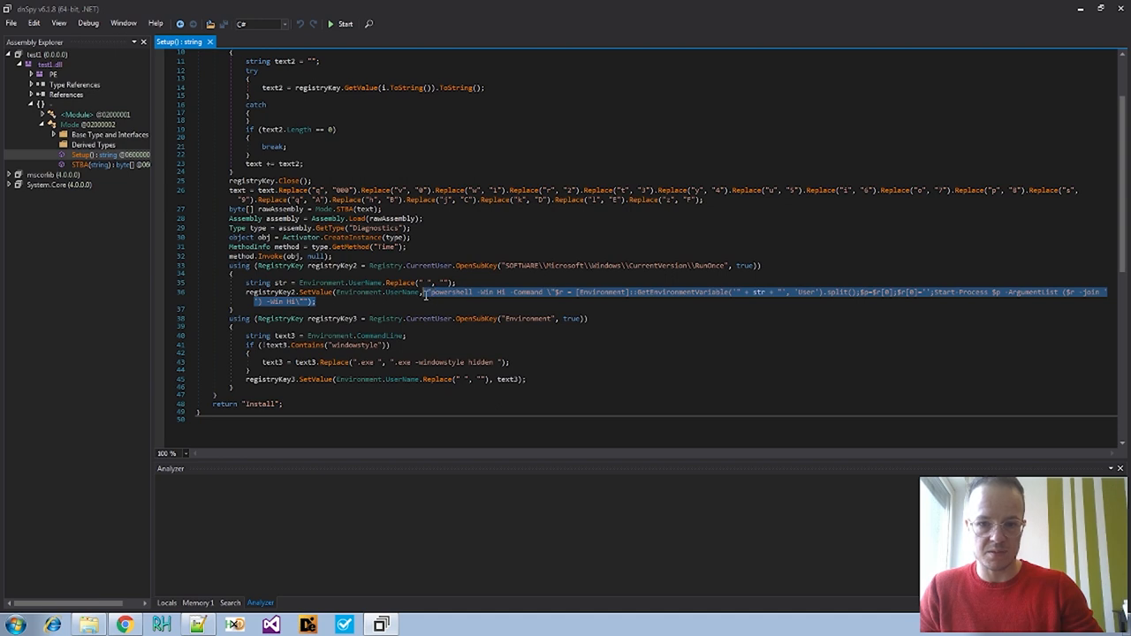
mouse_move(435, 335)
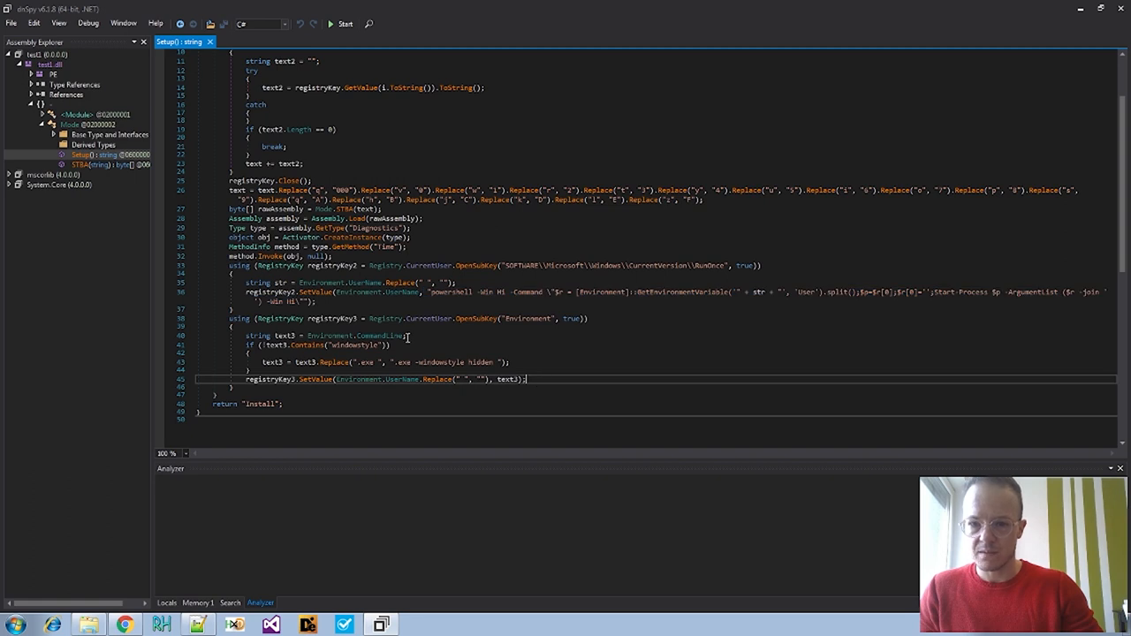
Scroll back up through Setup's registry code, then select the whole gozi.js script in Notepad++
scroll("up", 3)
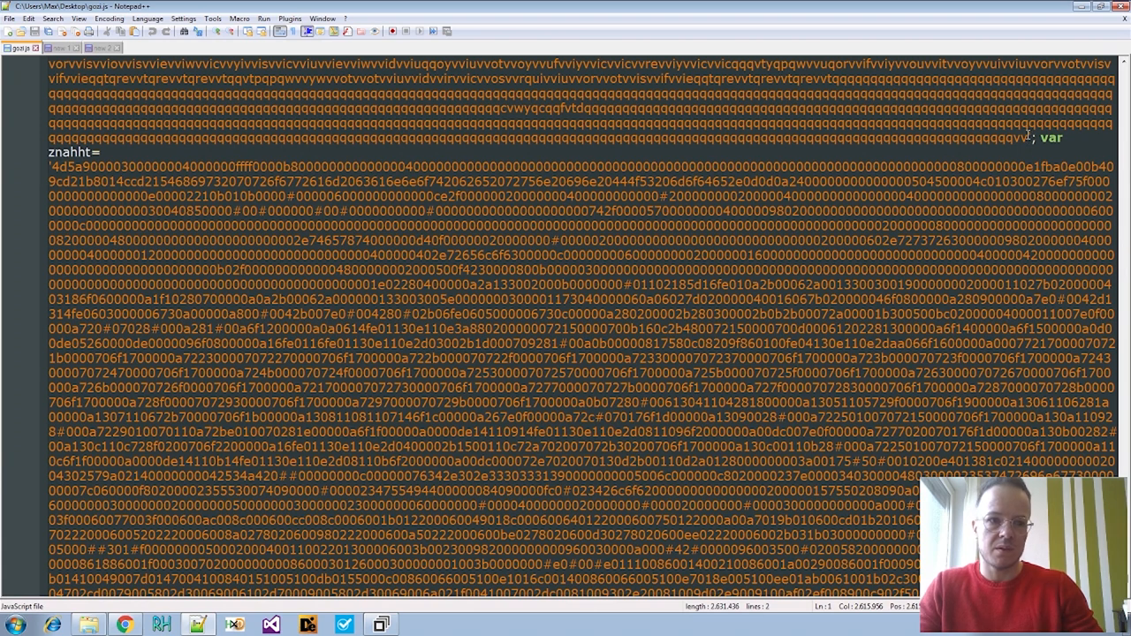
key("ctrl+a")
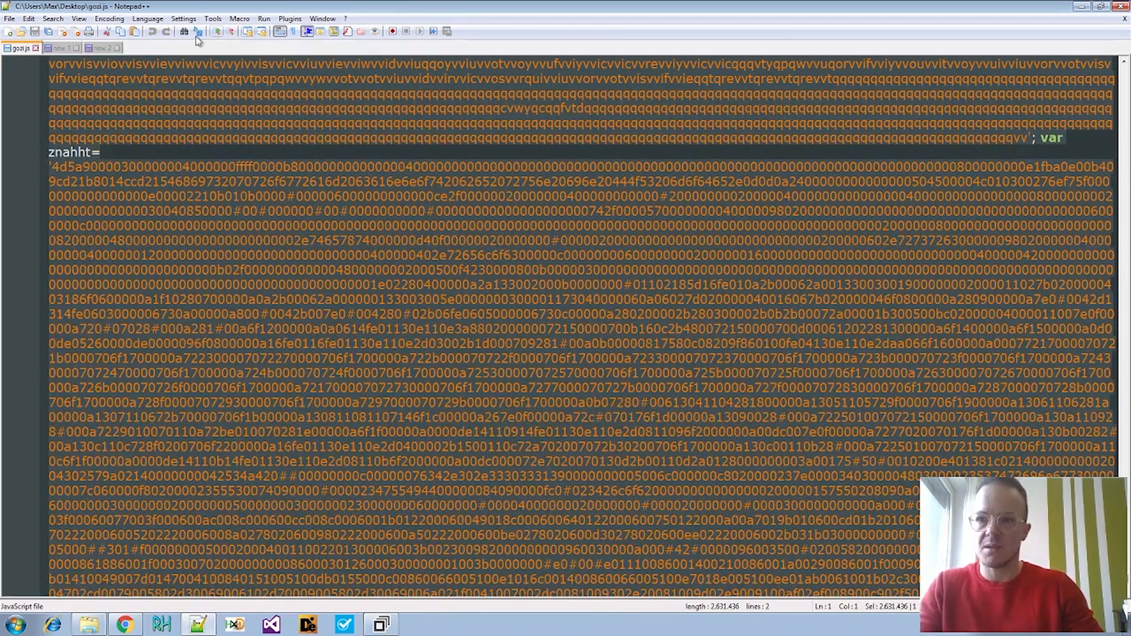
Copy gozi.js into a new tab and trim it to the long obfuscated letter string
left_click(102, 48)
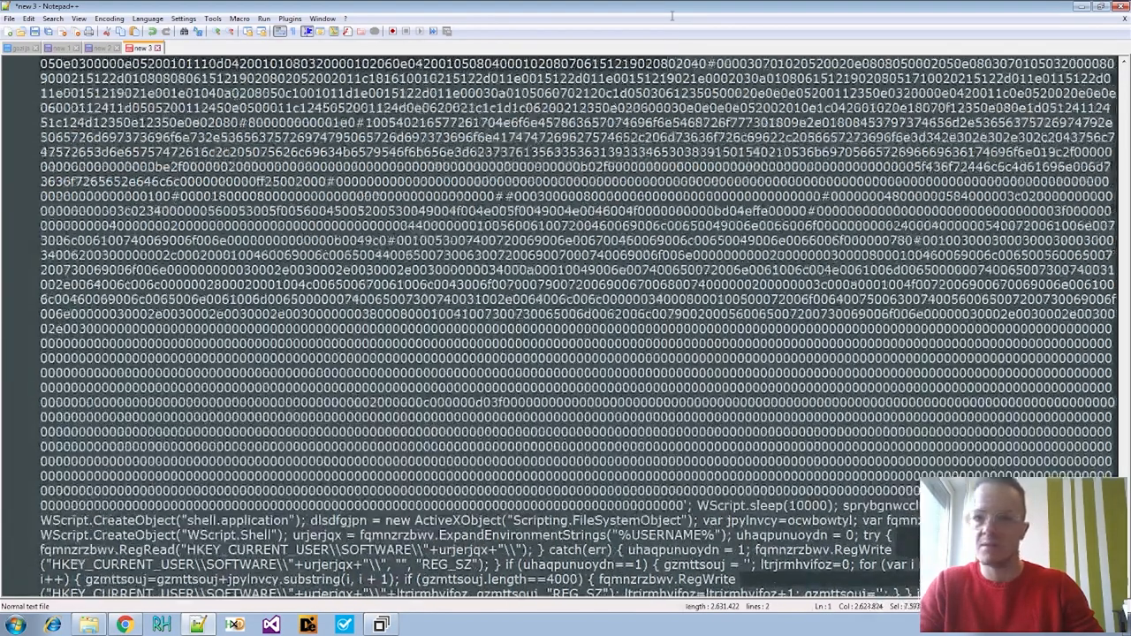
scroll("up", 3)
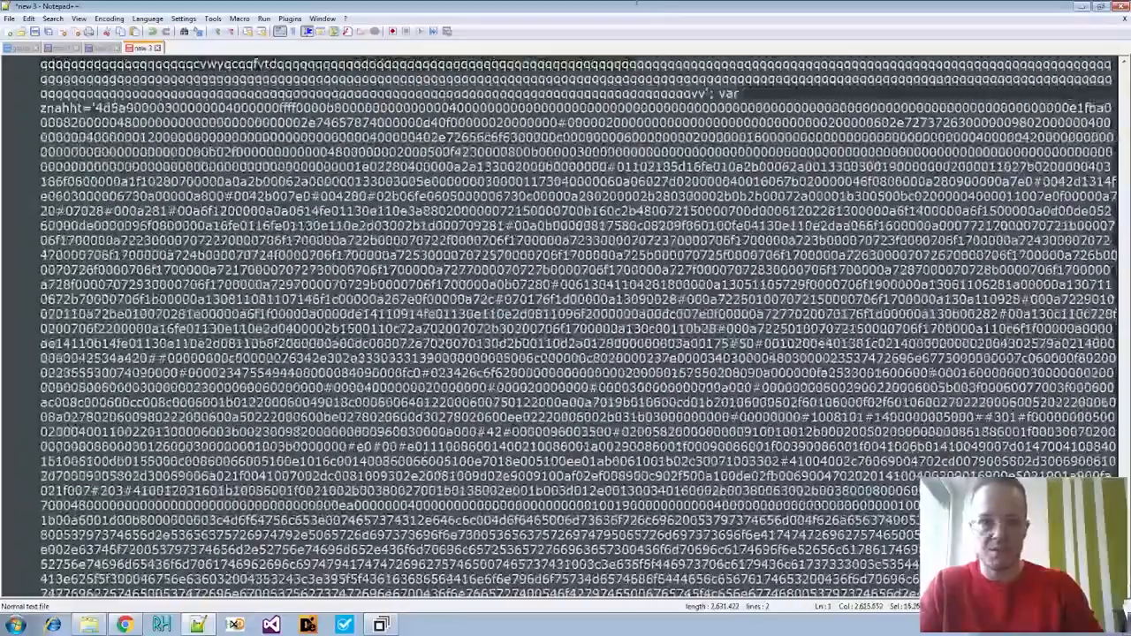
scroll("up", 3)
type("embedded")
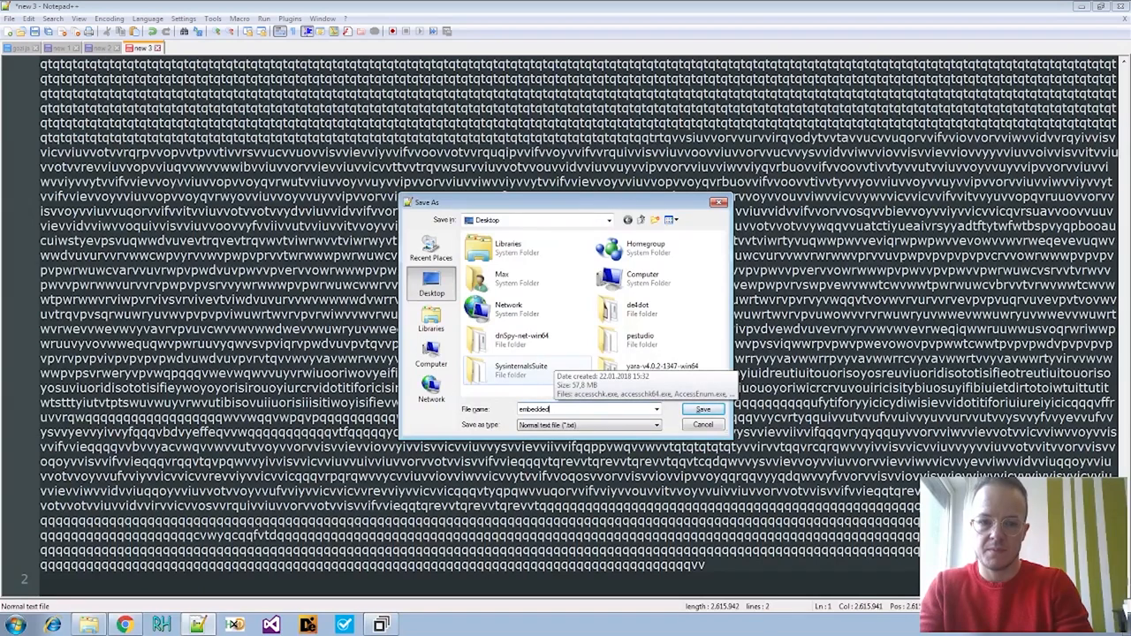
Save the letter string on the Desktop as embedded_1str.txt
type("_")
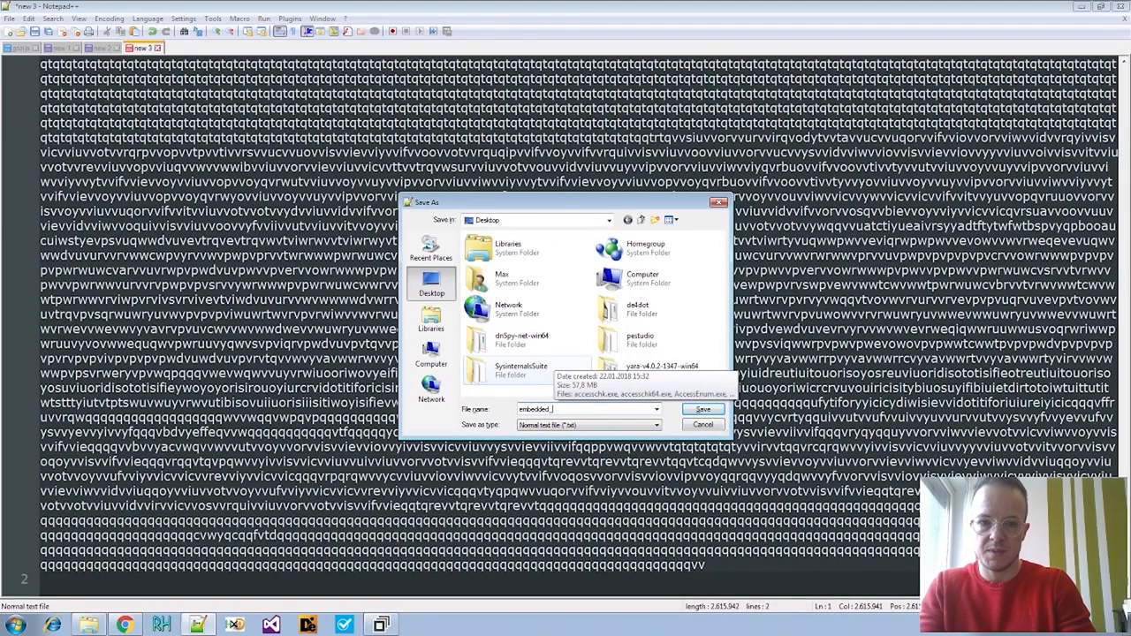
type("1st")
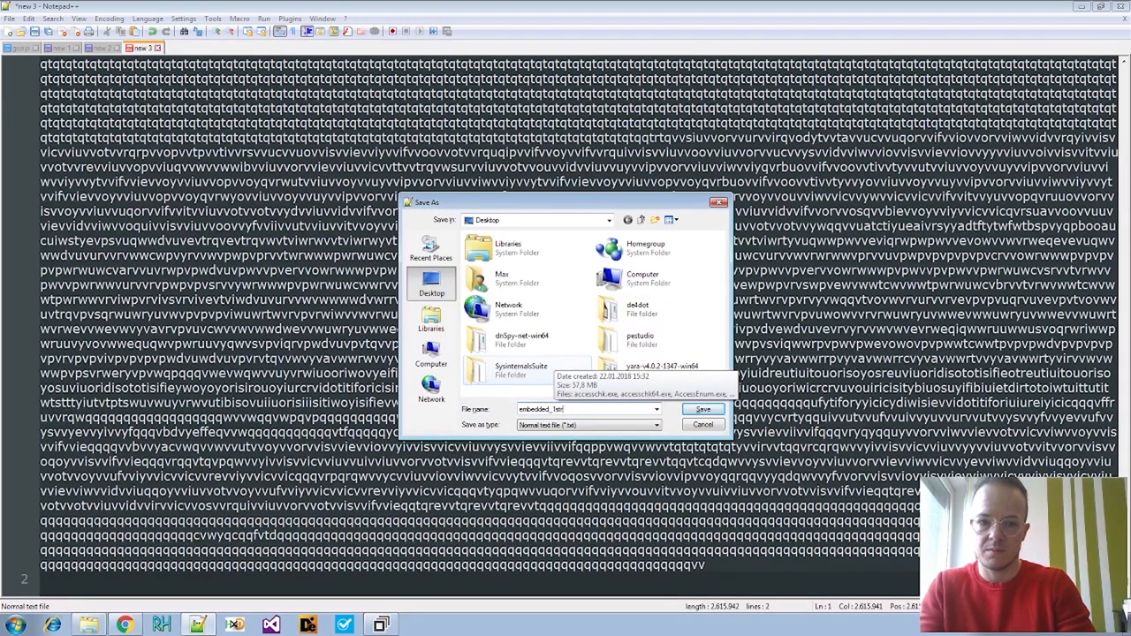
mouse_move(694, 409)
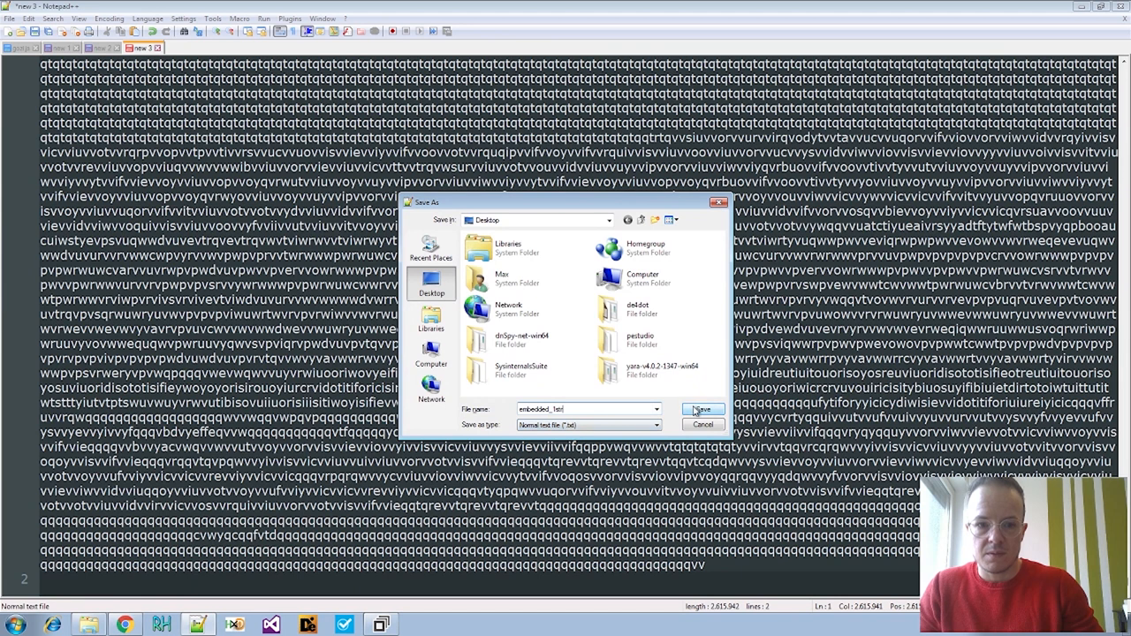
left_click(702, 409)
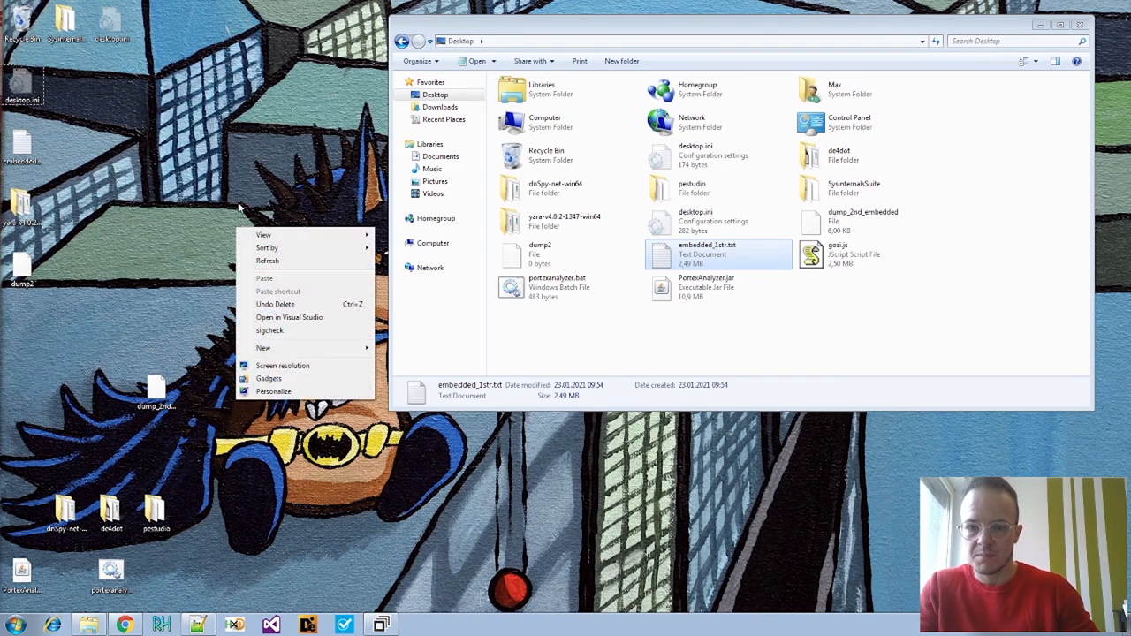
mouse_move(296, 279)
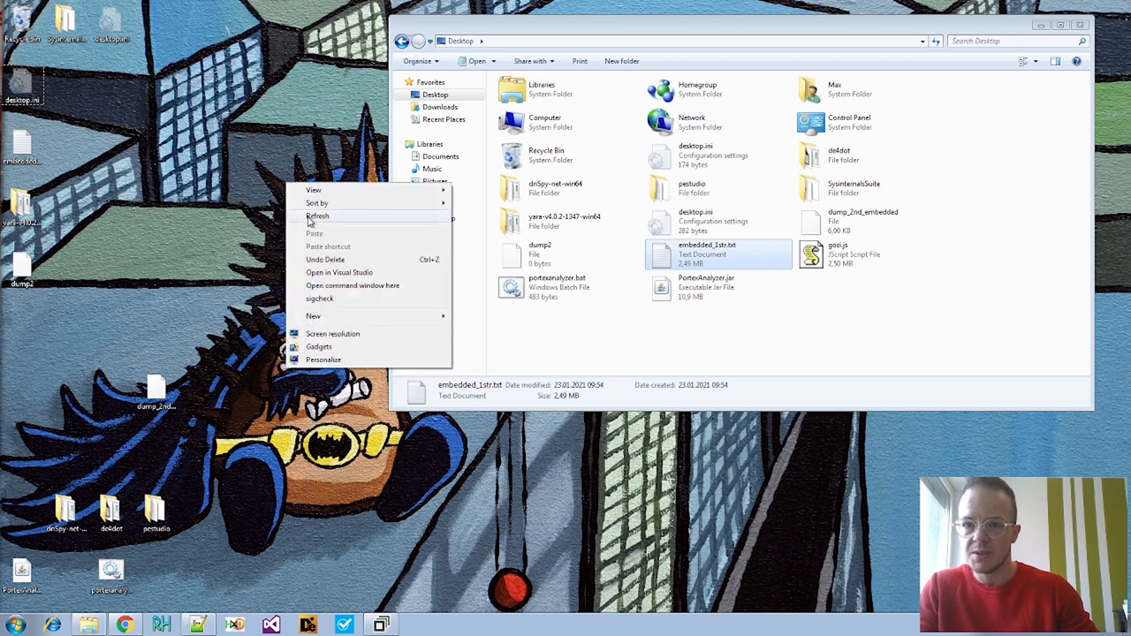
Start Python in a Desktop command window and open embedded_1str.txt
left_click(351, 285)
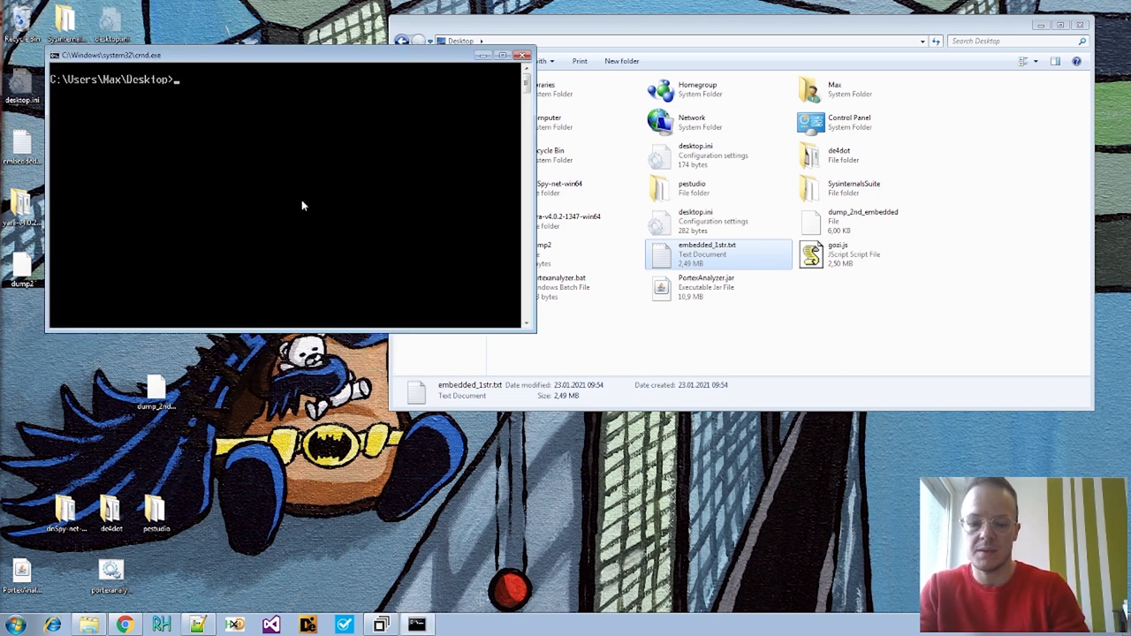
type("python")
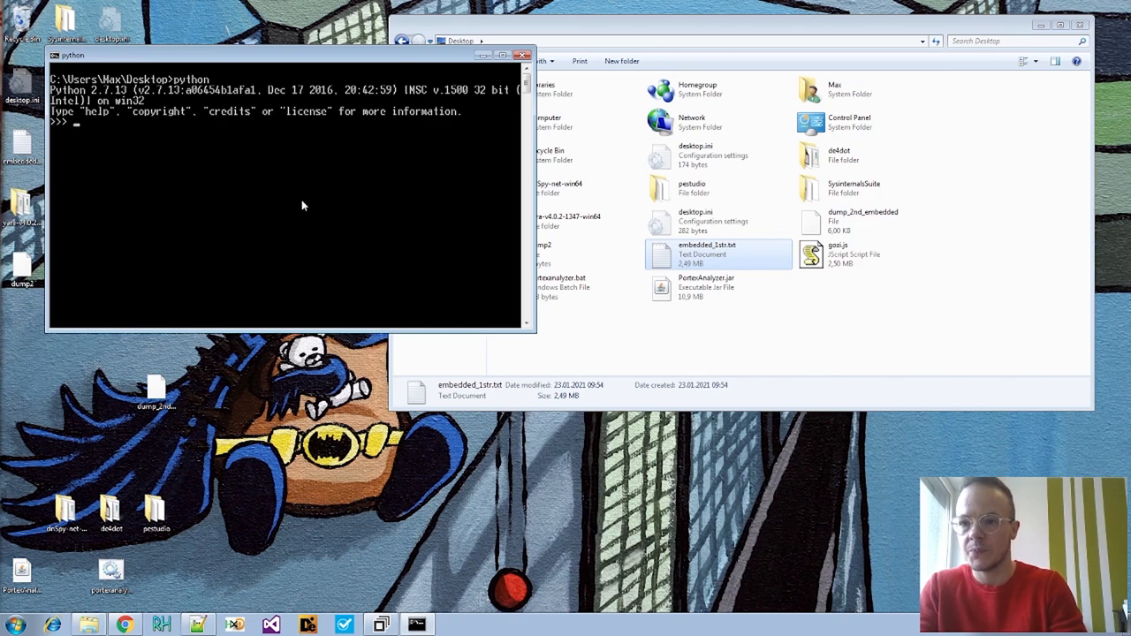
type("f = open(\"")
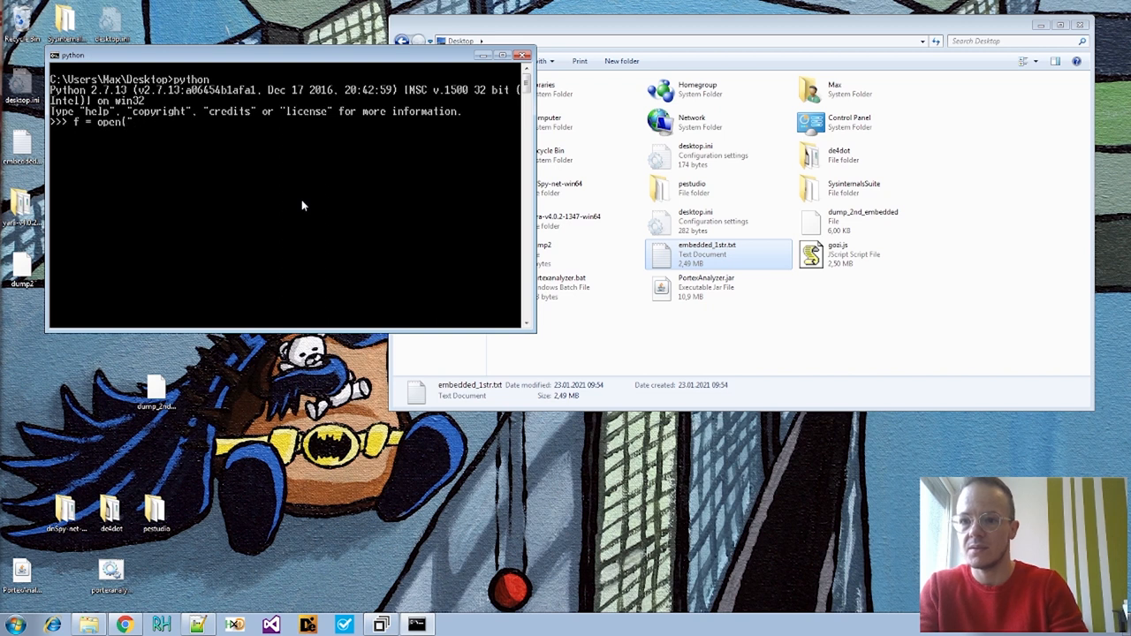
type("embc")
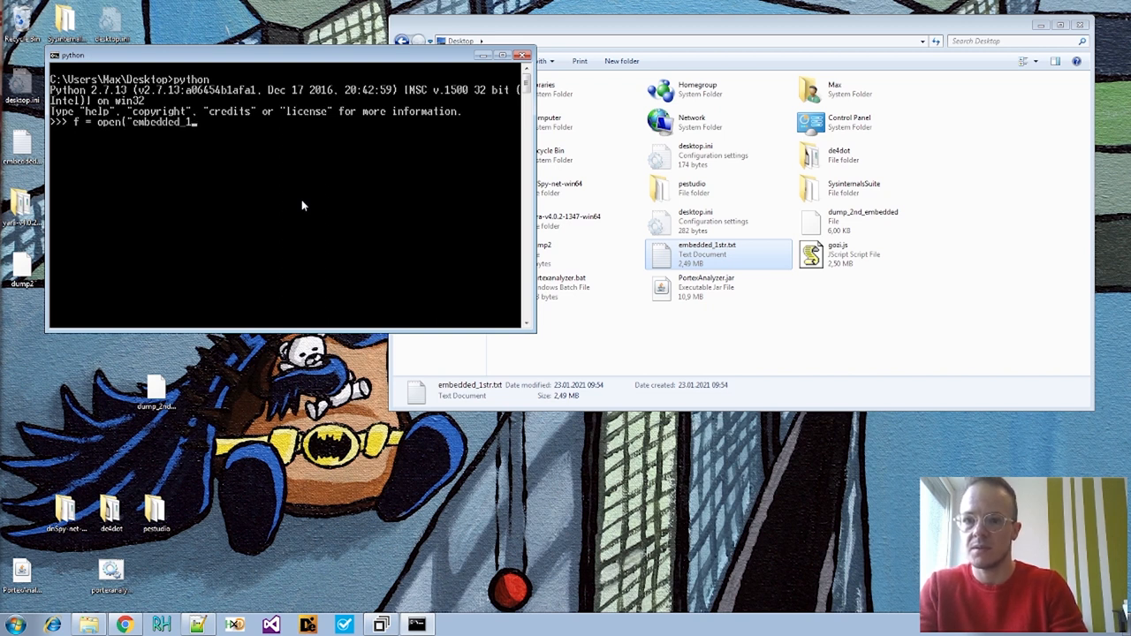
type("str.")
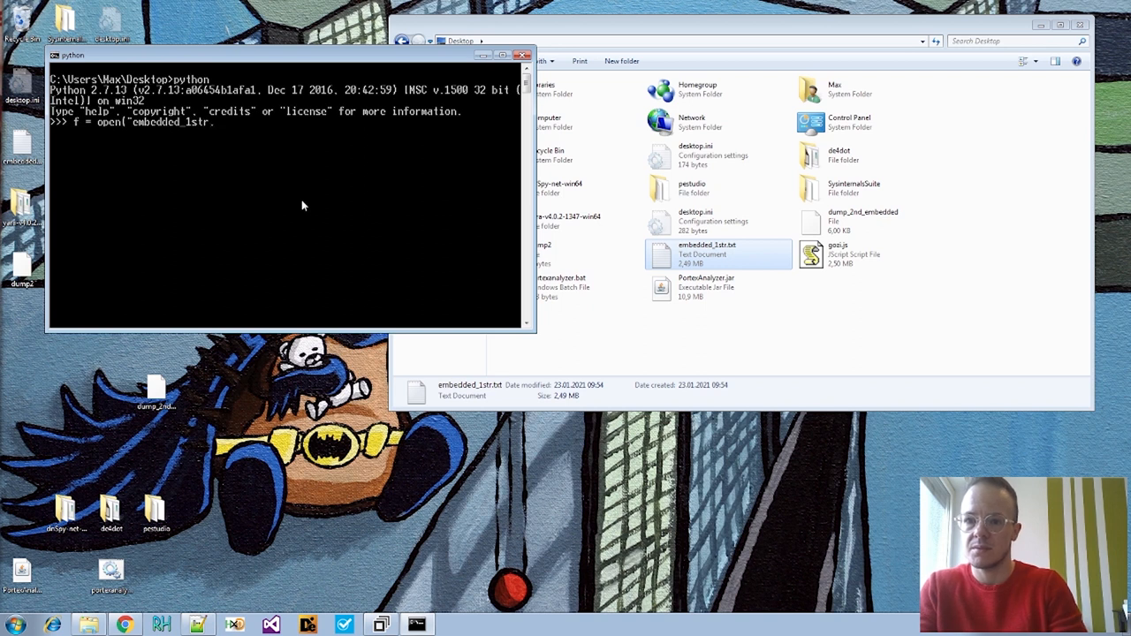
type(".txt\"")
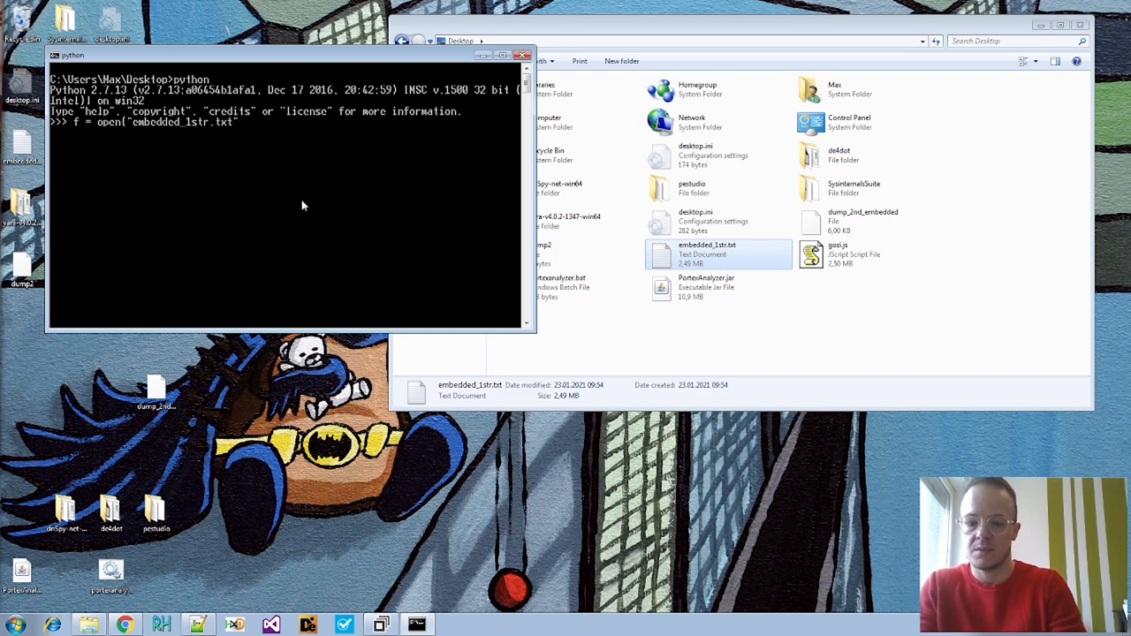
Read the file's first line into content and print content[:100]
type("content = f.read")
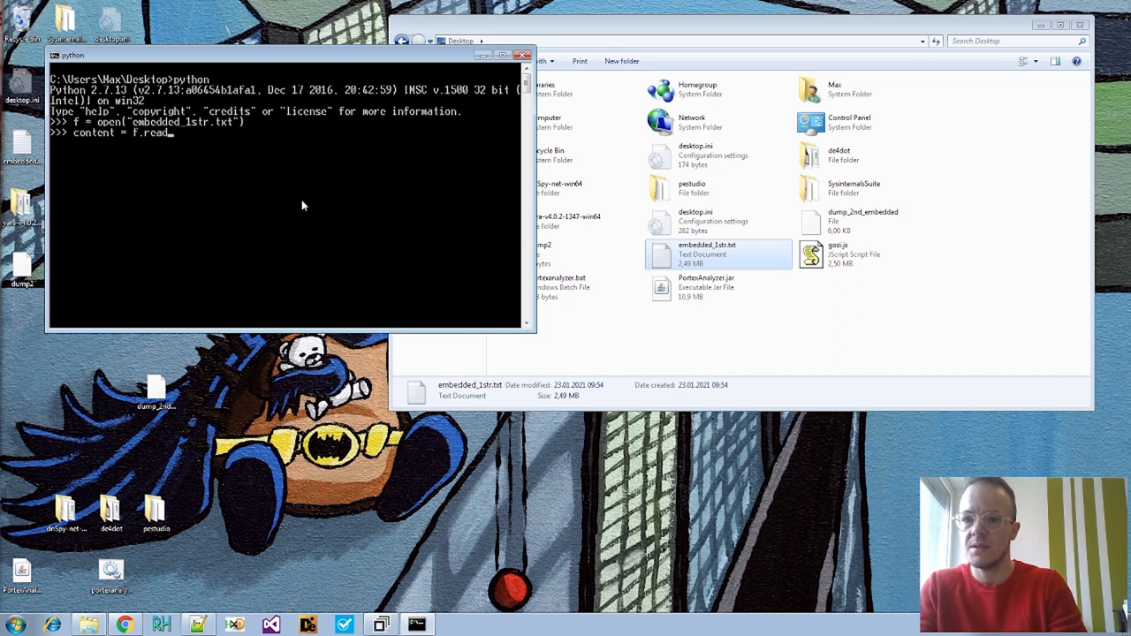
type("lines()[0")
type("conet")
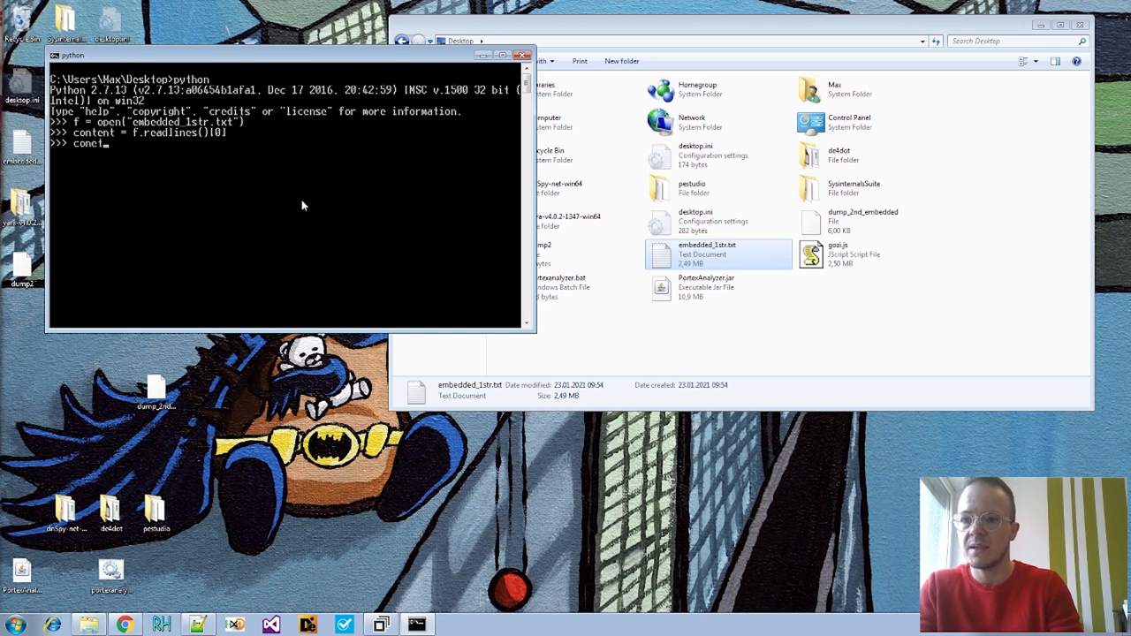
type("content[:100")
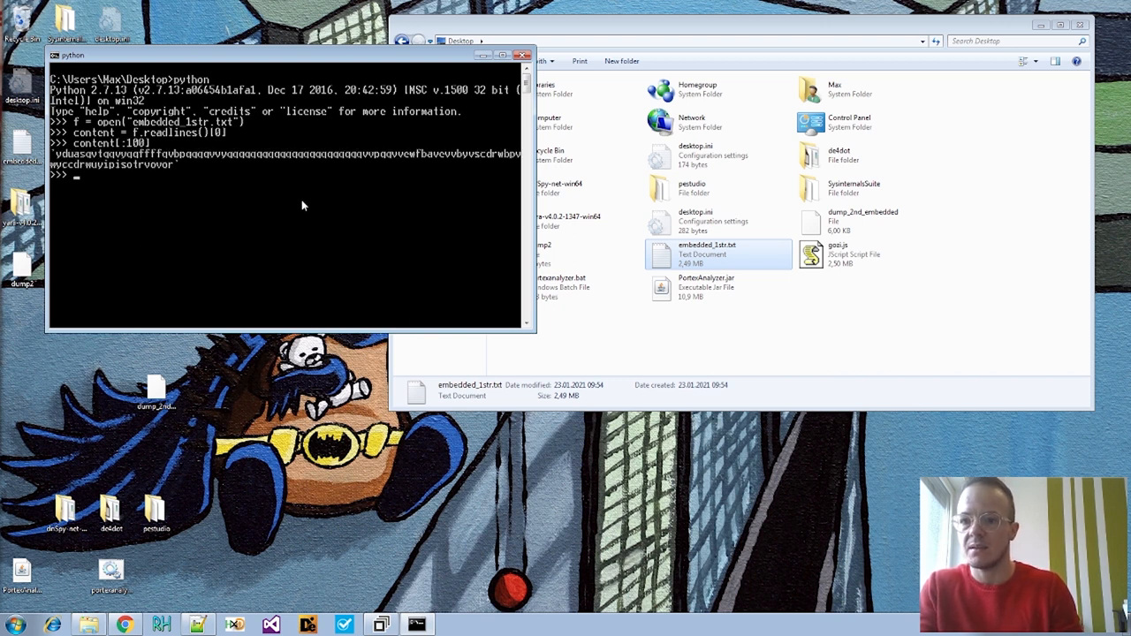
type("c")
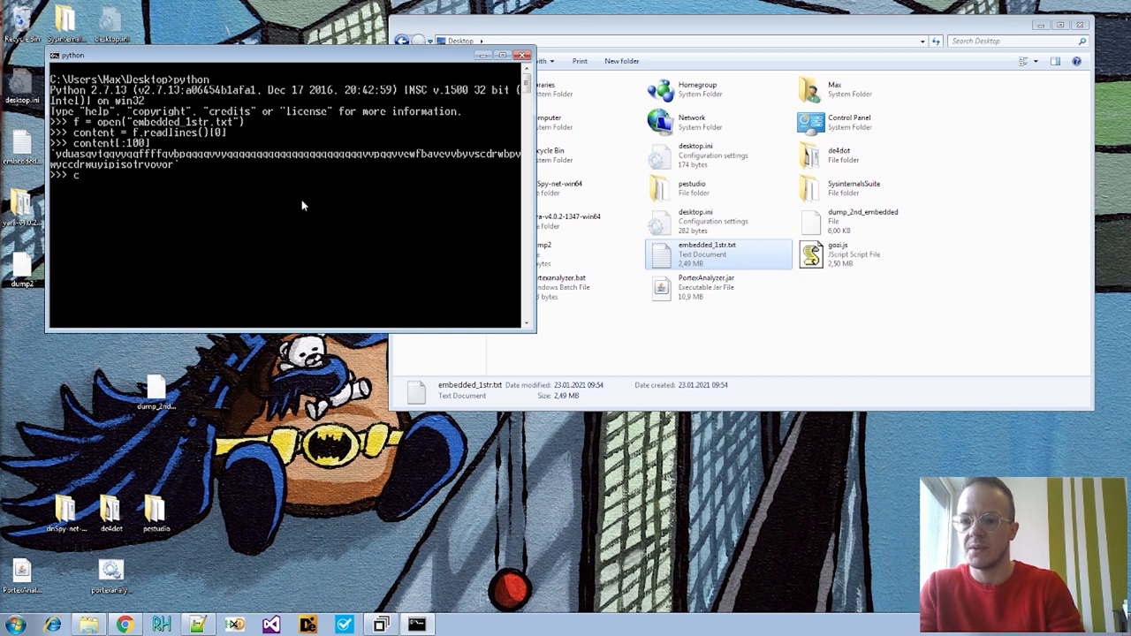
type("ontent.")
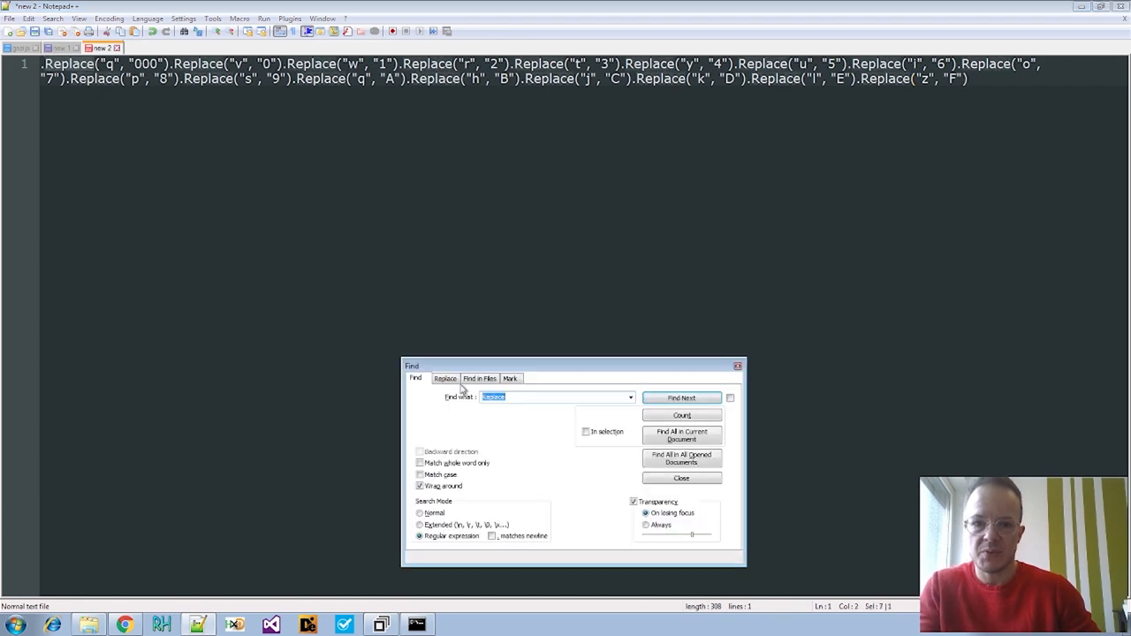
Replace all 17 capitalised 'Replace' calls with lowercase 'replace' in the chain
left_click(445, 378)
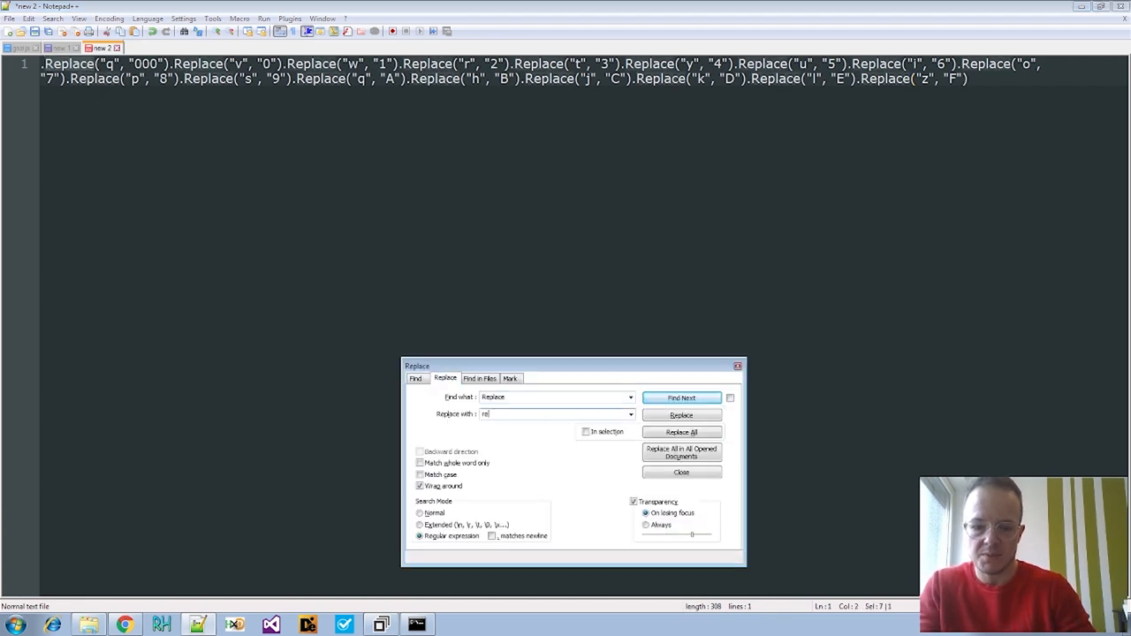
left_click(680, 432)
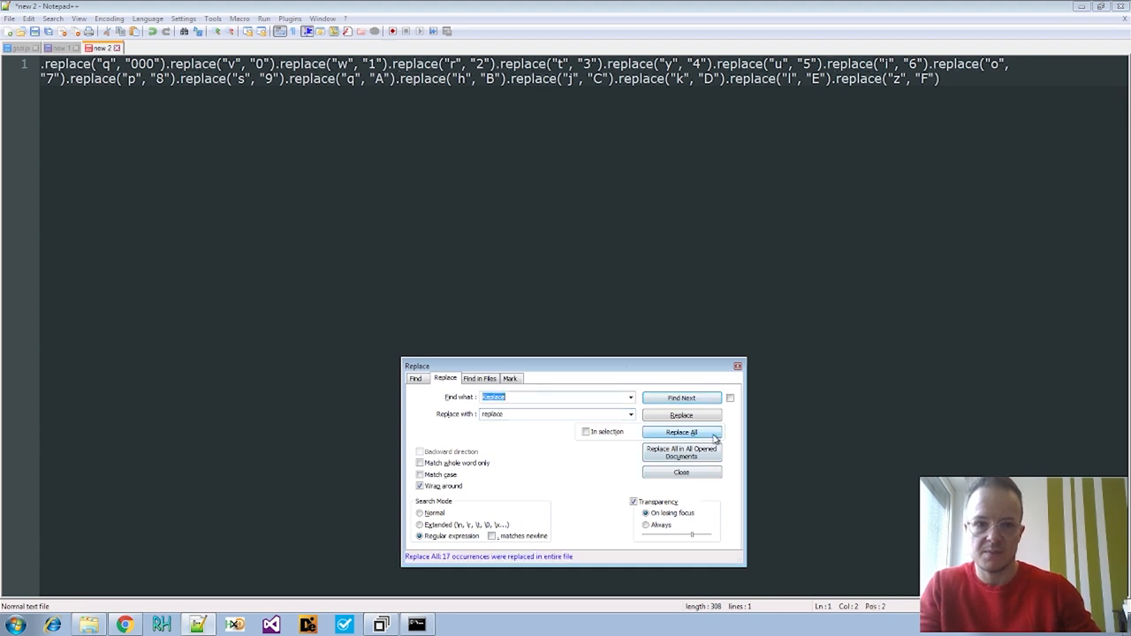
left_click(681, 471)
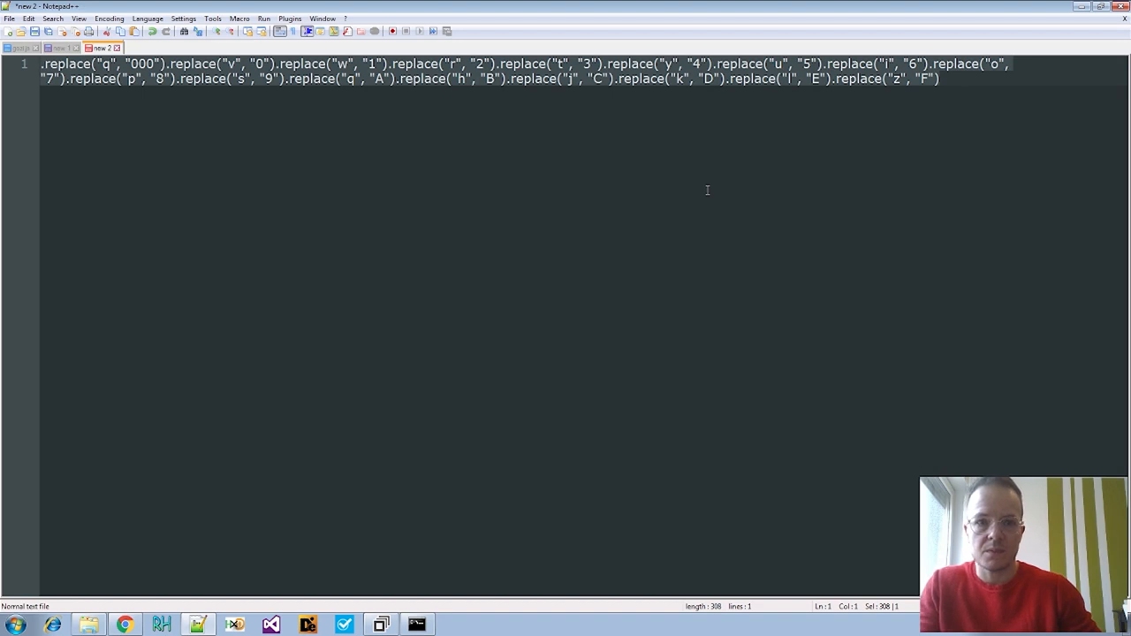
mouse_move(432, 618)
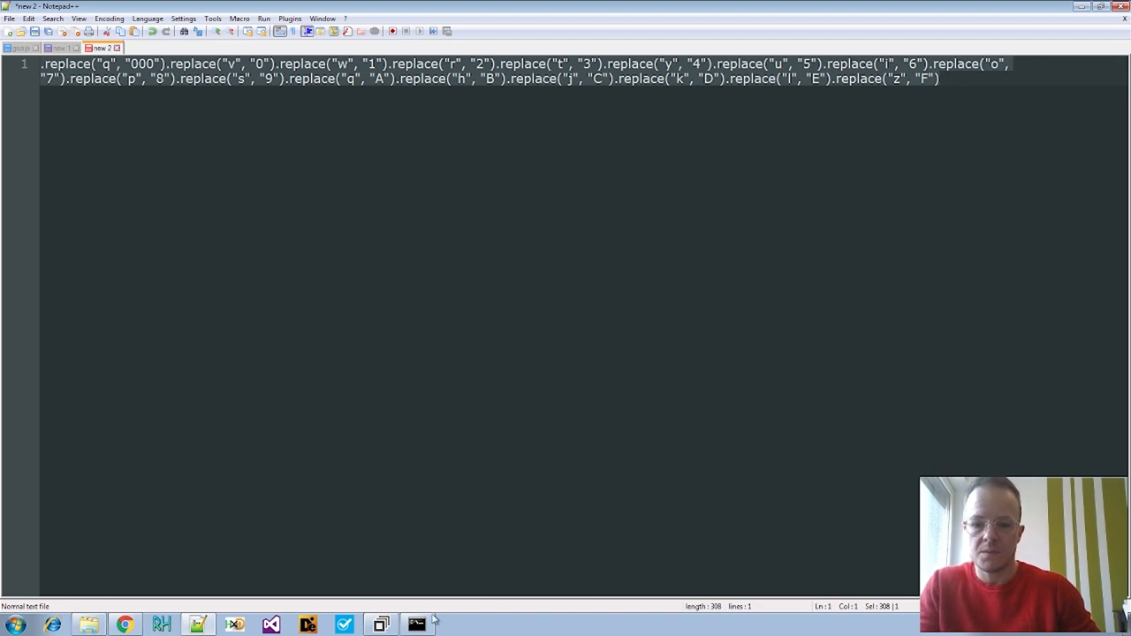
mouse_move(417, 625)
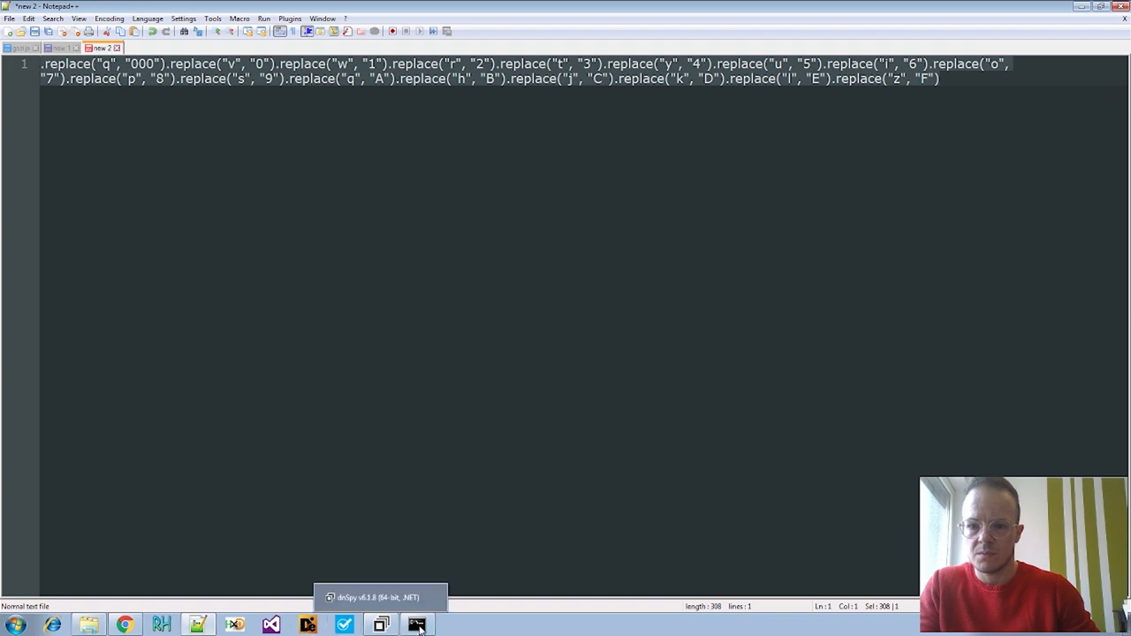
Assign the pasted replace chain to content, turning its first 100 characters into hex 4d5a90…
left_click(417, 624)
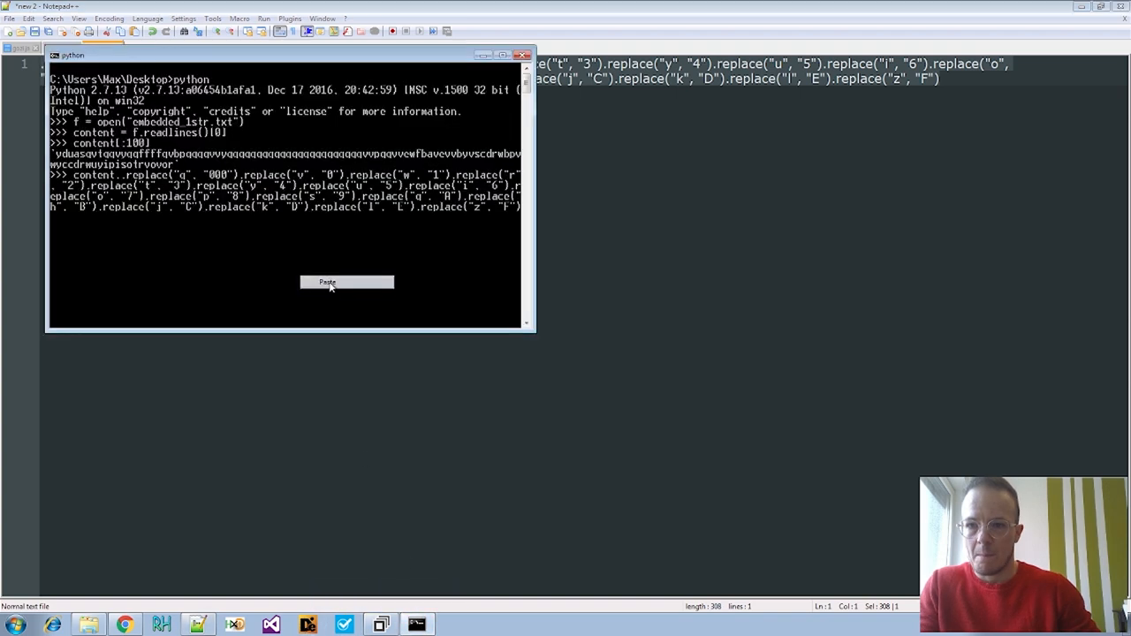
left_click(346, 282)
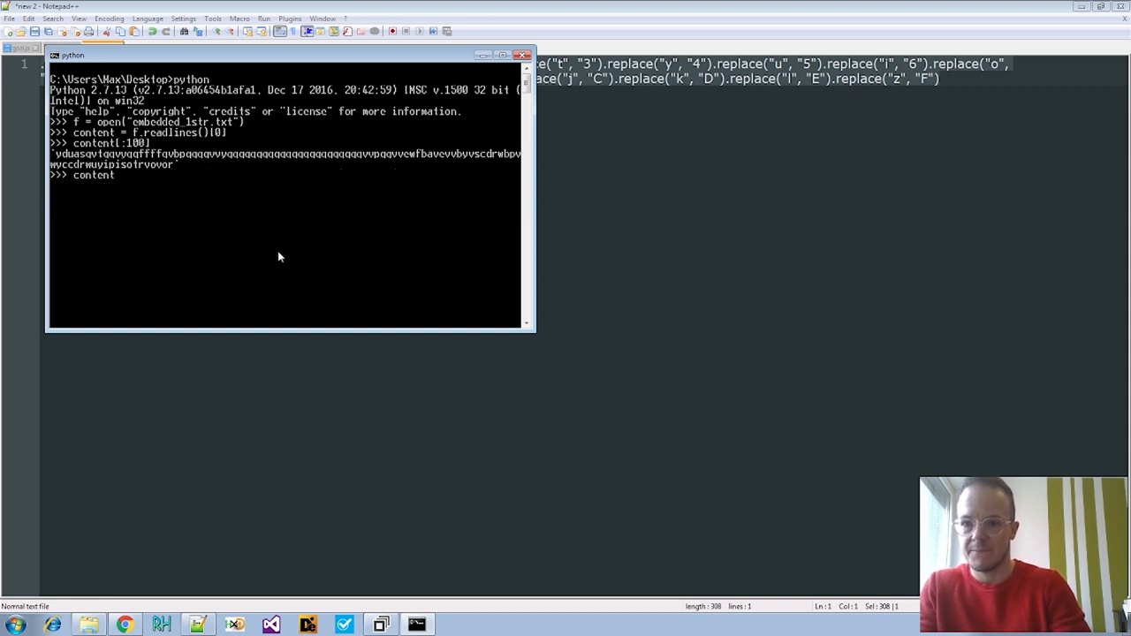
type("= content")
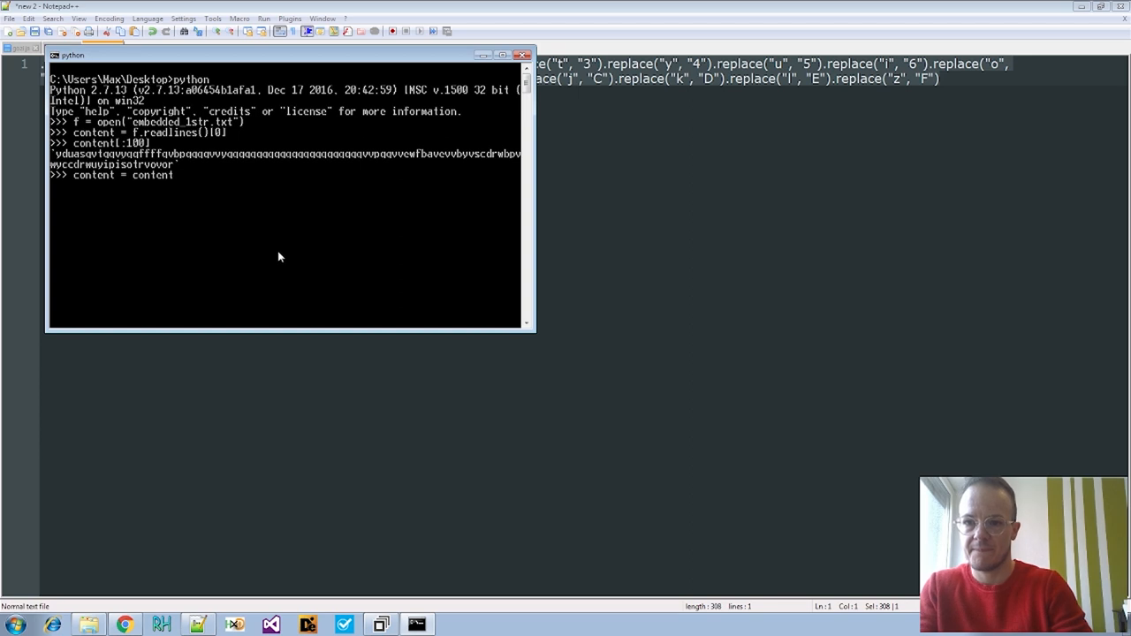
right_click(279, 257)
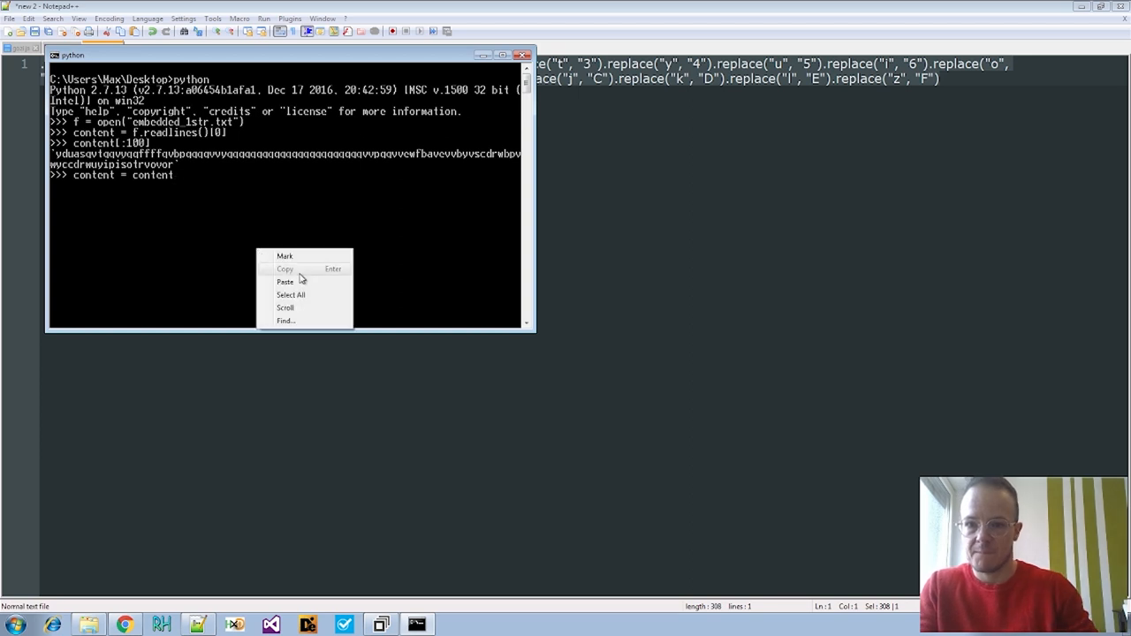
left_click(285, 281)
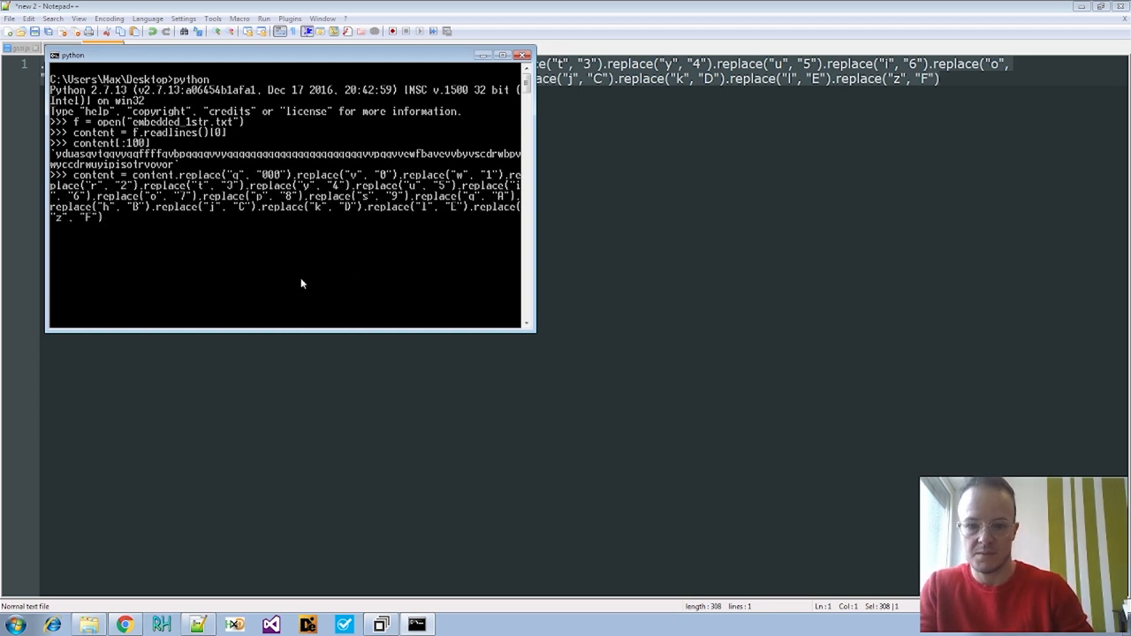
type("content[:100")
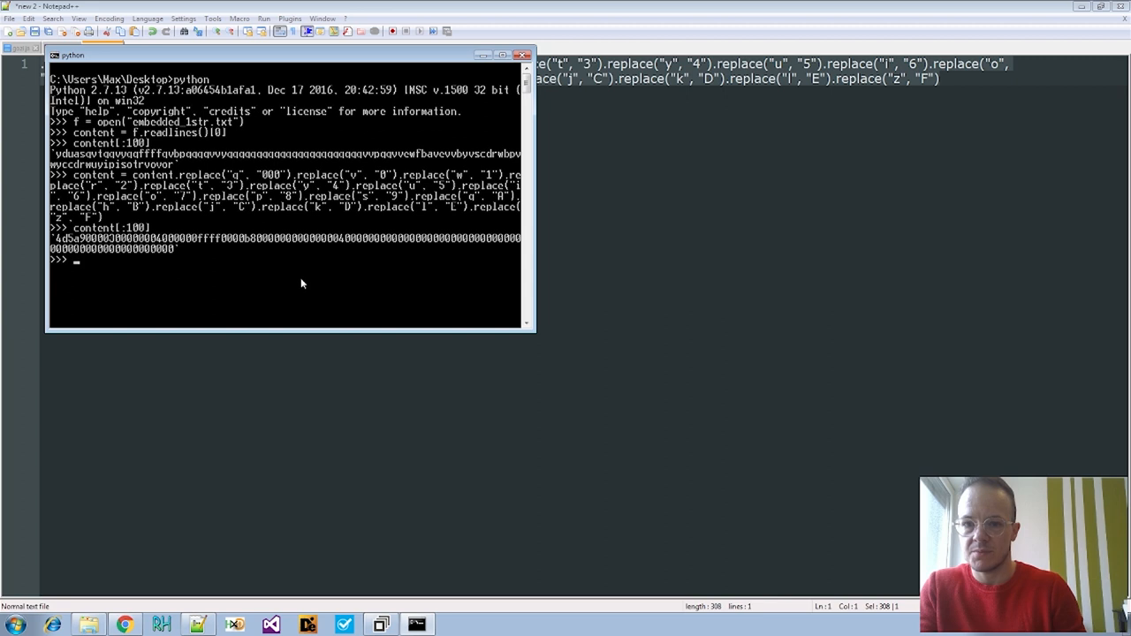
Decode content[:100] with bytearray.fromhex into MZ bytes; full decoding raises ValueError
type("content[:100]")
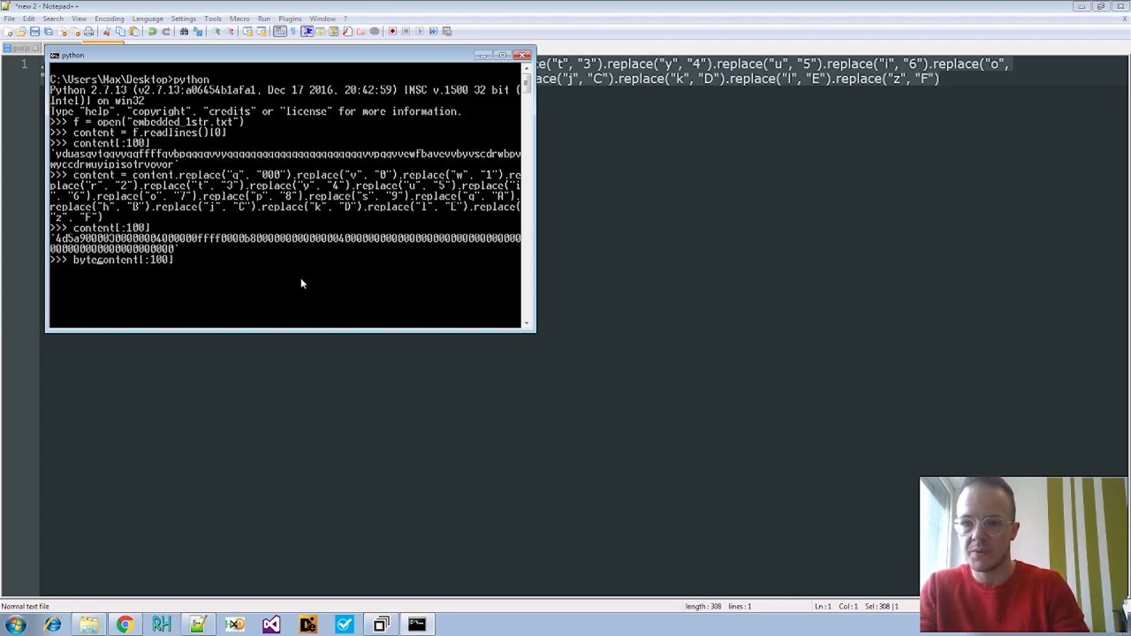
type("array")
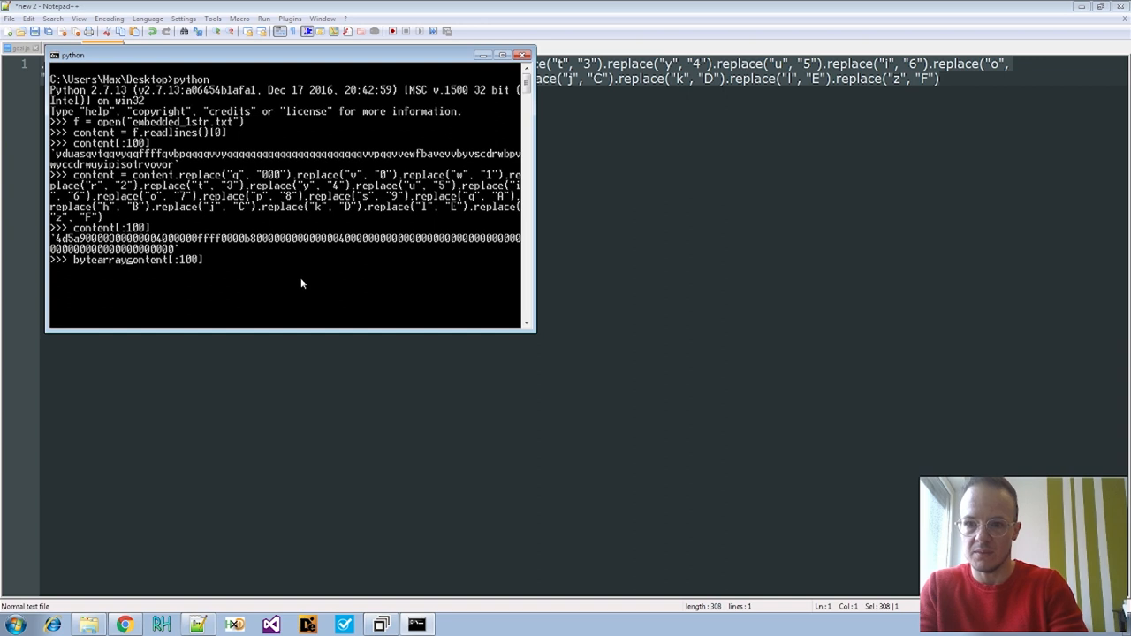
type(".fromhex(")
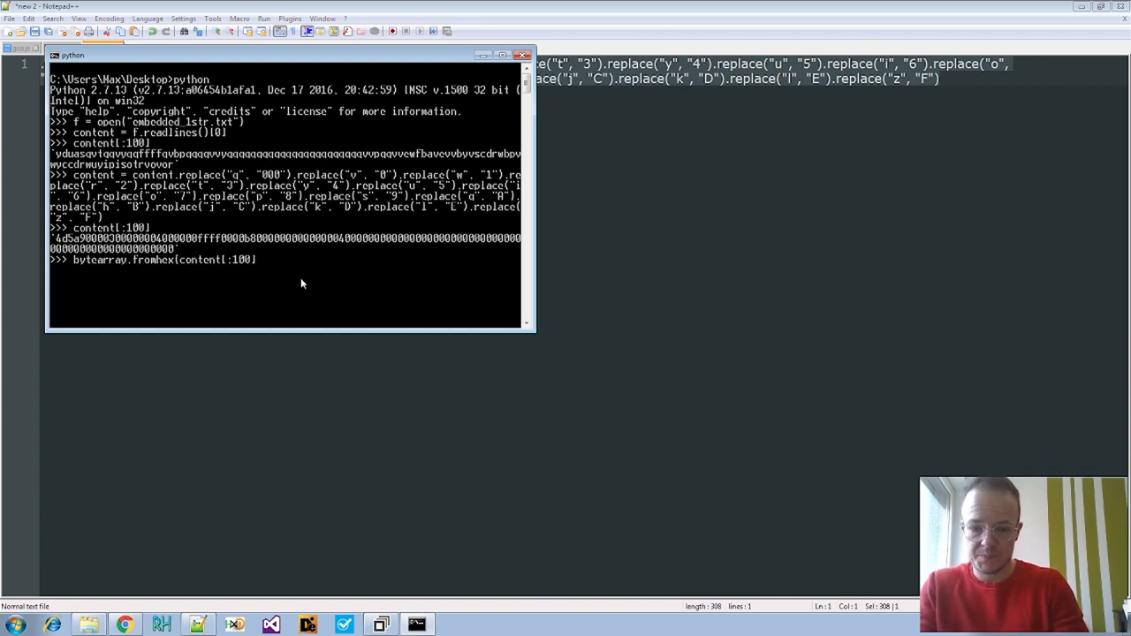
key("Return")
type("barray = bytearray.fromhex(content)")
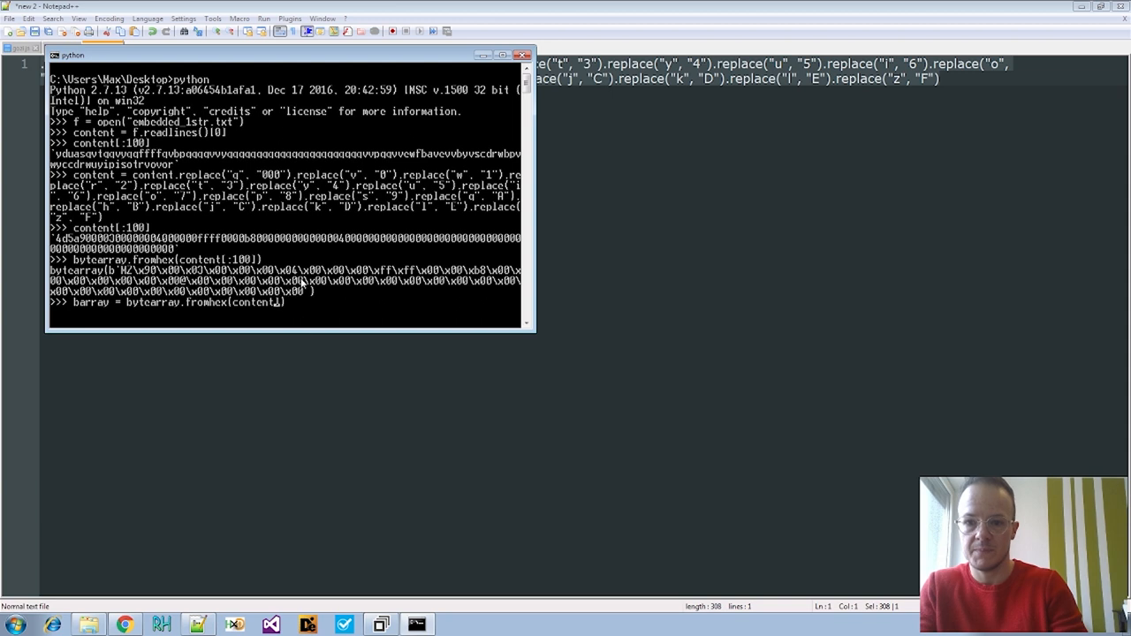
key("Return")
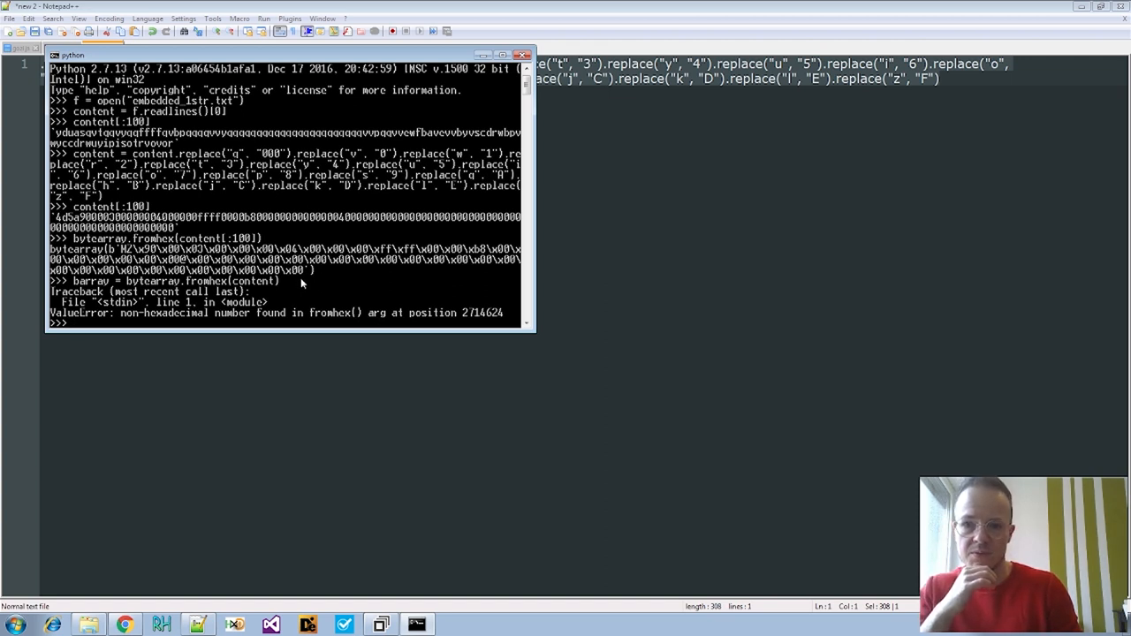
mouse_move(731, 242)
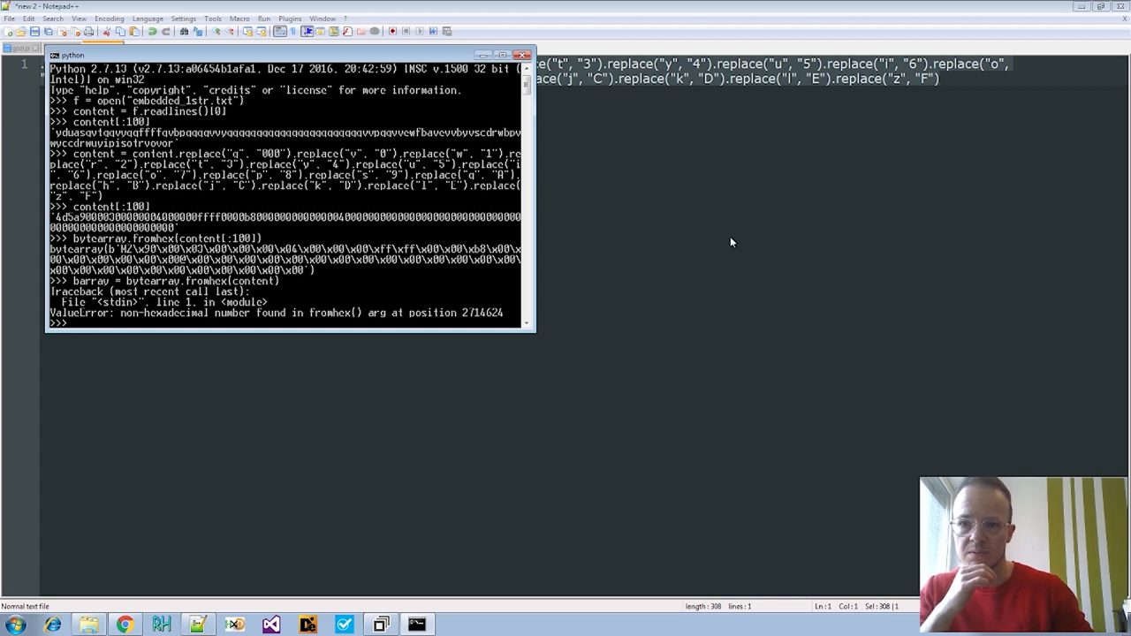
Strip newlines from content and decode it fully into barray with bytearray.fromhex
type("barray =")
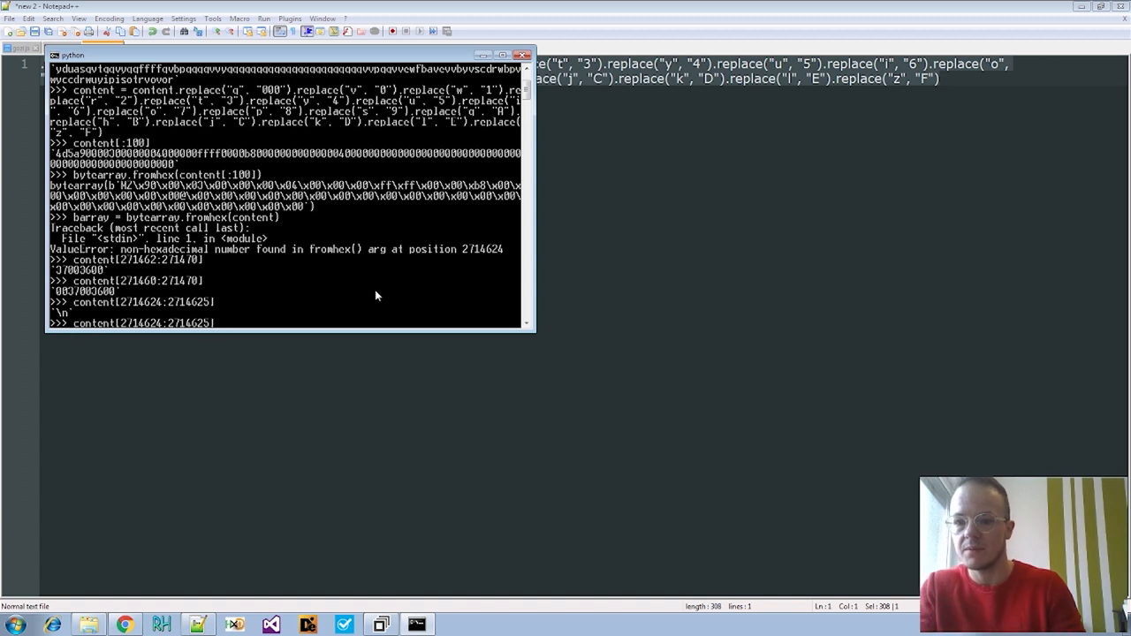
type("content")
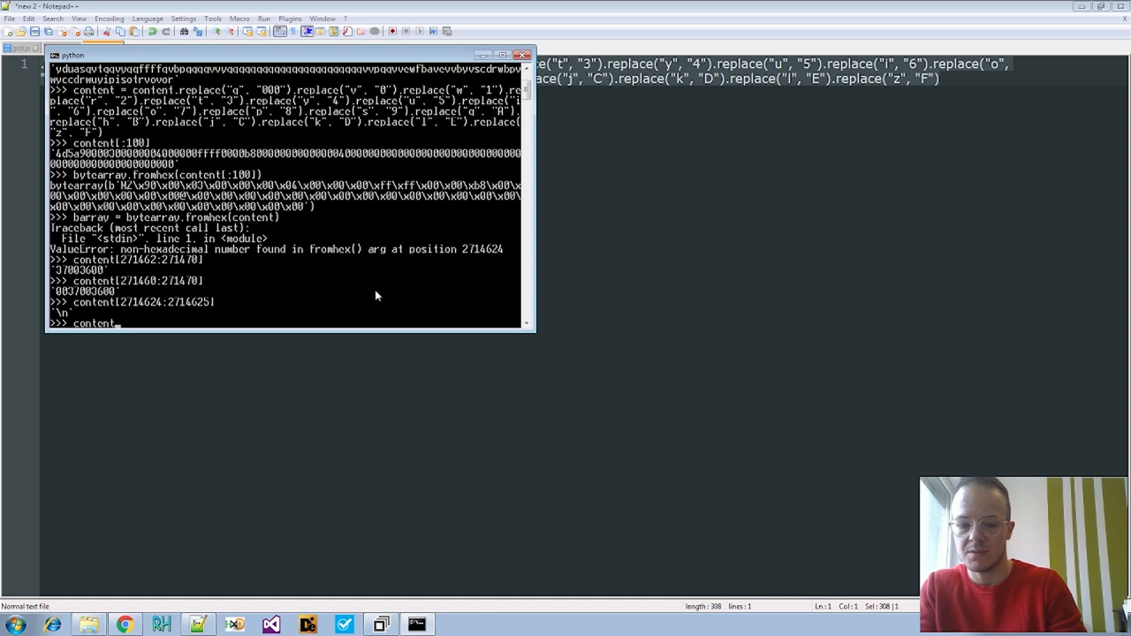
type(".repl")
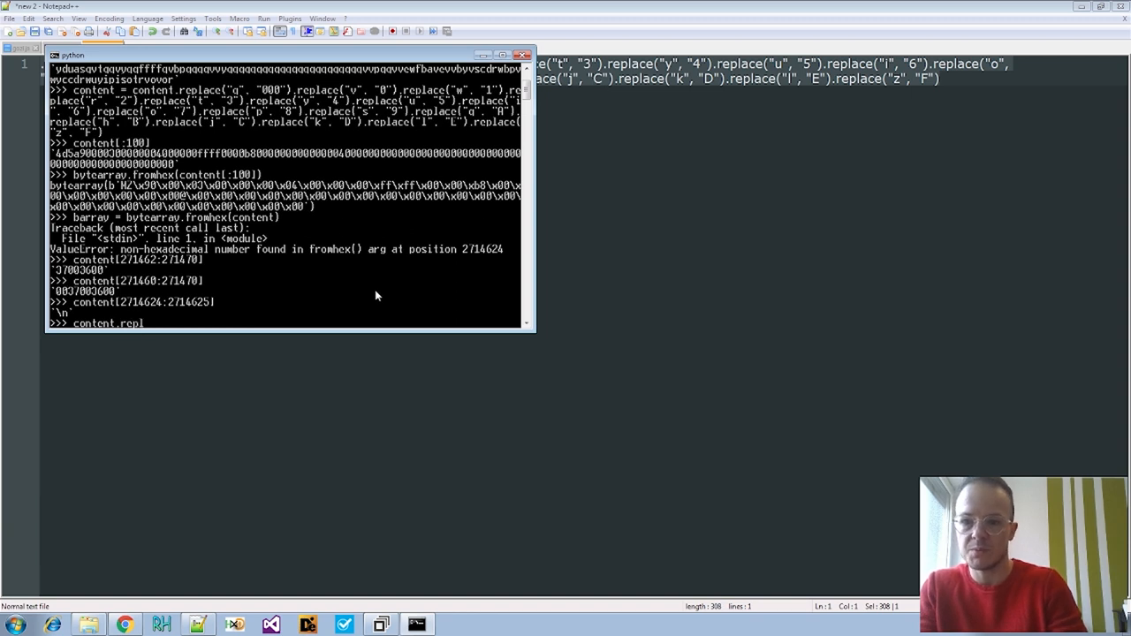
type("ace(")
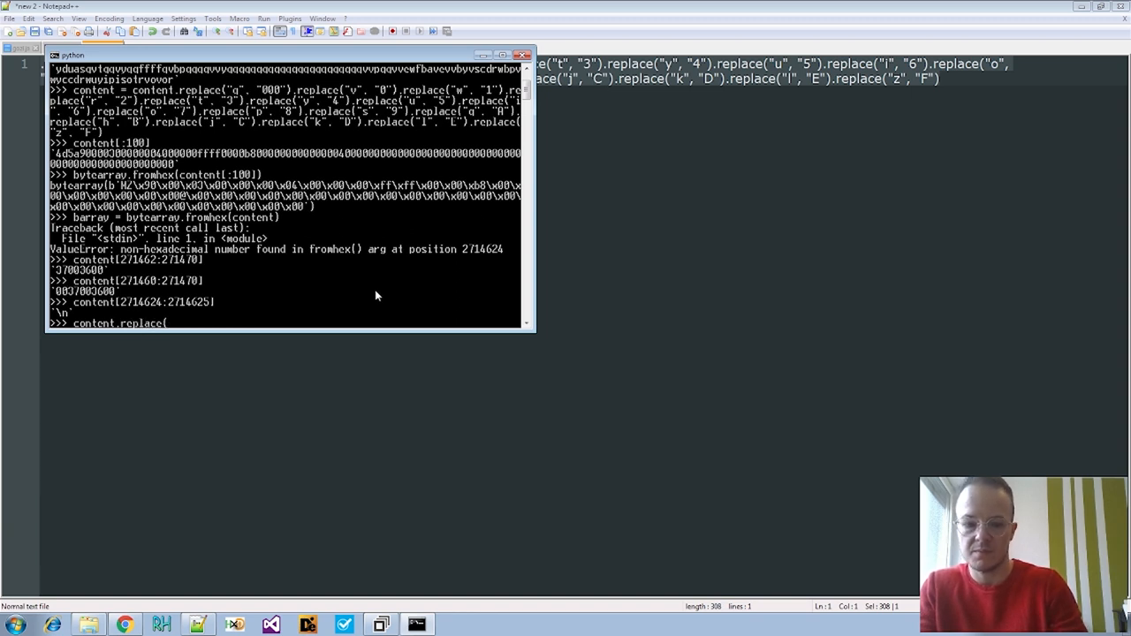
type("'\\n','")
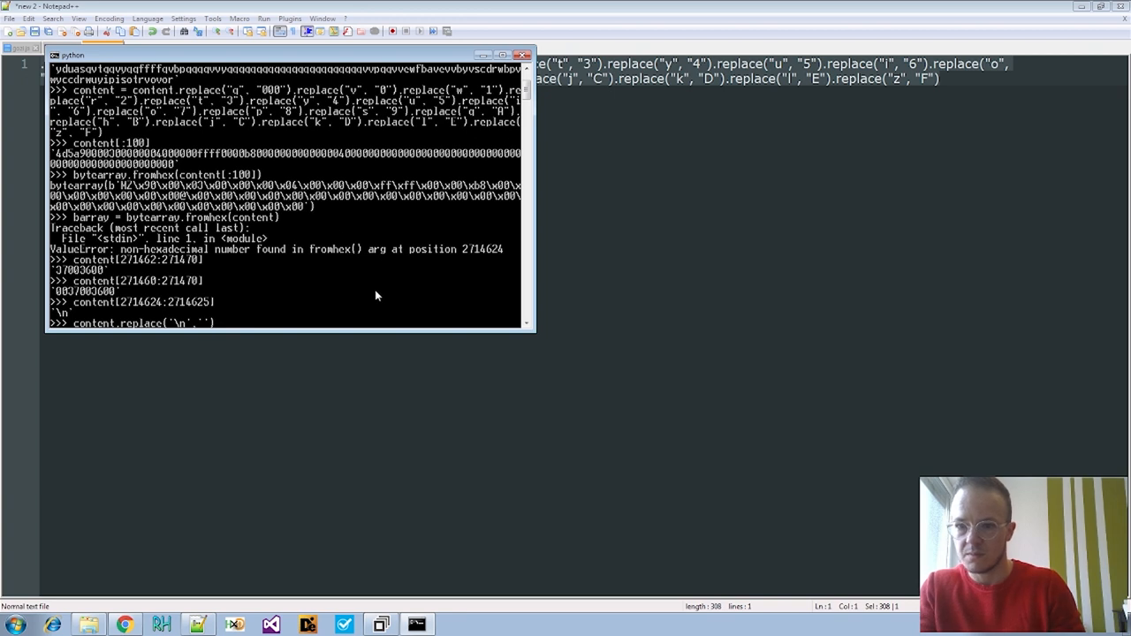
type("content =")
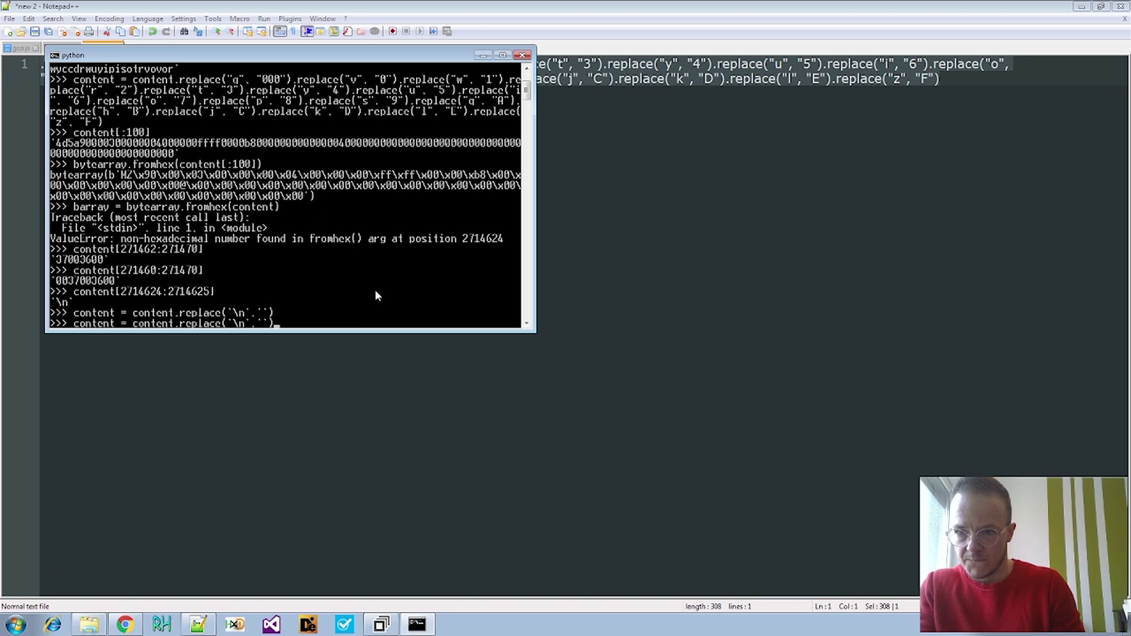
type("barray = bytearray.fromhex(content)")
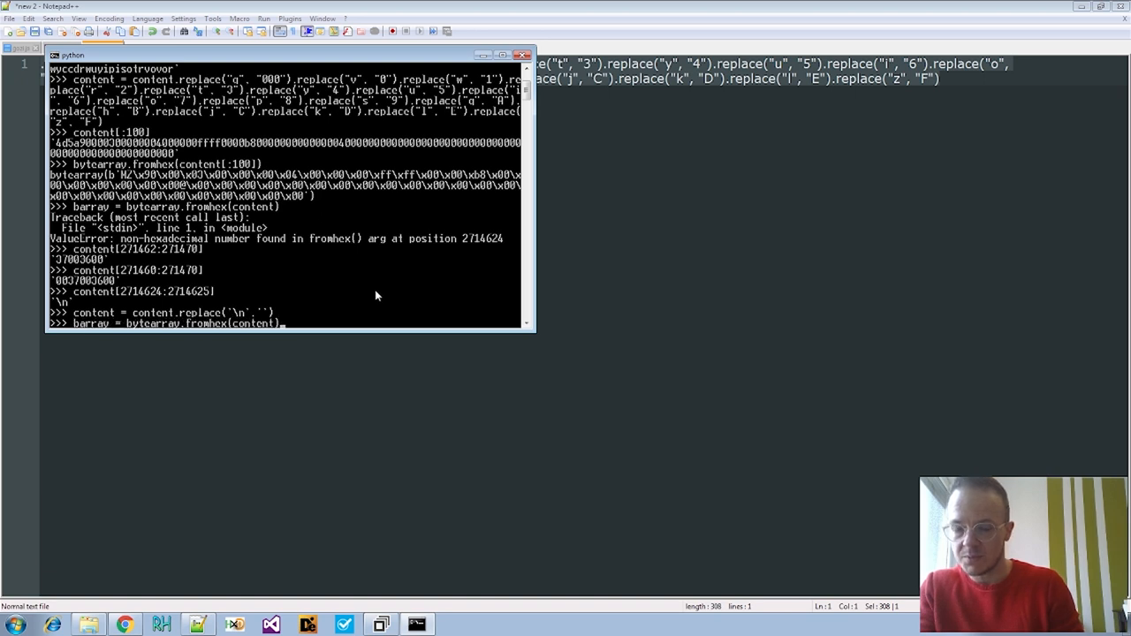
key("Return")
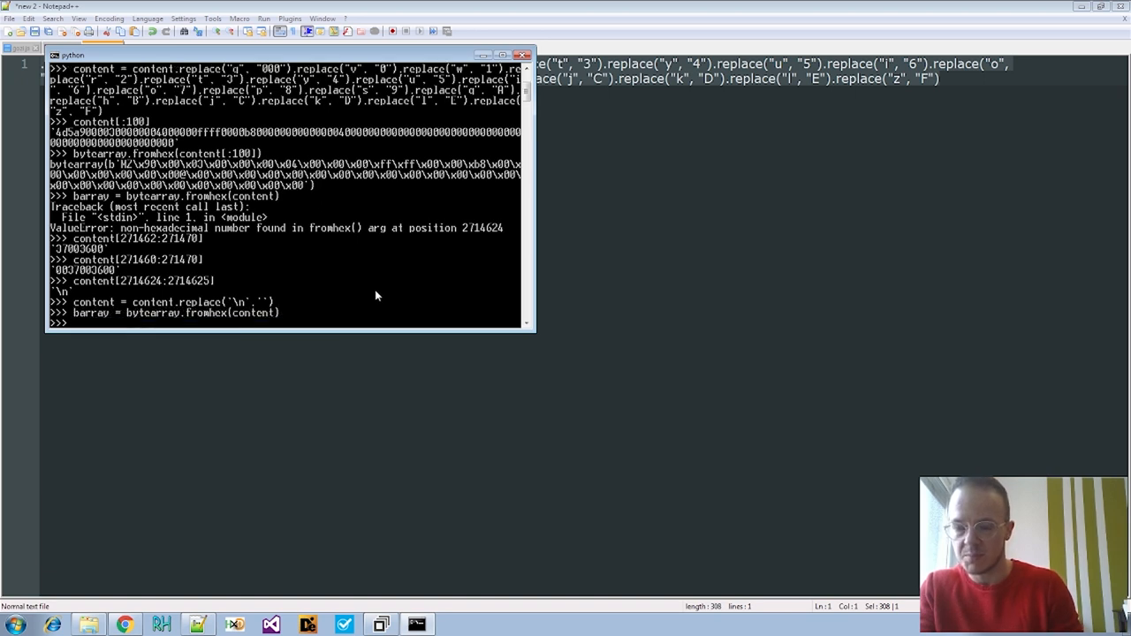
Open dump3 for binary writing, write barray to it and close it
type("f")
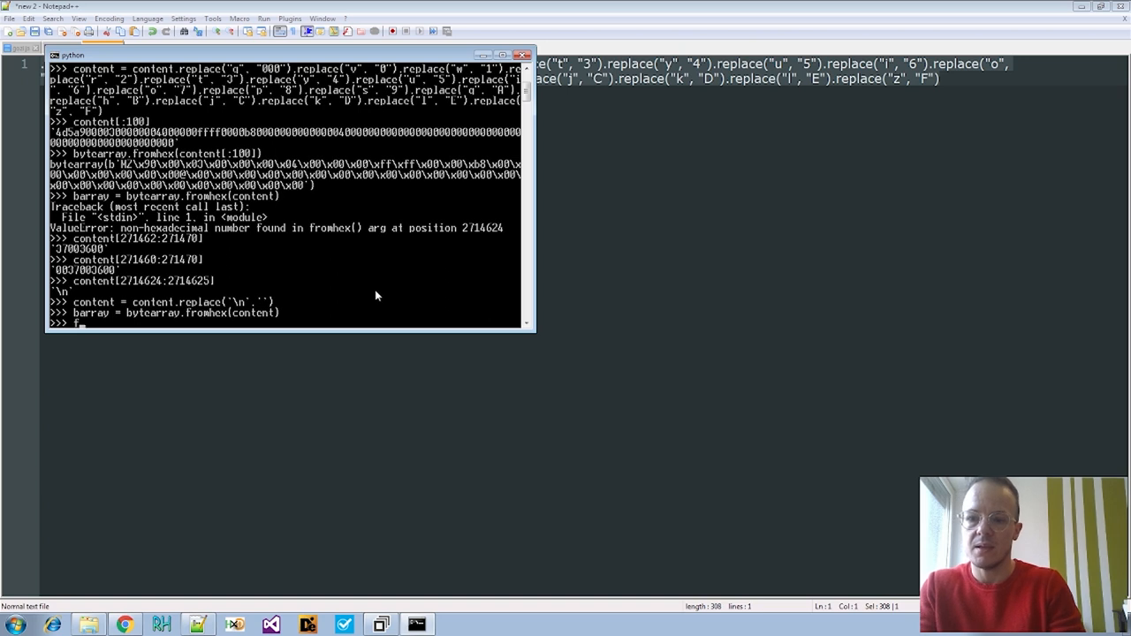
type("w")
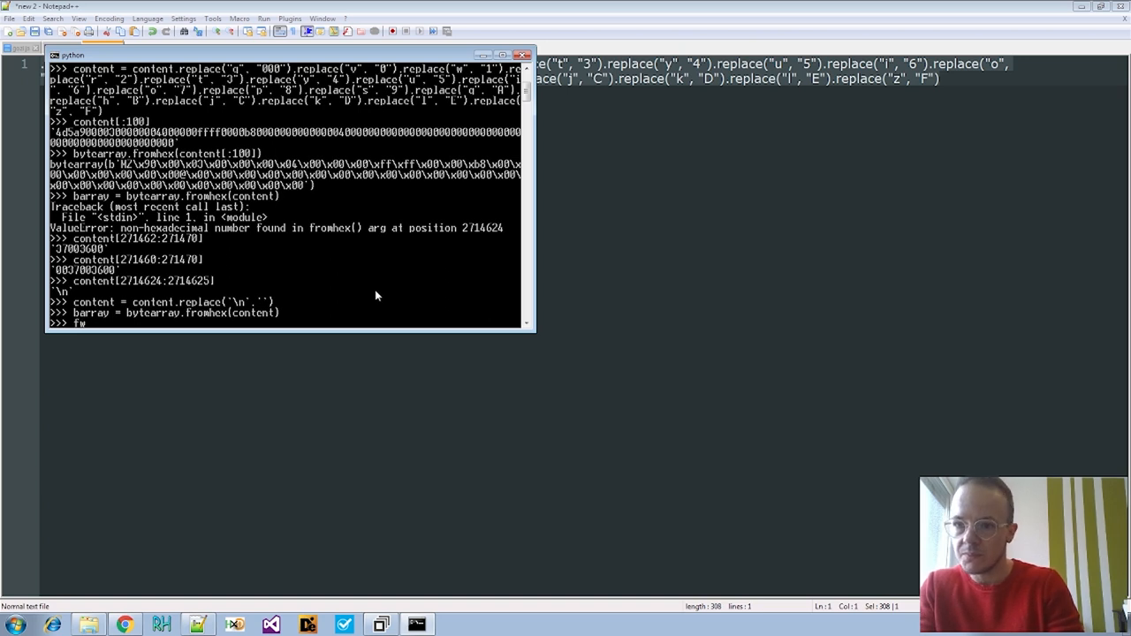
type("= open")
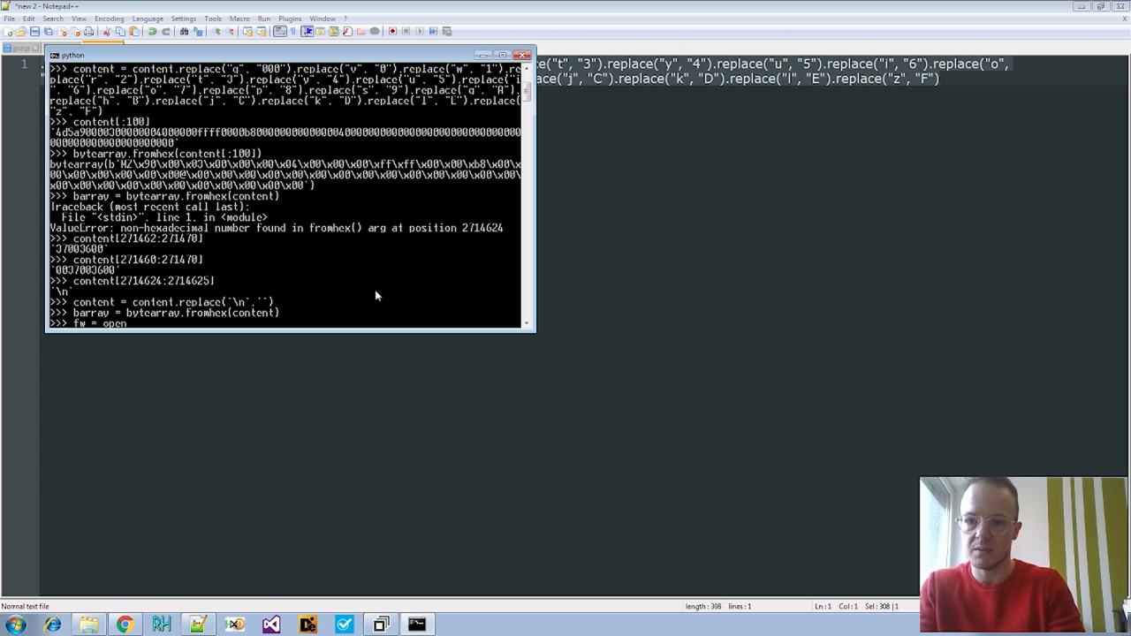
type("('")
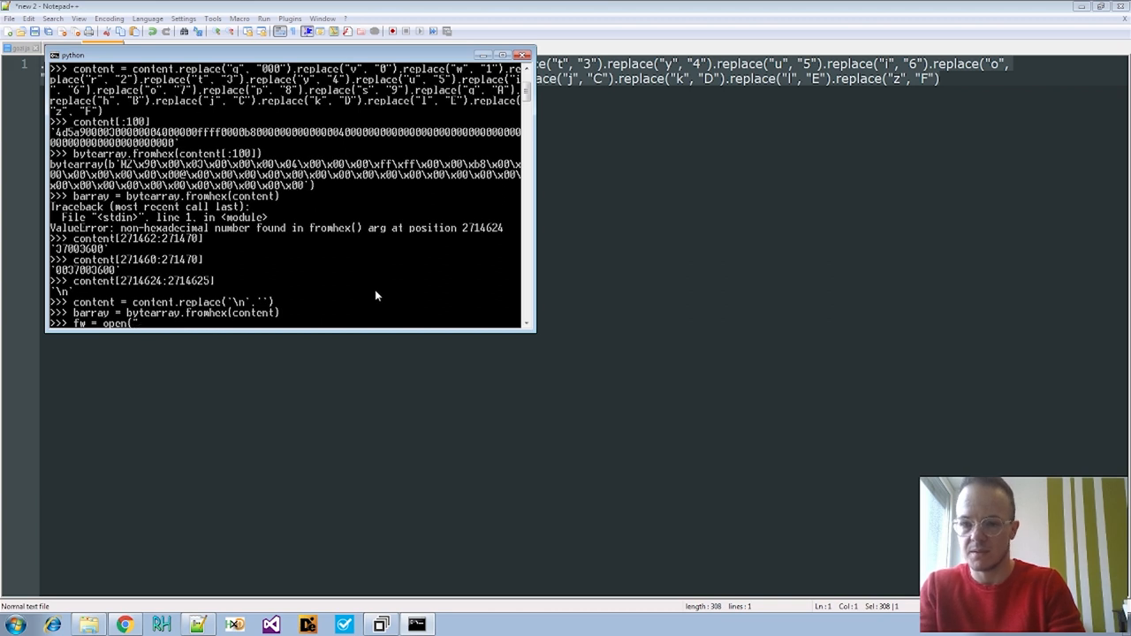
type("dumped")
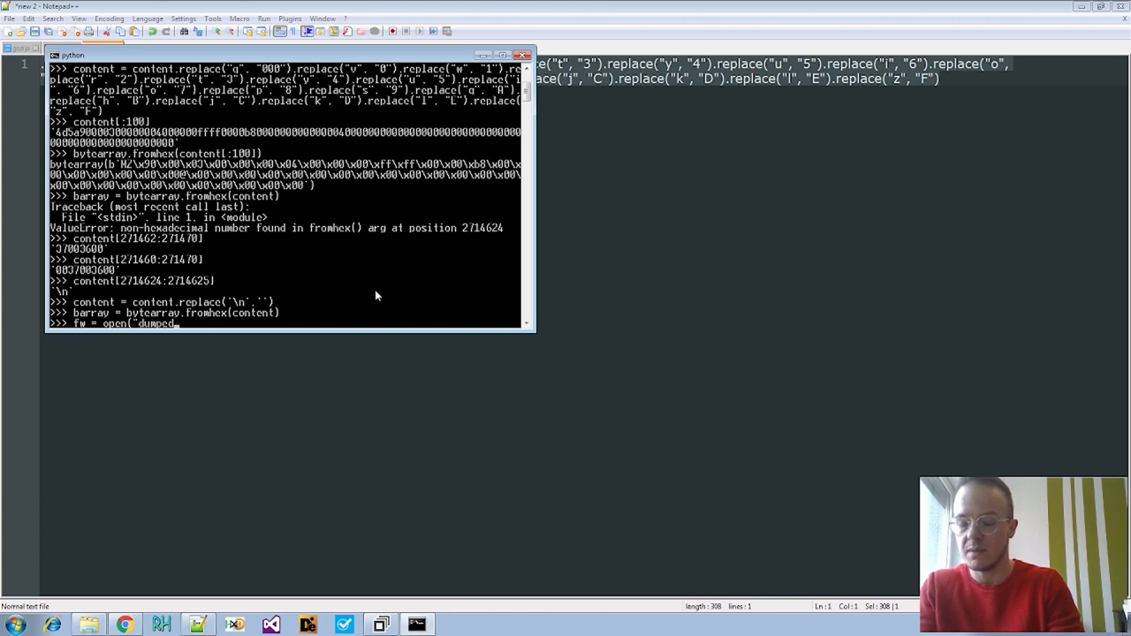
key("backspace")
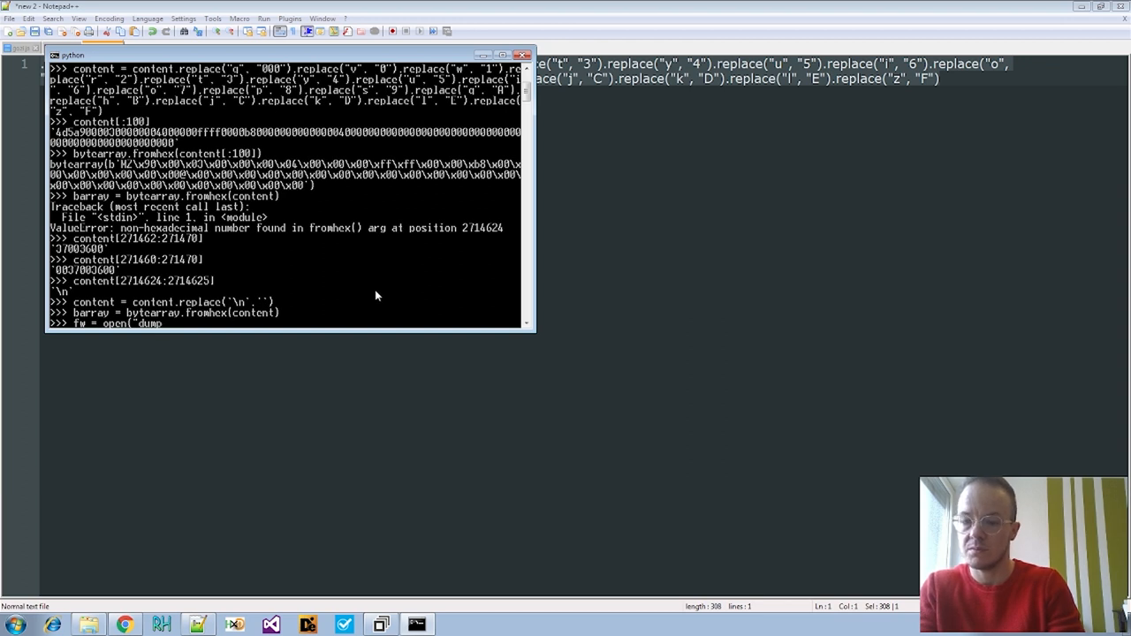
type("j\", \"wb\")")
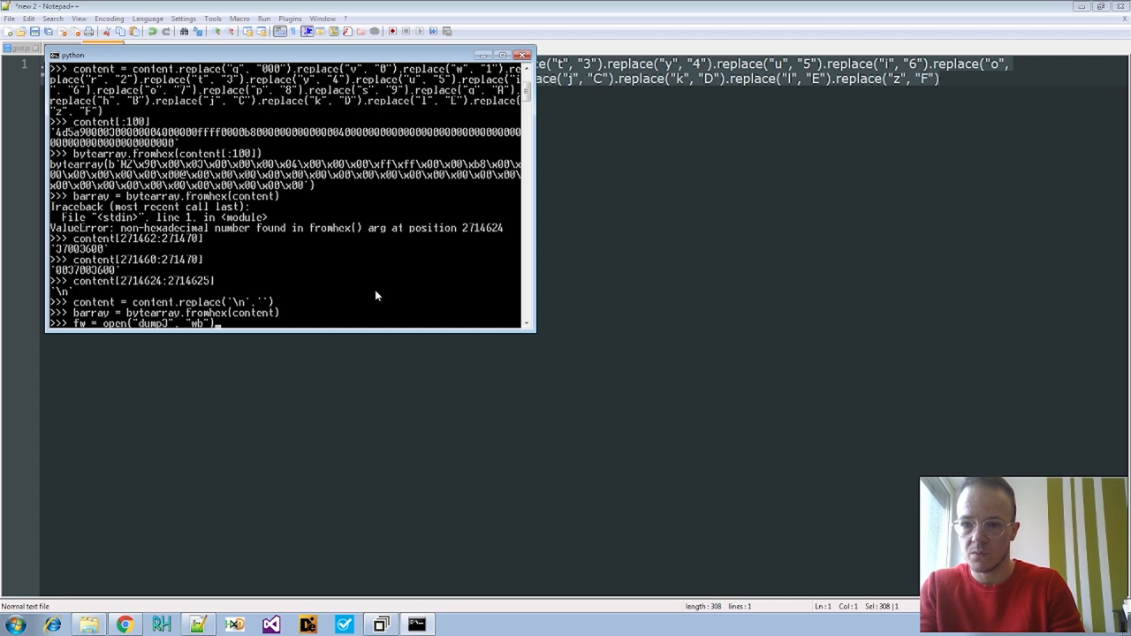
key("Return")
type("fw.write(b")
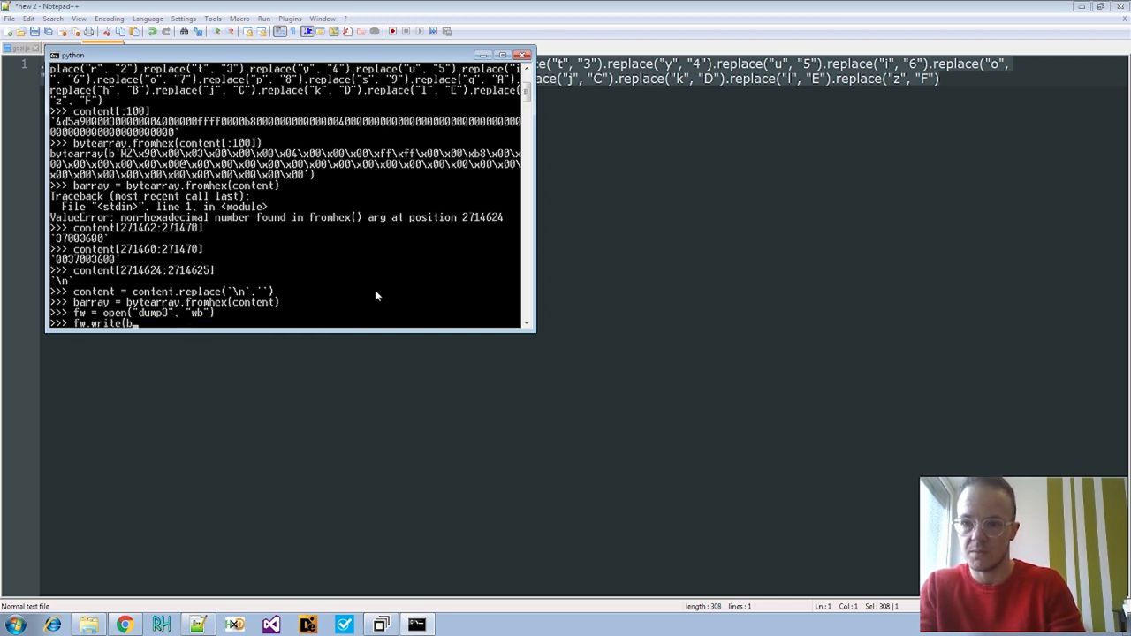
type("array)")
type("fw.close()")
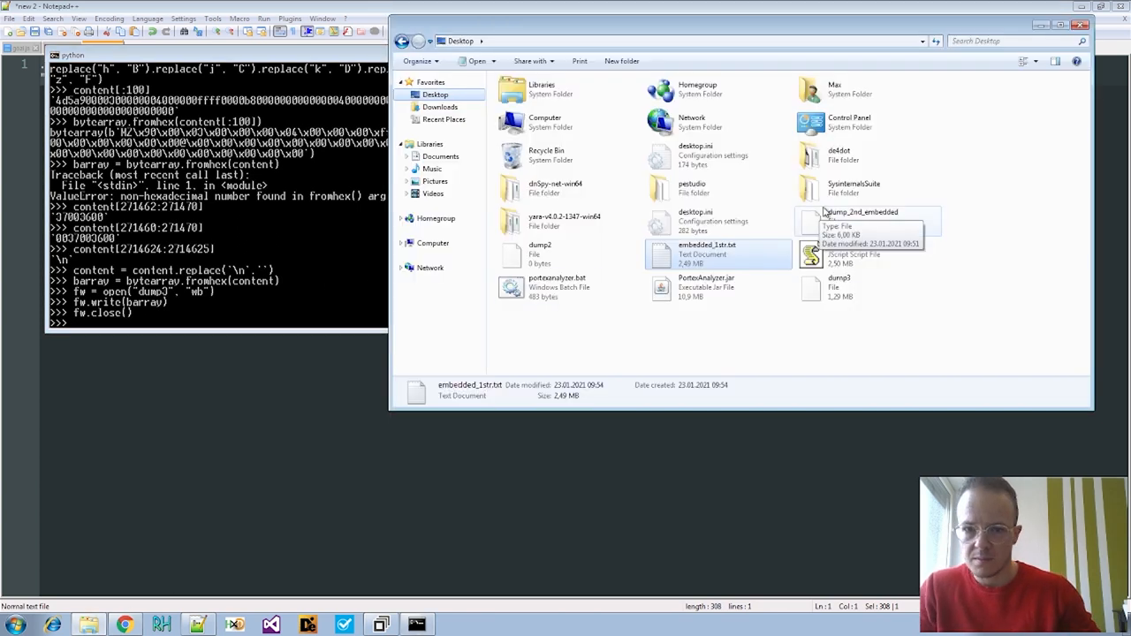
Launch PEStudio with the new 1.29 MB dump3 visible on the desktop
double_click(692, 185)
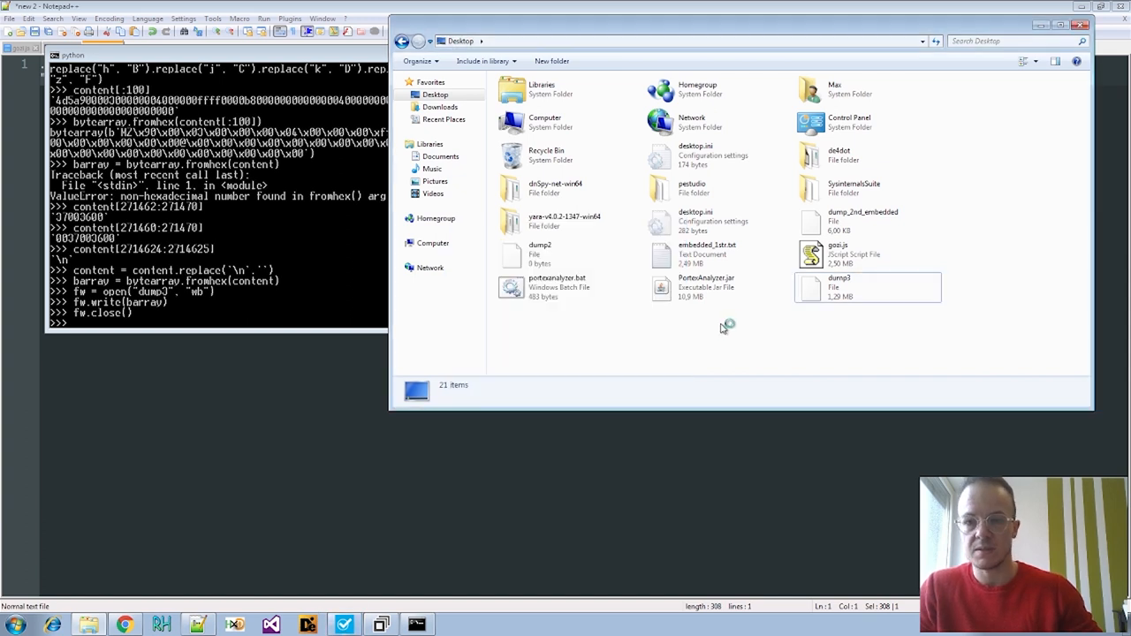
mouse_move(534, 537)
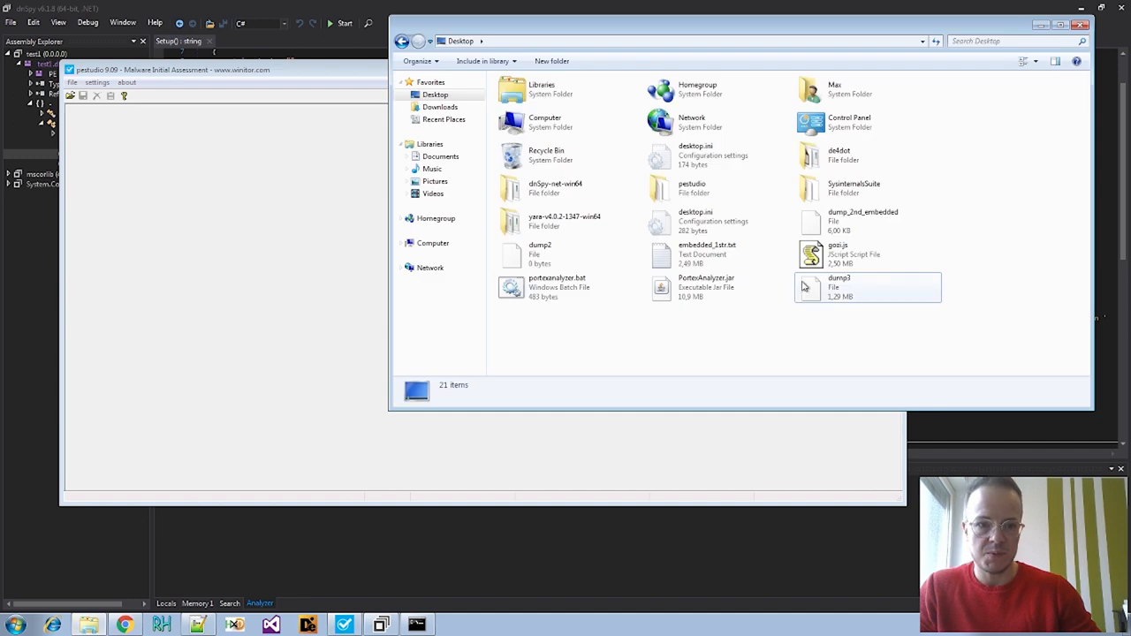
Load dump3 into PEStudio, revealing a 32-bit DLL named test_dll.dll
double_click(839, 287)
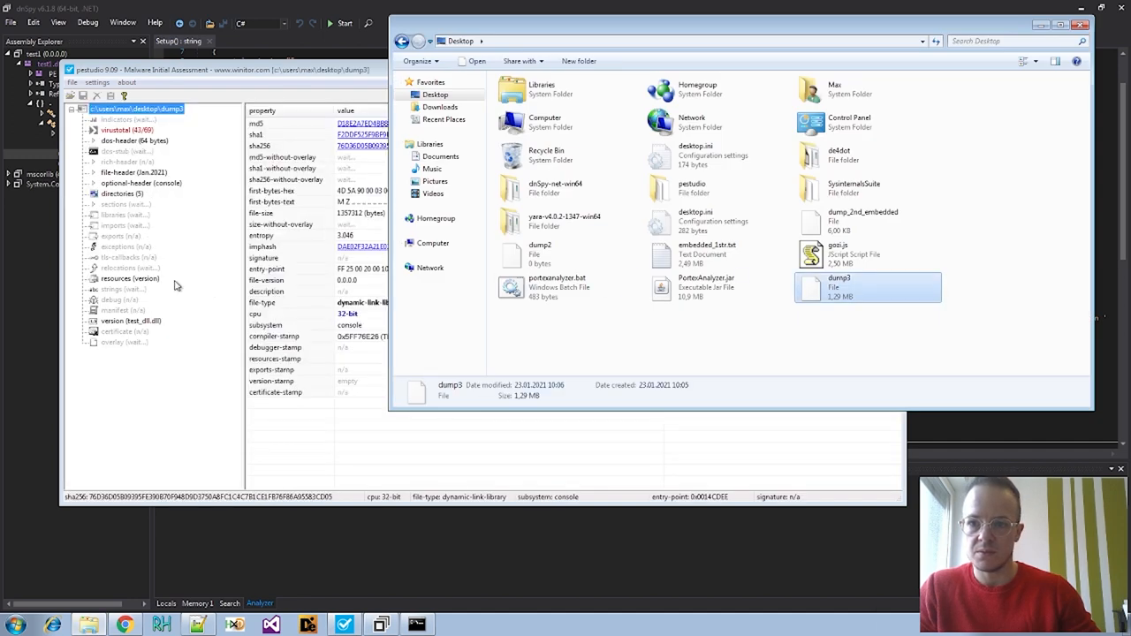
left_click(127, 130)
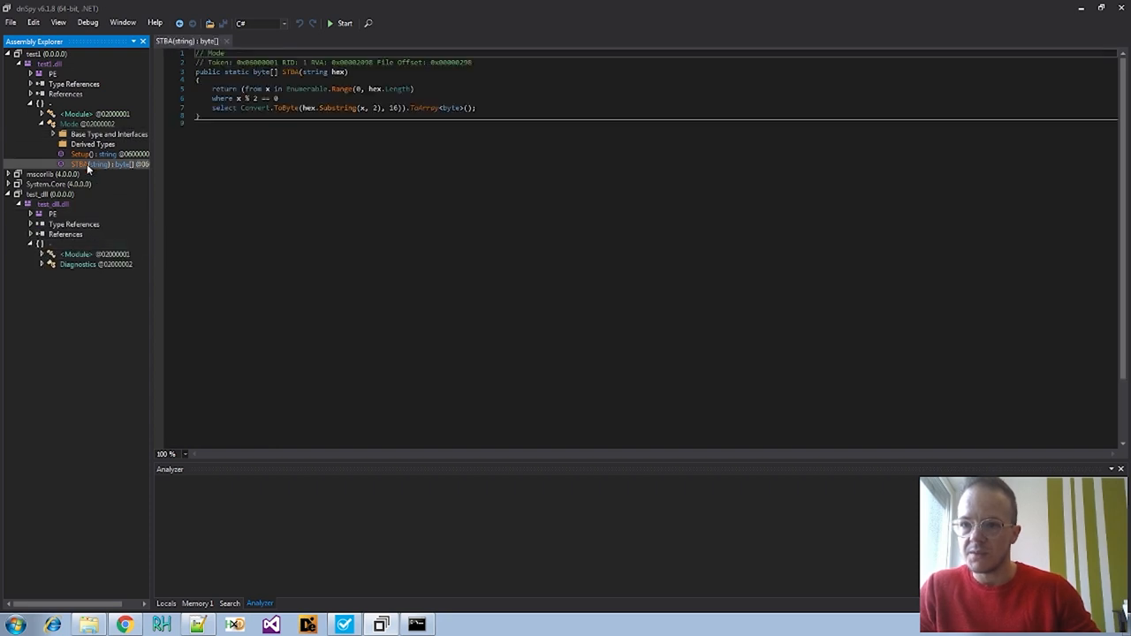
Open Mode.Setup(), then scroll Diagnostics.Time() down to the hex payload string
left_click(79, 153)
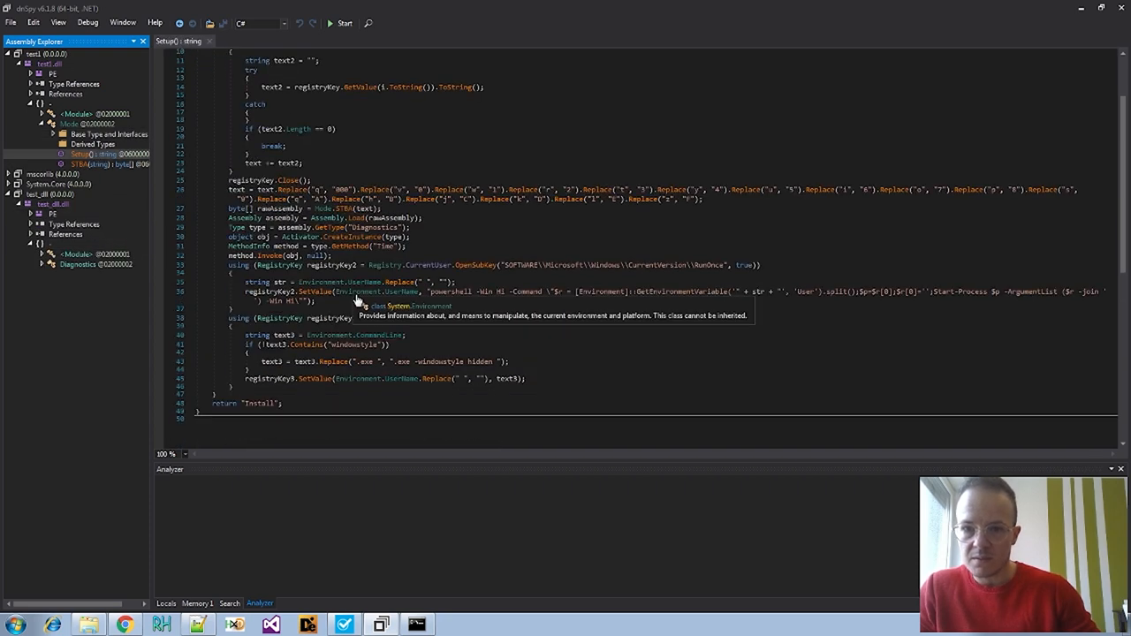
mouse_move(404, 236)
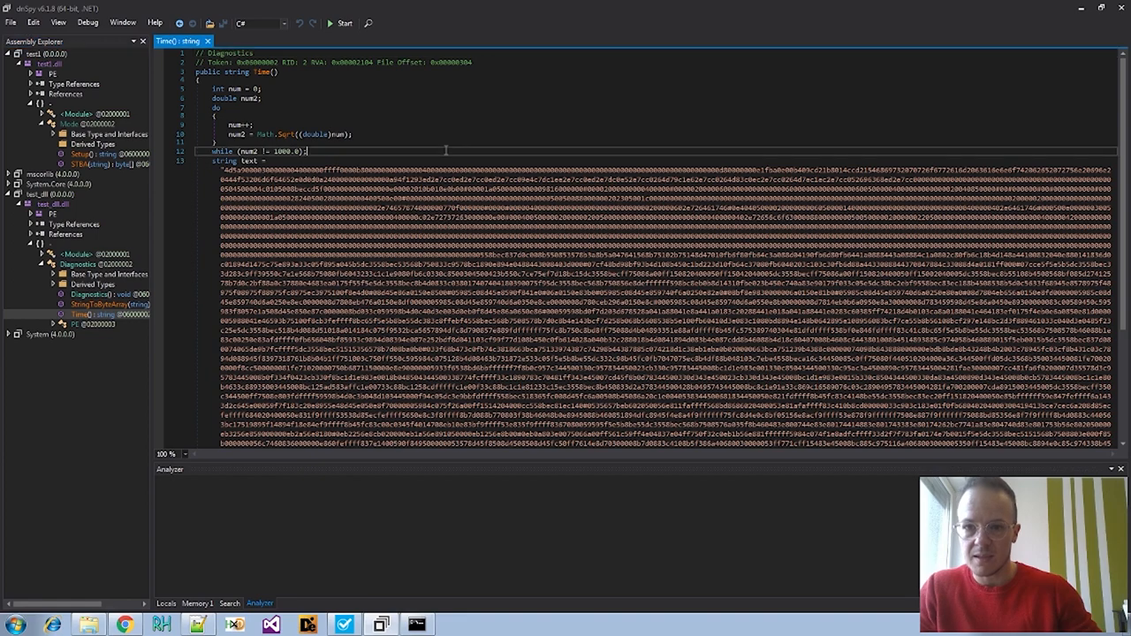
scroll("down", 3)
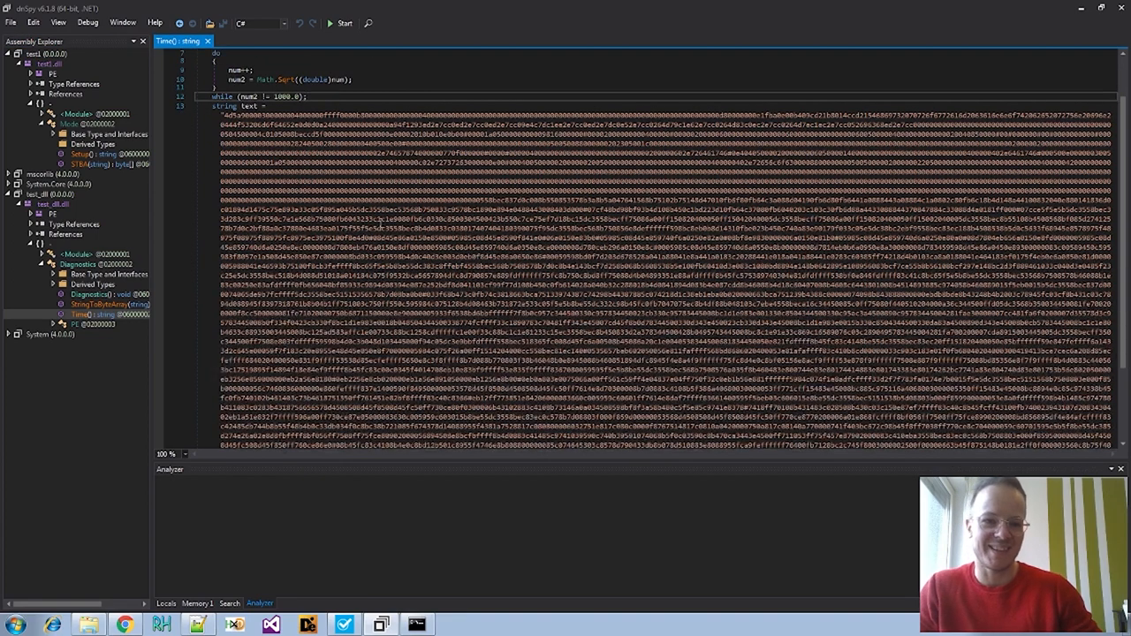
scroll("down", 3)
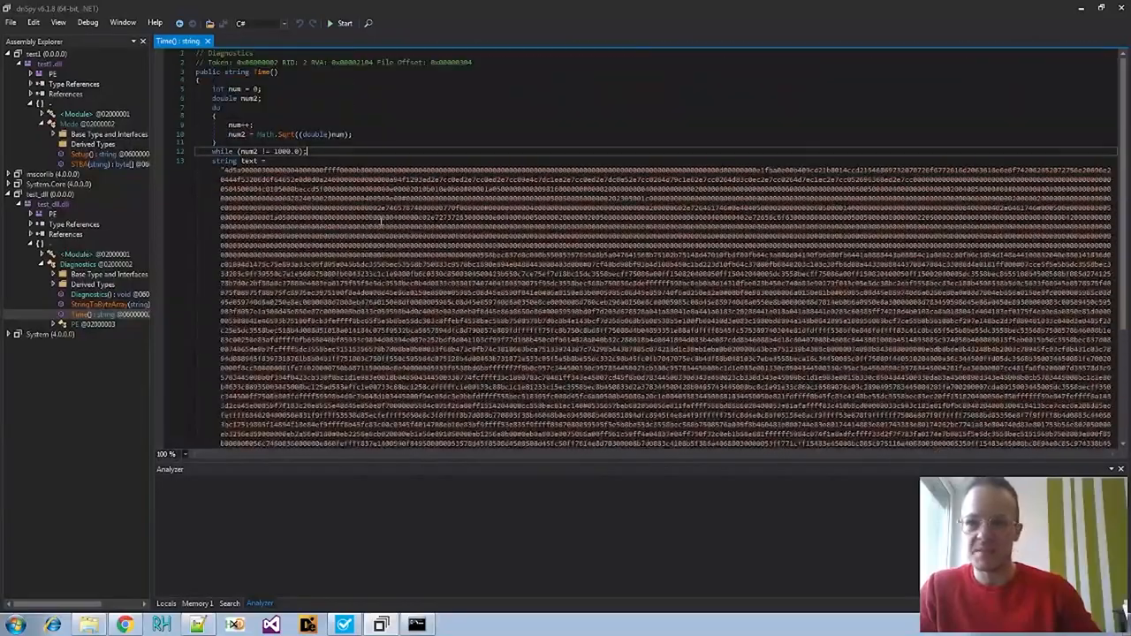
scroll("down", 3)
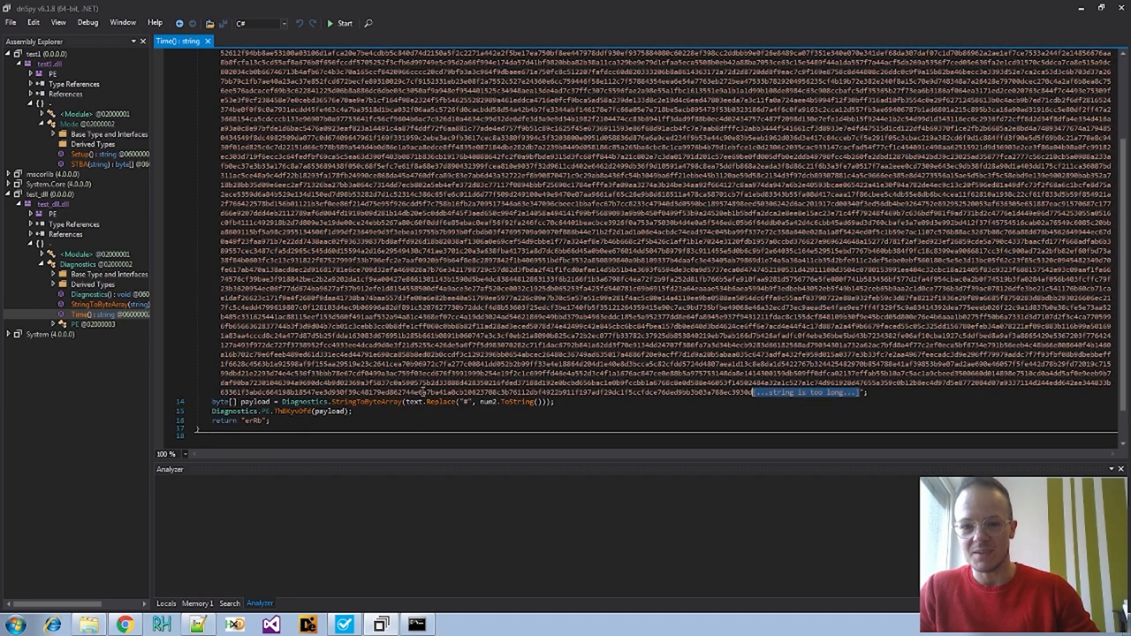
Read through test_dll's Diagnostics class injection code in dnSpy, highlighting every use of num2
left_click(78, 264)
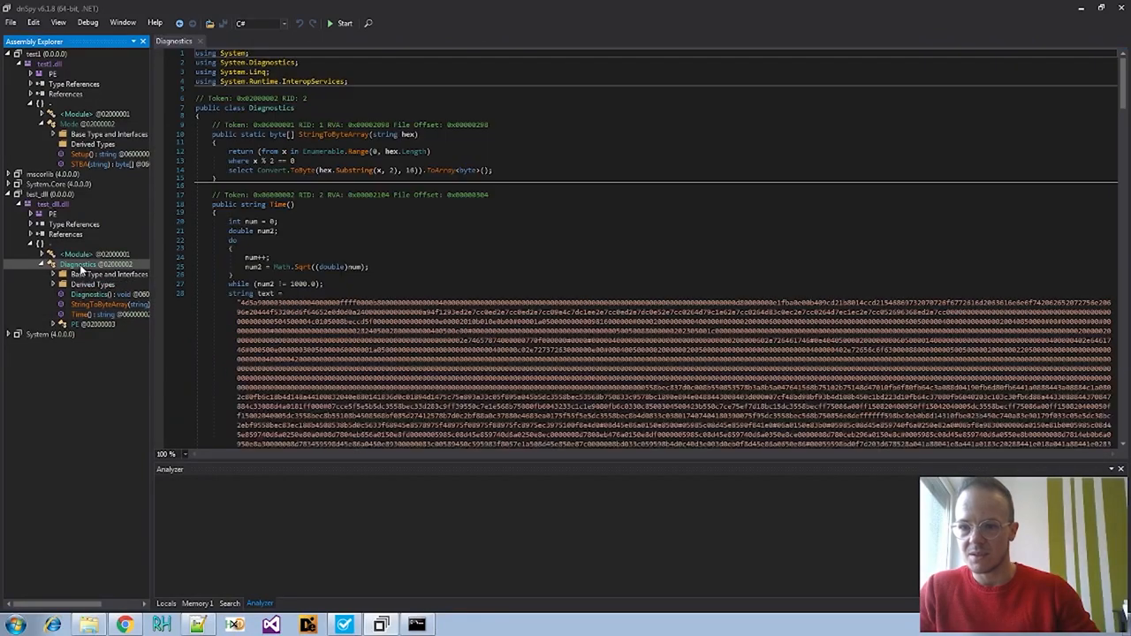
scroll("down", 3)
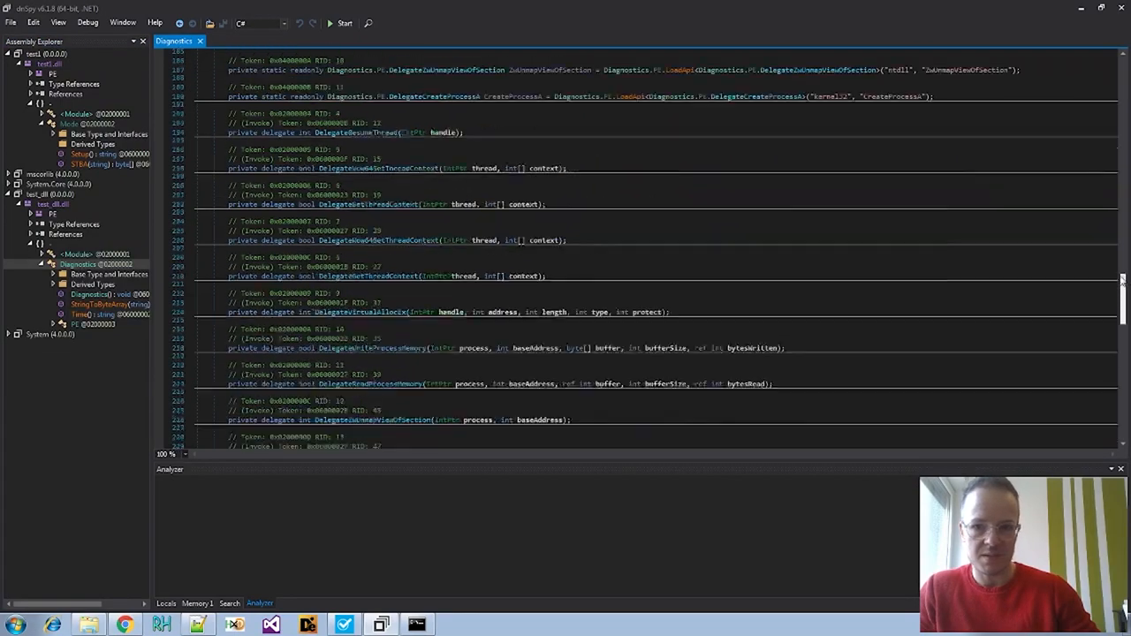
scroll("up", 3)
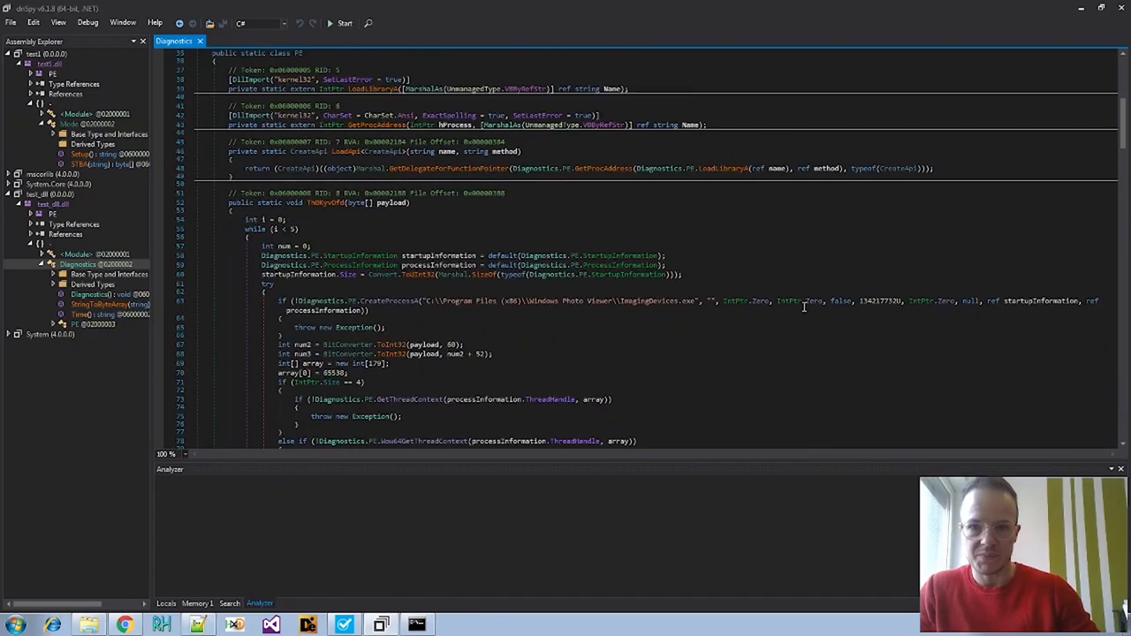
scroll("up", 3)
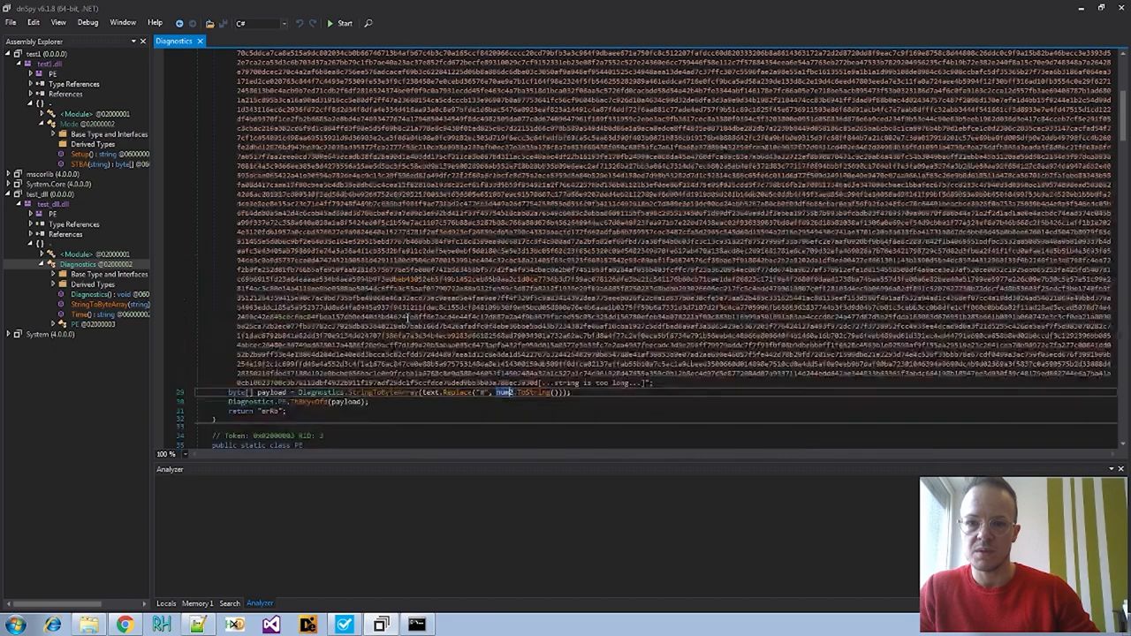
scroll("up", 3)
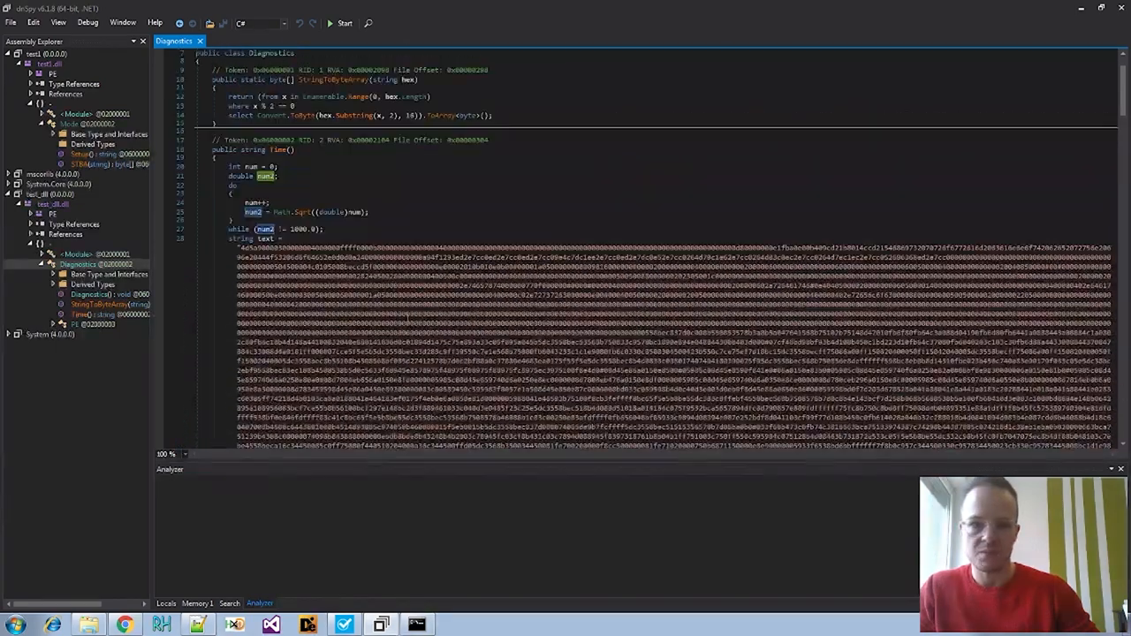
double_click(307, 229)
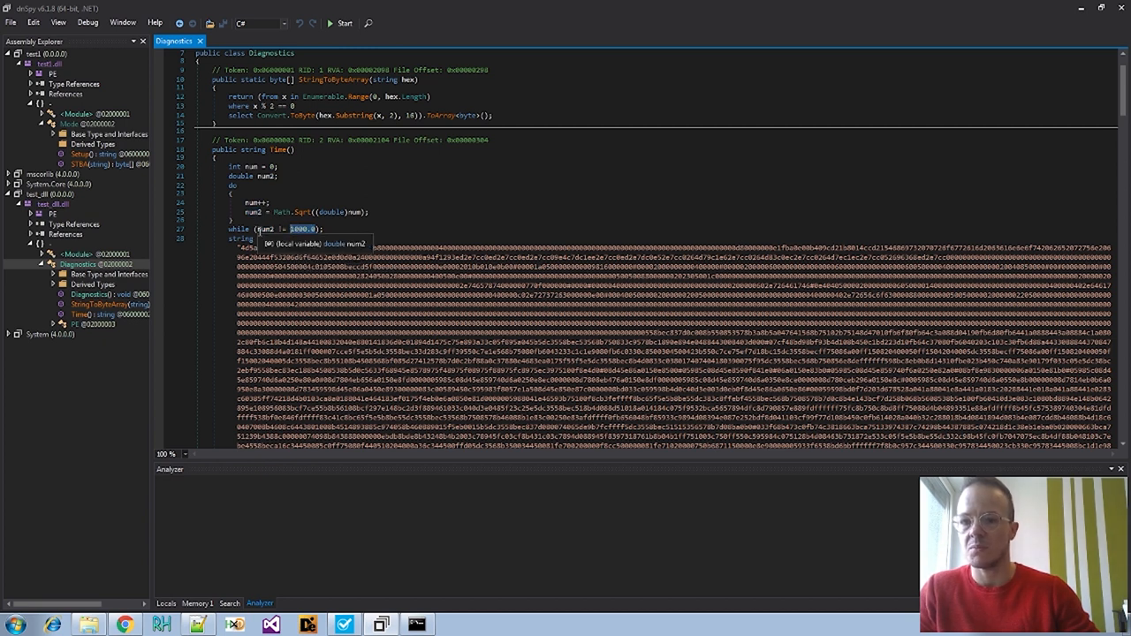
scroll("down", 3)
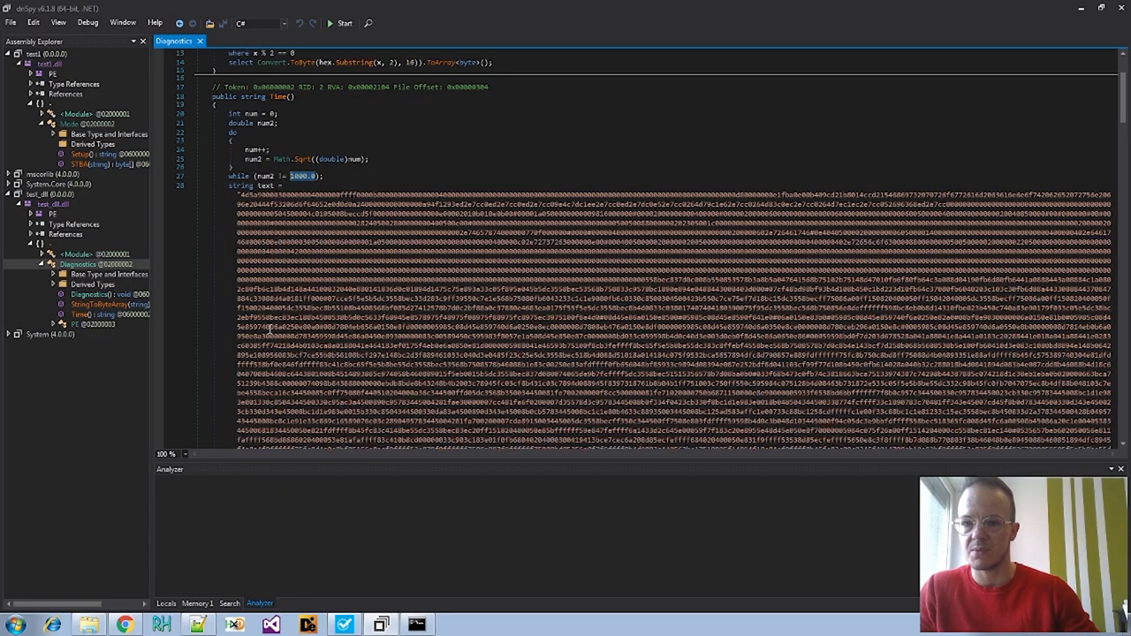
scroll("down", 3)
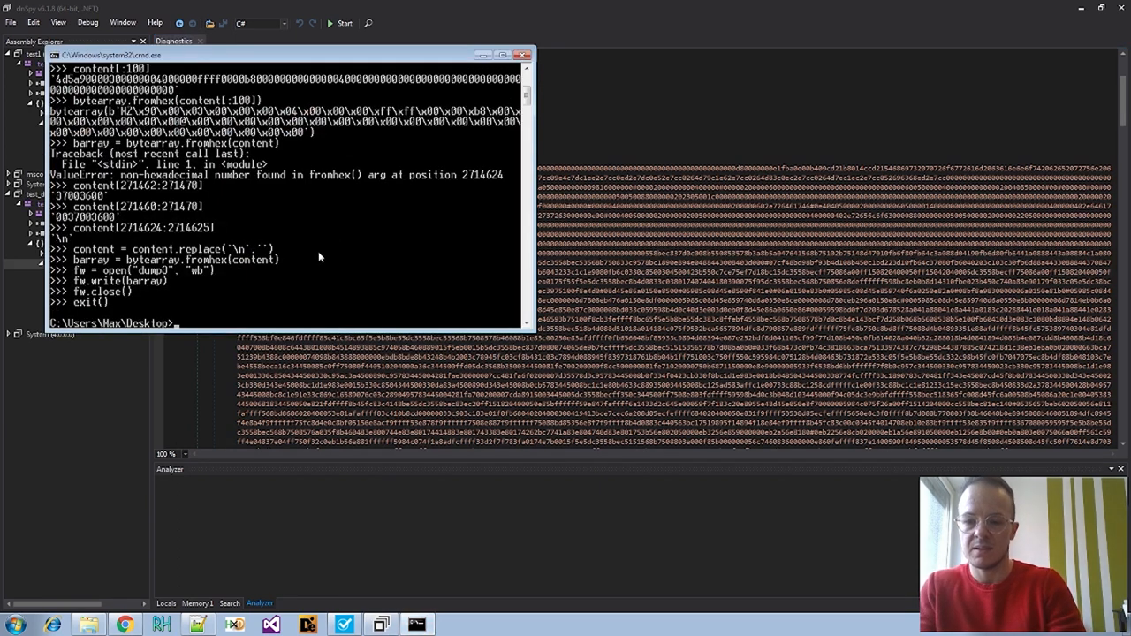
Run SysinternalsSuite strings with -n 1000 on dump3 and start redirecting output to dump4
type("sys")
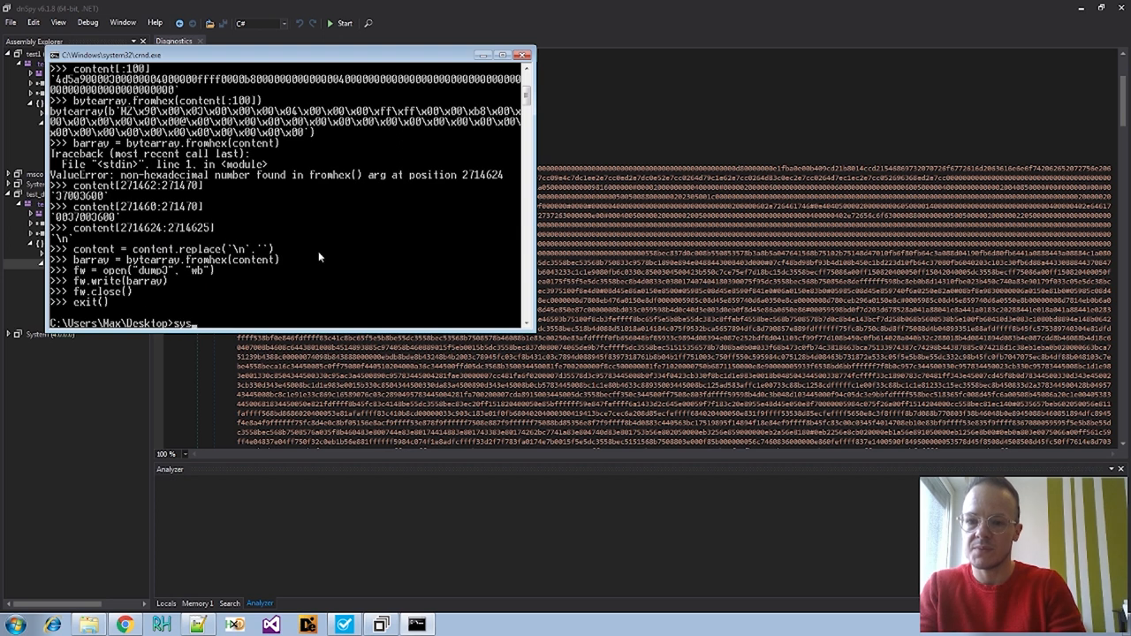
type("SysinternalsSuite\\str")
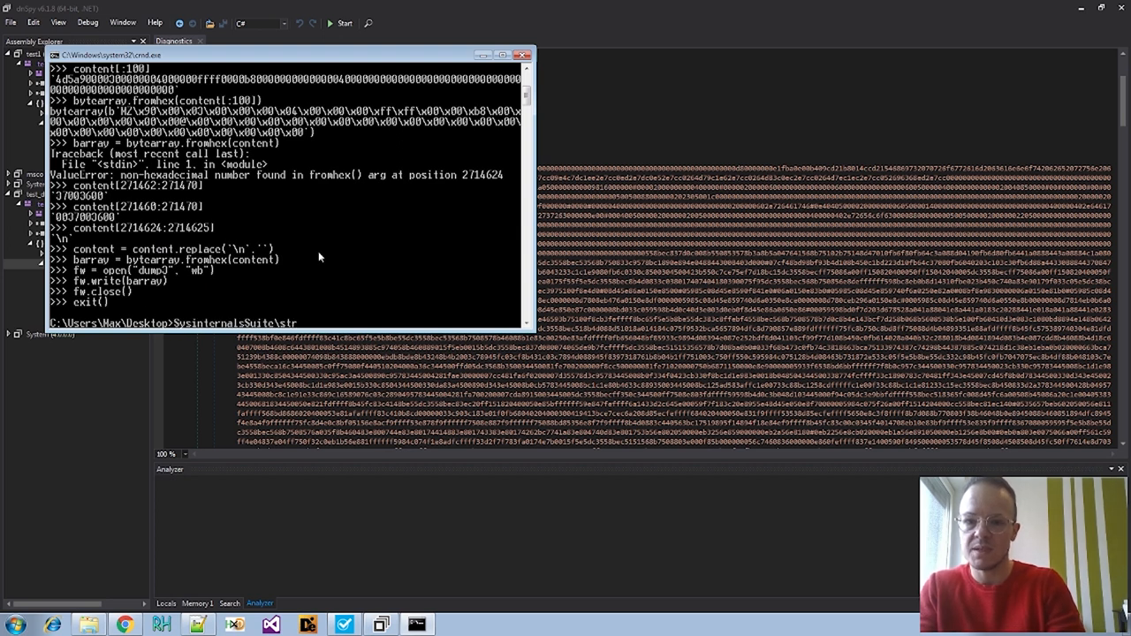
type("eams.exe")
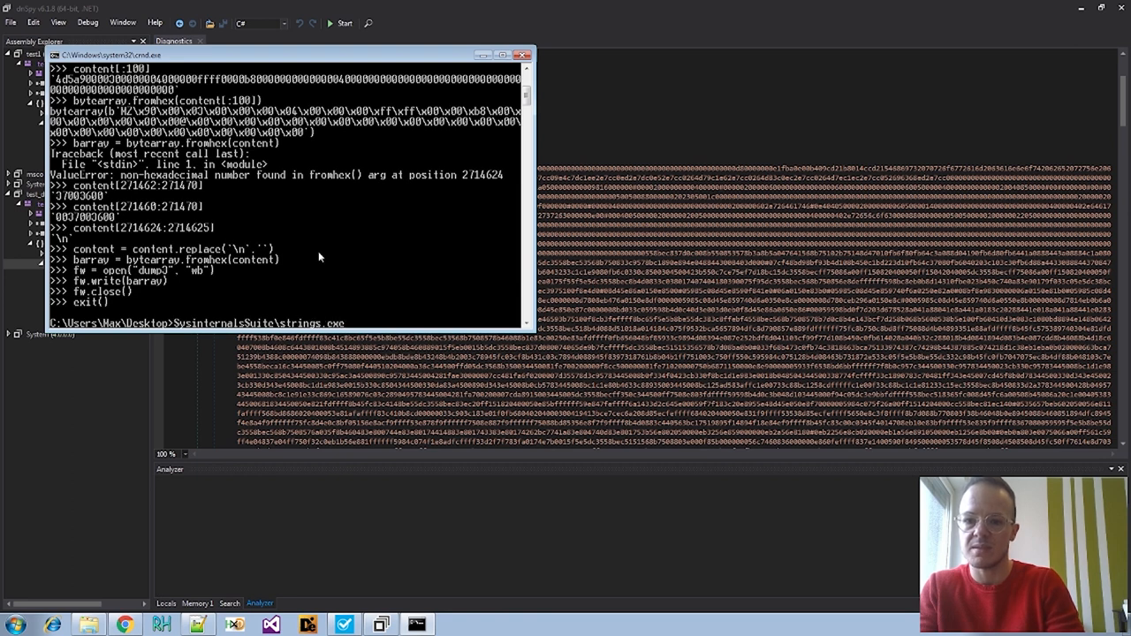
type("-n 100")
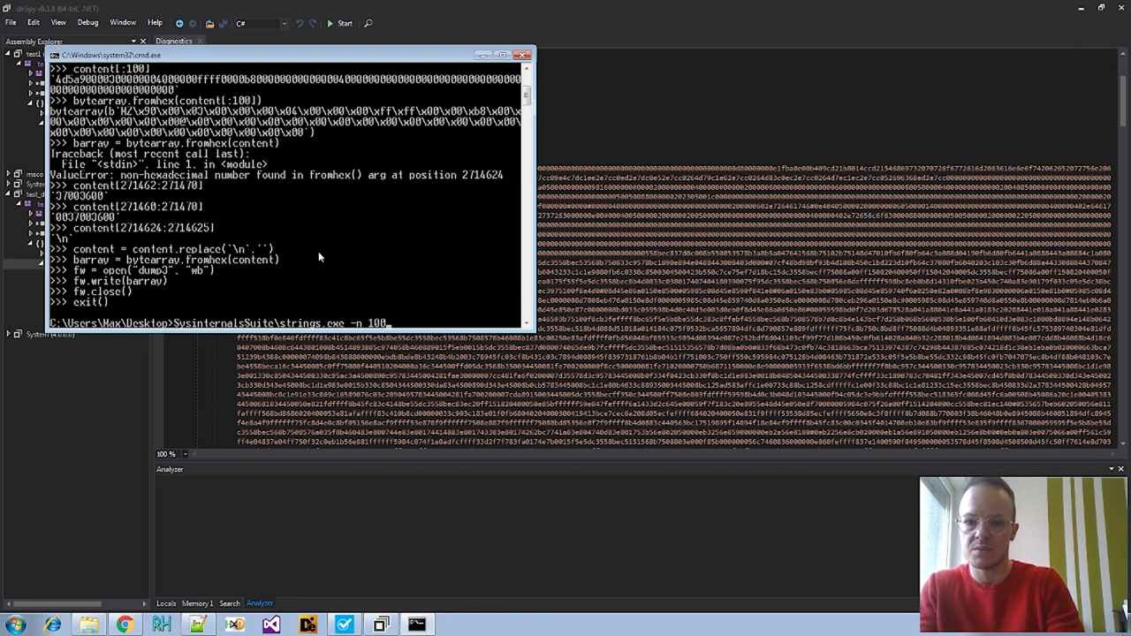
type("0")
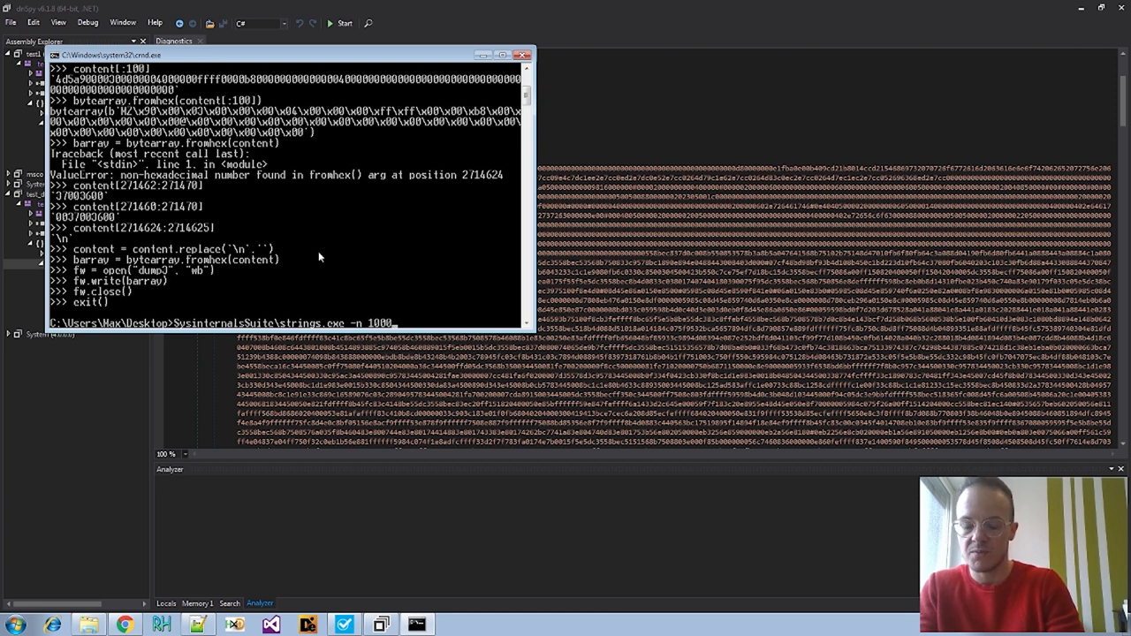
type("dum")
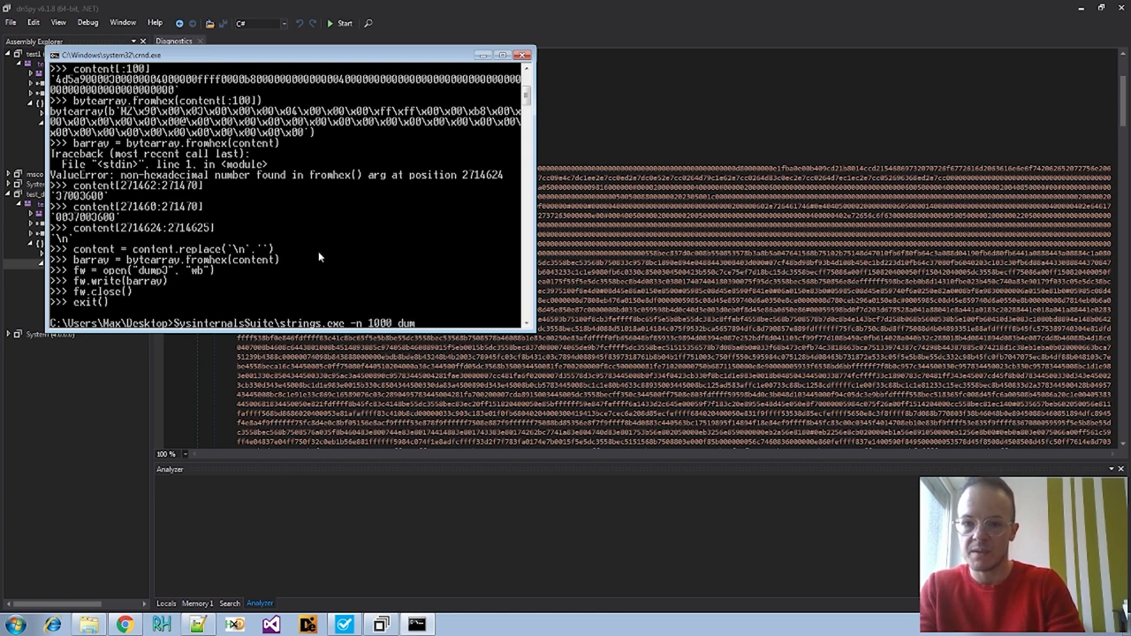
type("3")
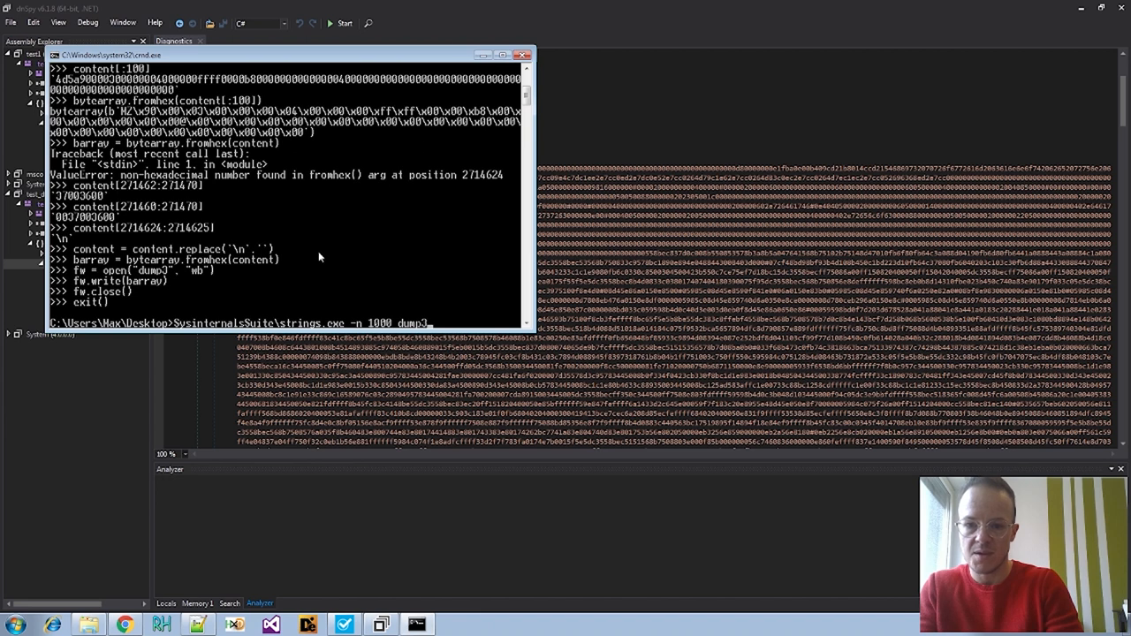
key("Return")
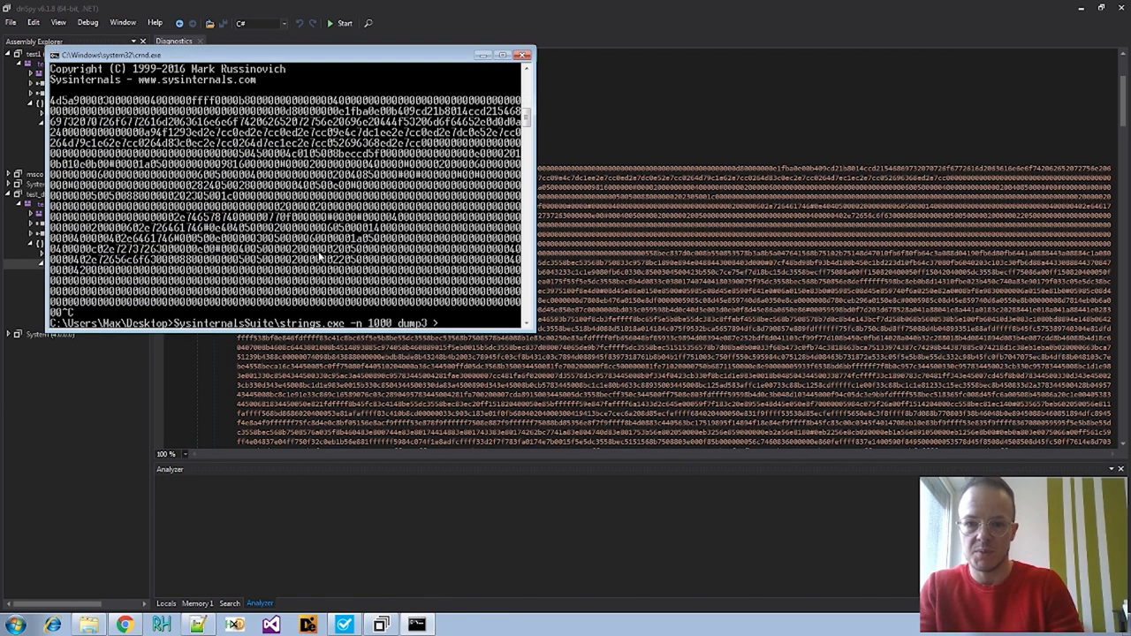
type("dump")
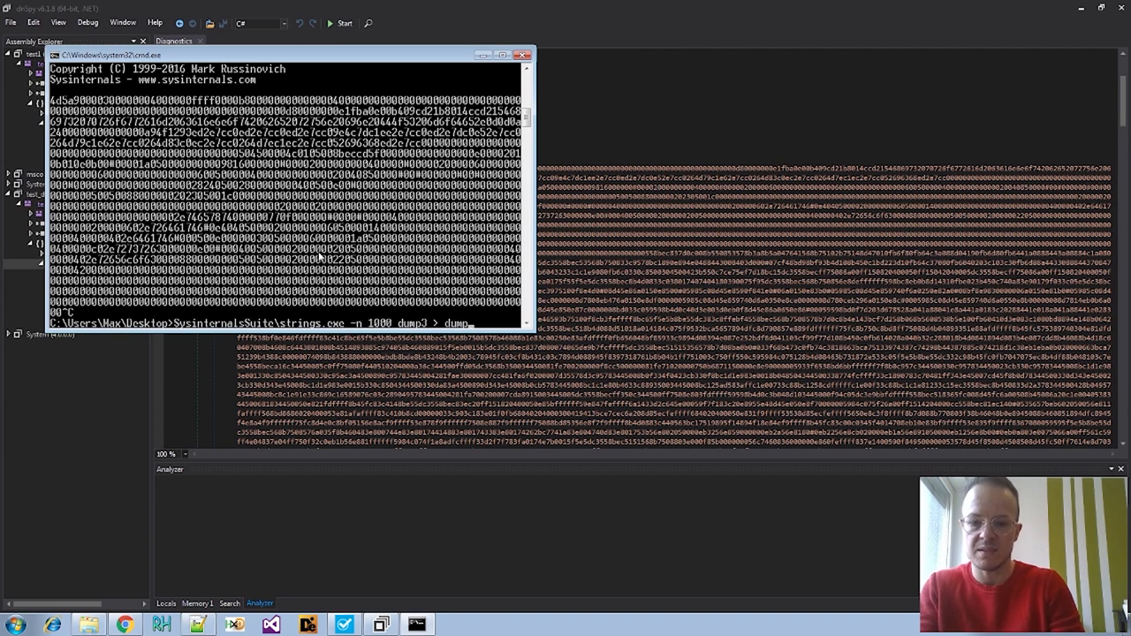
type("4")
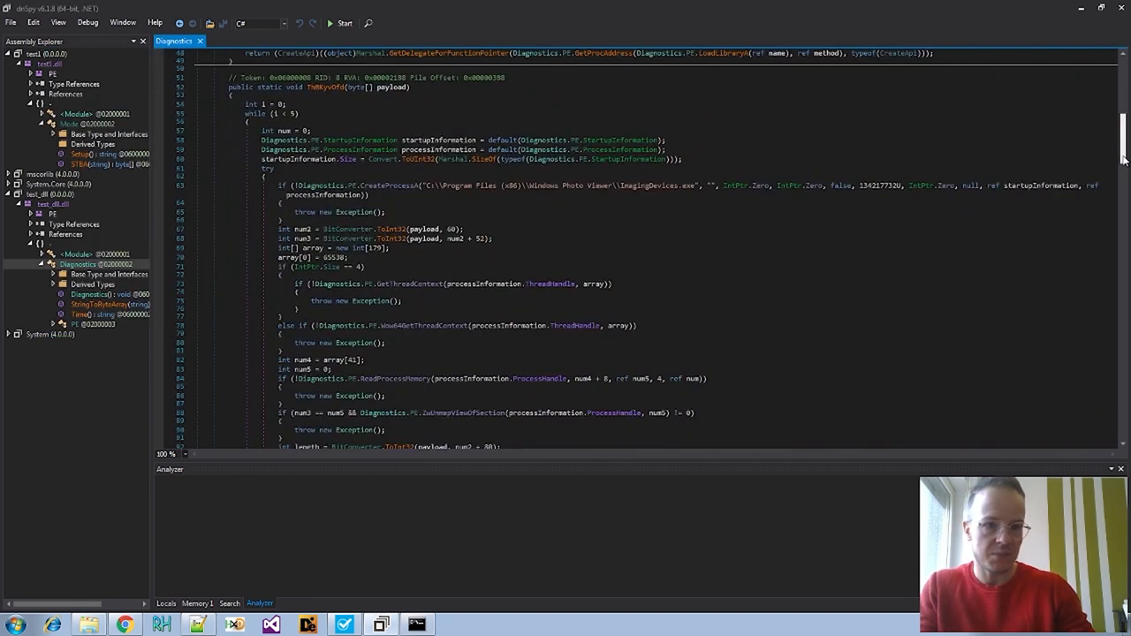
scroll("up", 3)
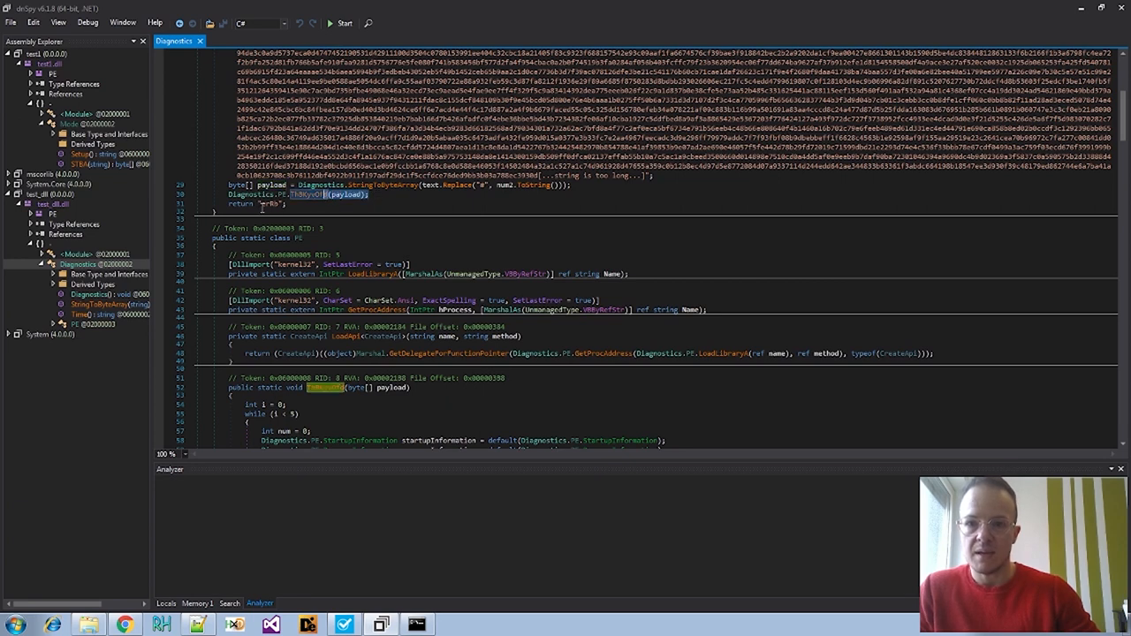
scroll("down", 3)
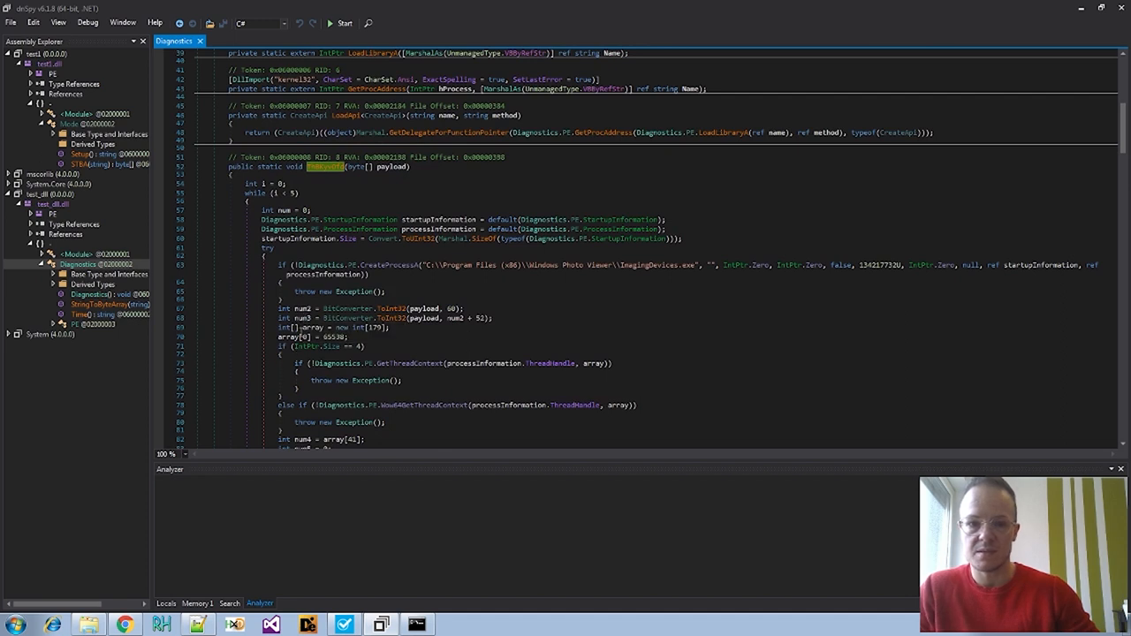
scroll("down", 3)
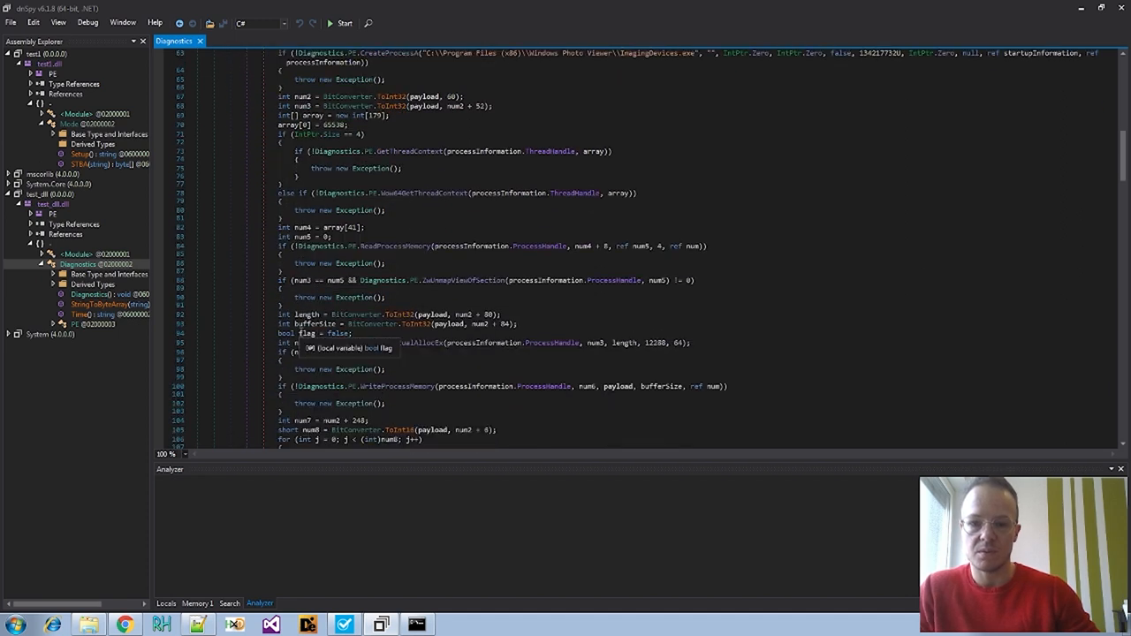
scroll("down", 3)
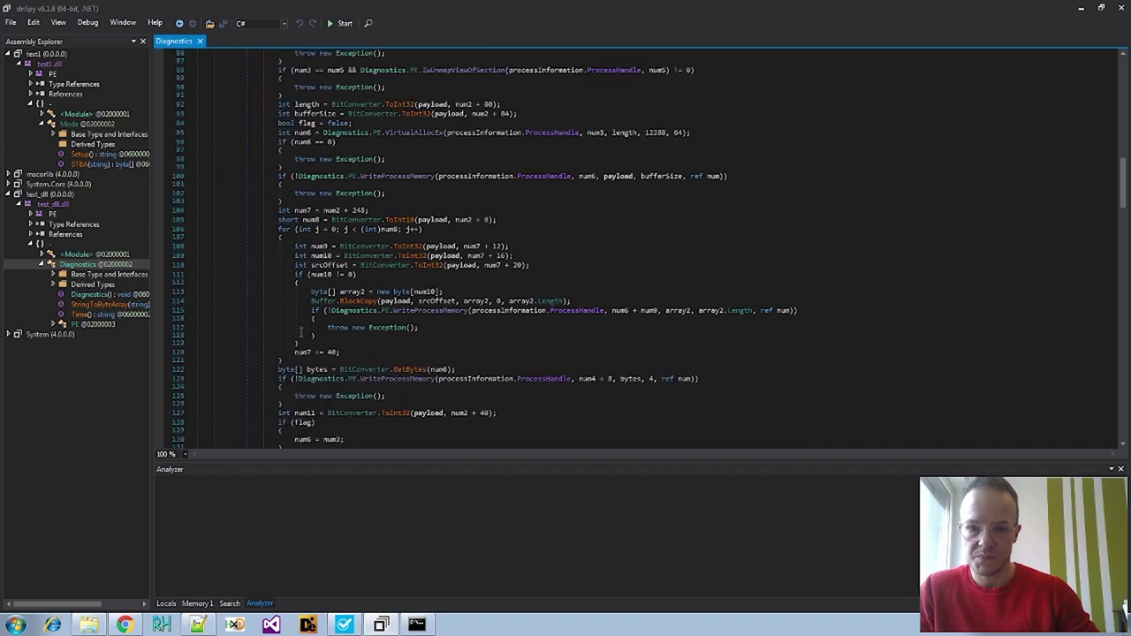
scroll("up", 3)
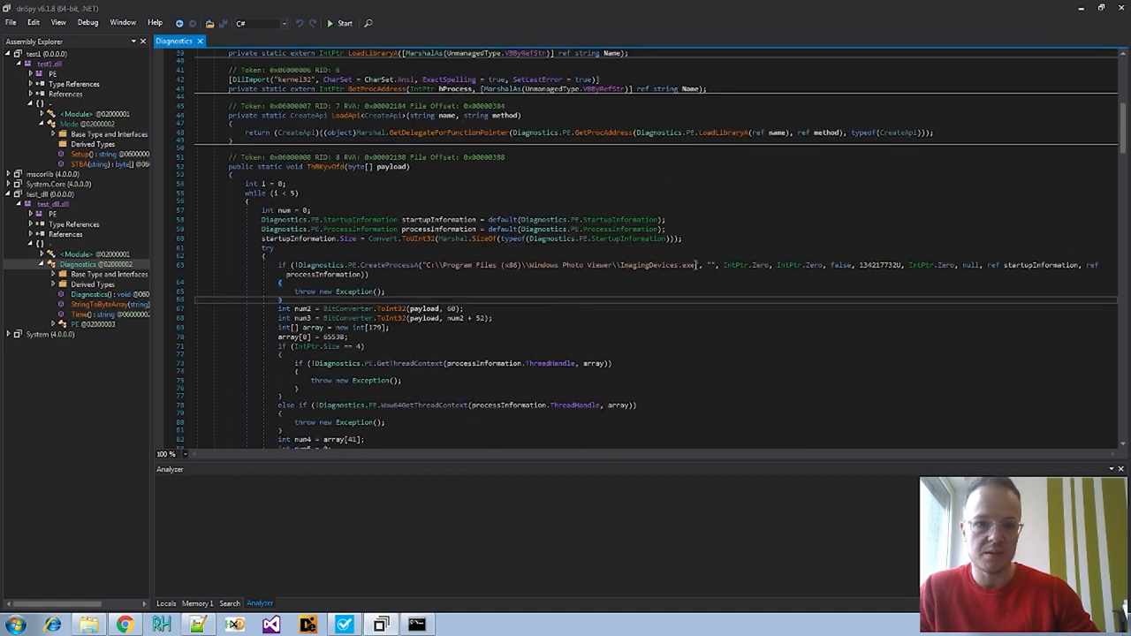
double_click(656, 265)
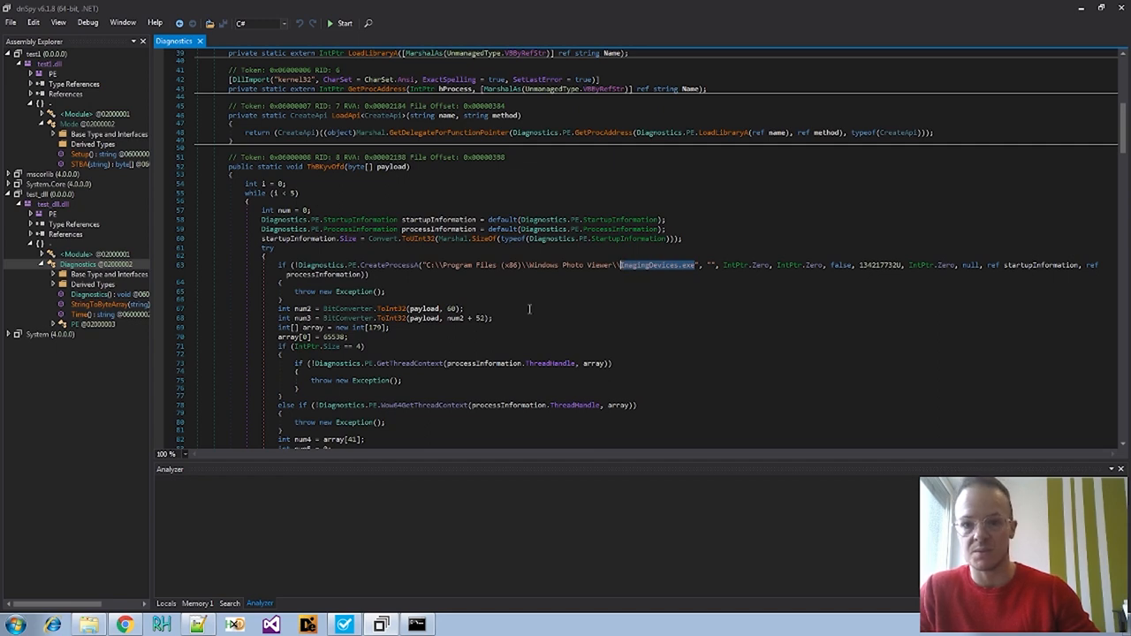
scroll("down", 3)
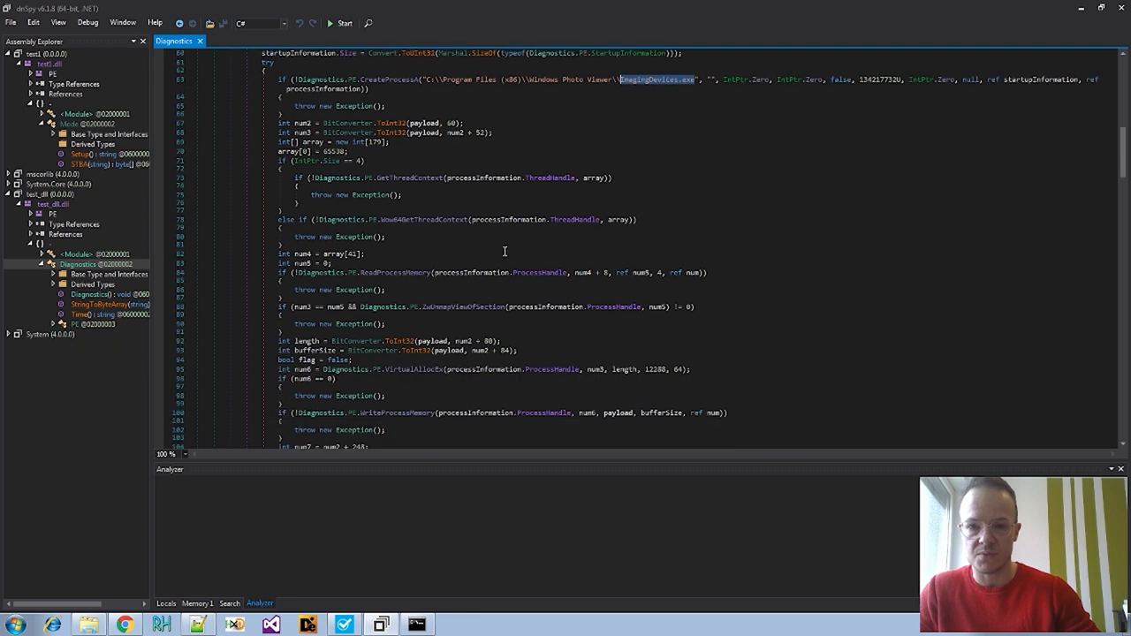
scroll("down", 3)
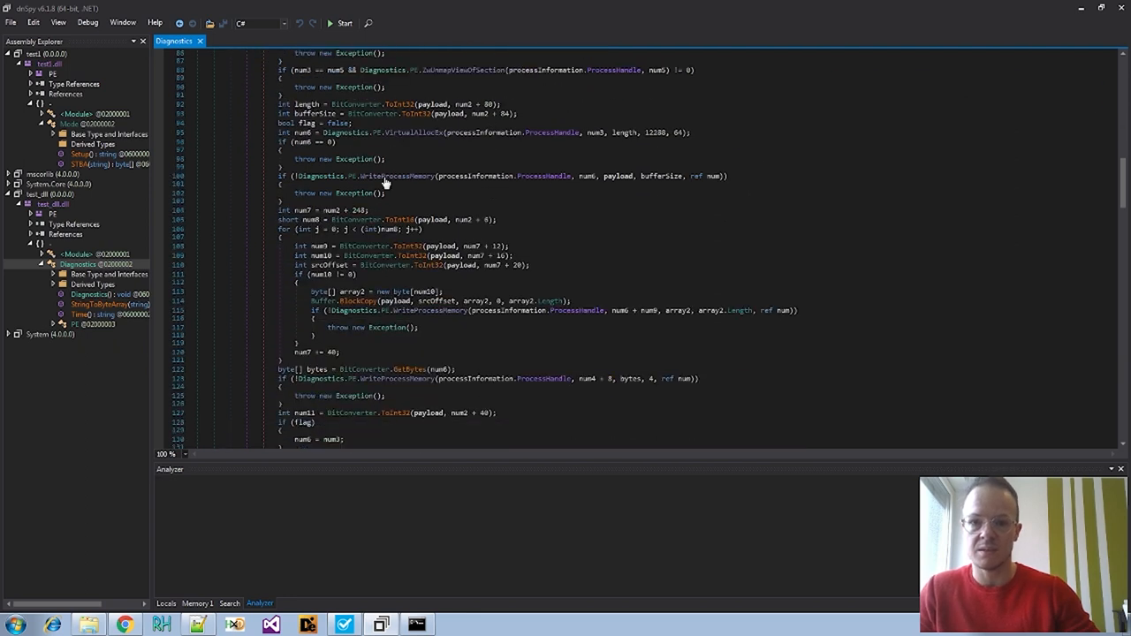
mouse_move(415, 186)
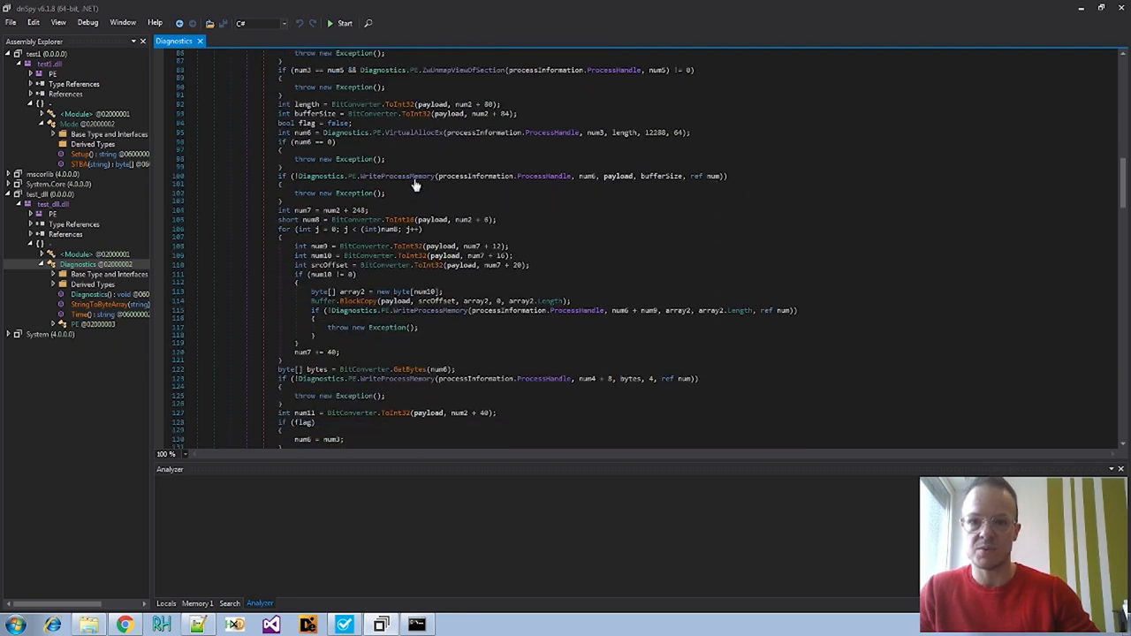
scroll("up", 3)
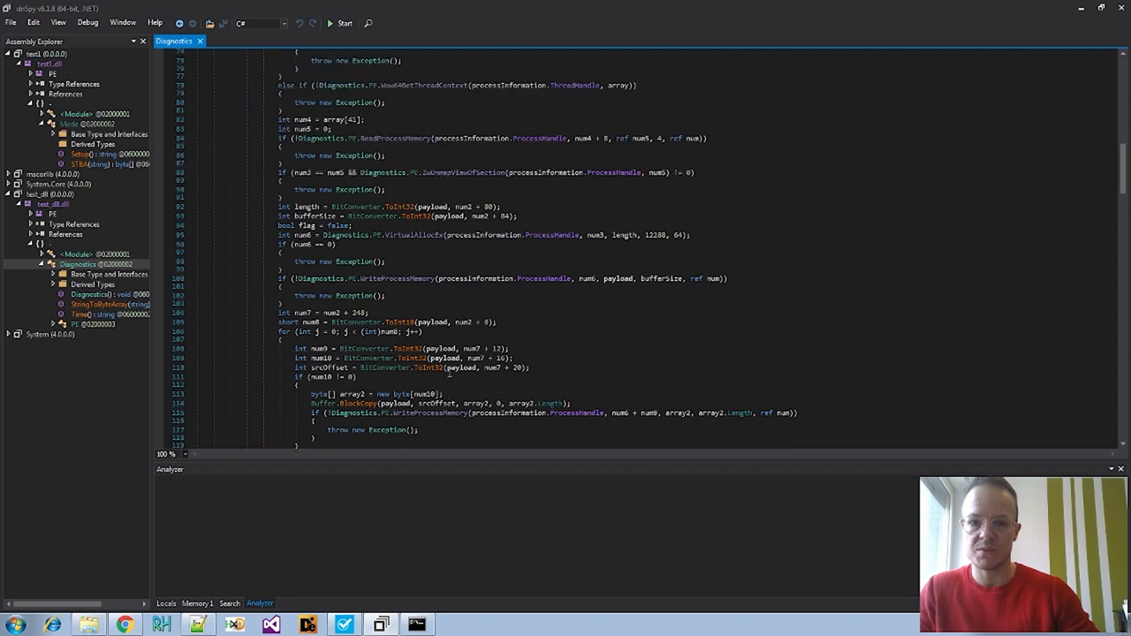
scroll("up", 3)
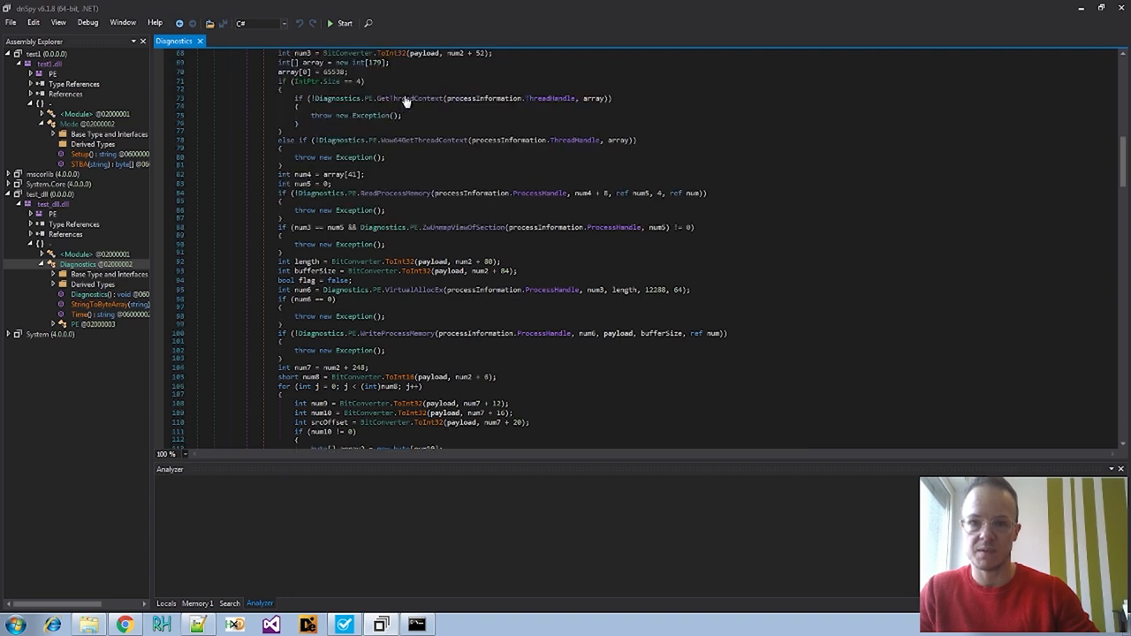
scroll("down", 3)
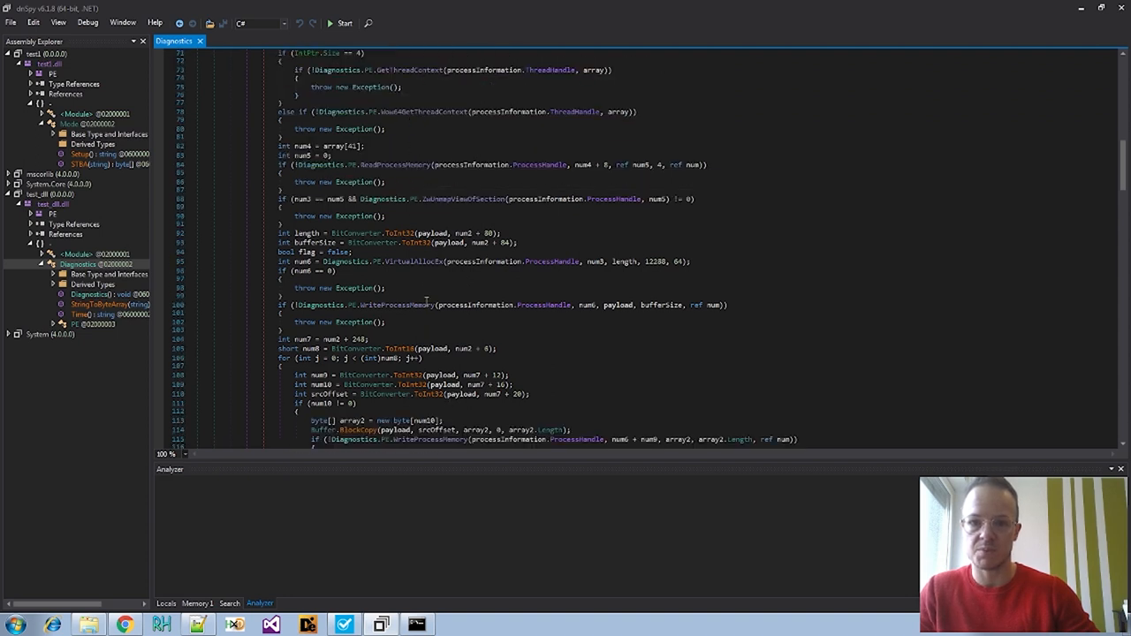
scroll("down", 3)
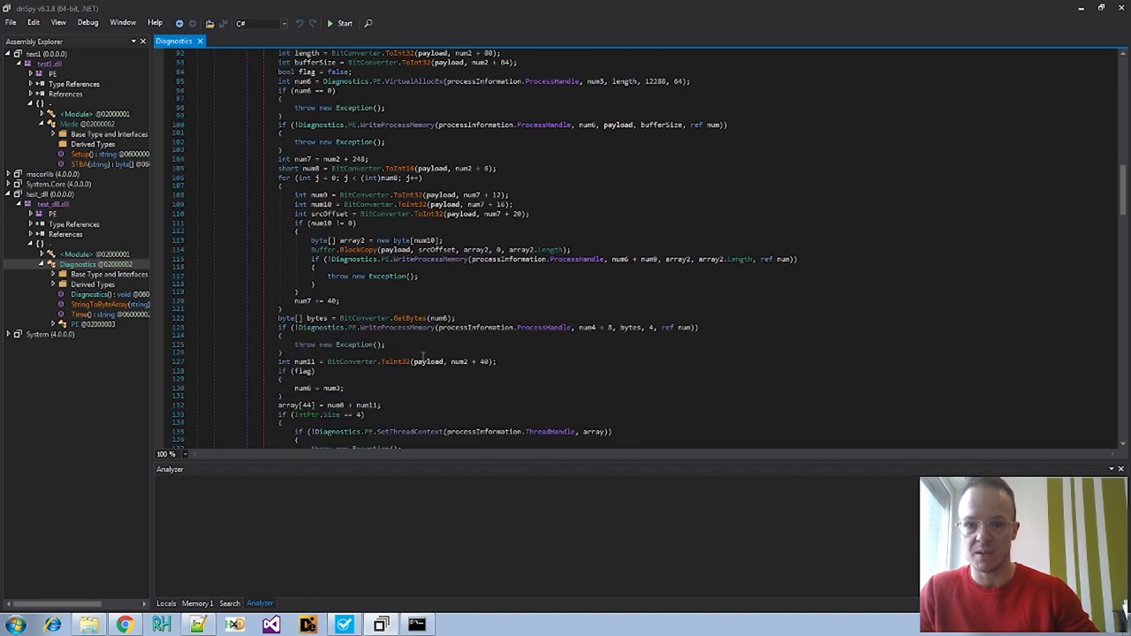
scroll("down", 3)
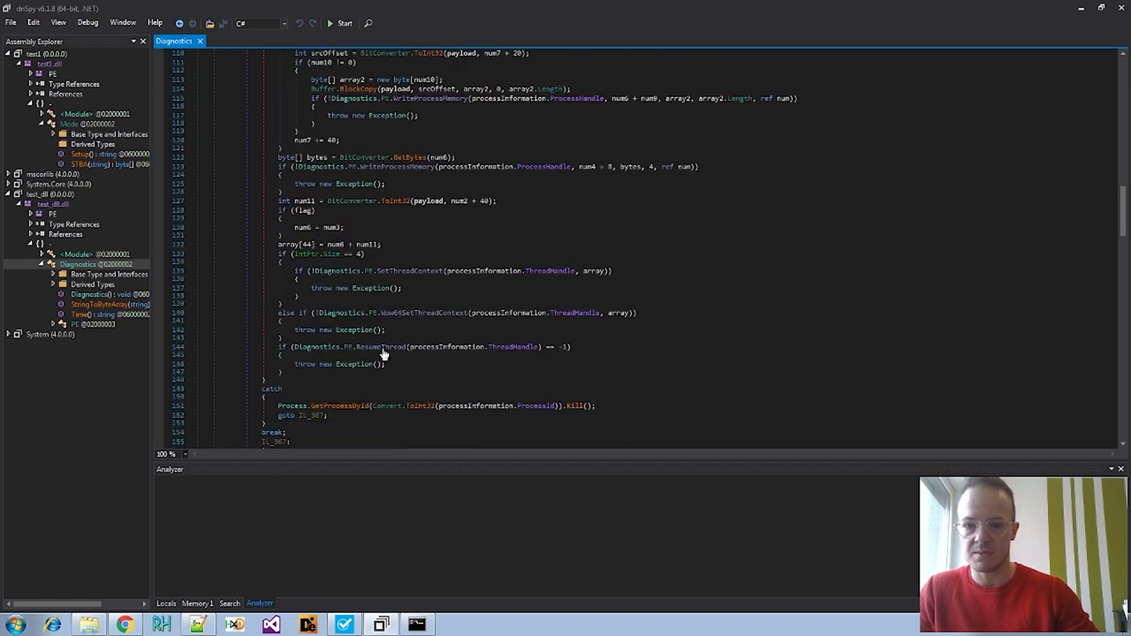
scroll("up", 3)
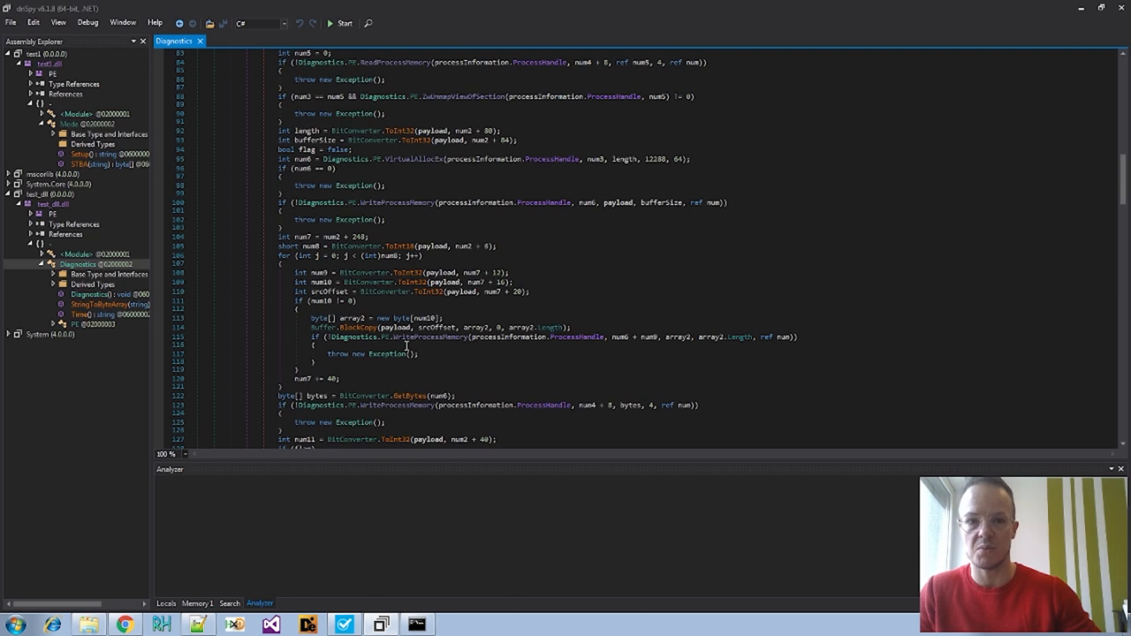
scroll("up", 3)
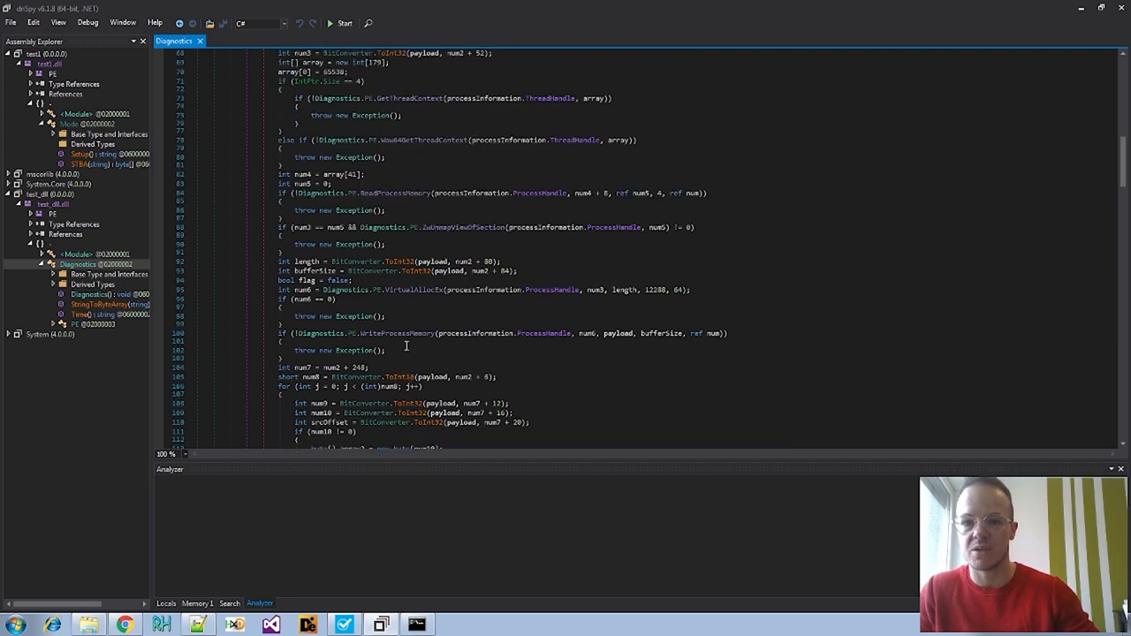
scroll("up", 3)
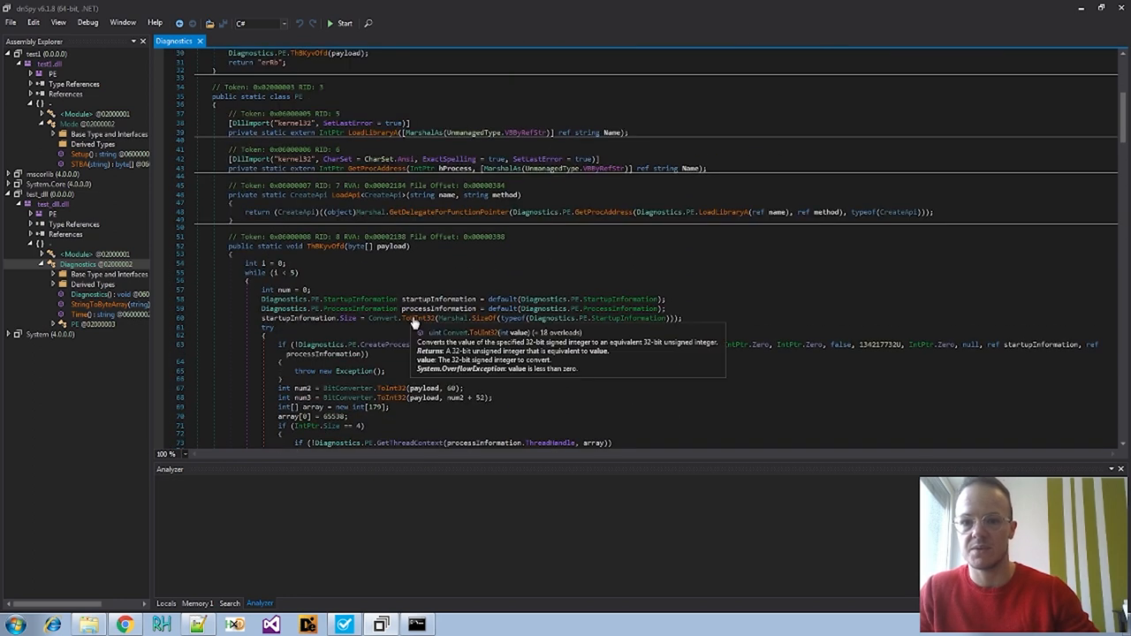
mouse_move(420, 316)
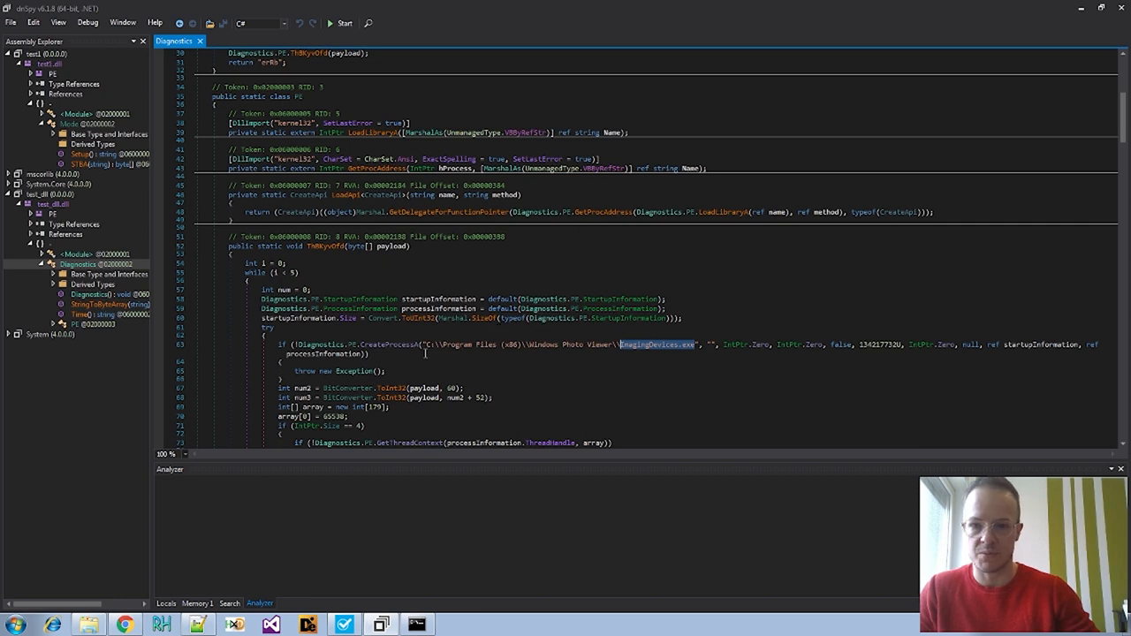
scroll("up", 3)
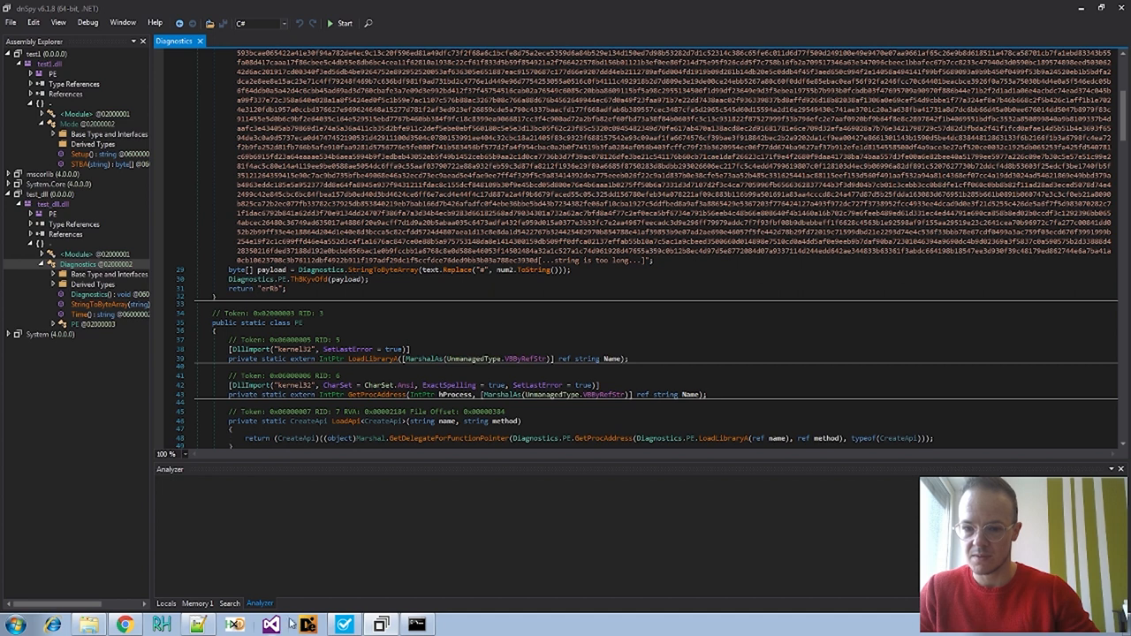
Open dump4 from the Desktop folder window in Notepad++
left_click(197, 625)
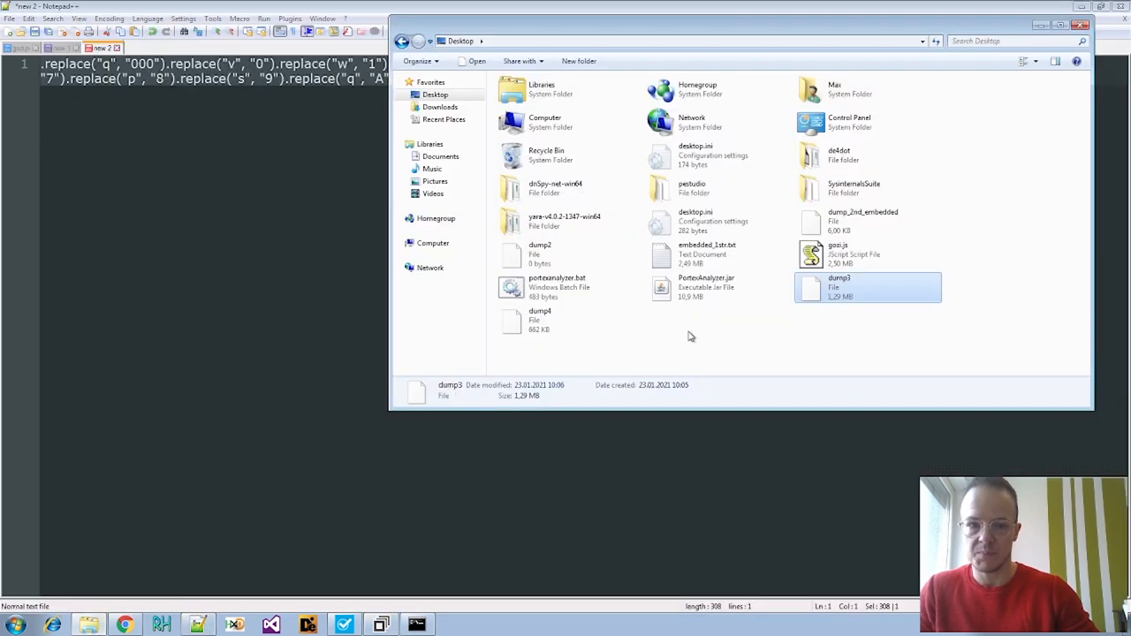
double_click(539, 320)
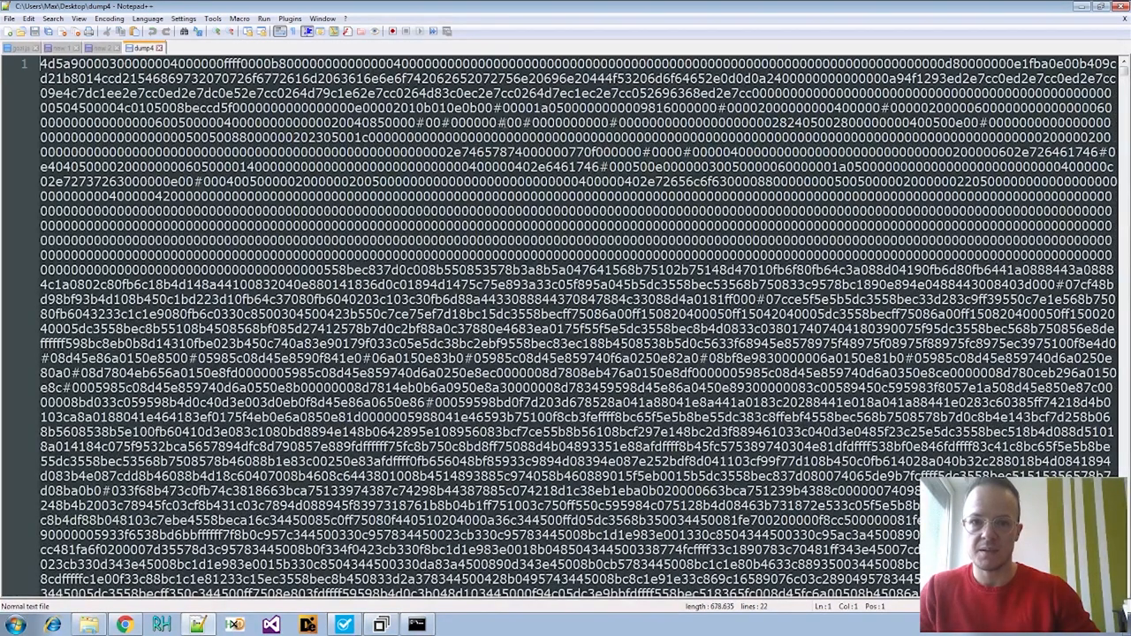
Try converting dump4's hex to binary with the Plugins converter, dismissing the format error
key("Ctrl+f")
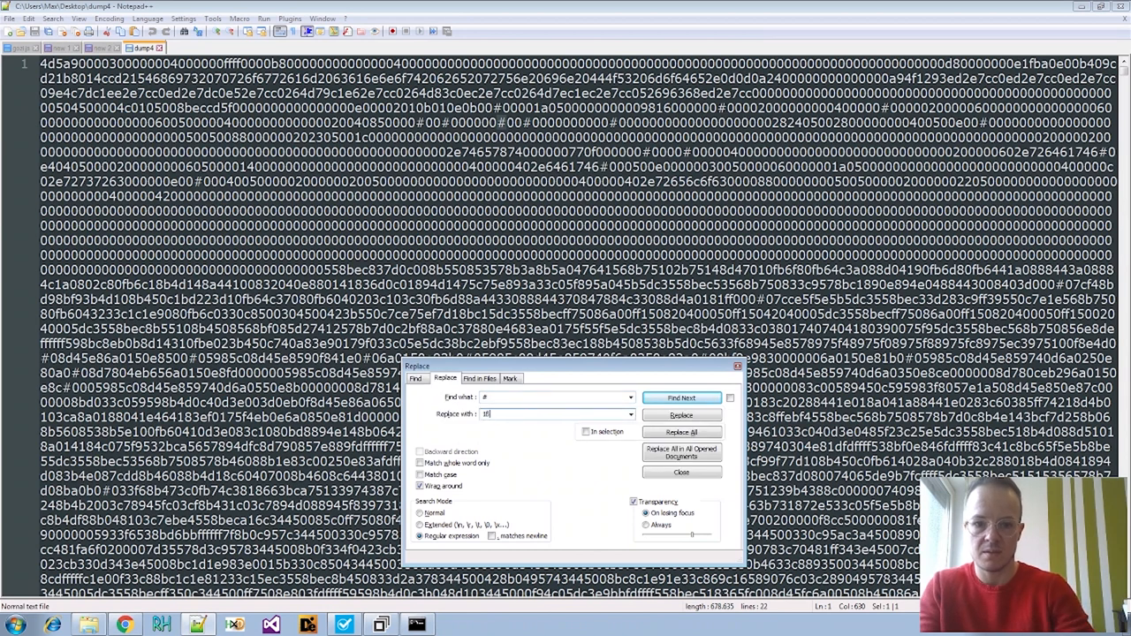
type("1000")
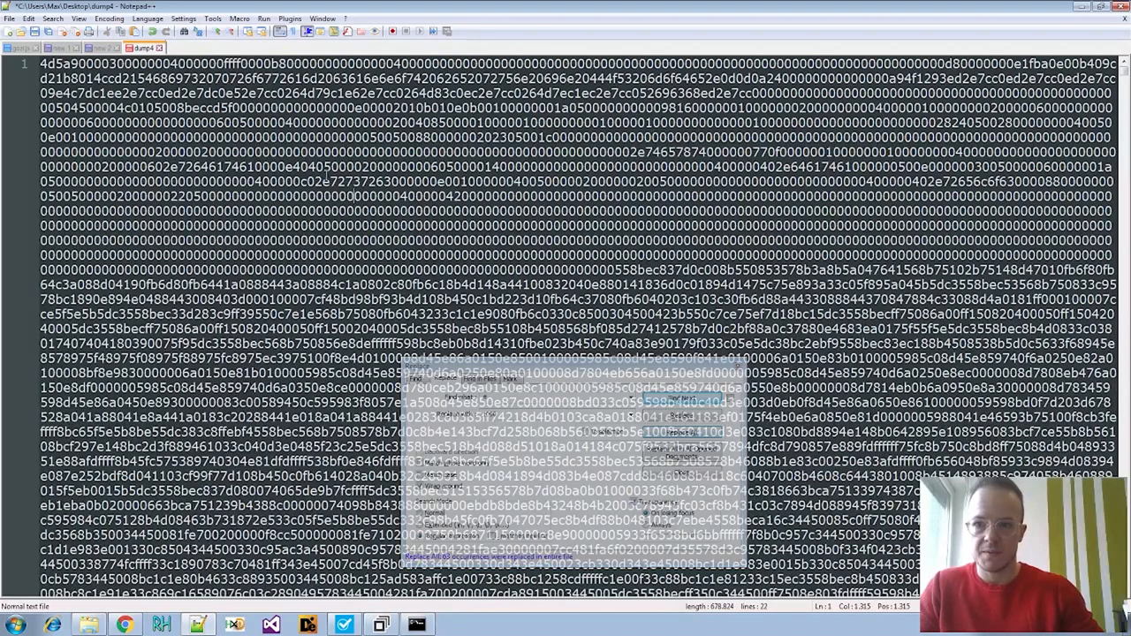
left_click(290, 17)
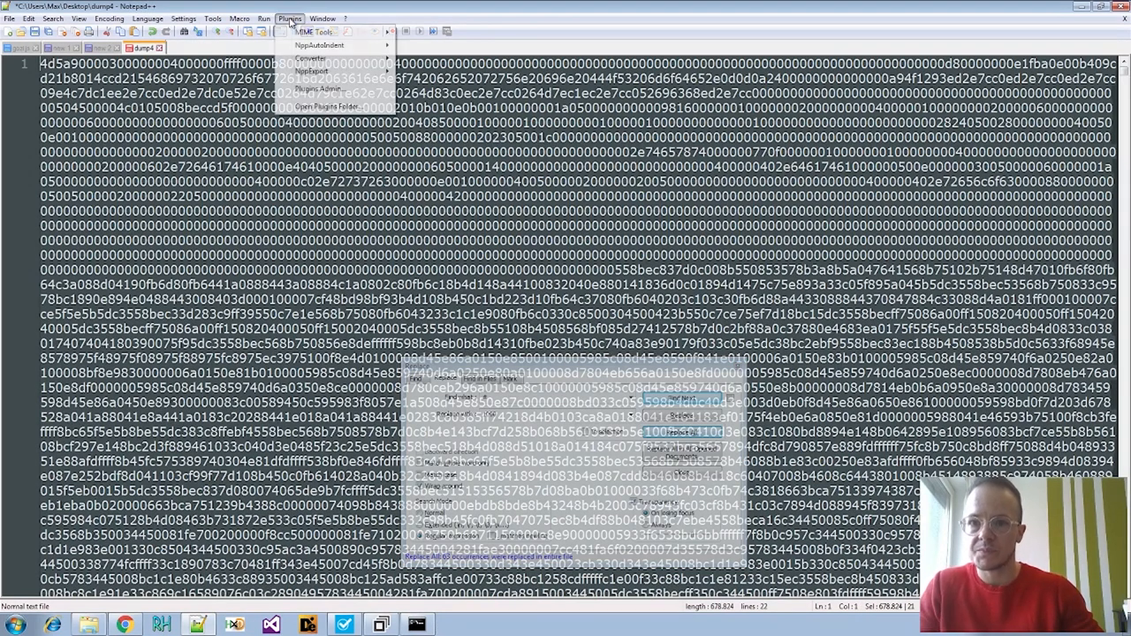
mouse_move(311, 32)
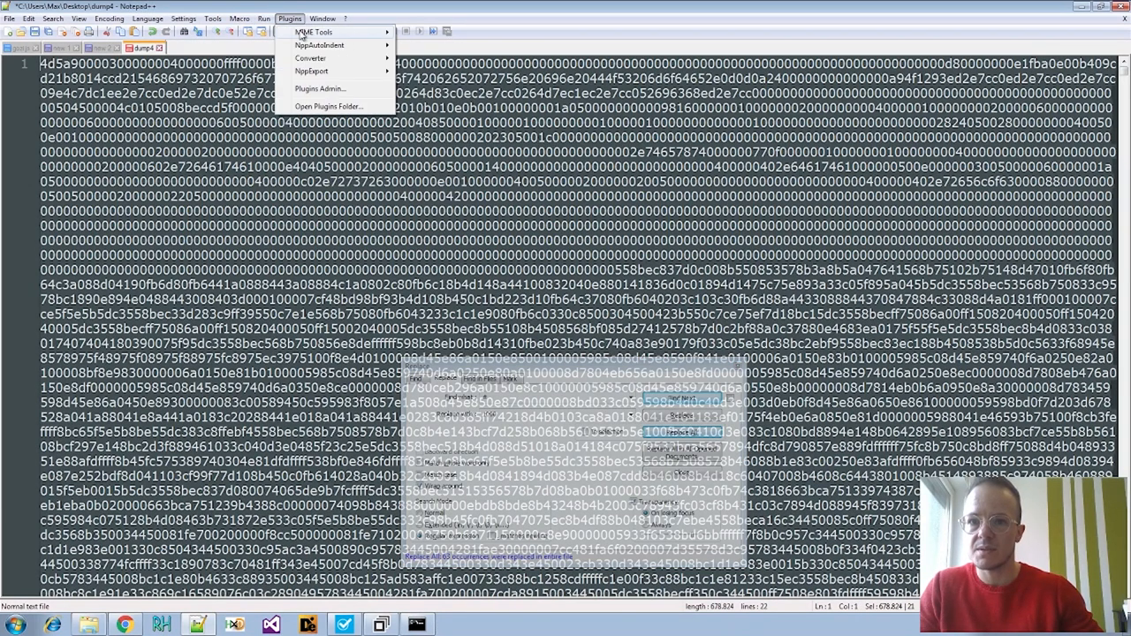
left_click(310, 57)
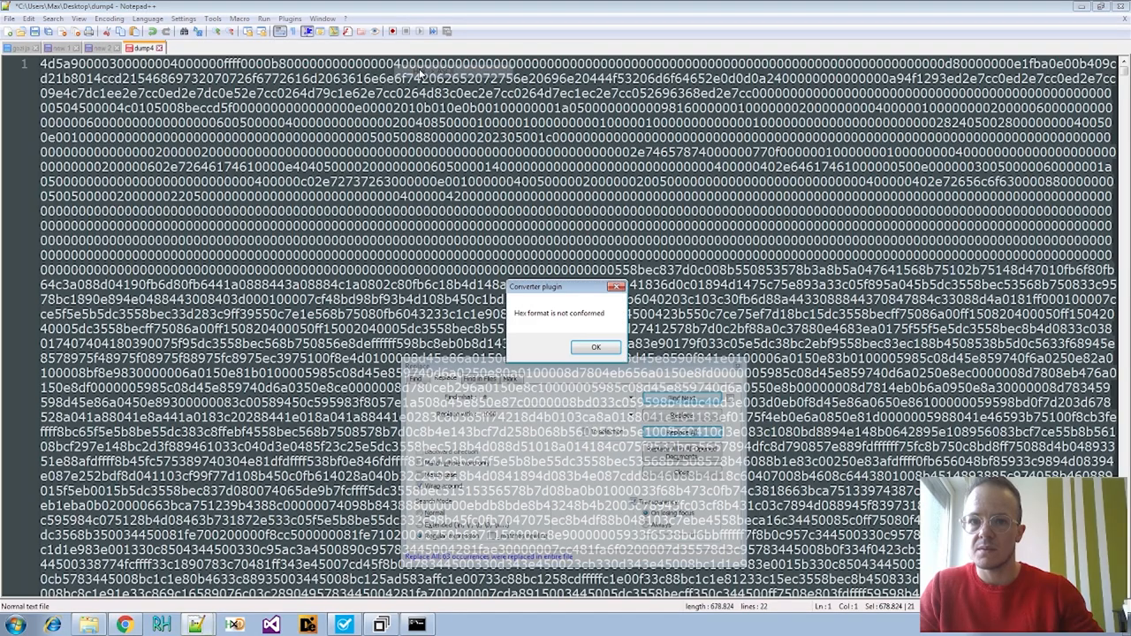
left_click(595, 347)
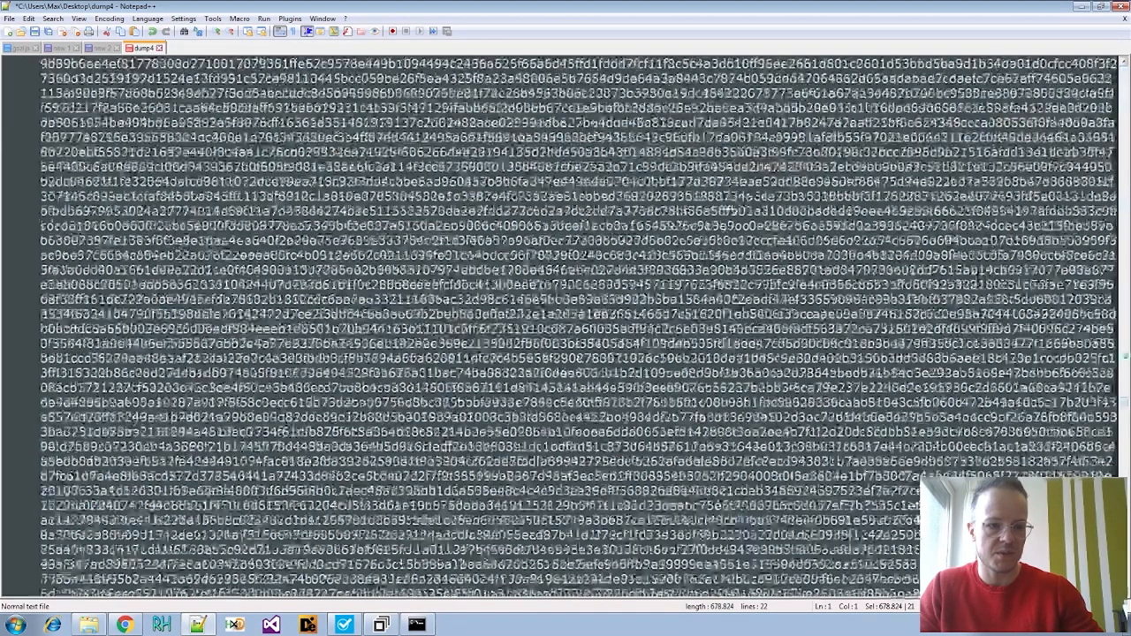
Look over the dump text's context and plugin menus, then bring up Find and Replace
scroll("down", 3)
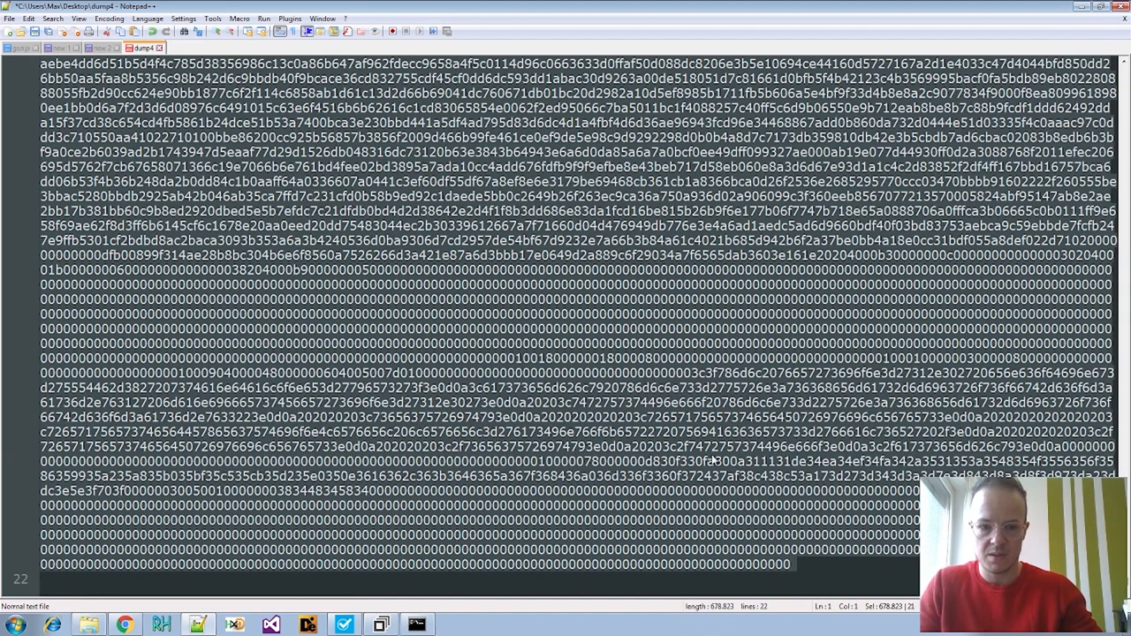
right_click(547, 142)
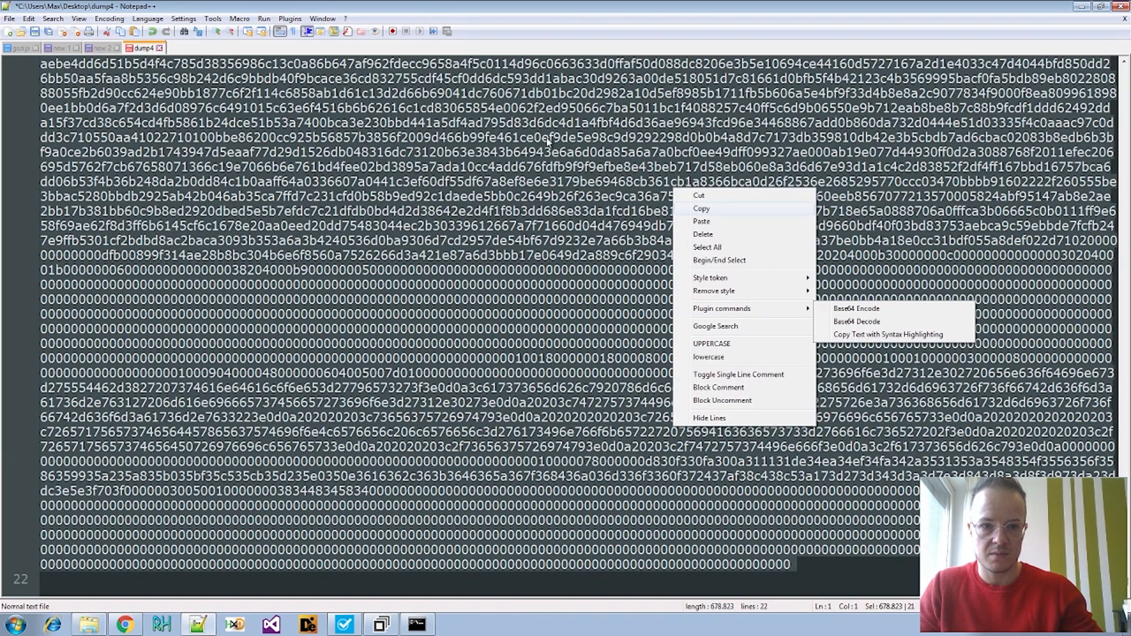
left_click(290, 18)
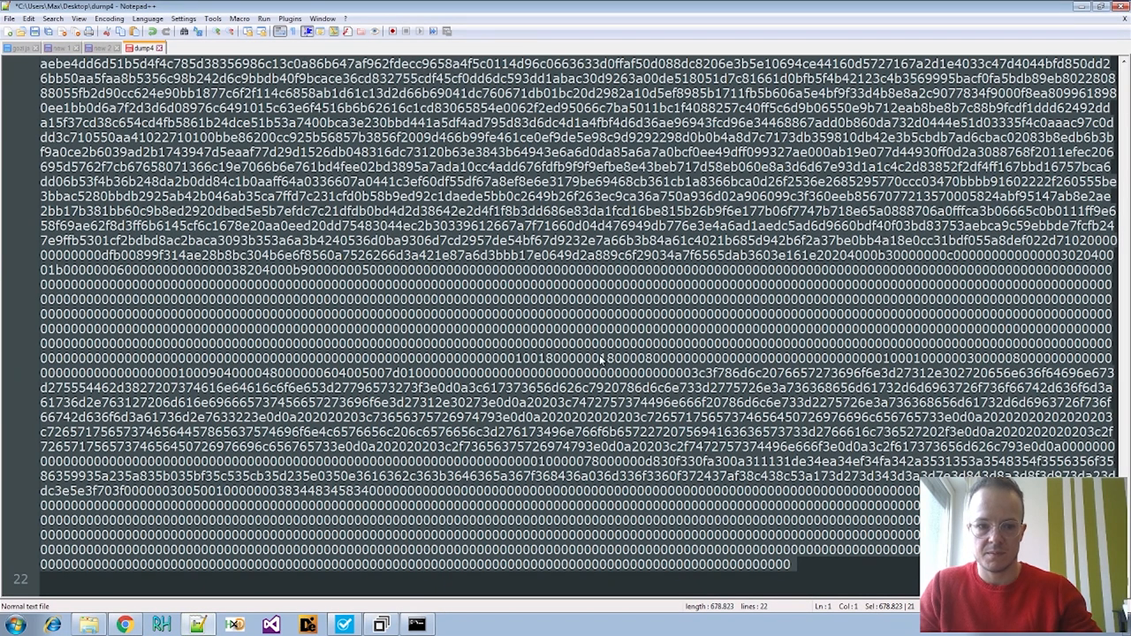
key("Ctrl+h")
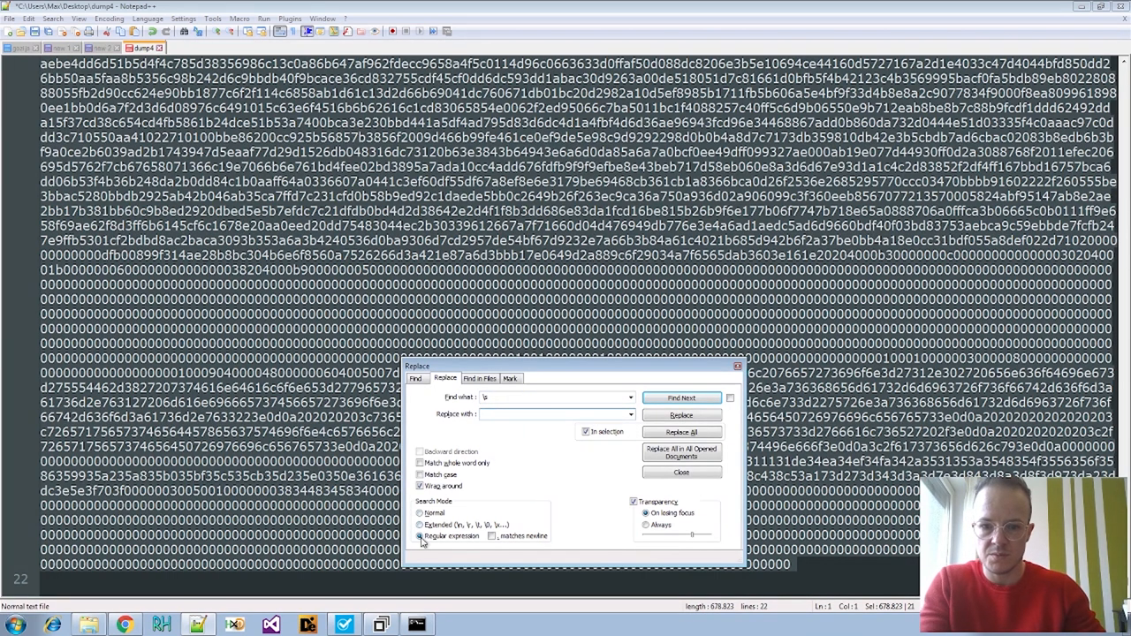
Remove dump4's line breaks with a regex replace, then retry the HEX-to-ASCII conversion
left_click(681, 432)
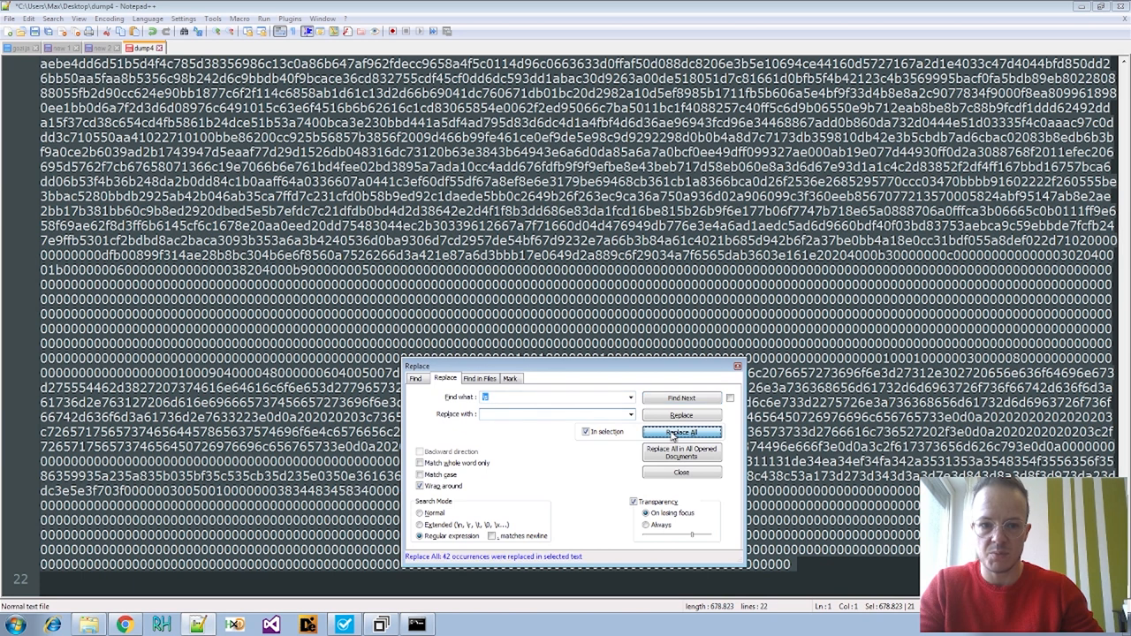
left_click(681, 472)
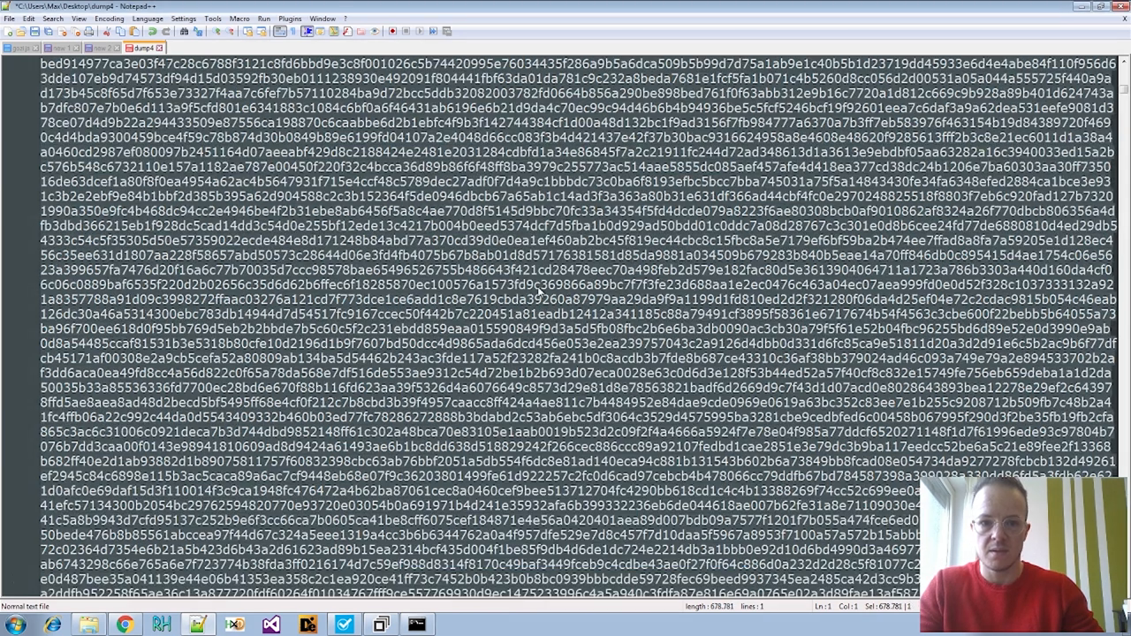
left_click(262, 18)
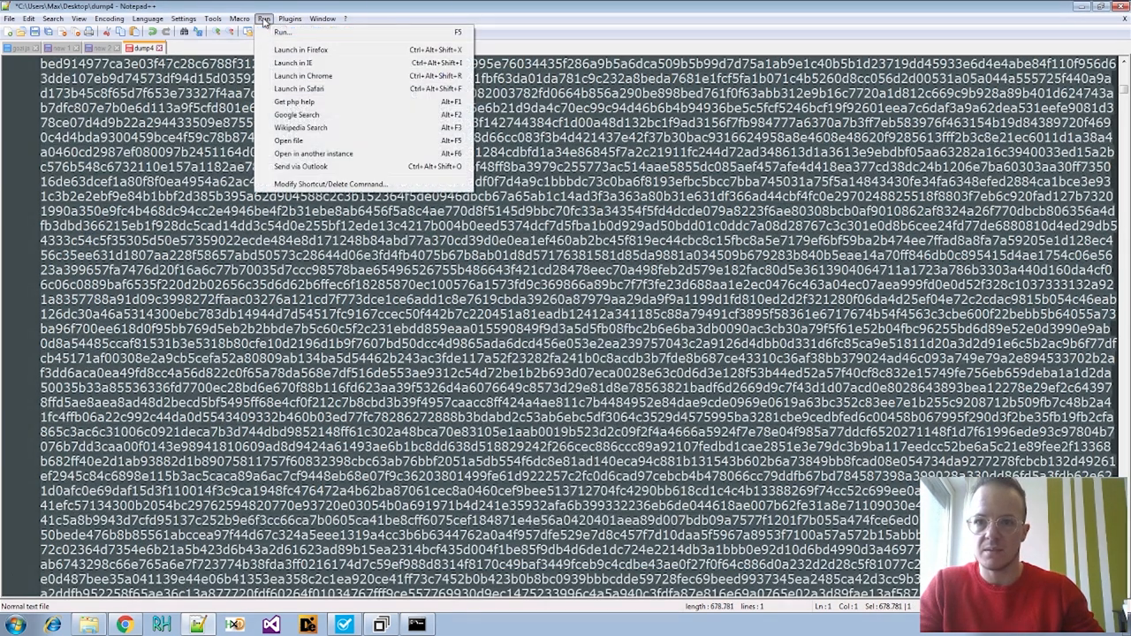
left_click(290, 18)
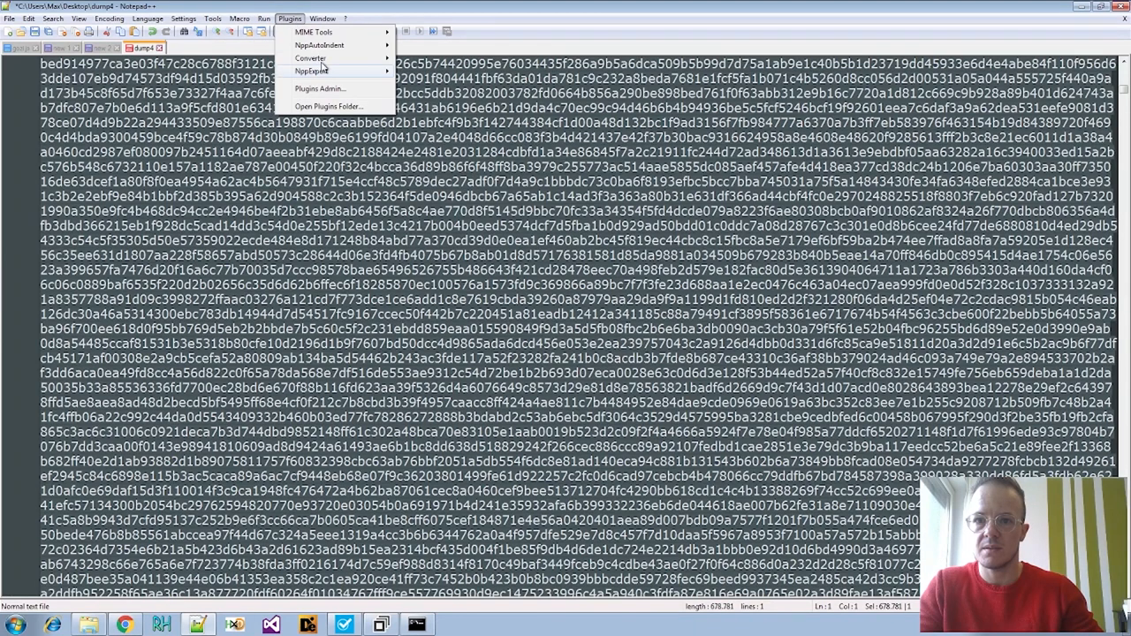
left_click(314, 70)
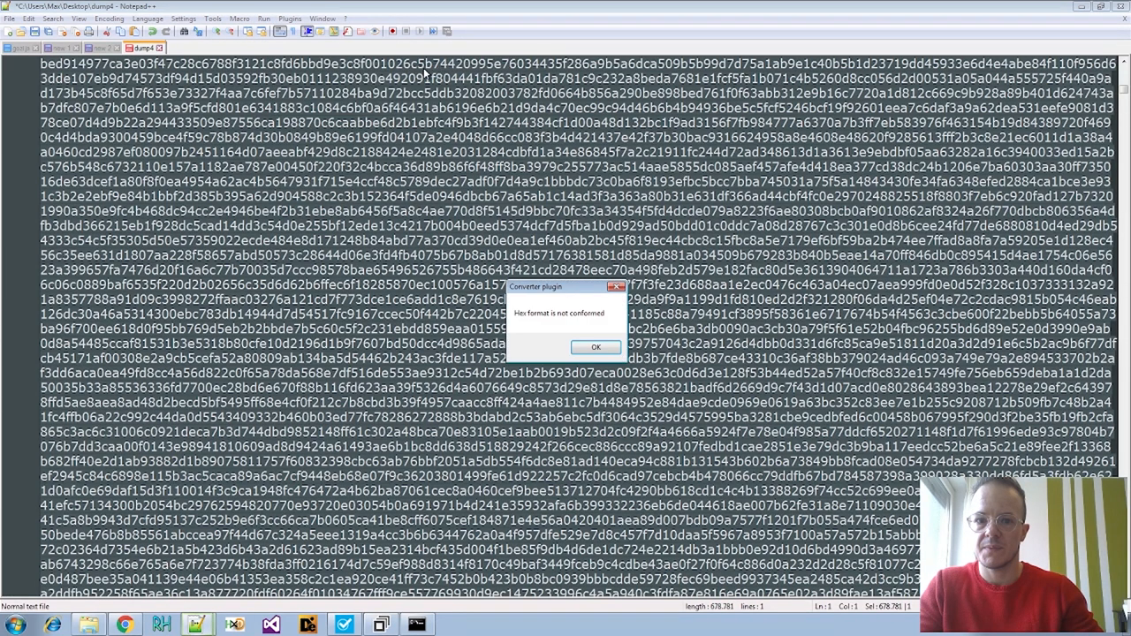
left_click(595, 347)
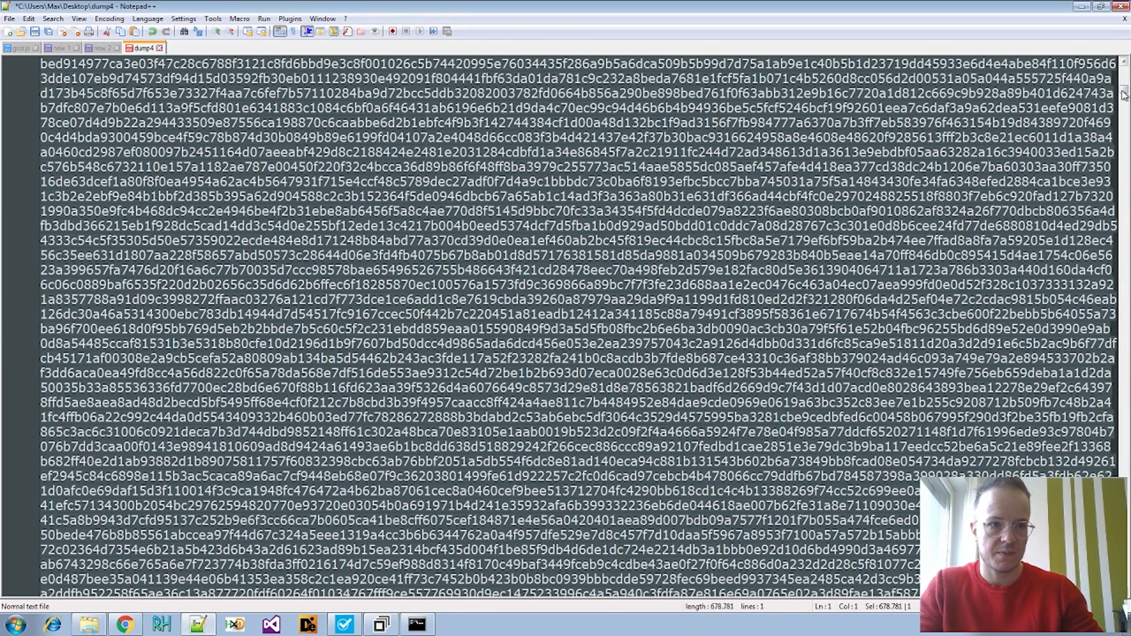
scroll("down", 3)
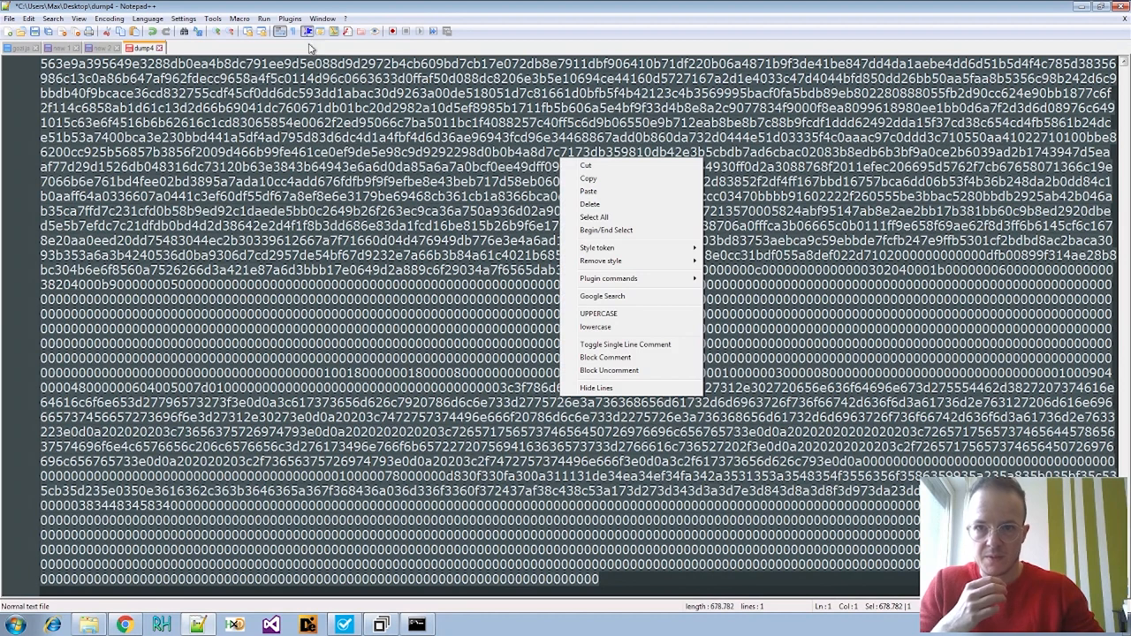
left_click(290, 18)
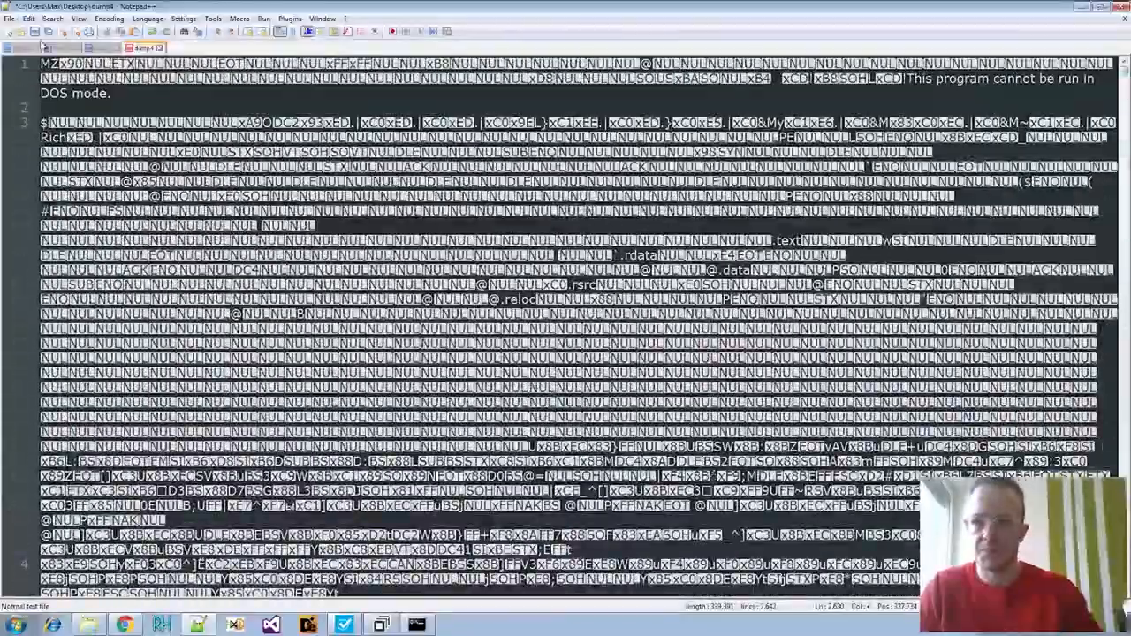
Save the converted MZ executable as dump4 and open its Desktop folder
left_click(9, 18)
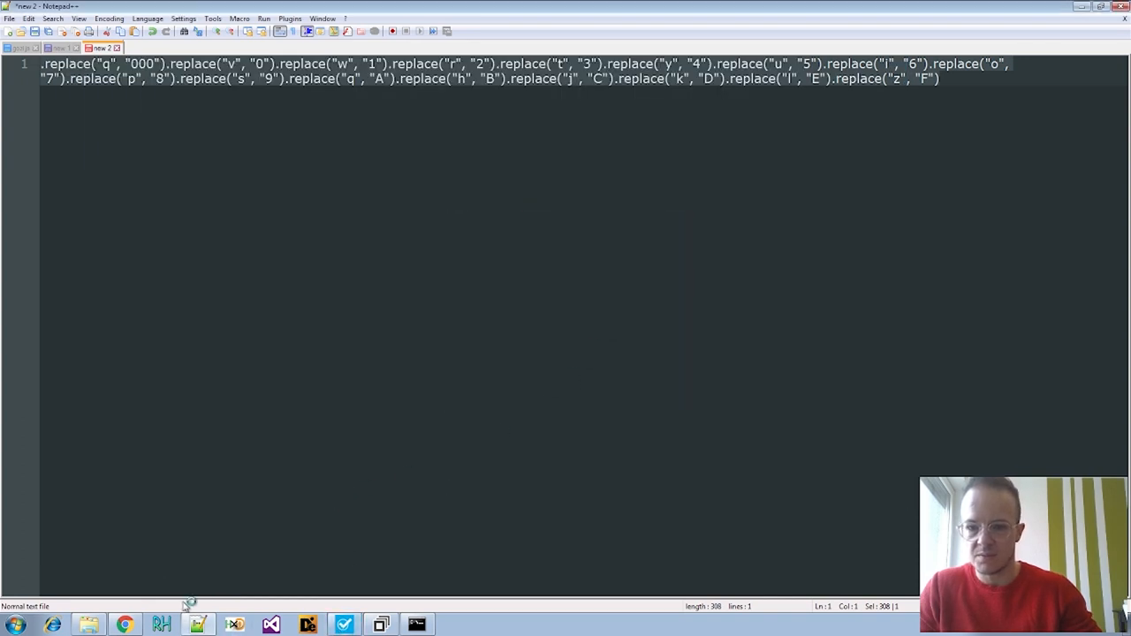
mouse_move(89, 625)
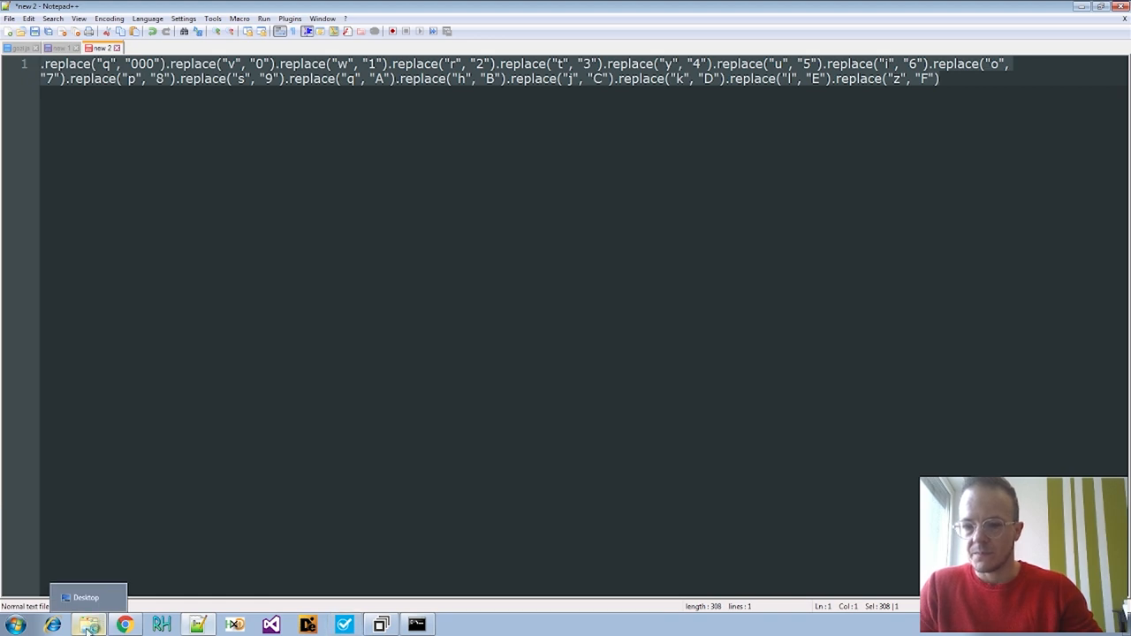
mouse_move(211, 466)
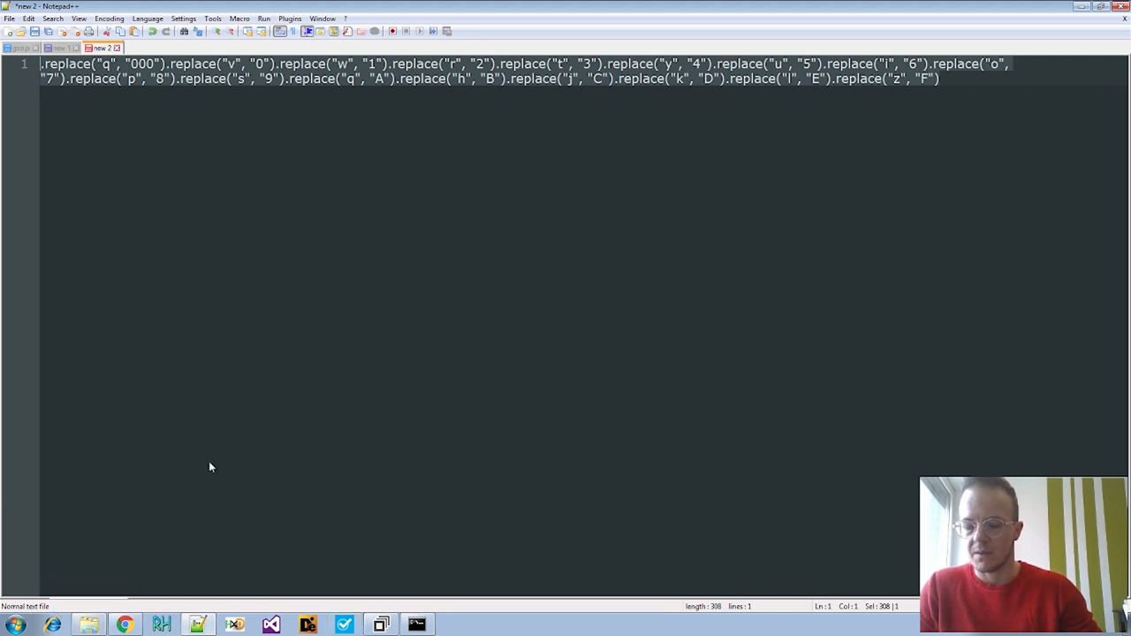
left_click(87, 625)
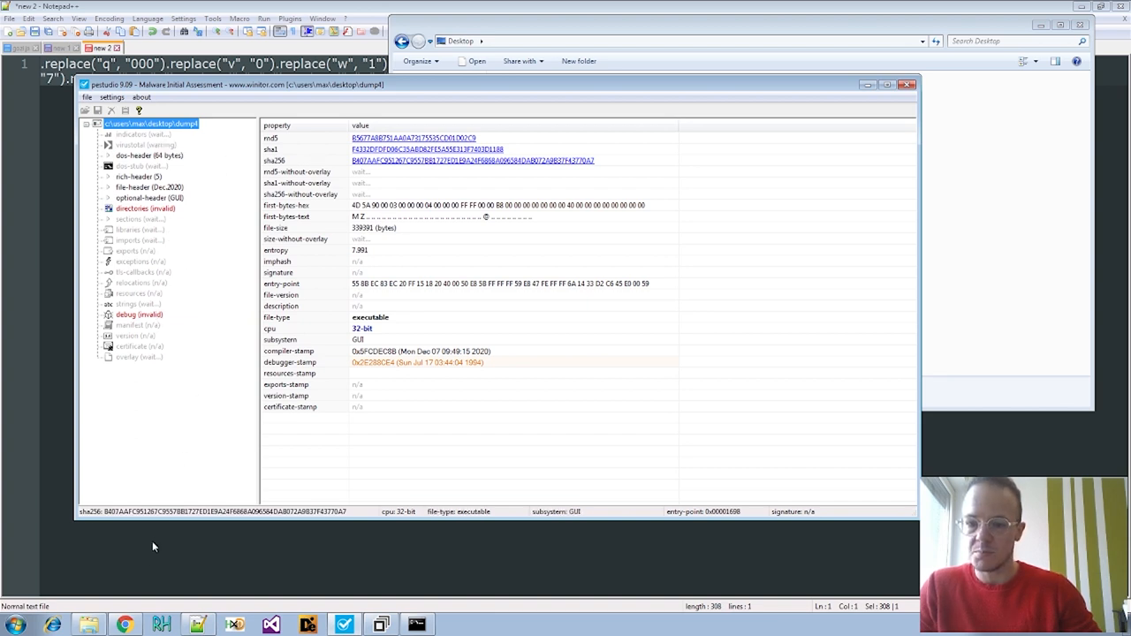
mouse_move(126, 624)
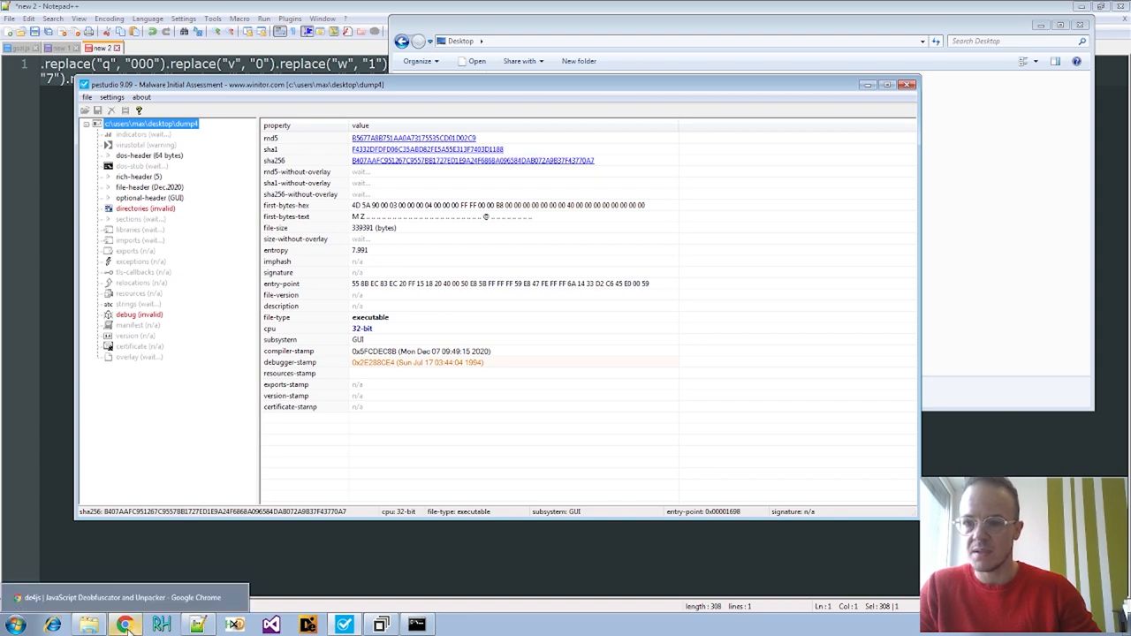
Check VirusTotal's per-engine detections, selecting Fortinet's Kronosbot name, then view Intezer's report
left_click(126, 624)
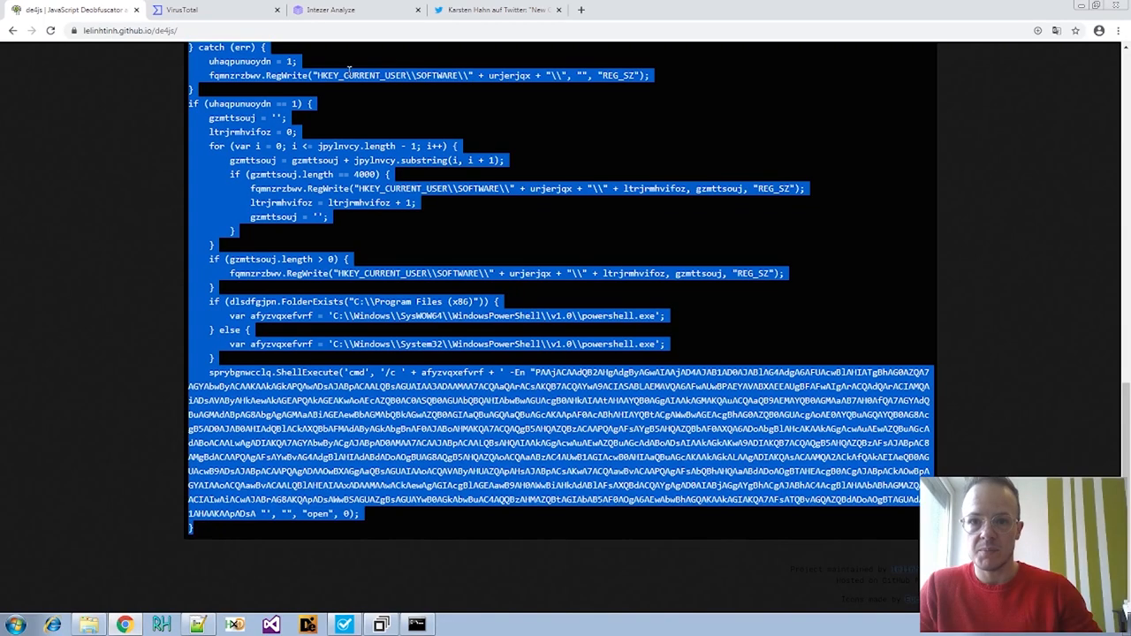
left_click(212, 9)
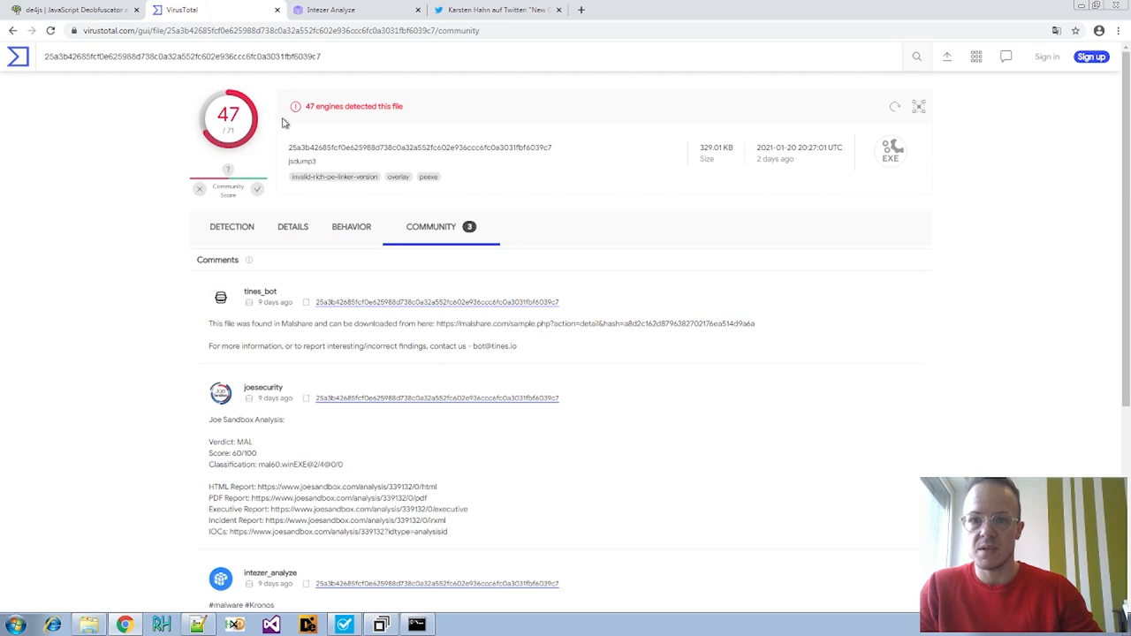
mouse_move(284, 298)
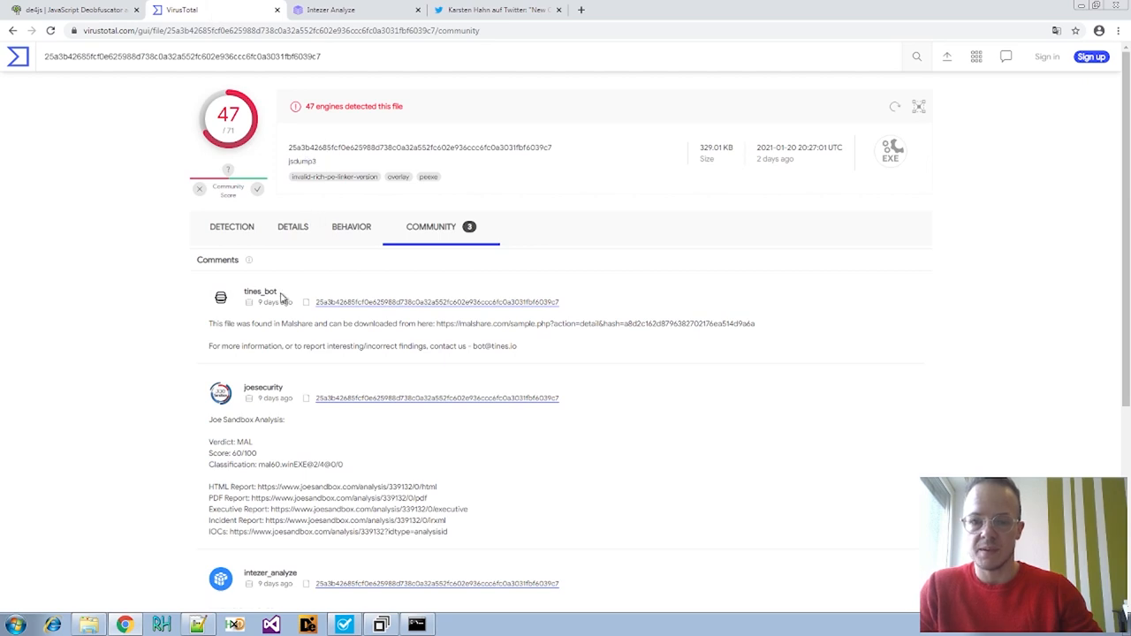
scroll("down", 3)
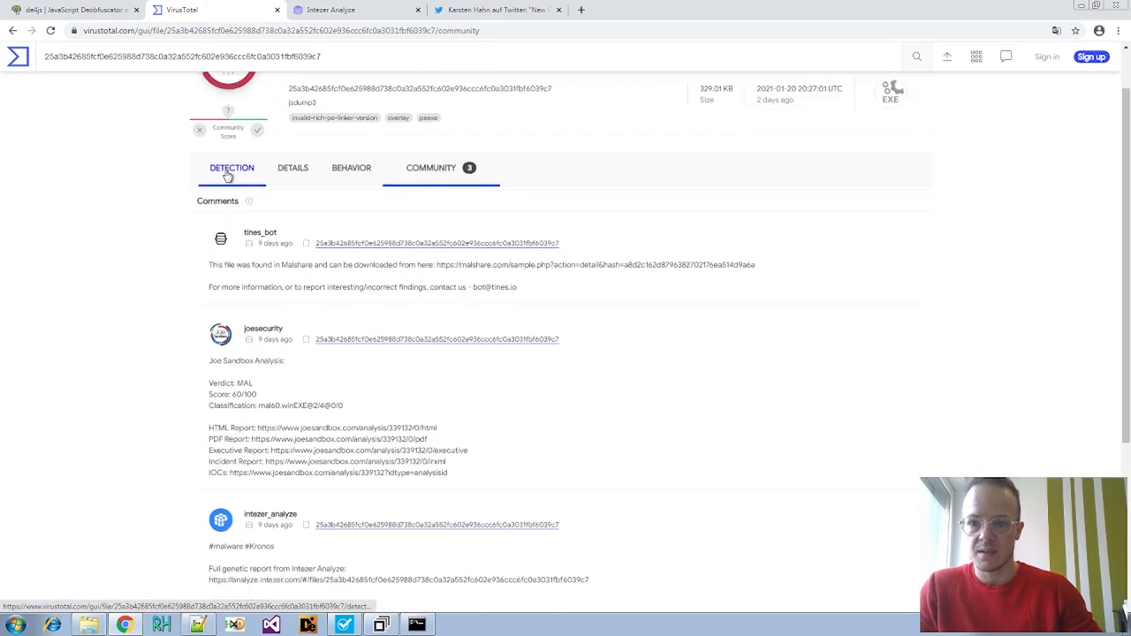
left_click(231, 167)
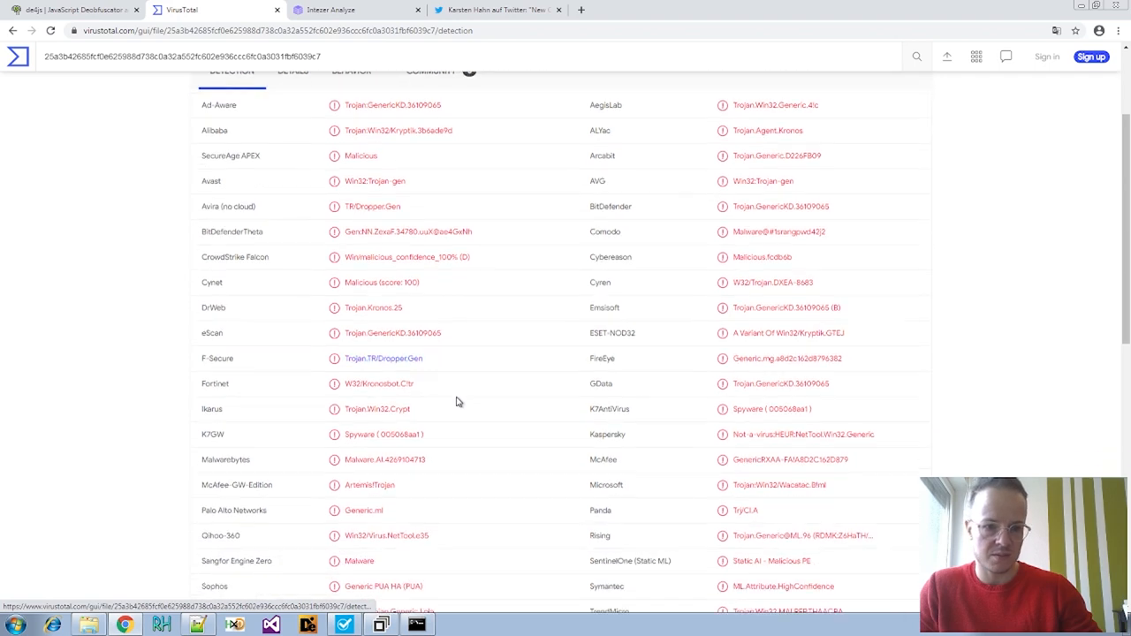
scroll("down", 3)
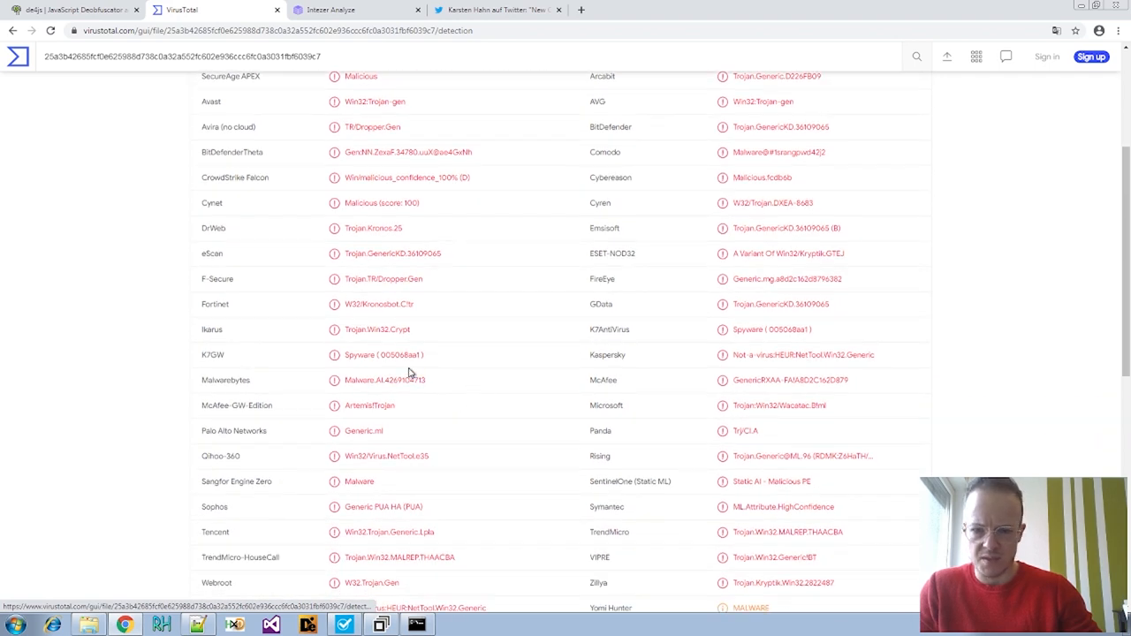
double_click(380, 304)
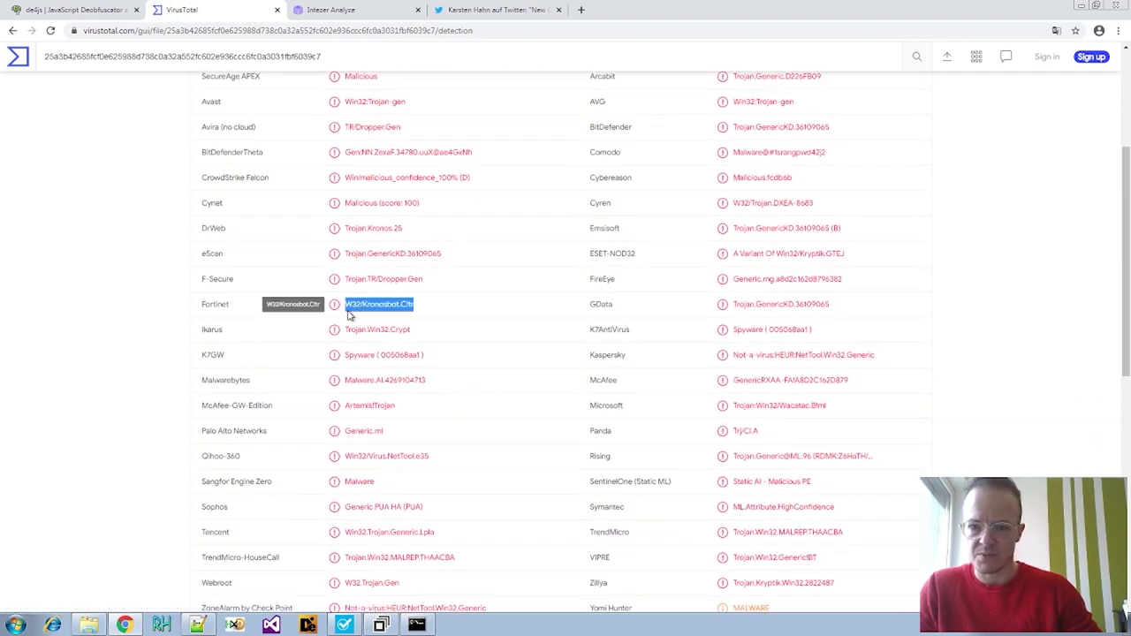
left_click(332, 10)
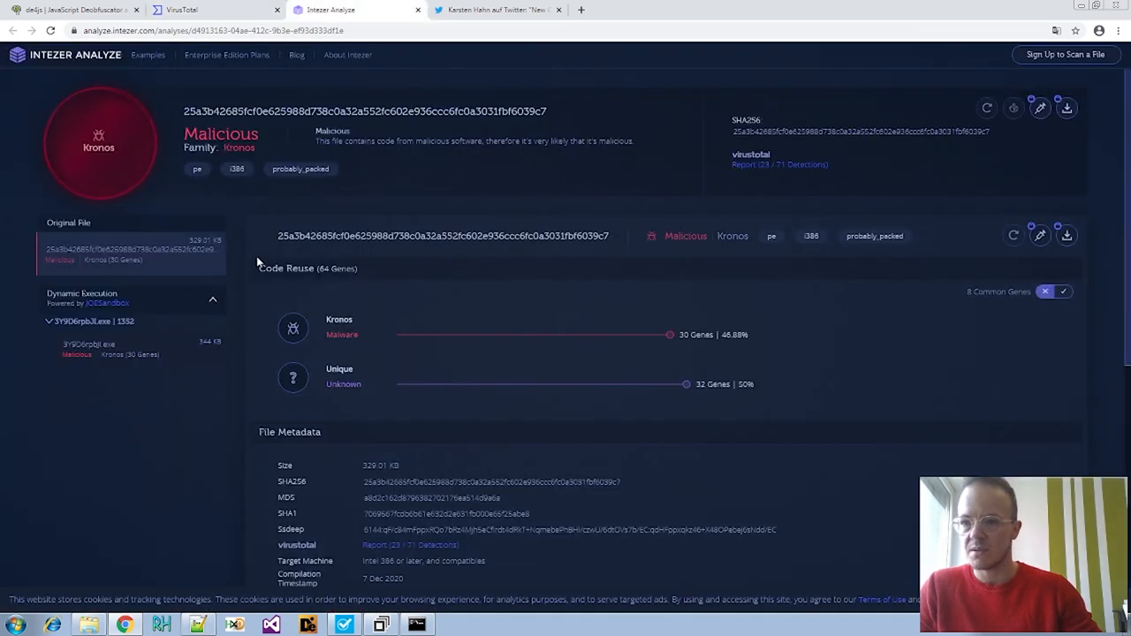
mouse_move(137, 222)
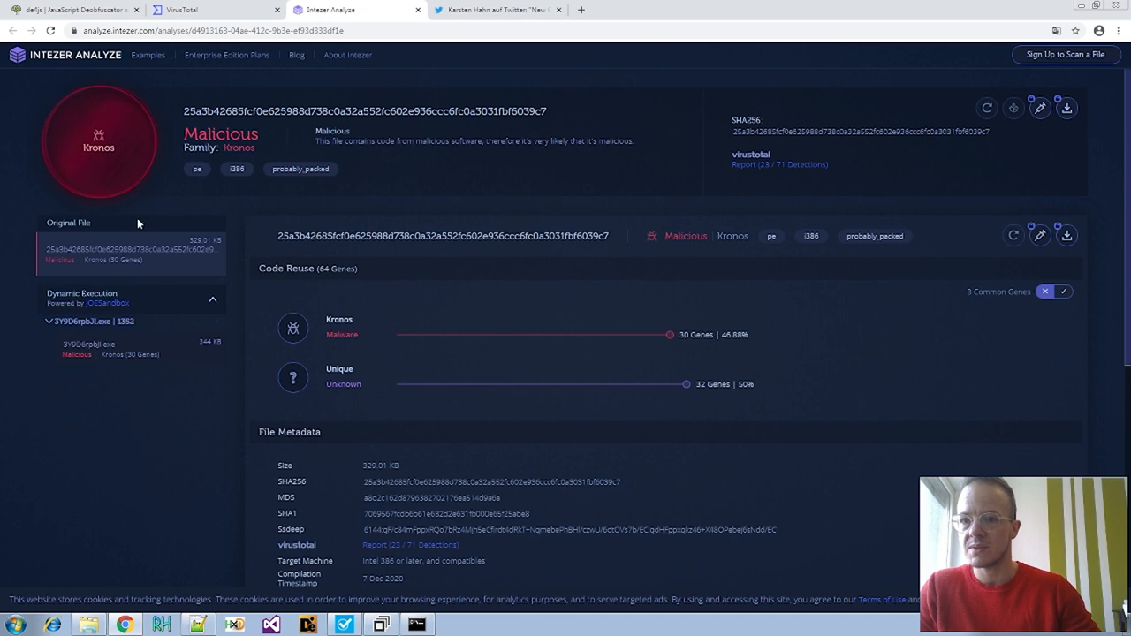
mouse_move(168, 428)
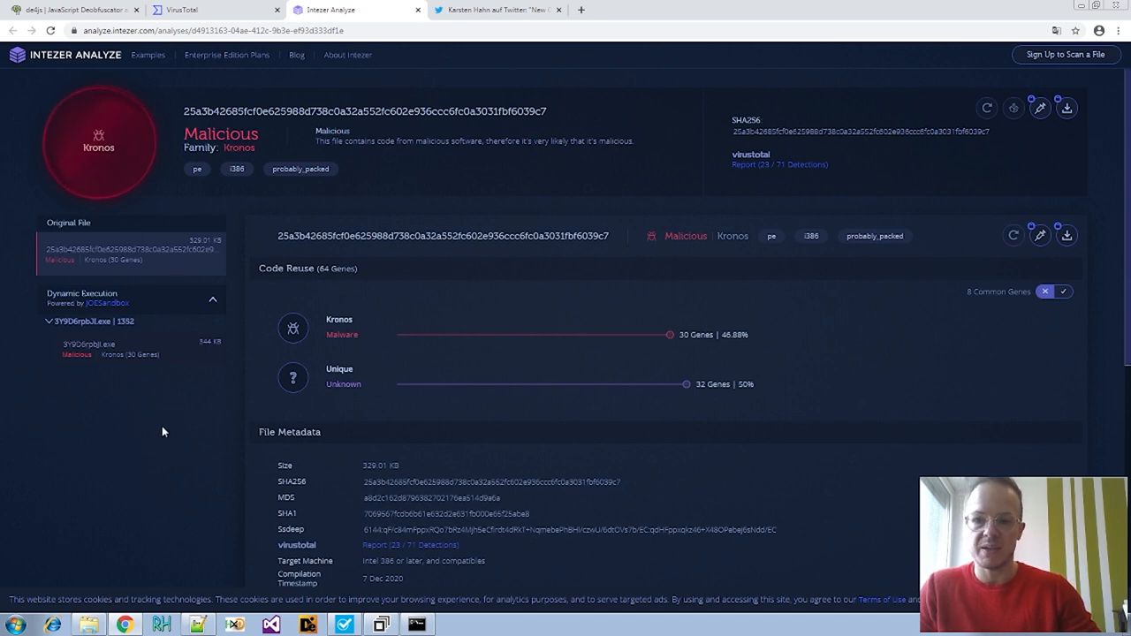
mouse_move(709, 357)
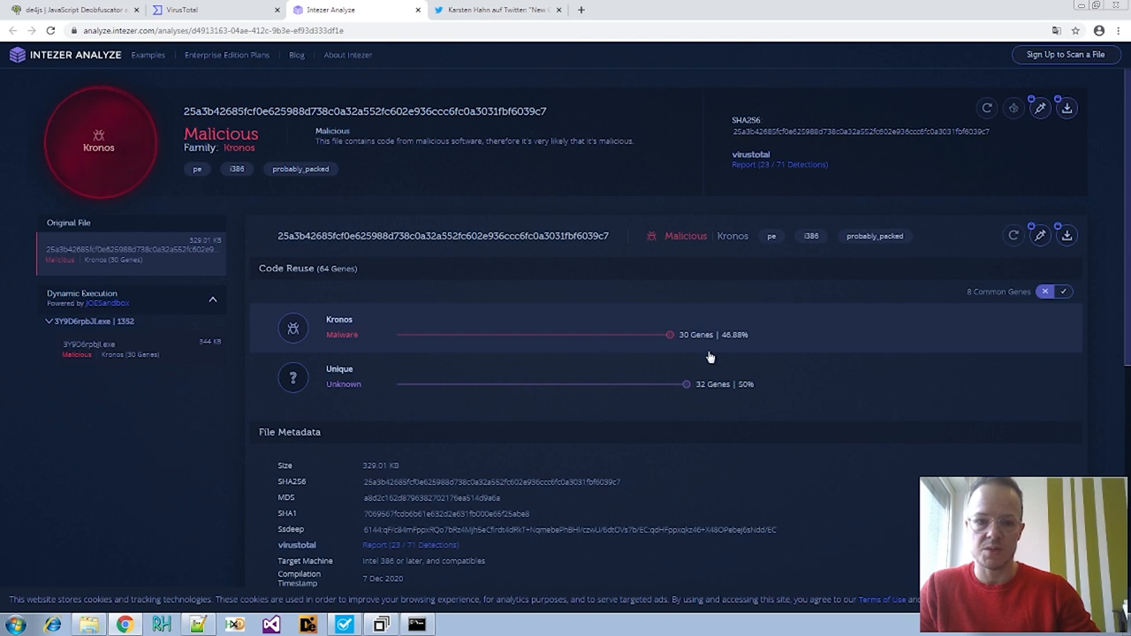
mouse_move(157, 435)
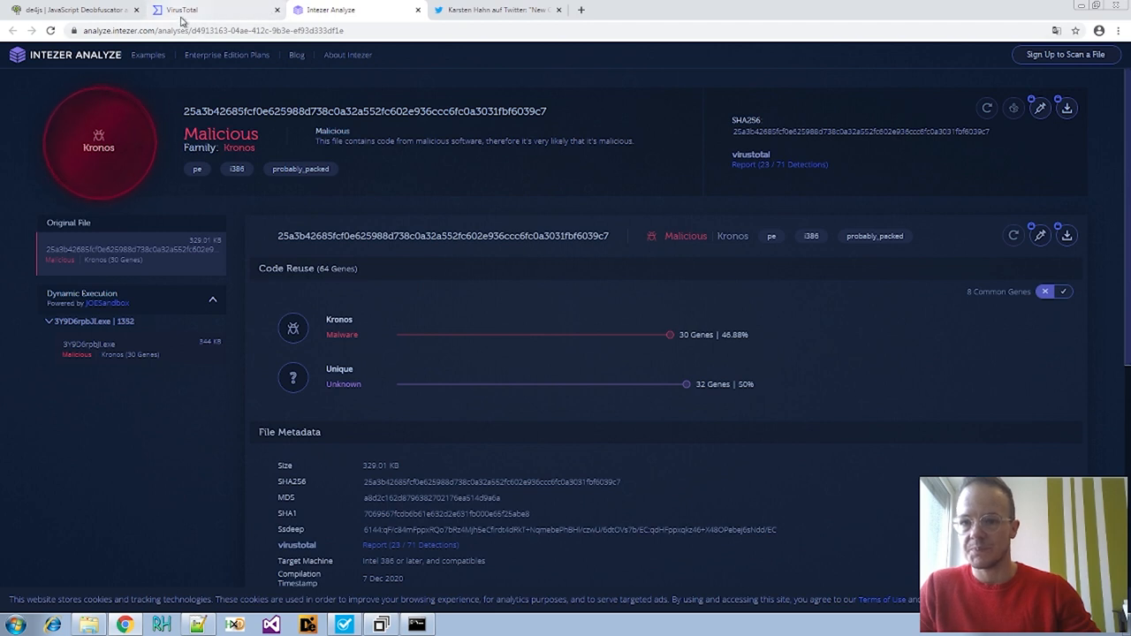
mouse_move(363, 217)
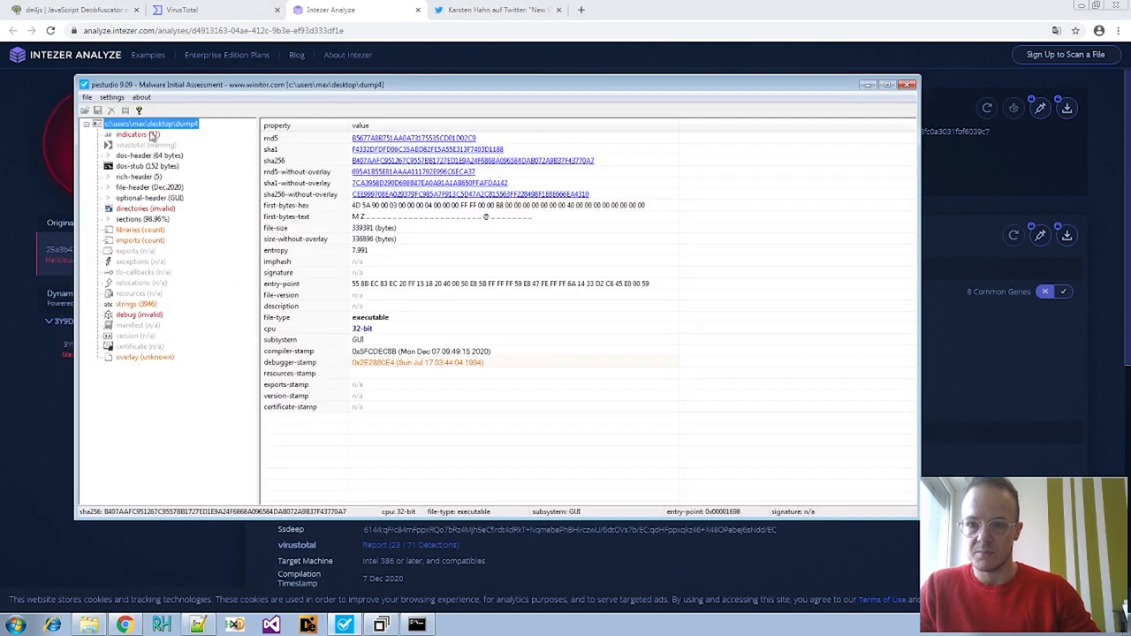
View dump4's imports and then its strings list in PEStudio
left_click(140, 239)
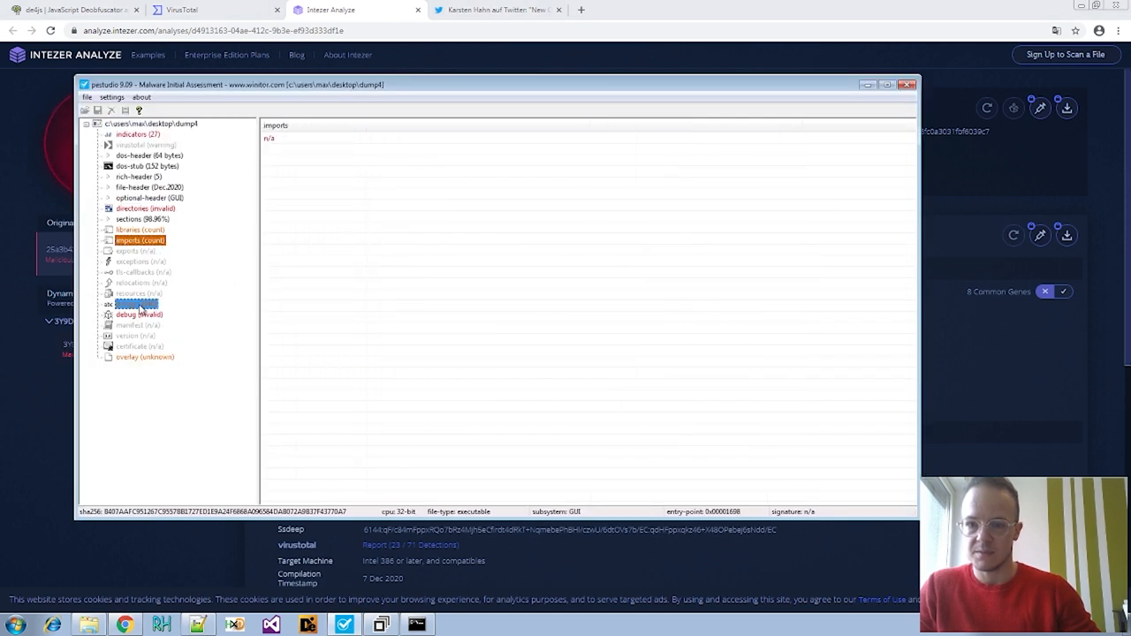
left_click(136, 303)
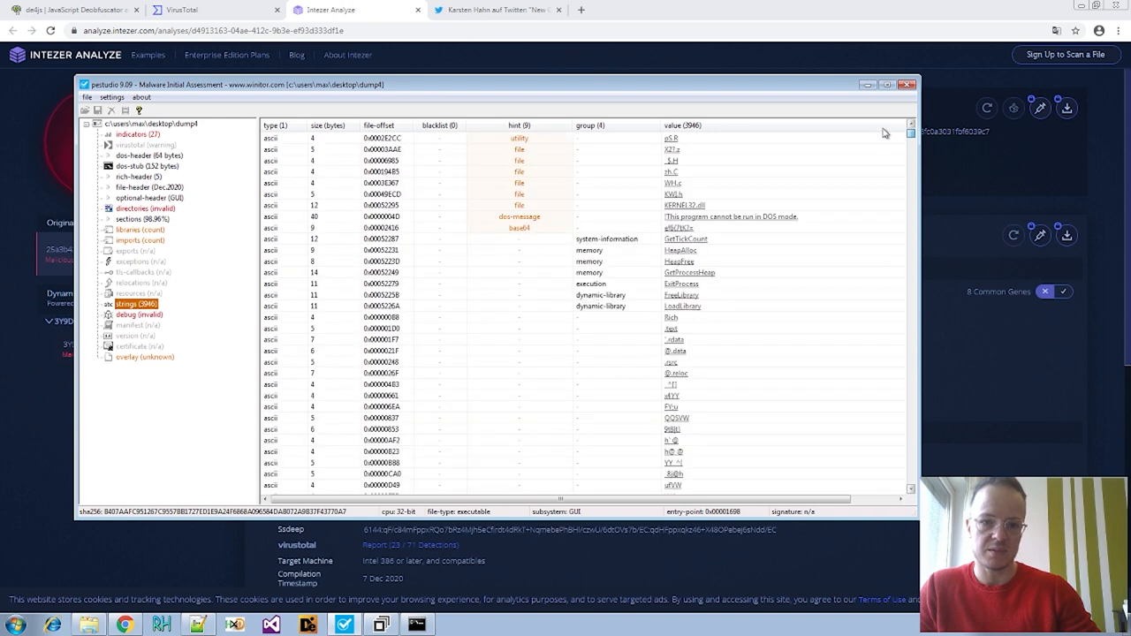
mouse_move(440, 332)
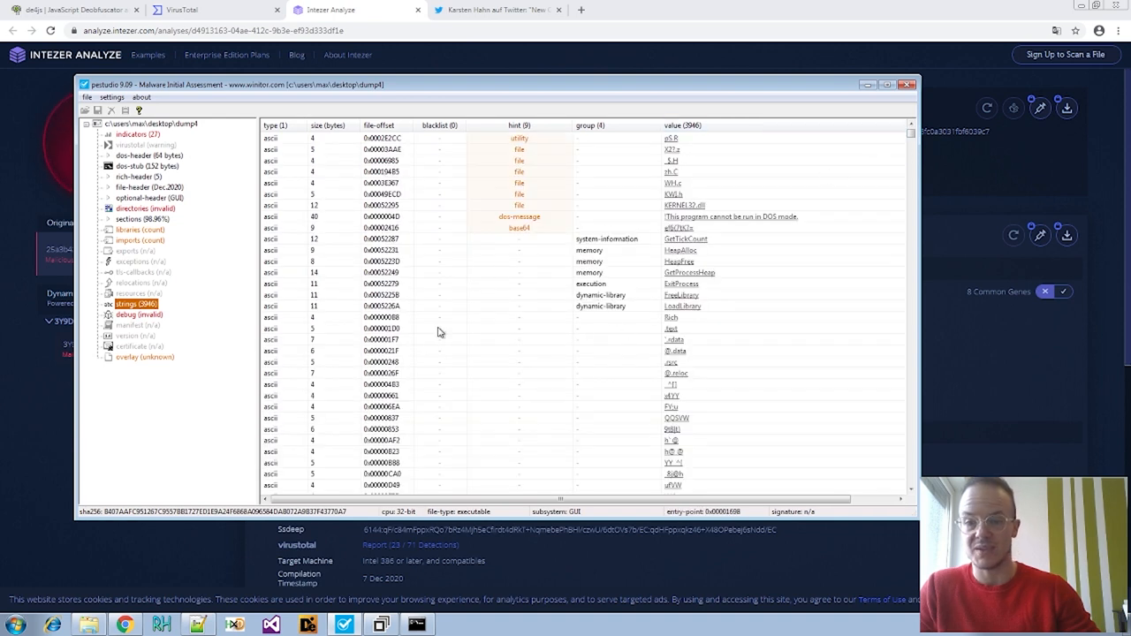
mouse_move(481, 337)
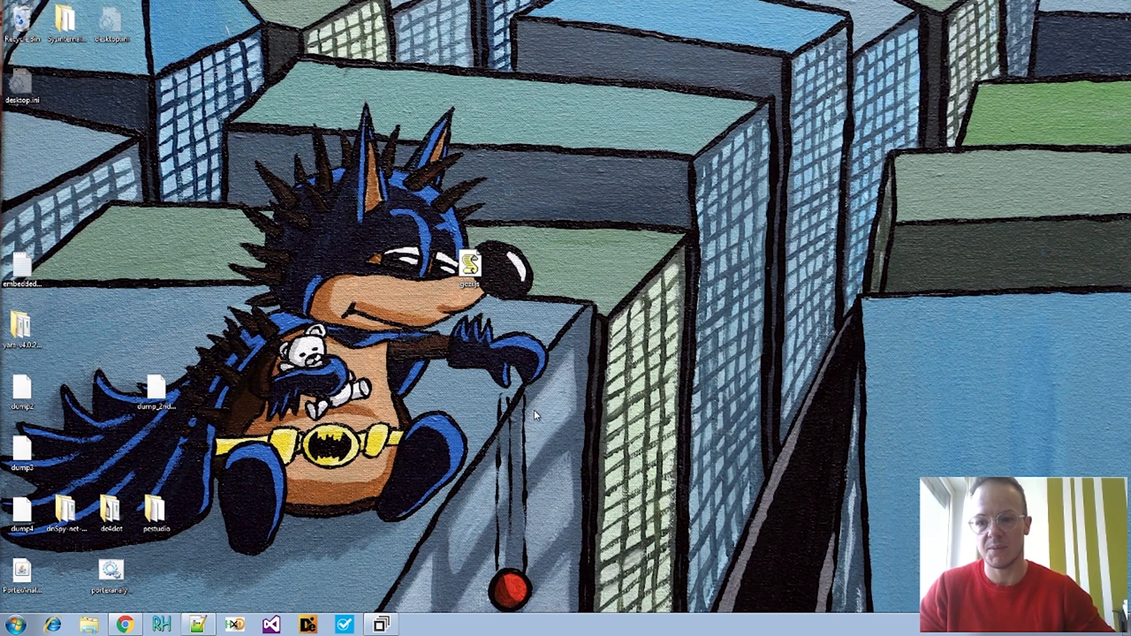
mouse_move(451, 298)
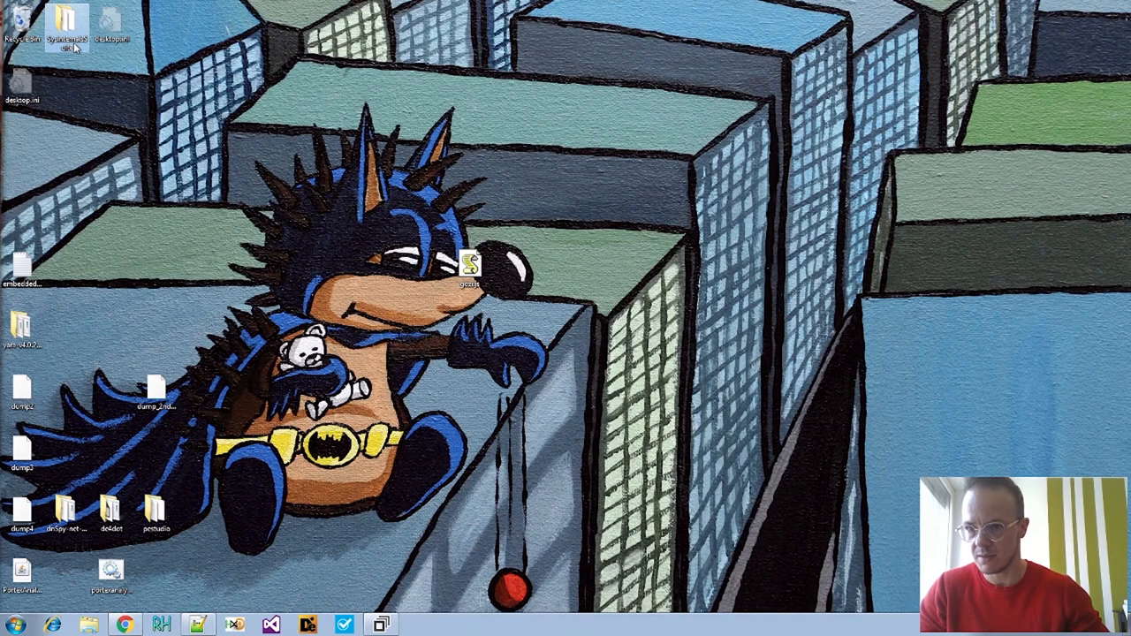
Launch procexp64.exe with UAC approval and run Procmon64.exe from the SysinternalsSuite folder
double_click(63, 22)
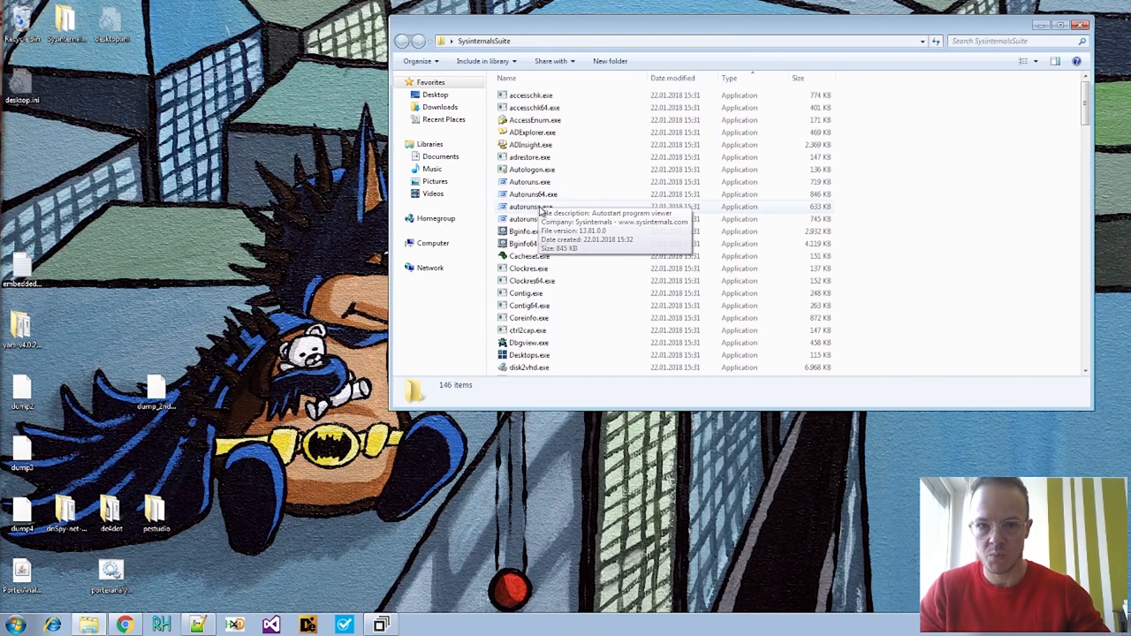
scroll("down", 3)
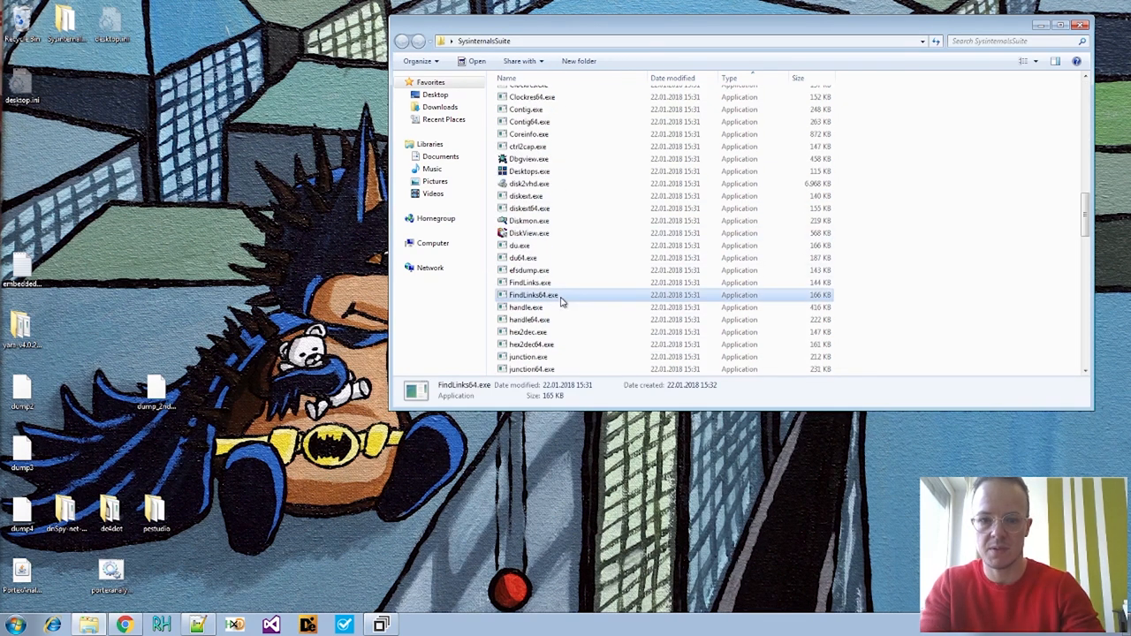
scroll("down", 3)
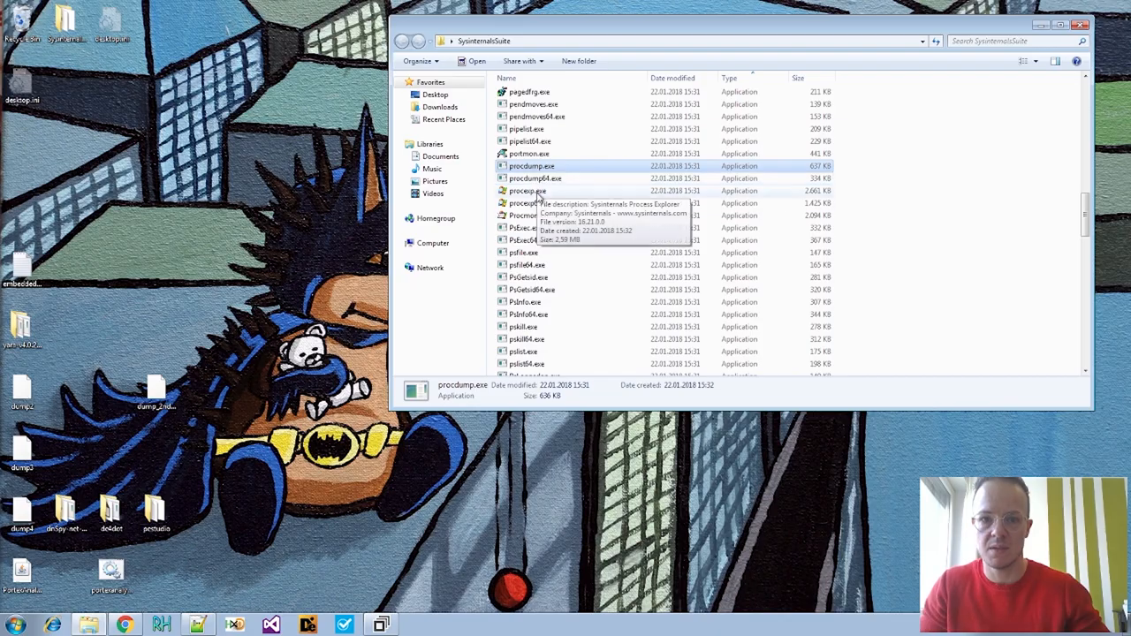
double_click(521, 203)
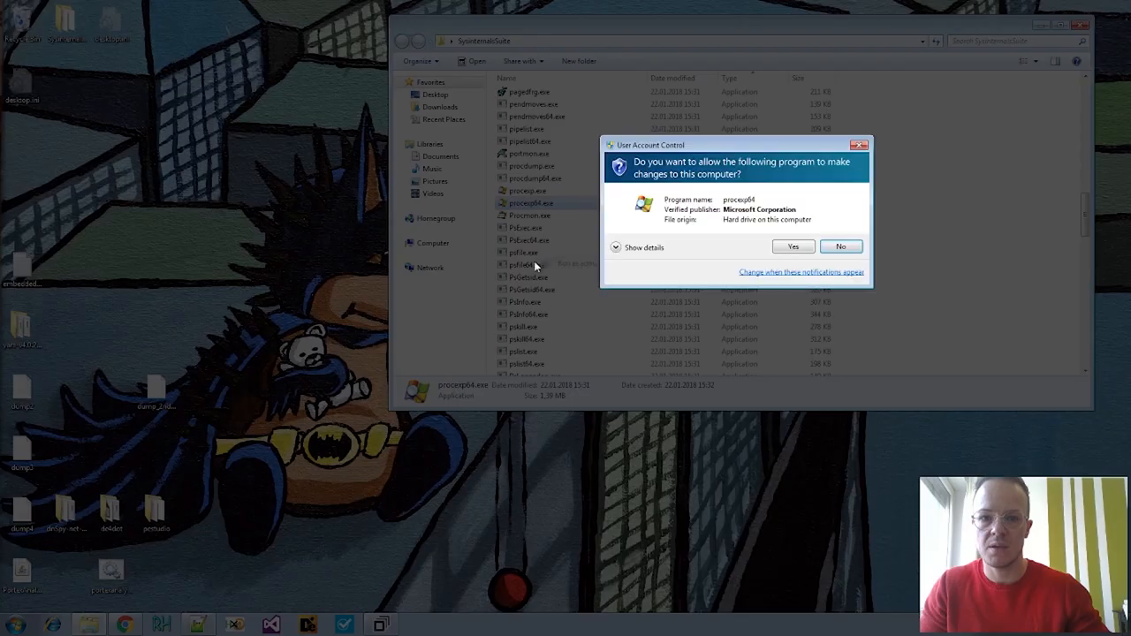
left_click(791, 247)
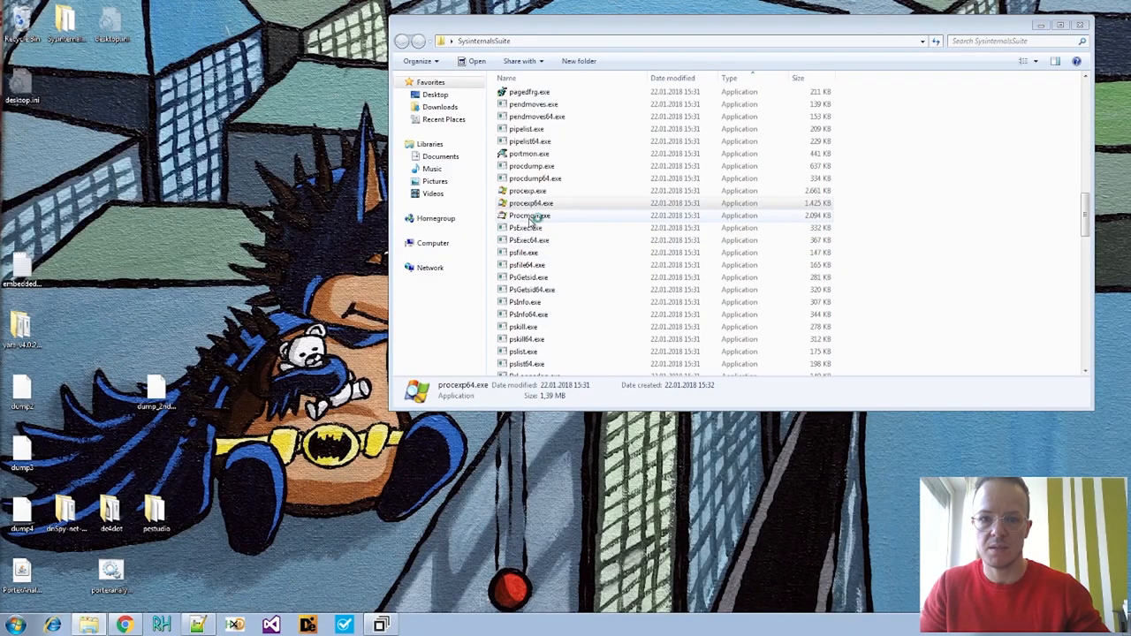
right_click(530, 215)
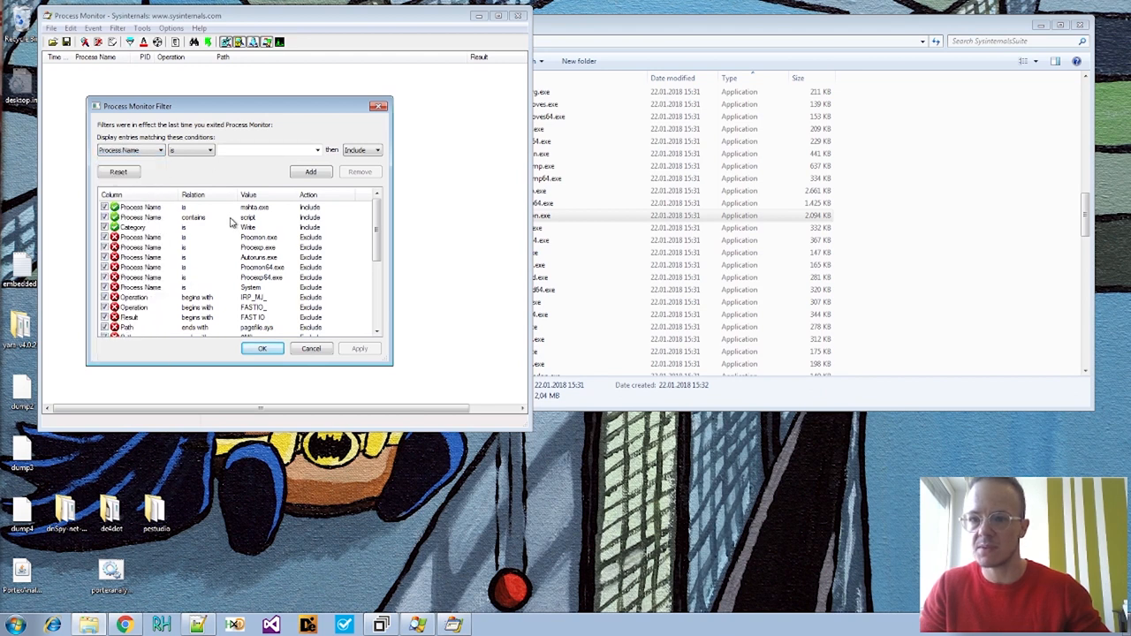
Add a 'Process Name is powershell.exe' include rule and apply the filter
left_click(265, 149)
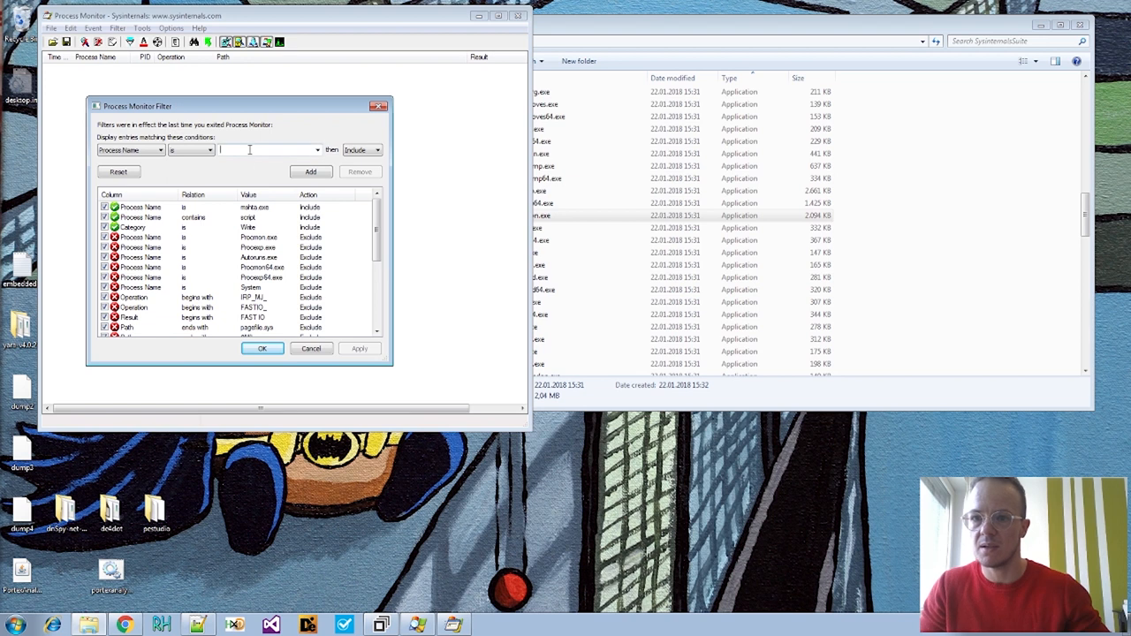
type("powershell")
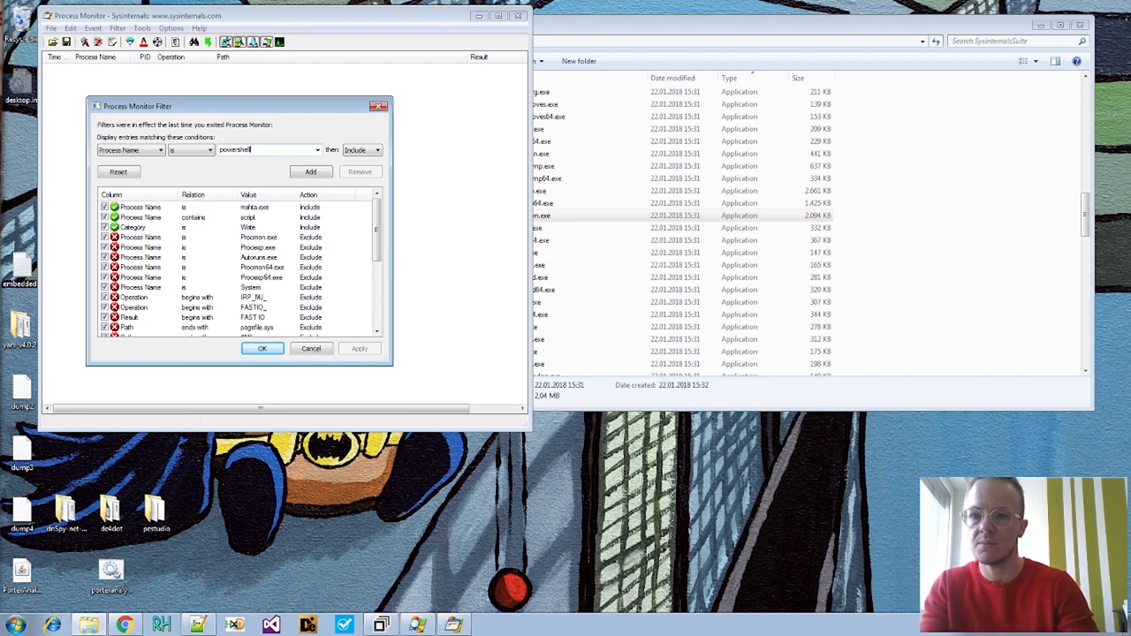
type(".exe")
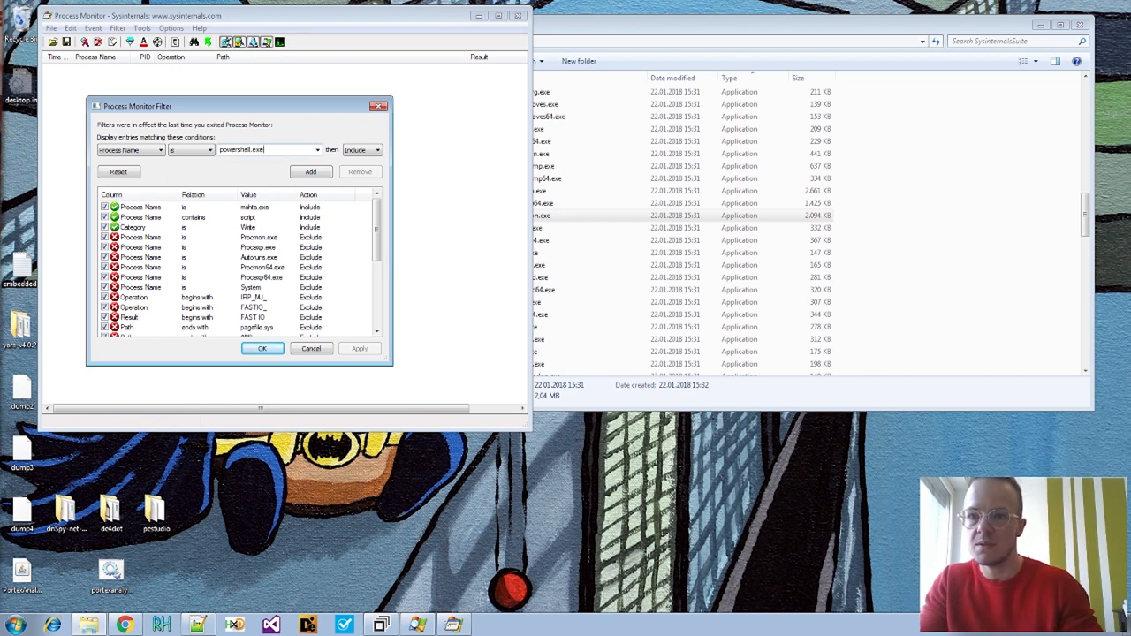
left_click(310, 171)
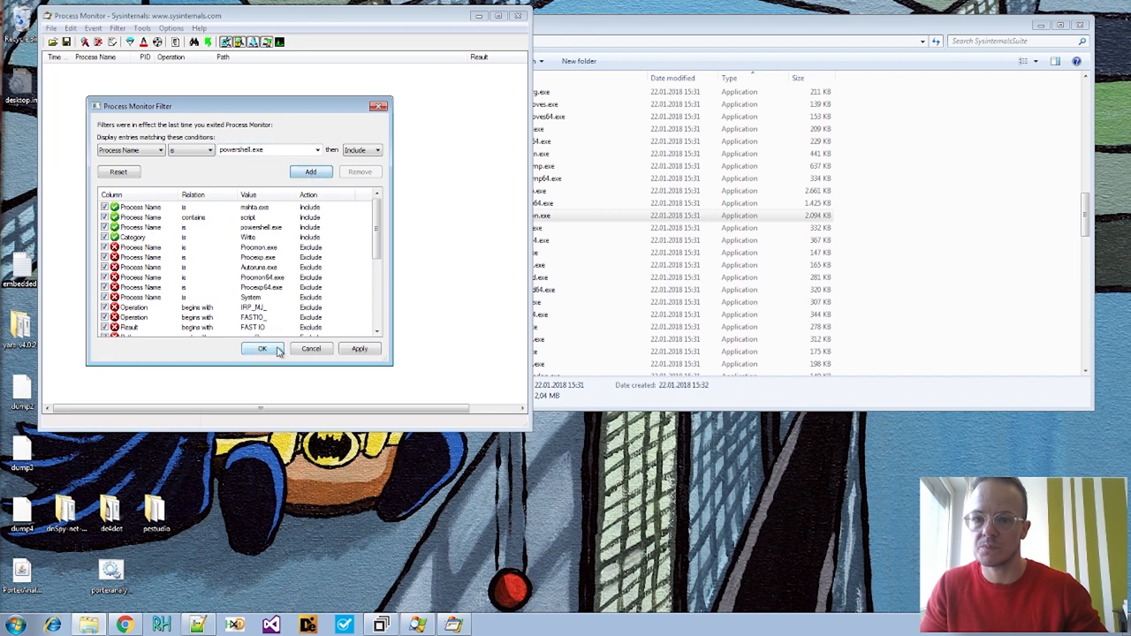
left_click(261, 348)
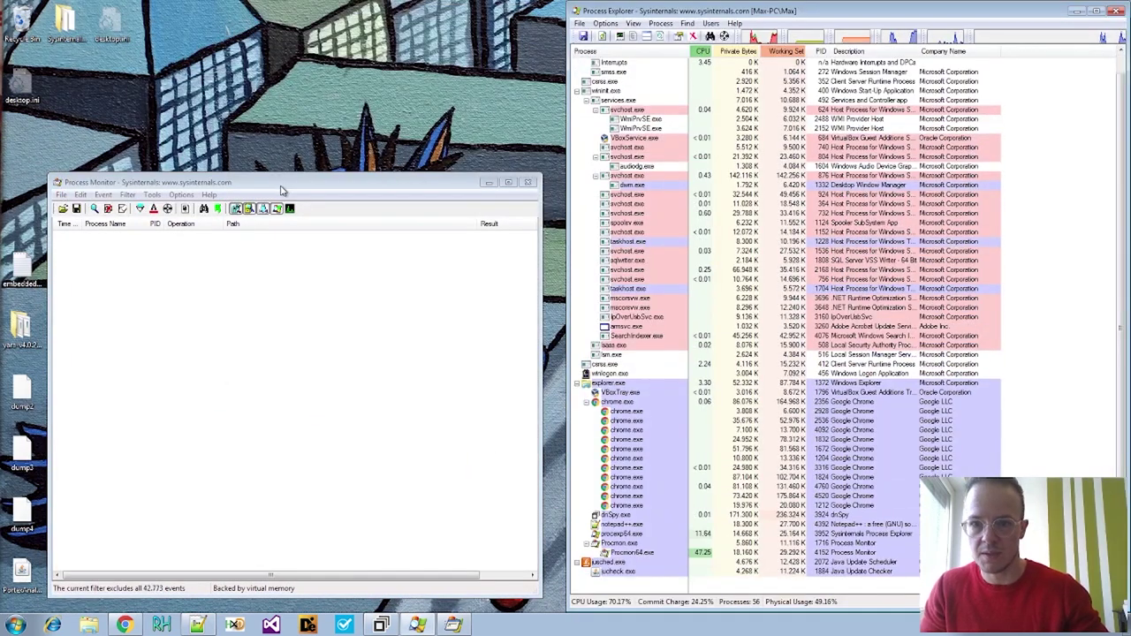
Jump from a WScript.exe RegSetValue event under HKCU\Software\Max to Registry Editor
left_click_drag(283, 182, 365, 405)
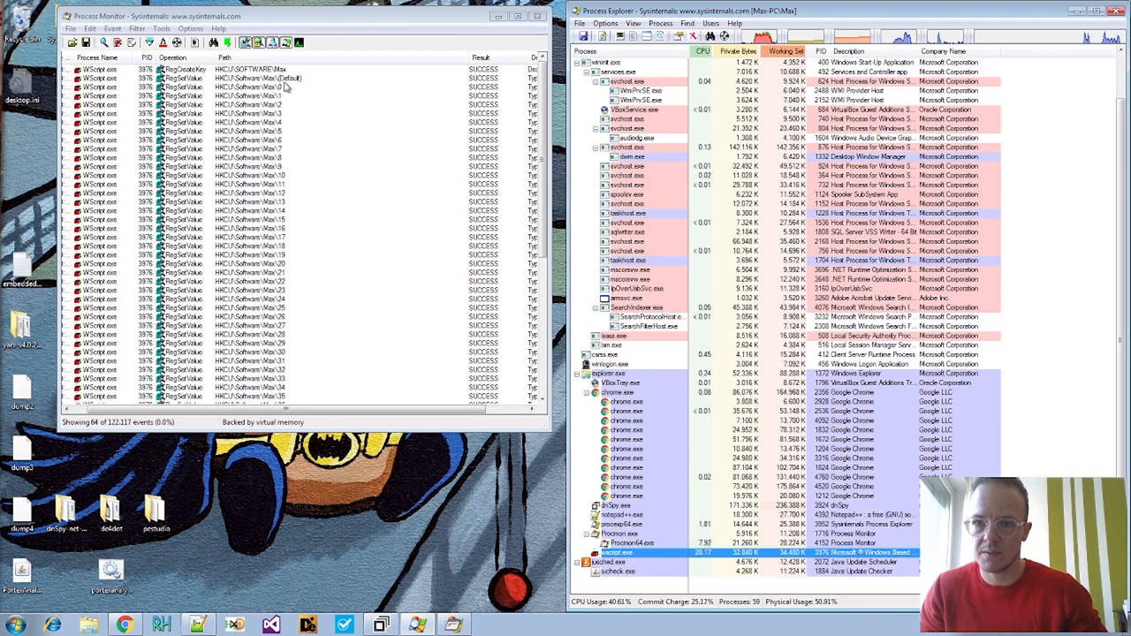
left_click(265, 86)
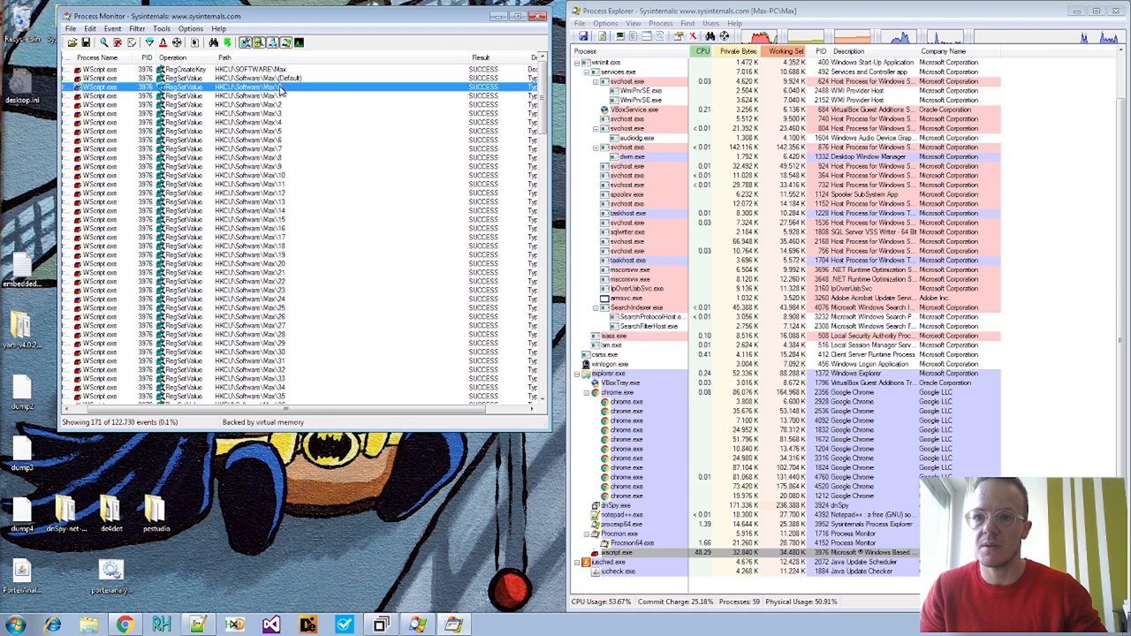
scroll("down", 3)
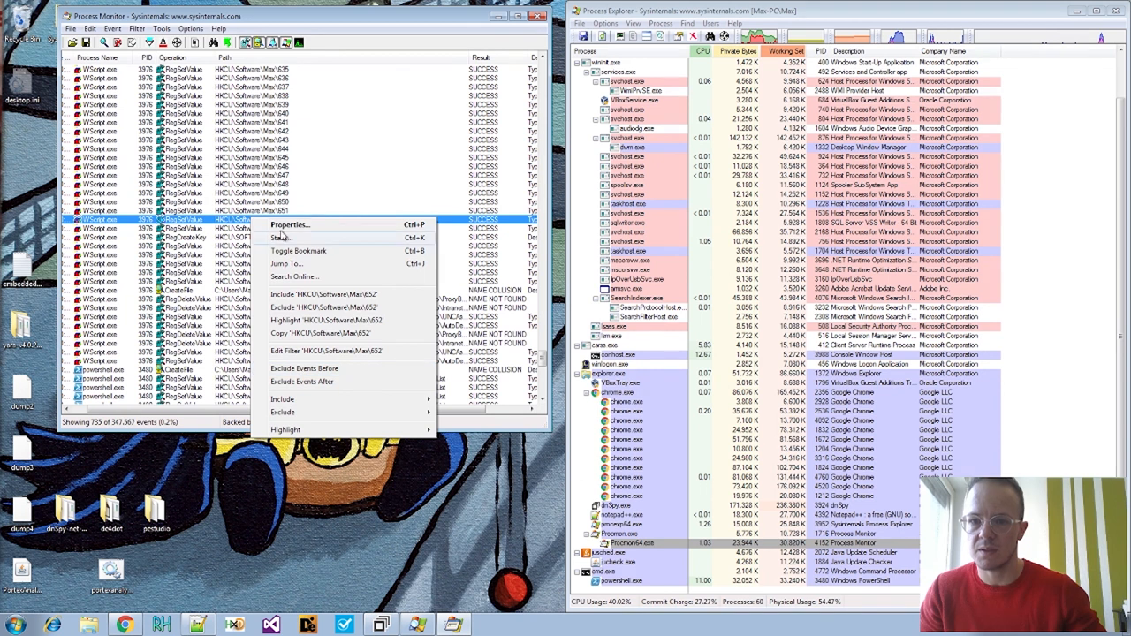
left_click(287, 263)
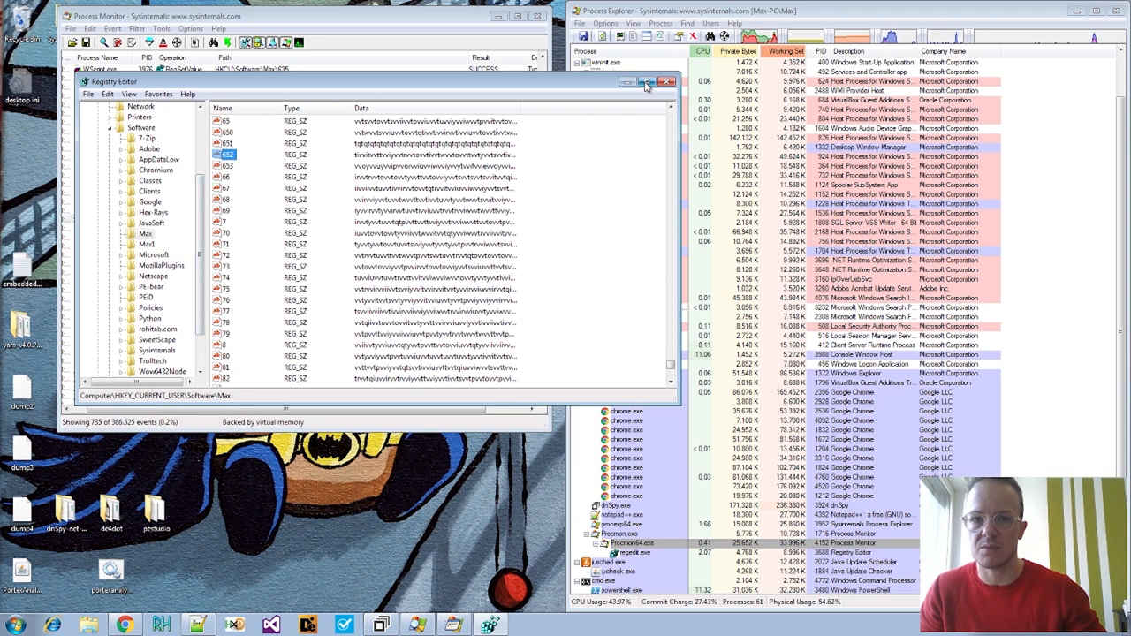
Maximize Registry Editor and browse the encoded REG_SZ values under HKCU\Software\Max
left_click(658, 81)
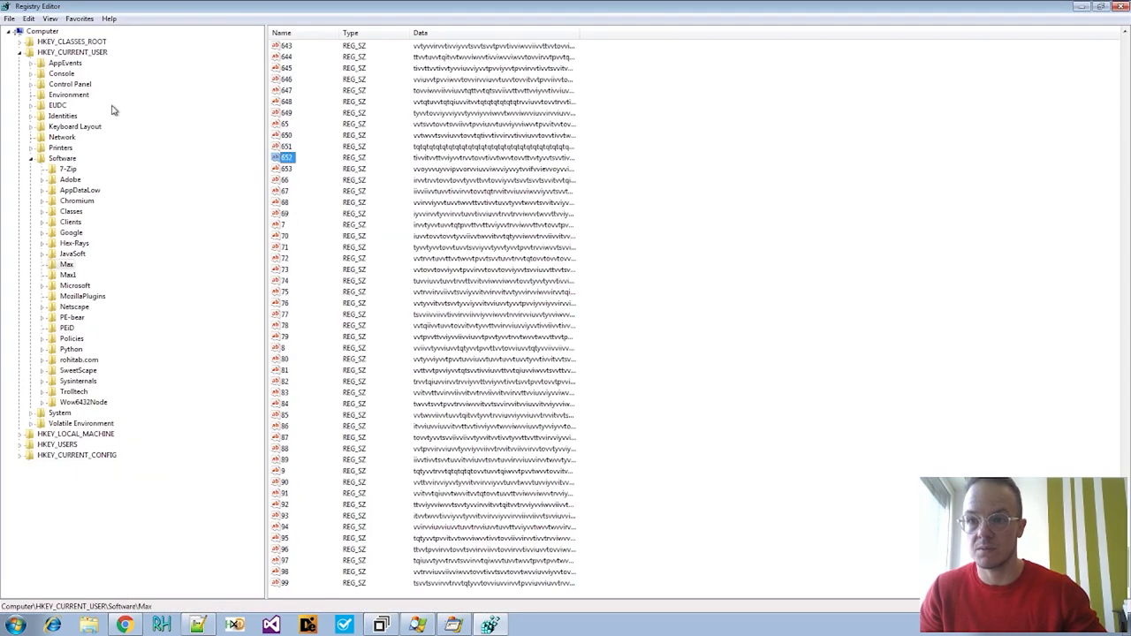
scroll("up", 3)
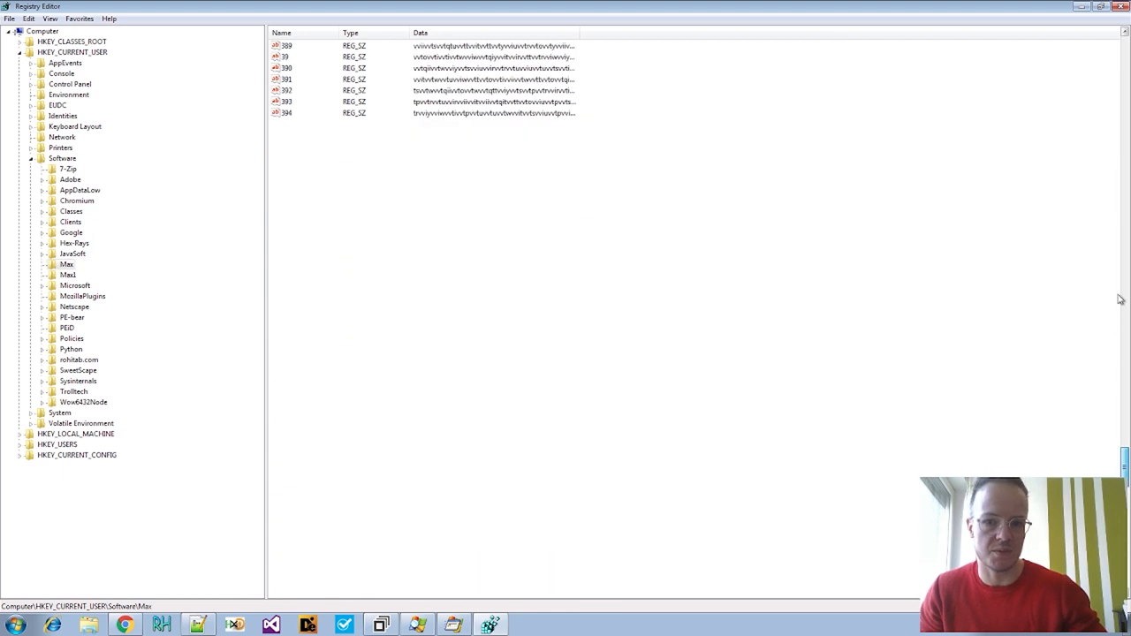
scroll("up", 3)
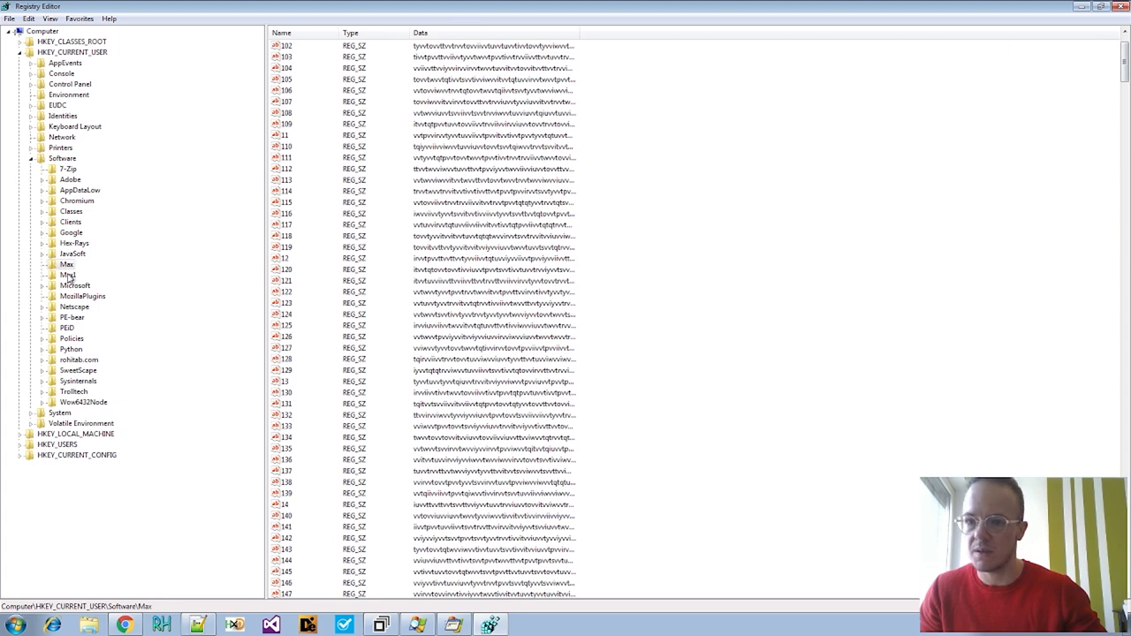
left_click(68, 275)
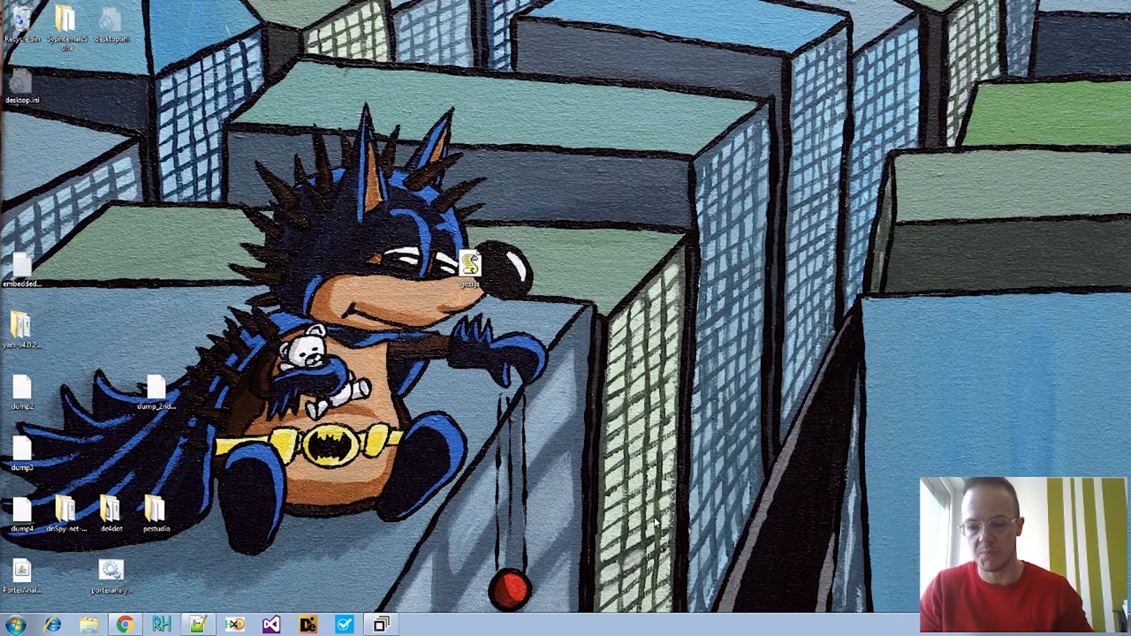
mouse_move(203, 554)
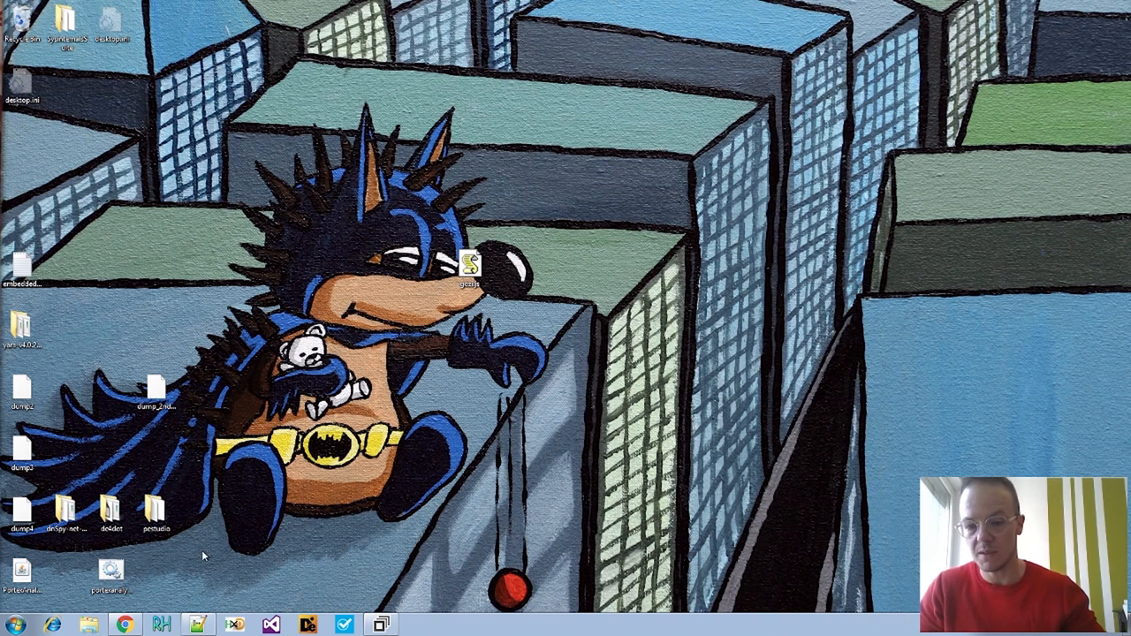
mouse_move(449, 444)
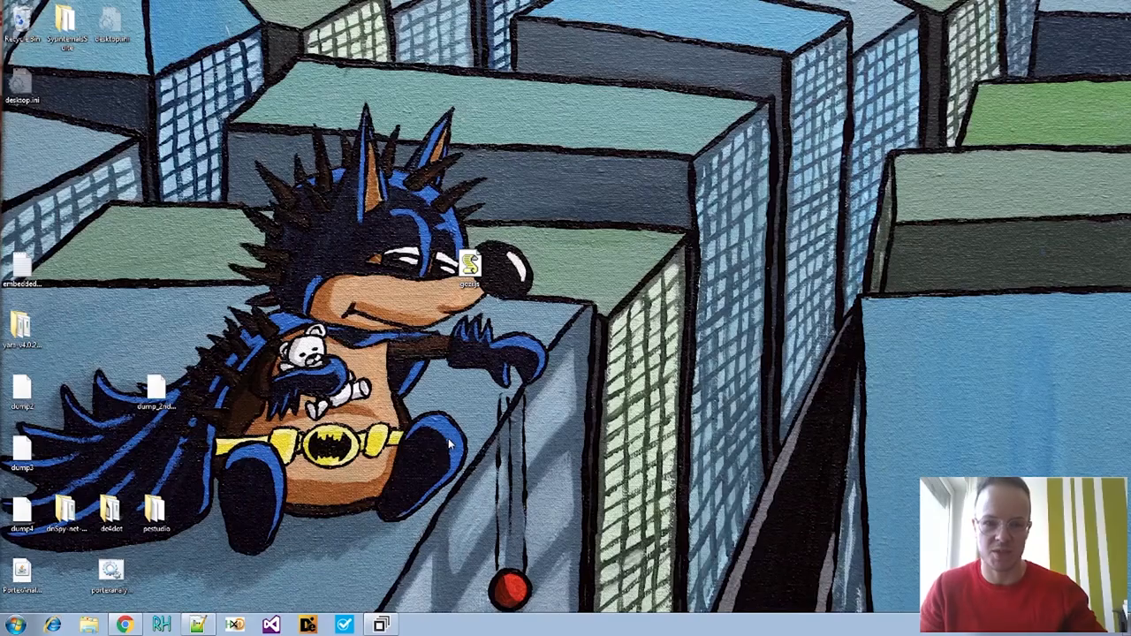
mouse_move(530, 376)
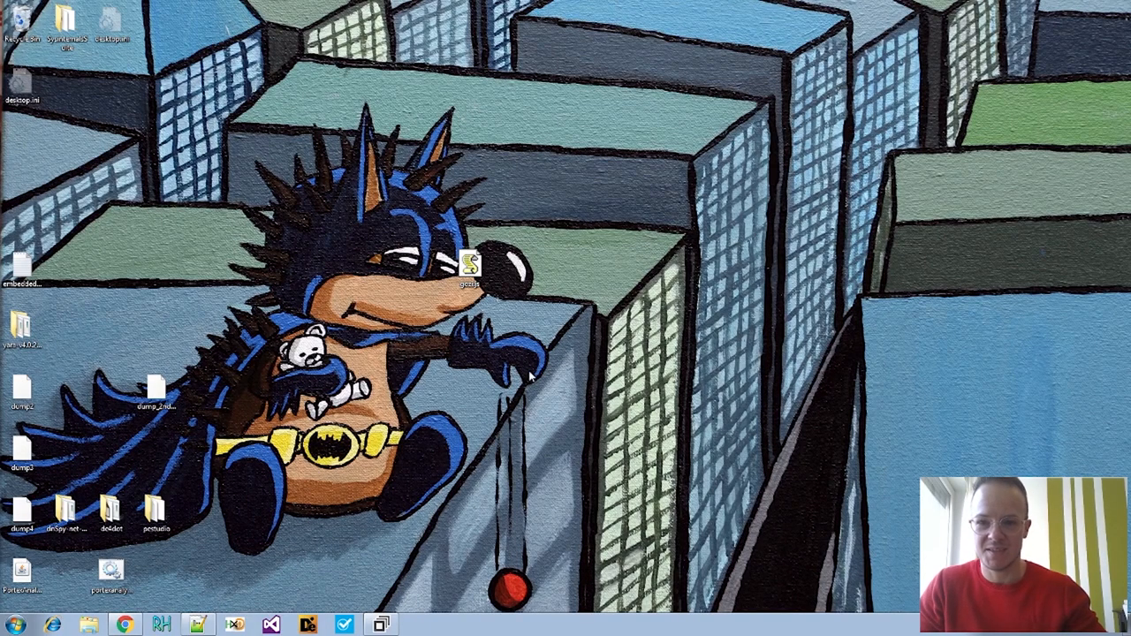